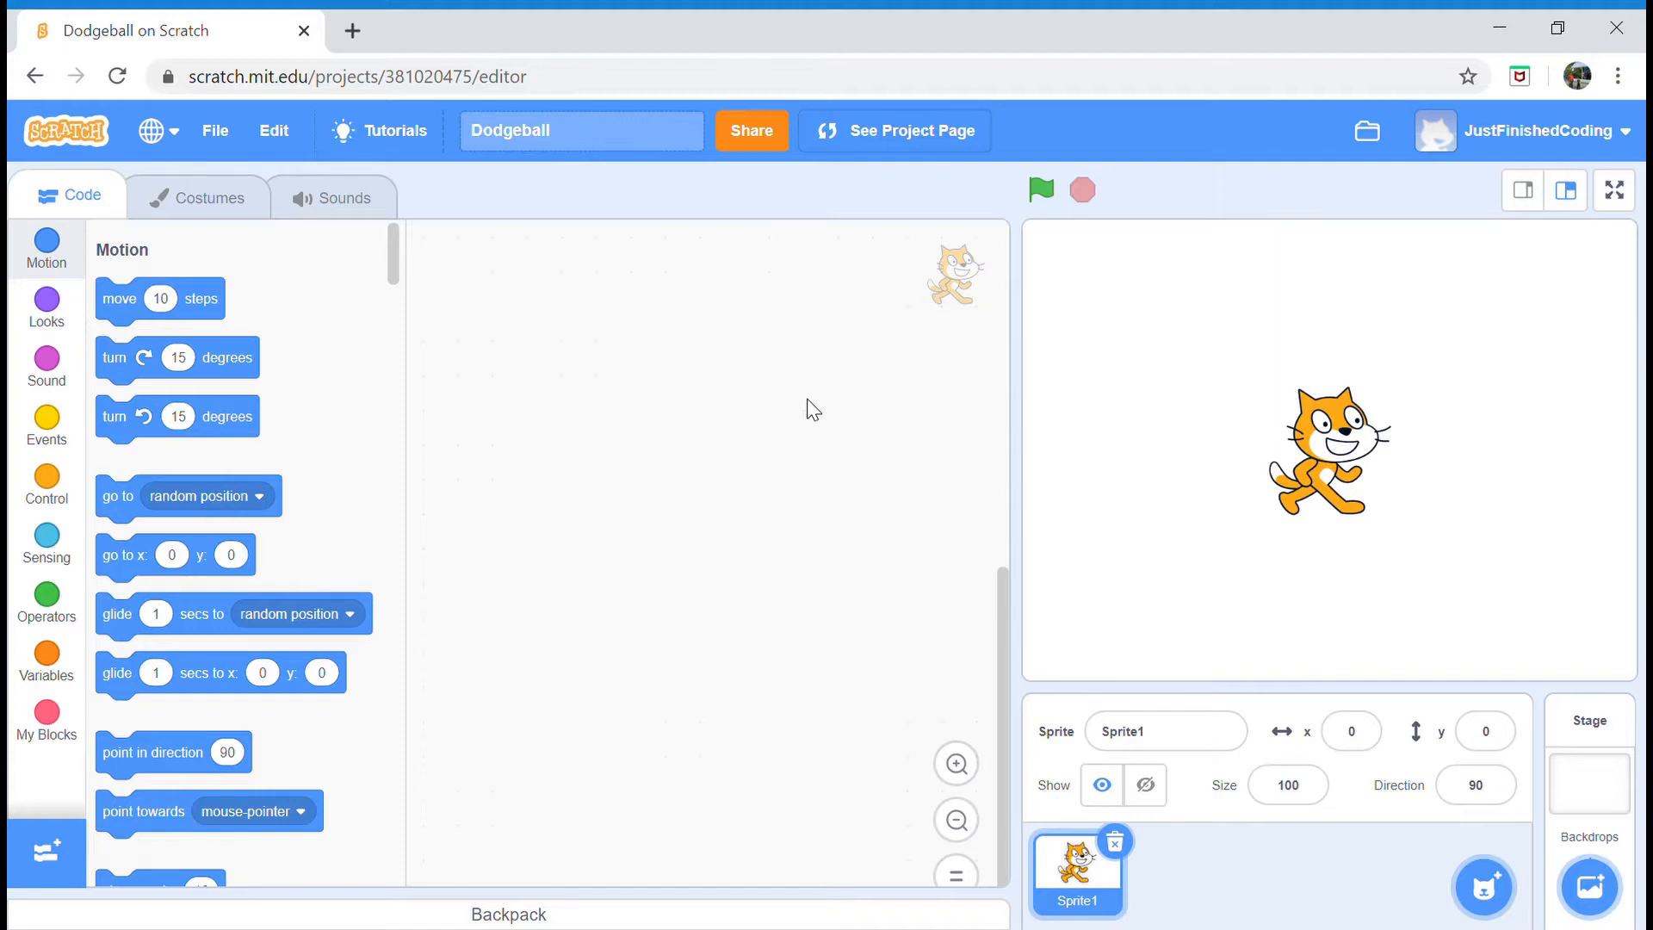
pyautogui.moveTo(968, 438)
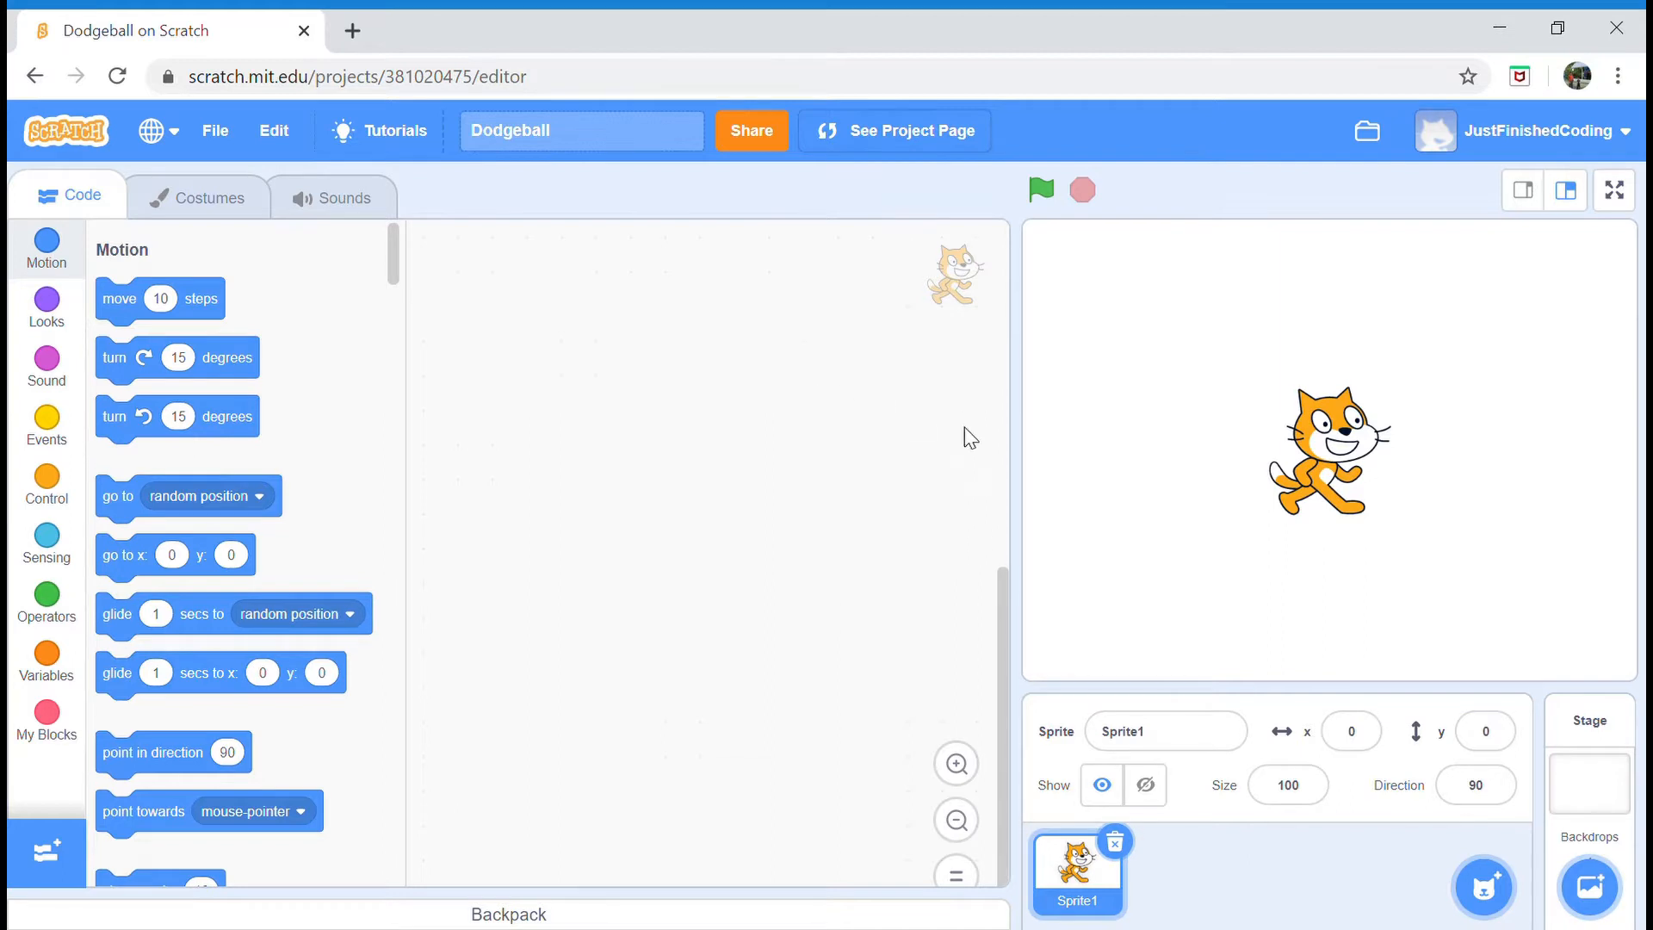
pyautogui.moveTo(1244, 412)
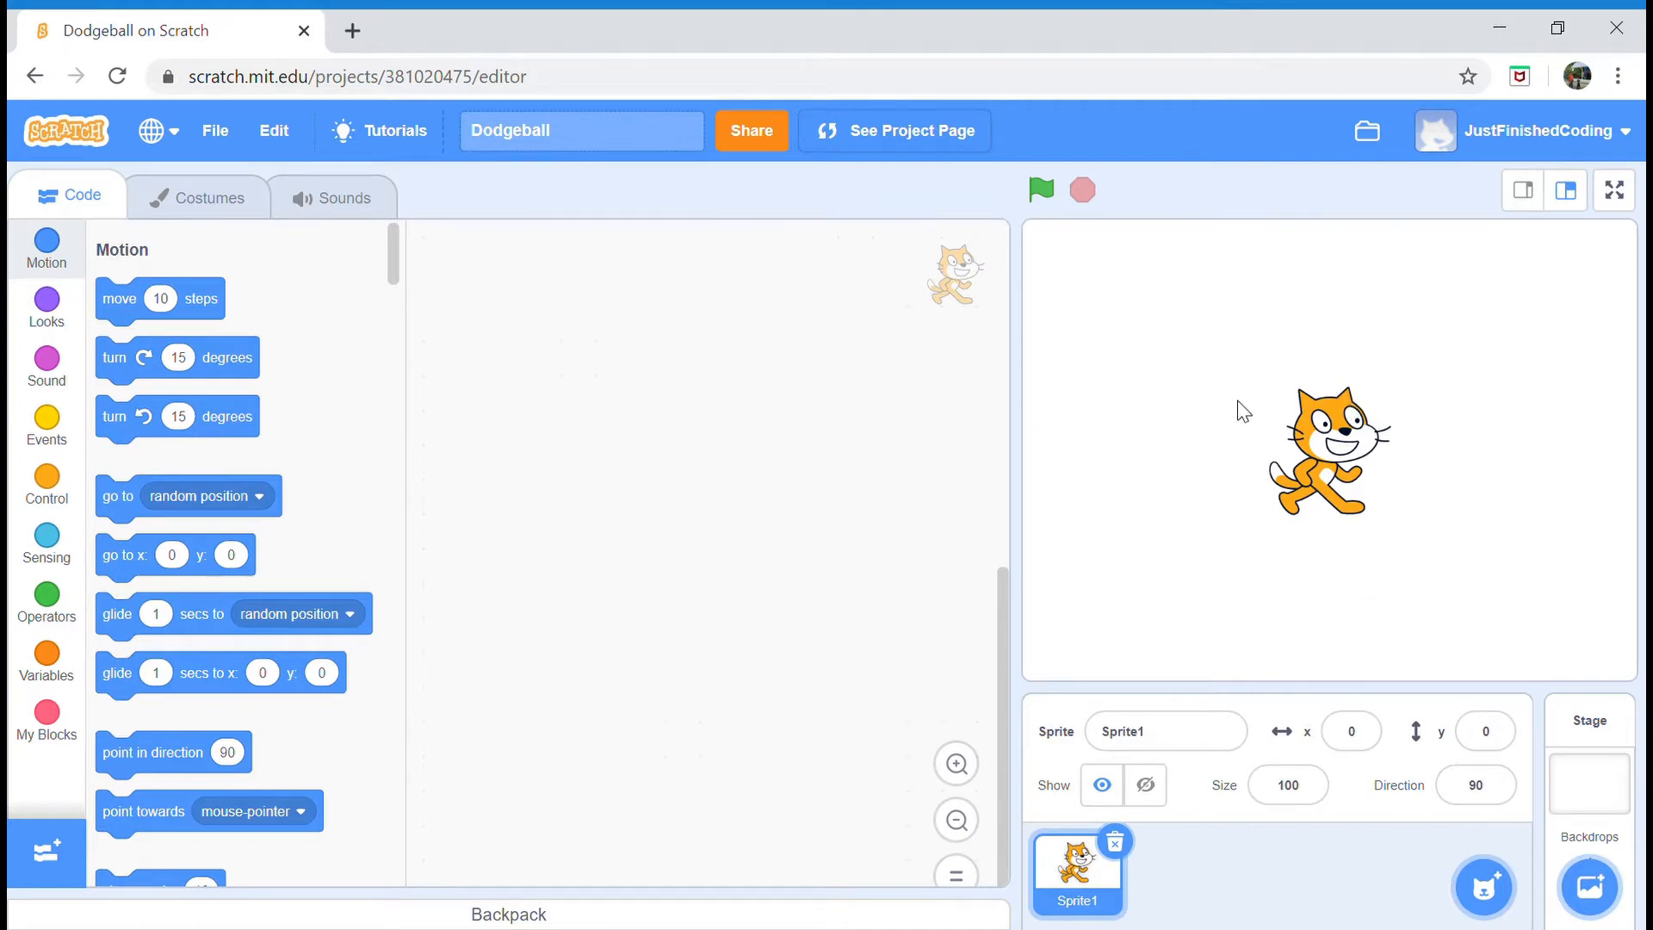
pyautogui.moveTo(1037, 564)
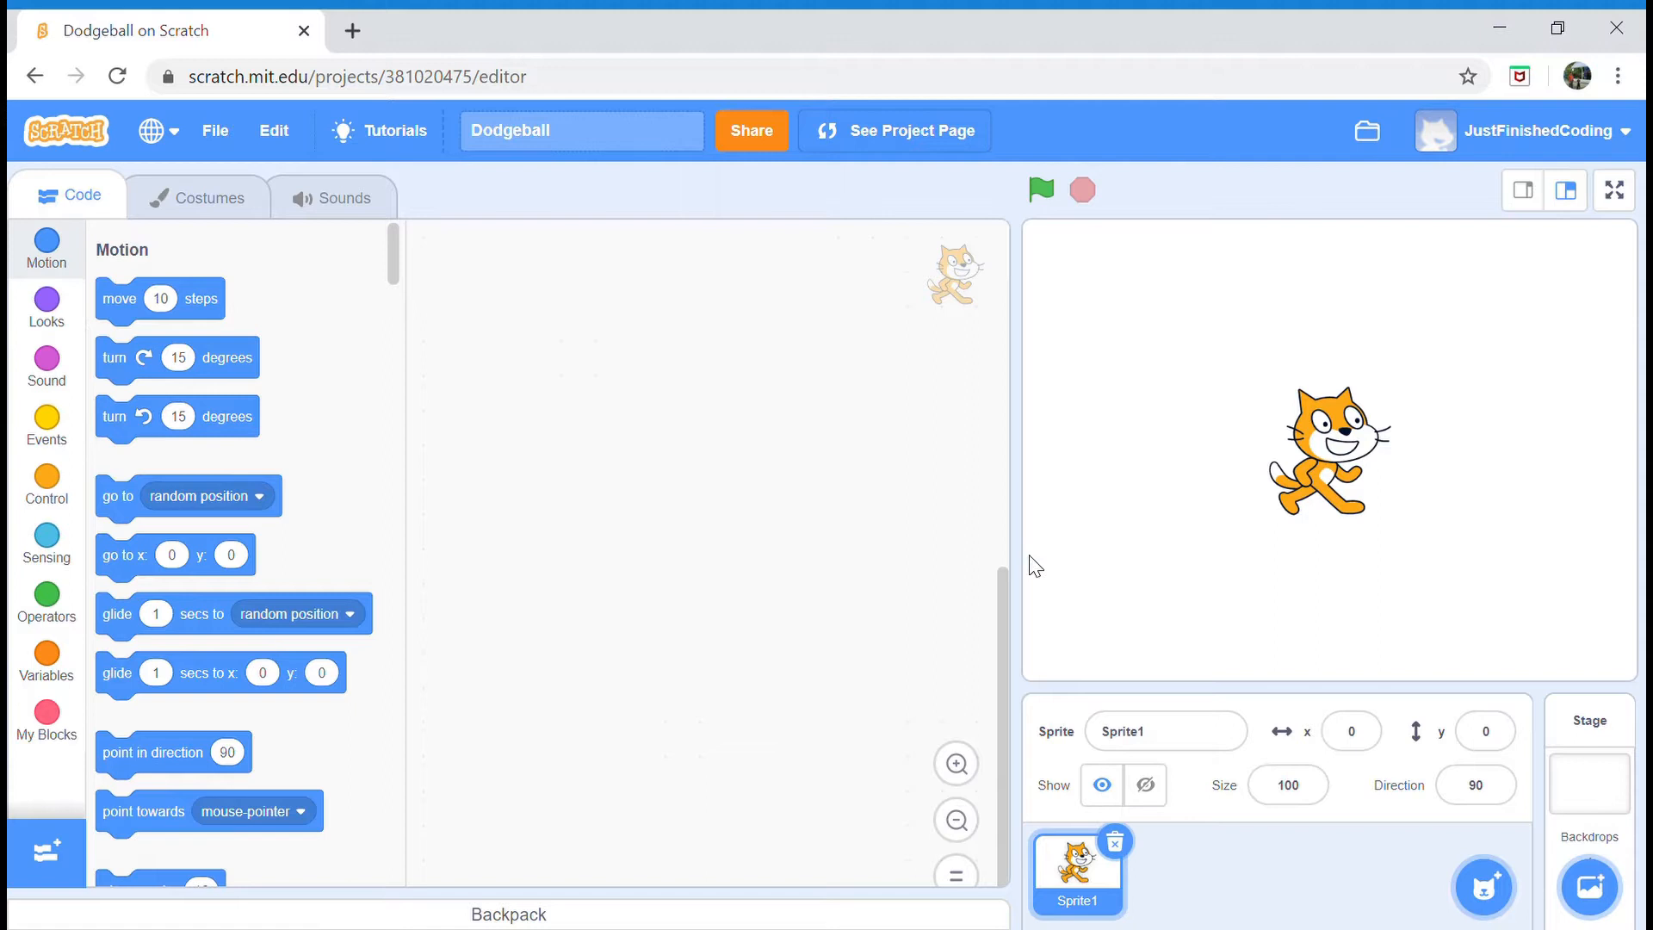
pyautogui.moveTo(1407, 627)
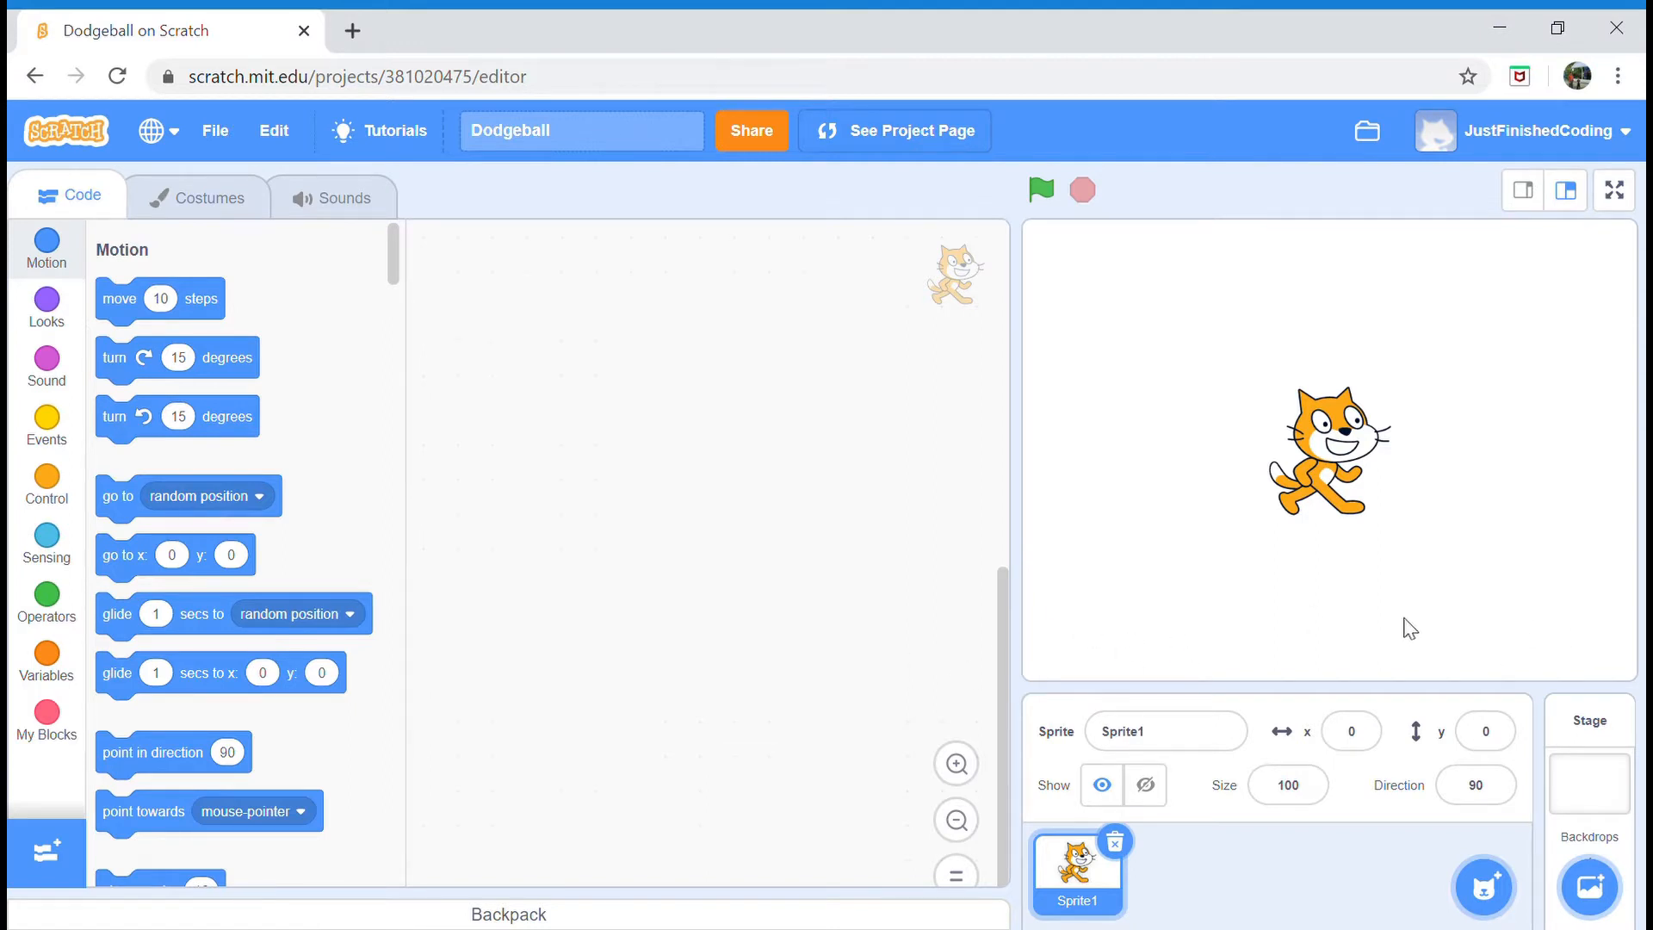
pyautogui.moveTo(1191, 631)
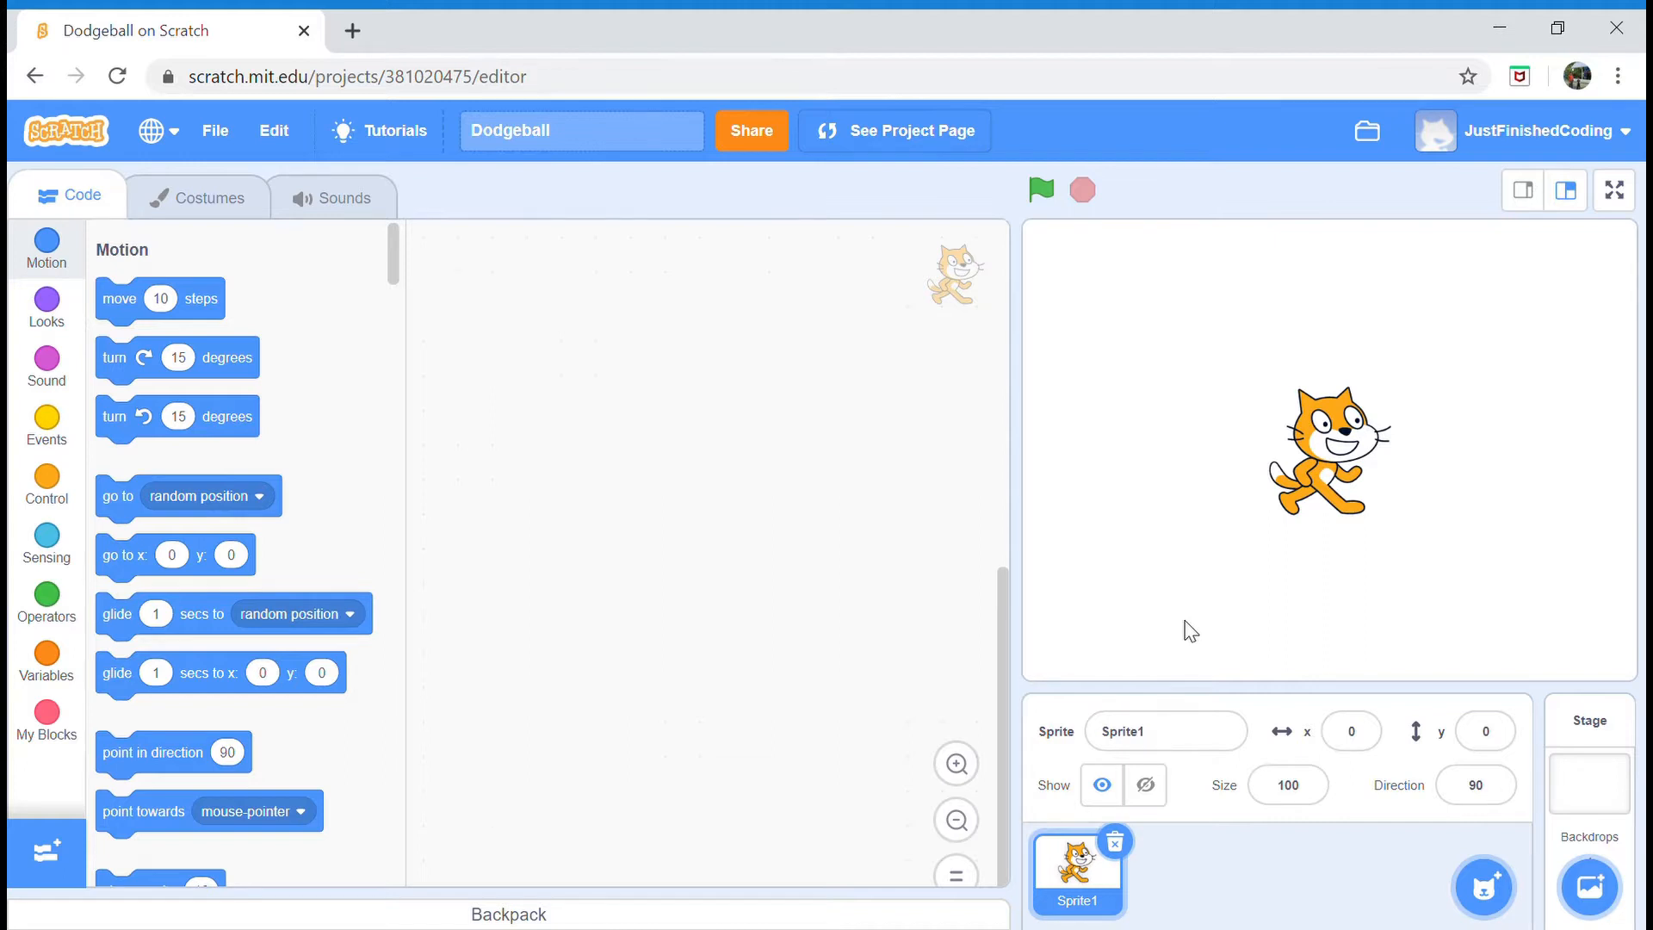
pyautogui.moveTo(1468, 551)
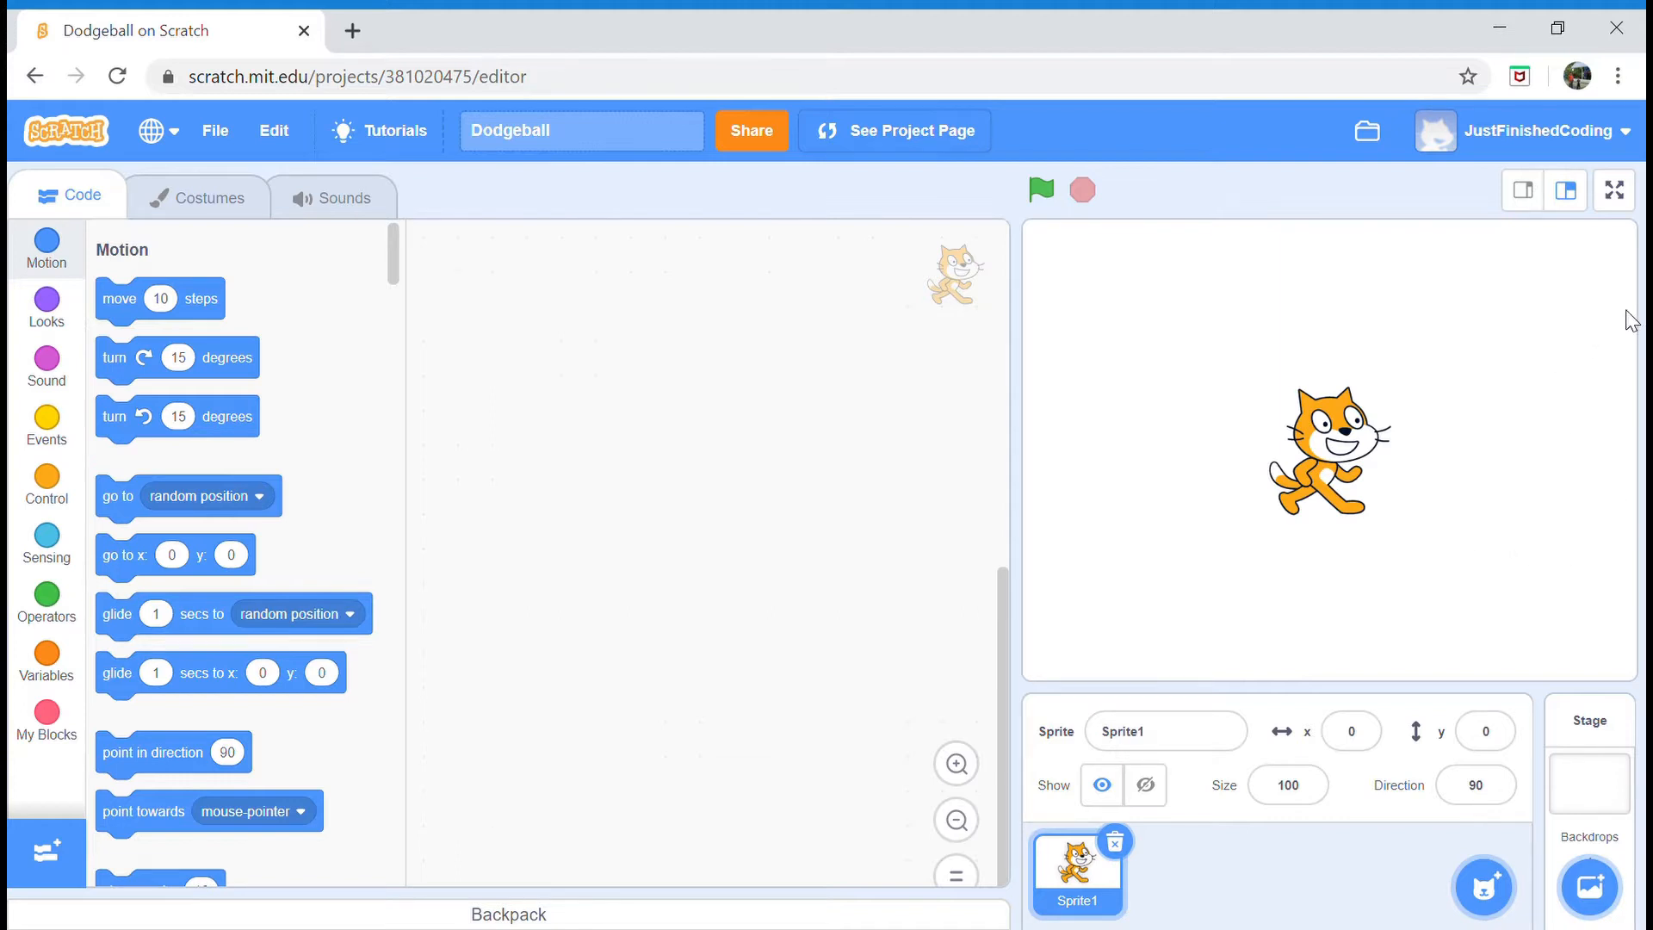
pyautogui.moveTo(1613, 225)
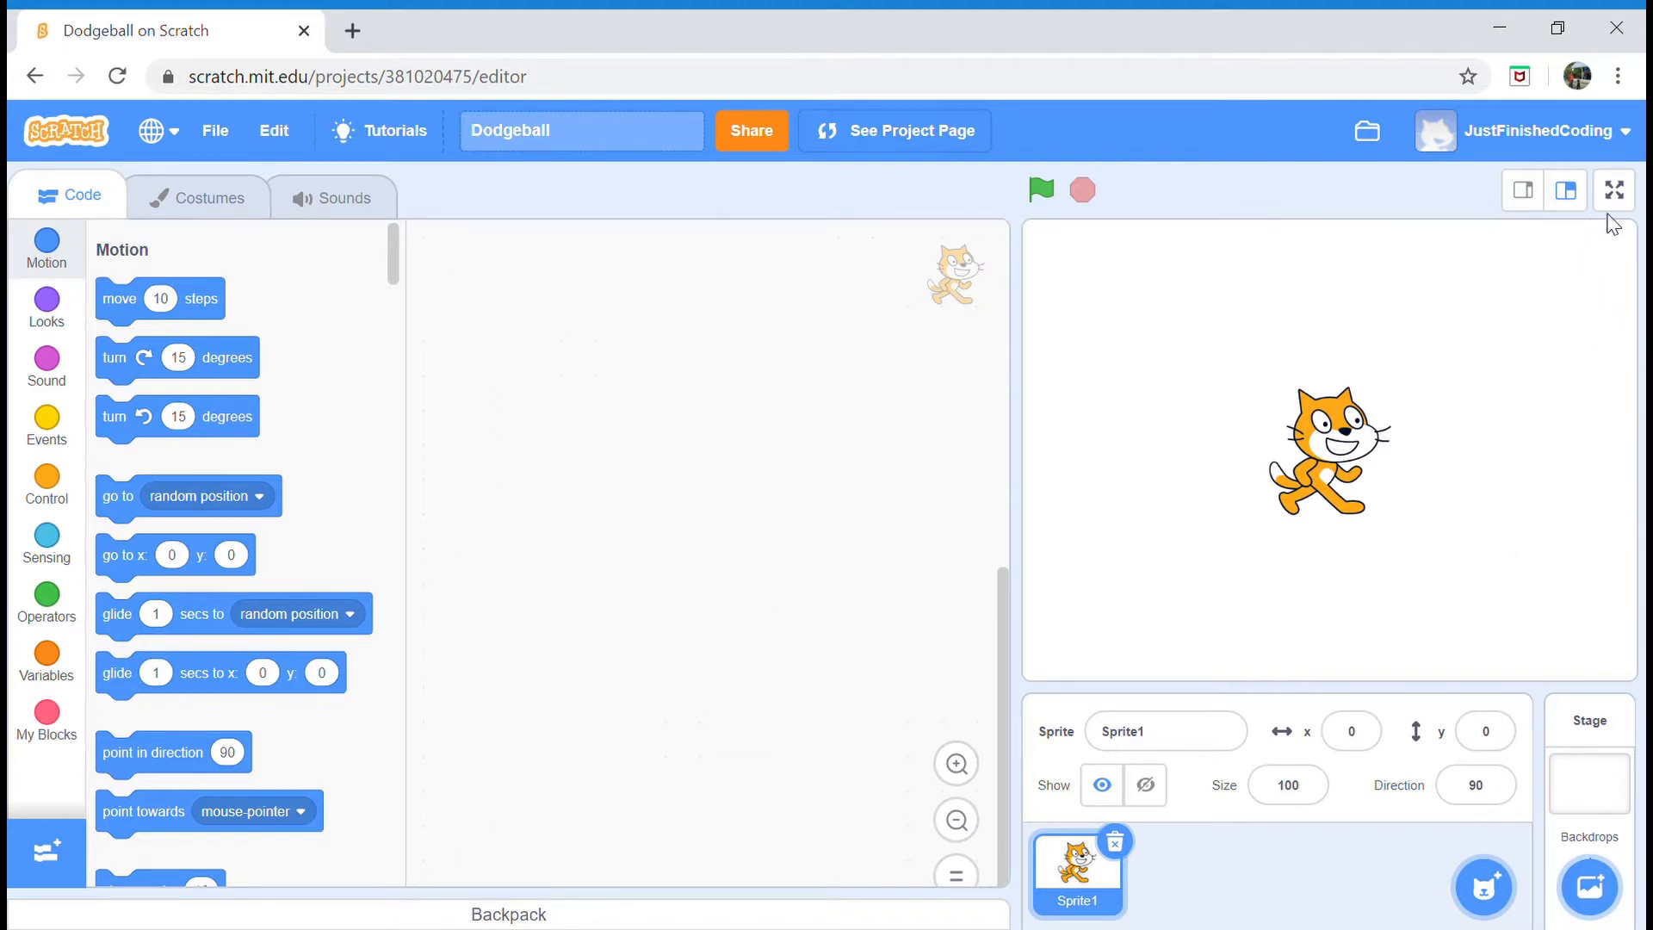
pyautogui.moveTo(1634, 296)
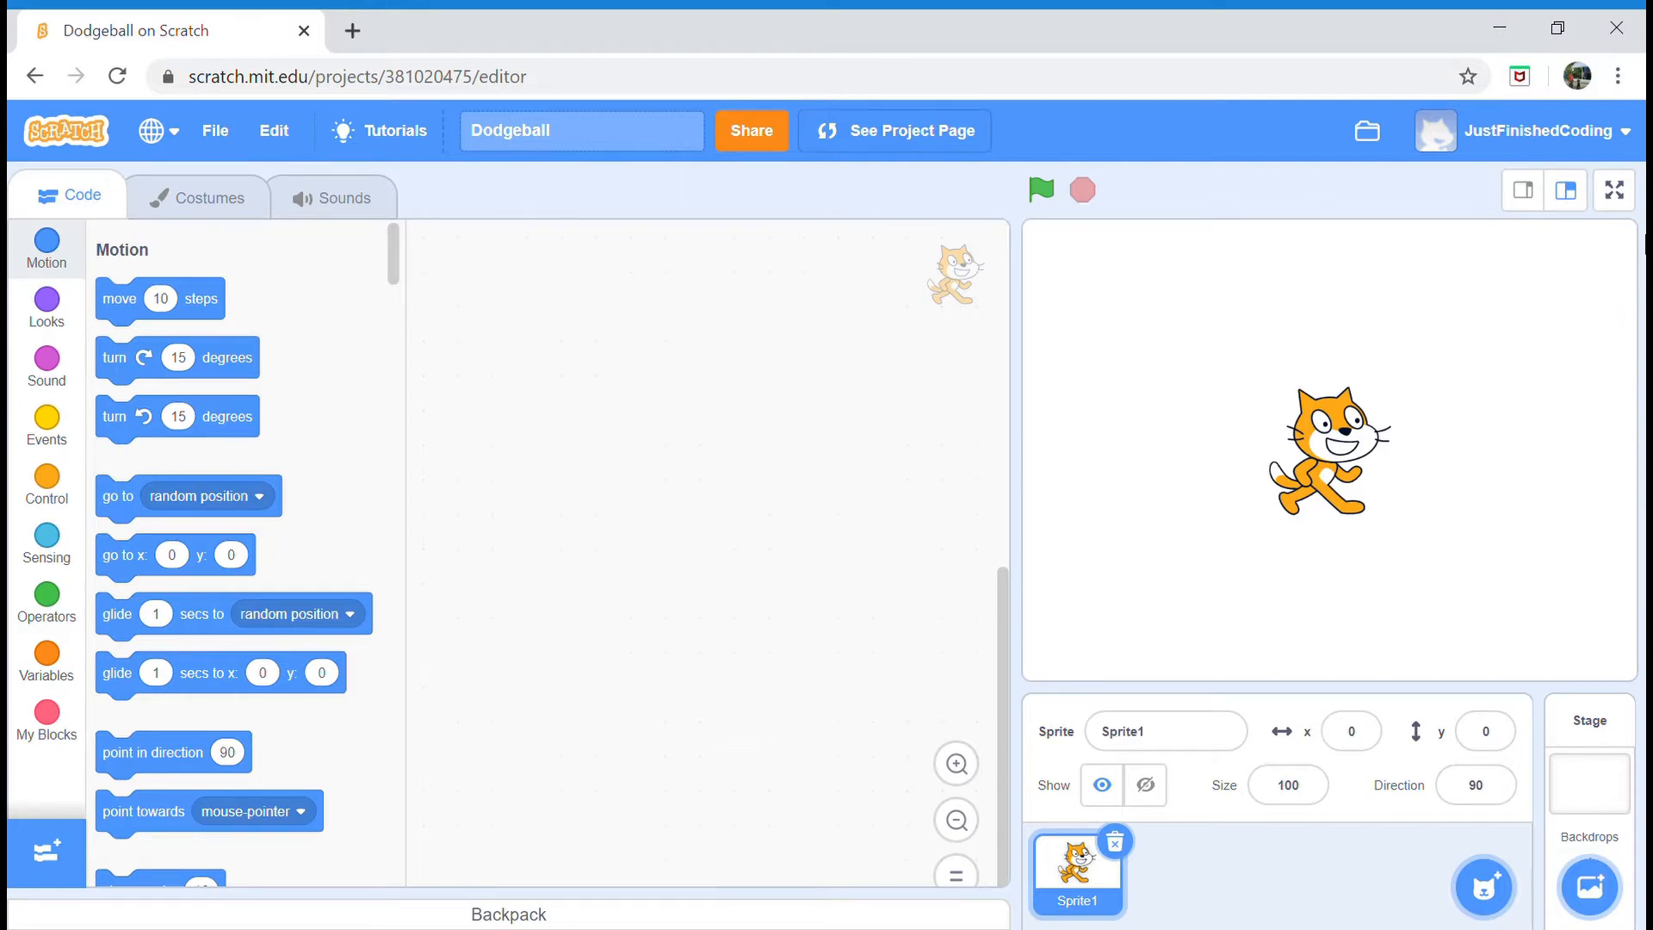
pyautogui.moveTo(1349, 565)
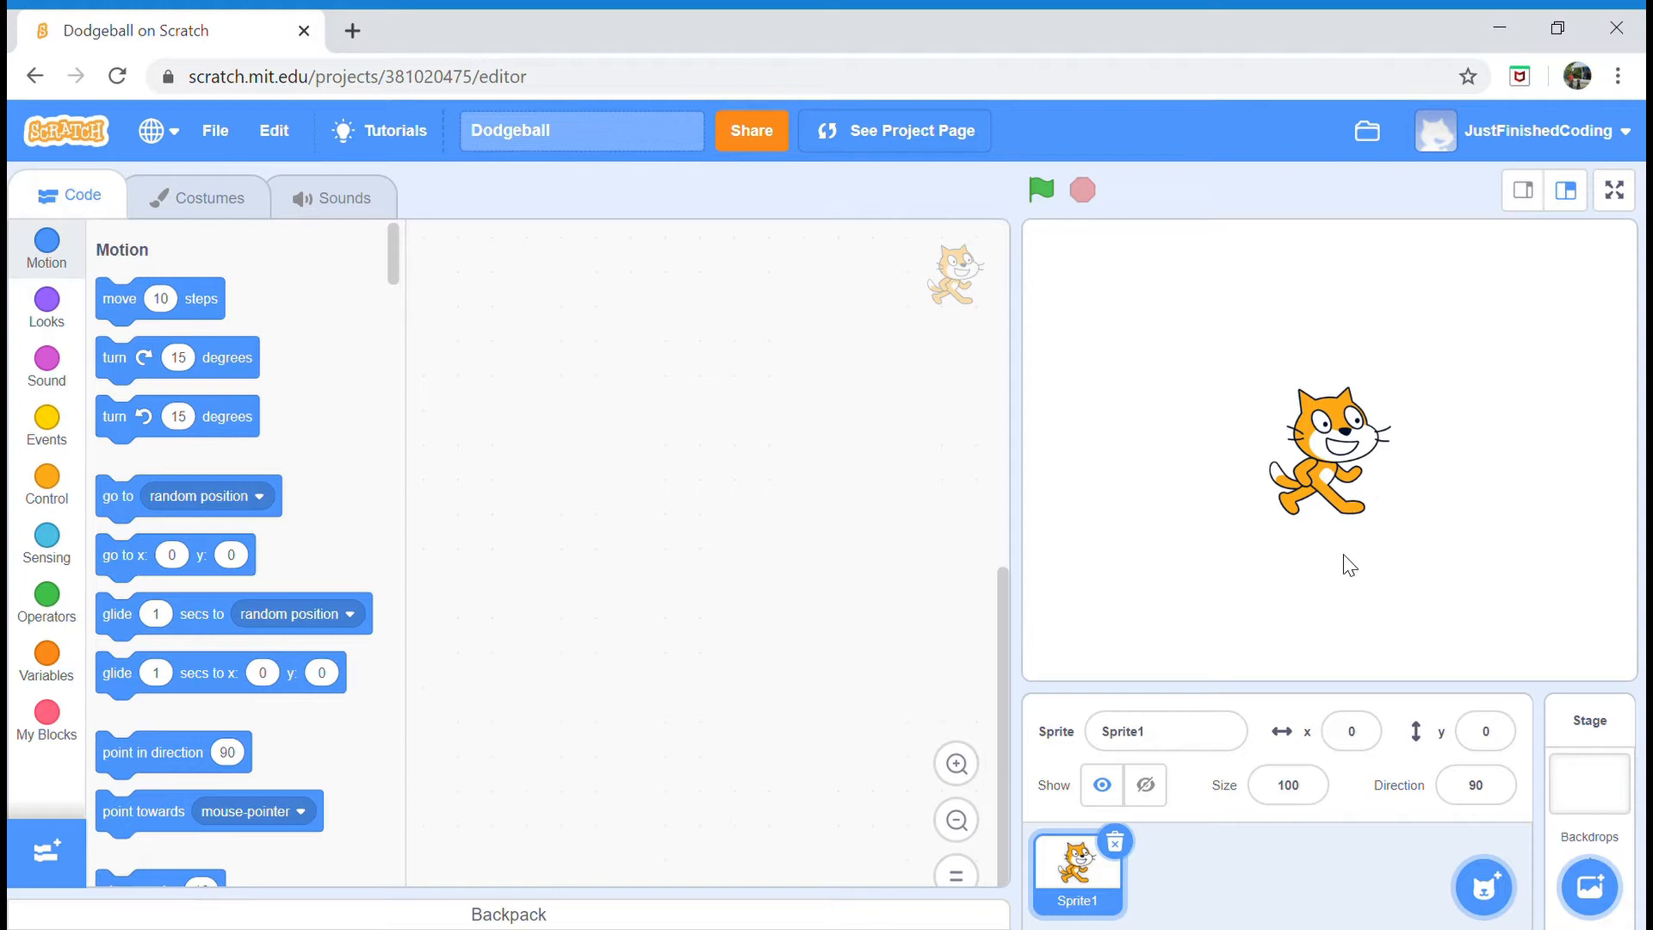
pyautogui.moveTo(1415, 405)
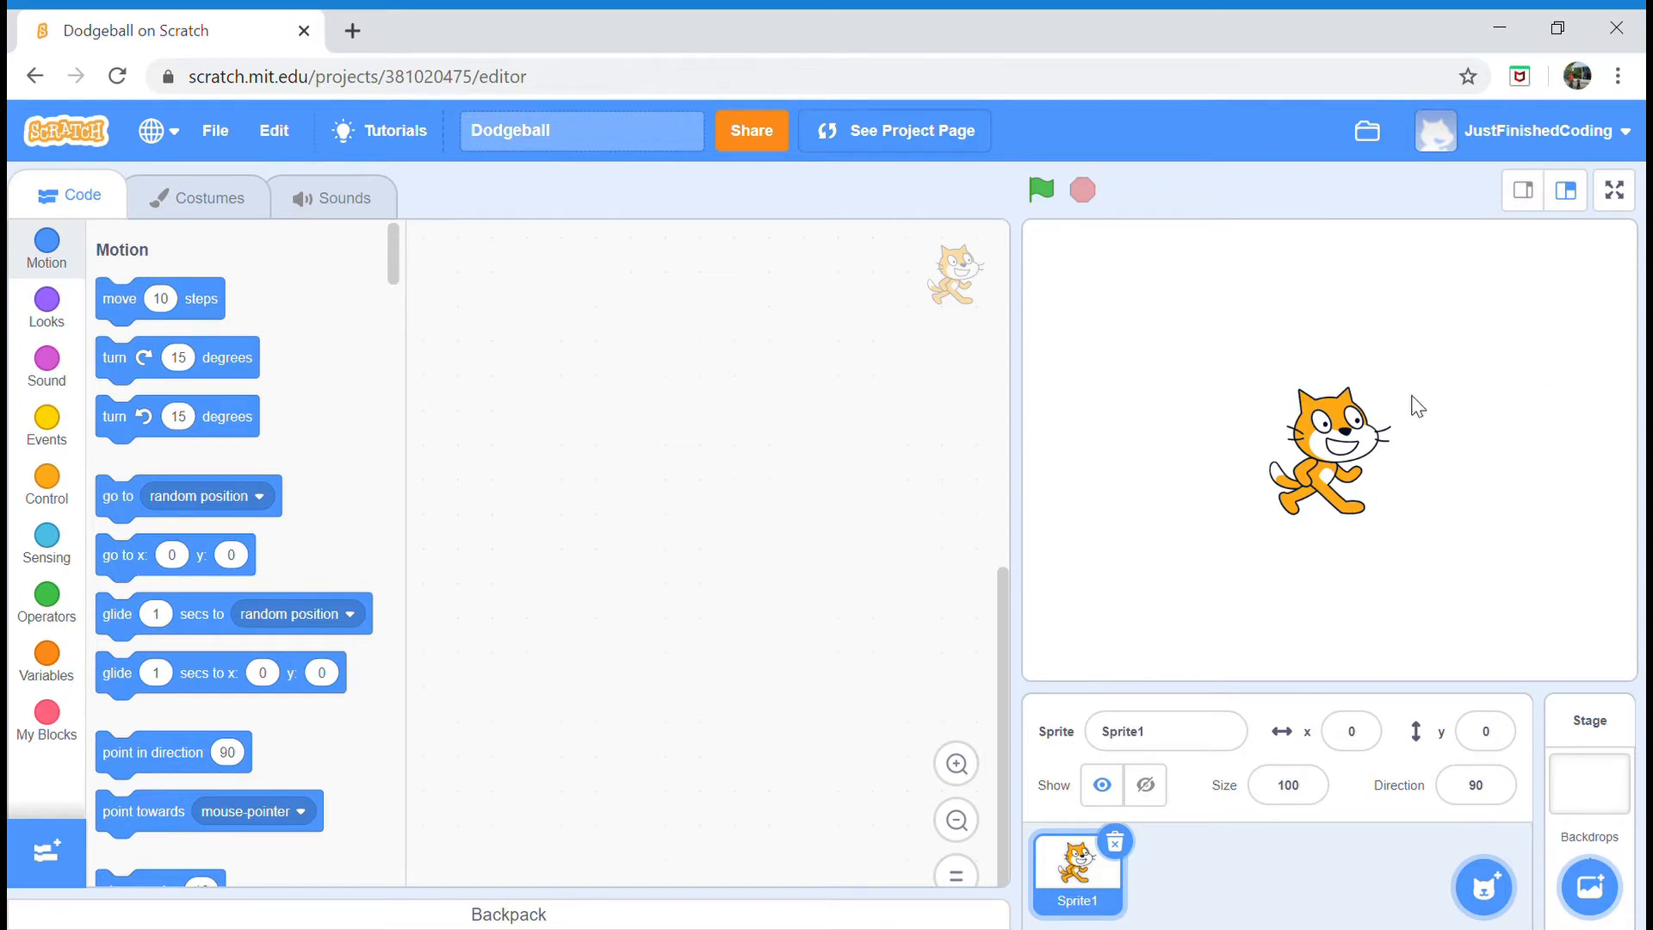
pyautogui.moveTo(1295, 417)
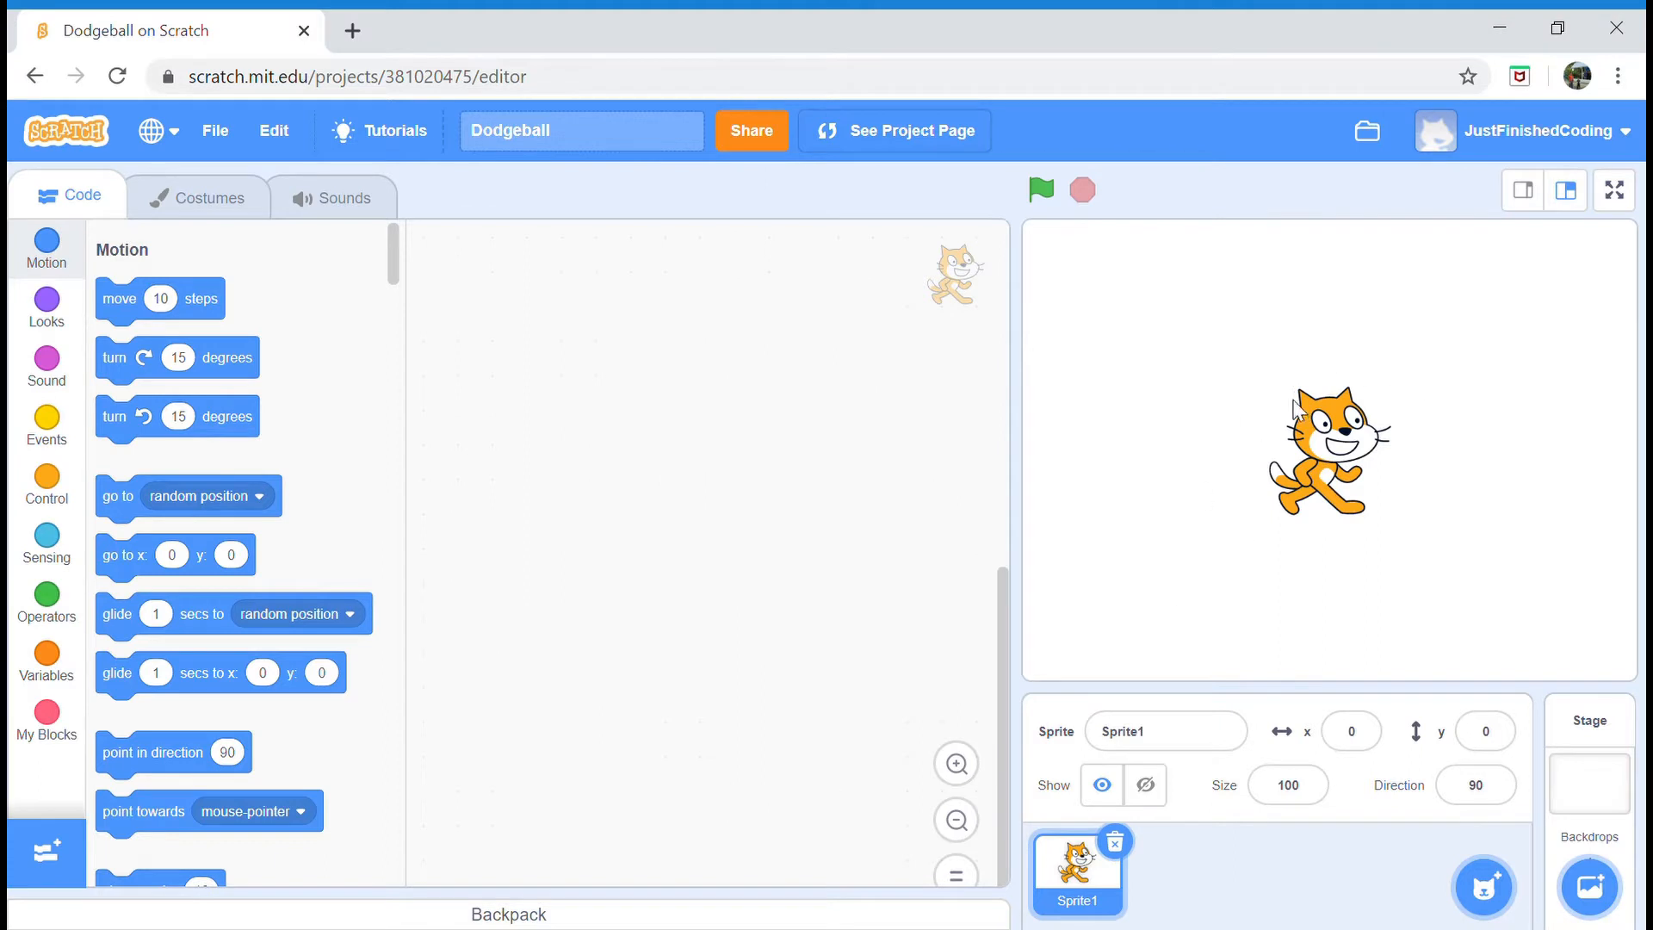
pyautogui.moveTo(1387, 473)
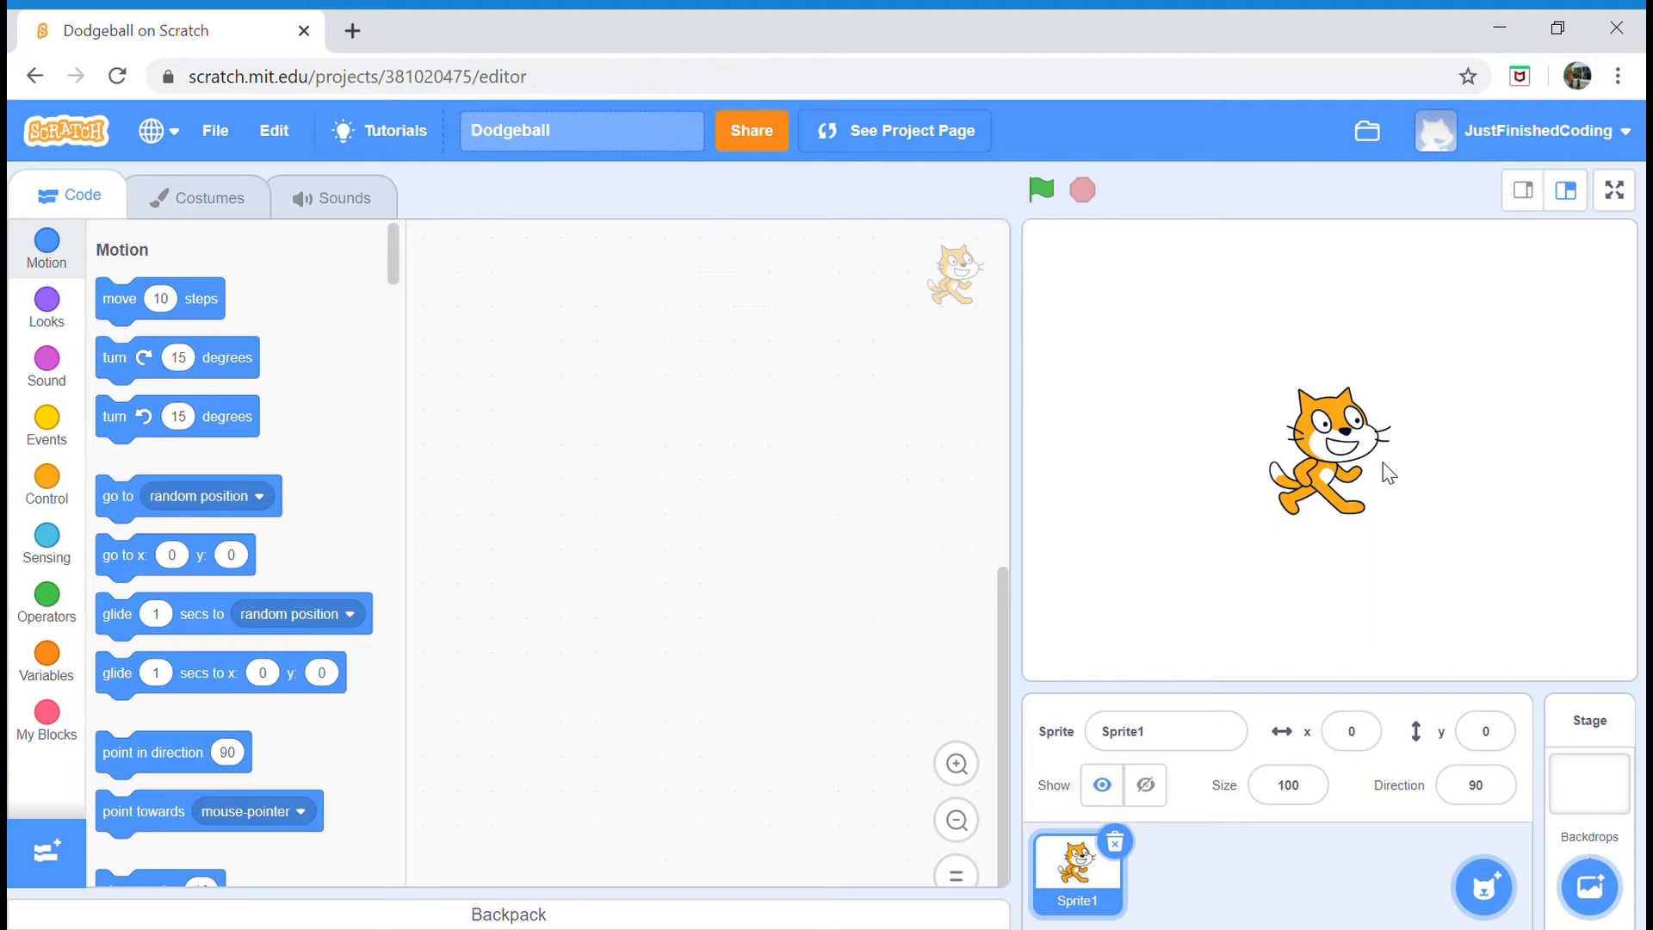
pyautogui.moveTo(1096, 141)
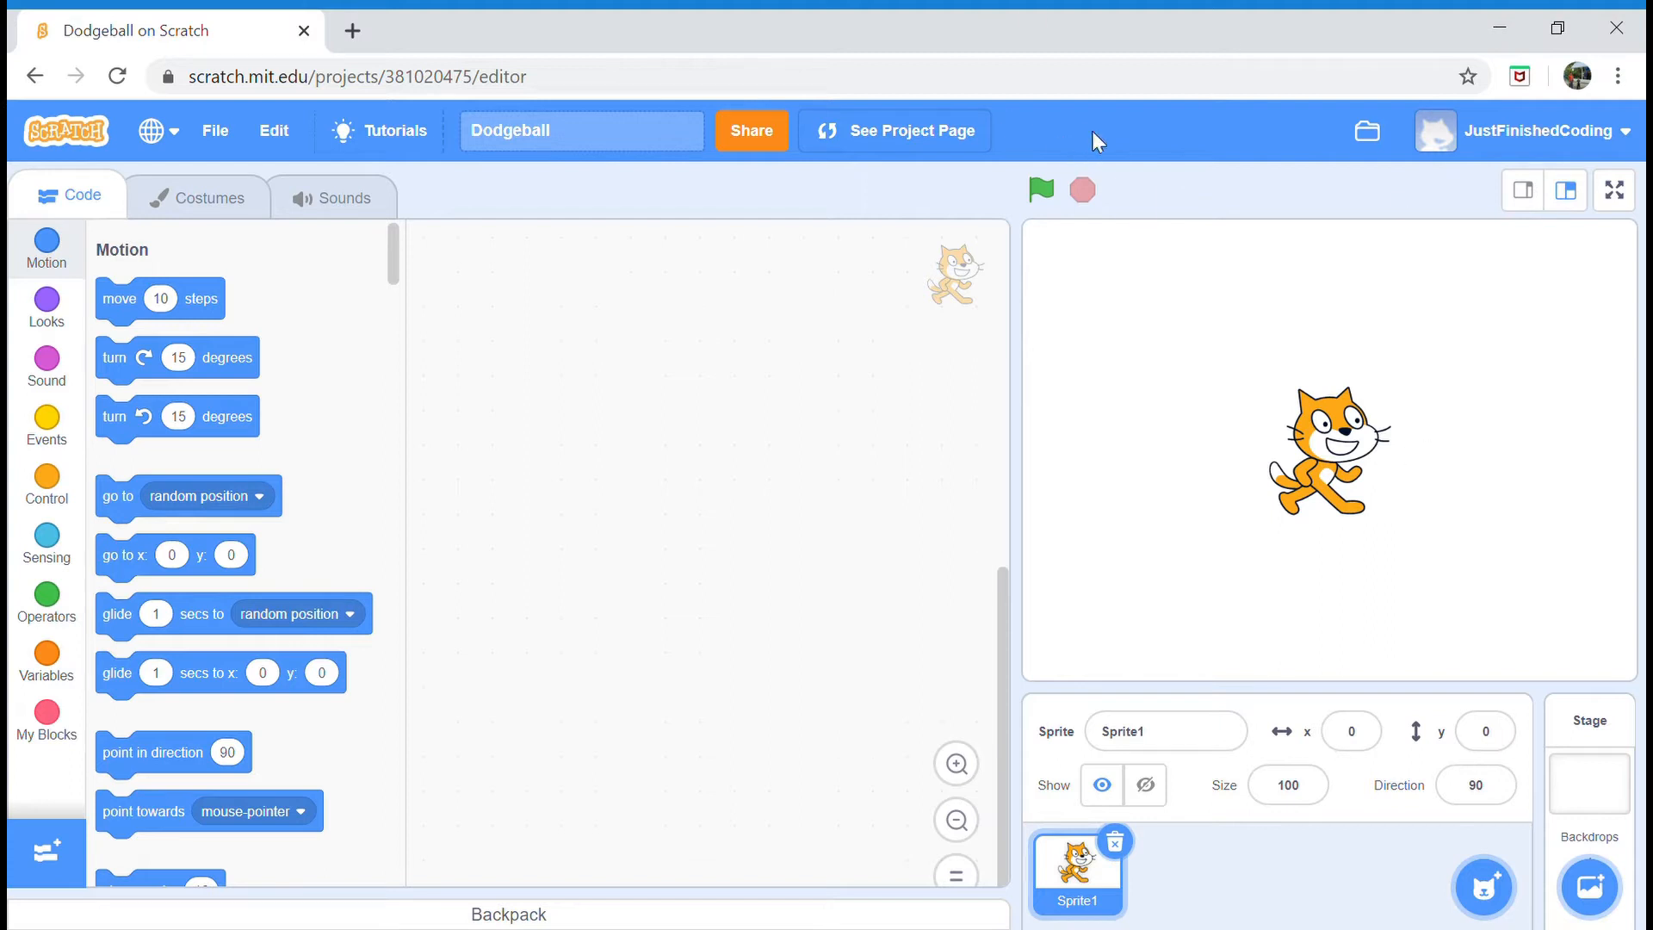
# - Name the cat sprite Player and move it down to about x -19, y -110
pyautogui.click(1164, 730)
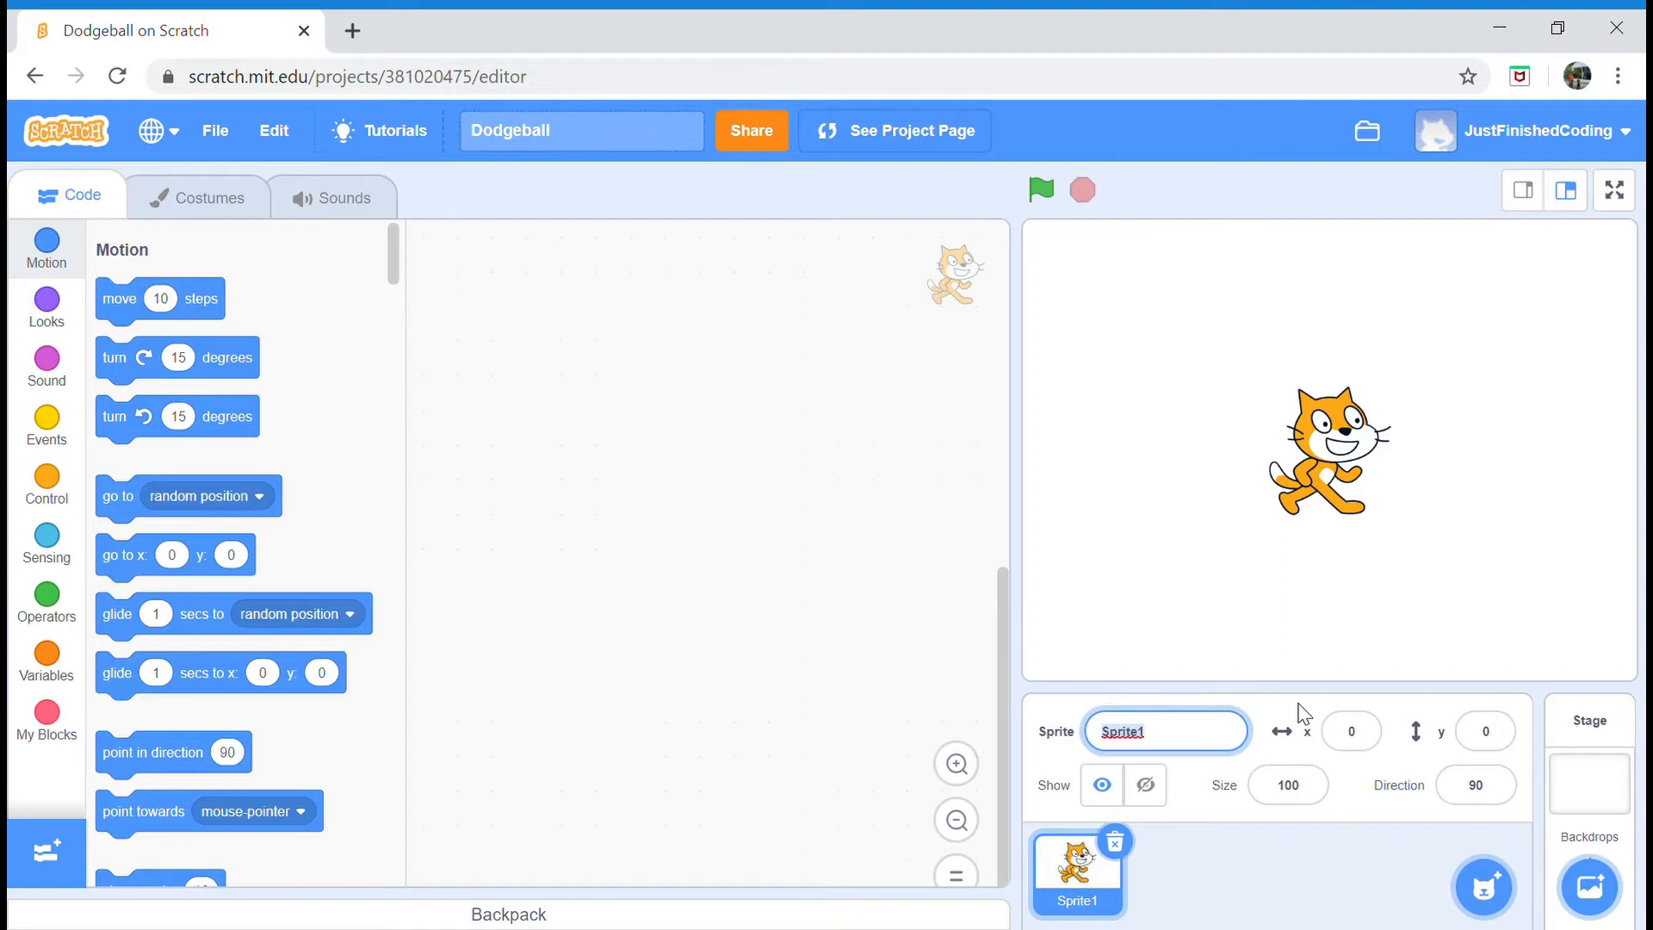
pyautogui.write('Player')
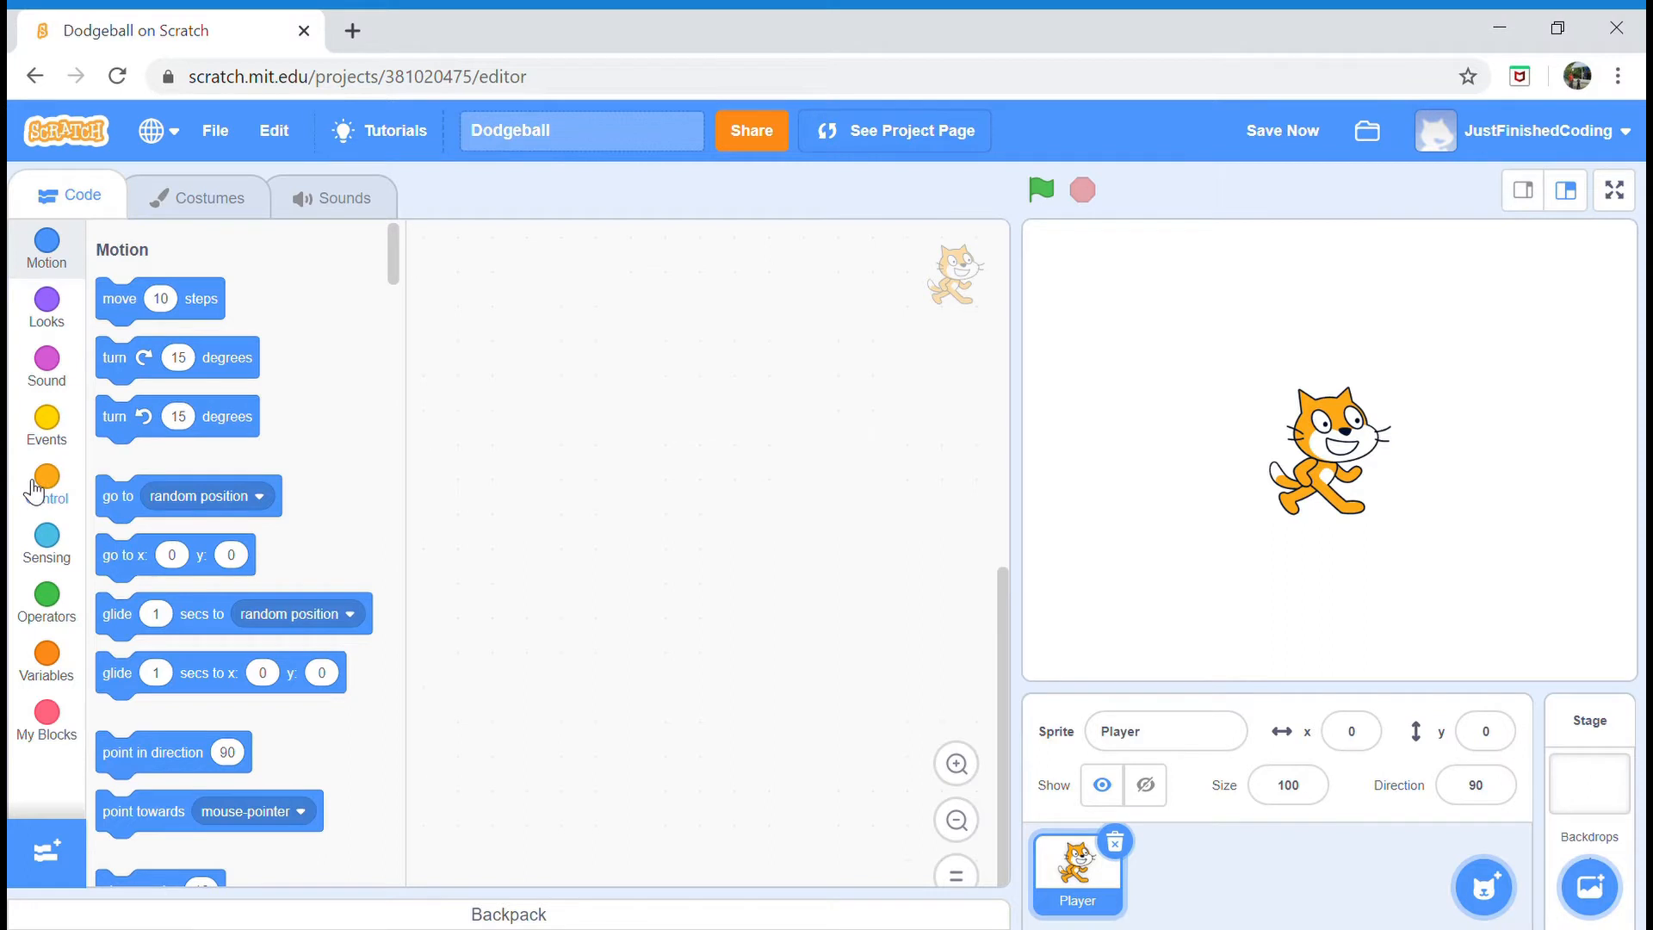
pyautogui.moveTo(1199, 475)
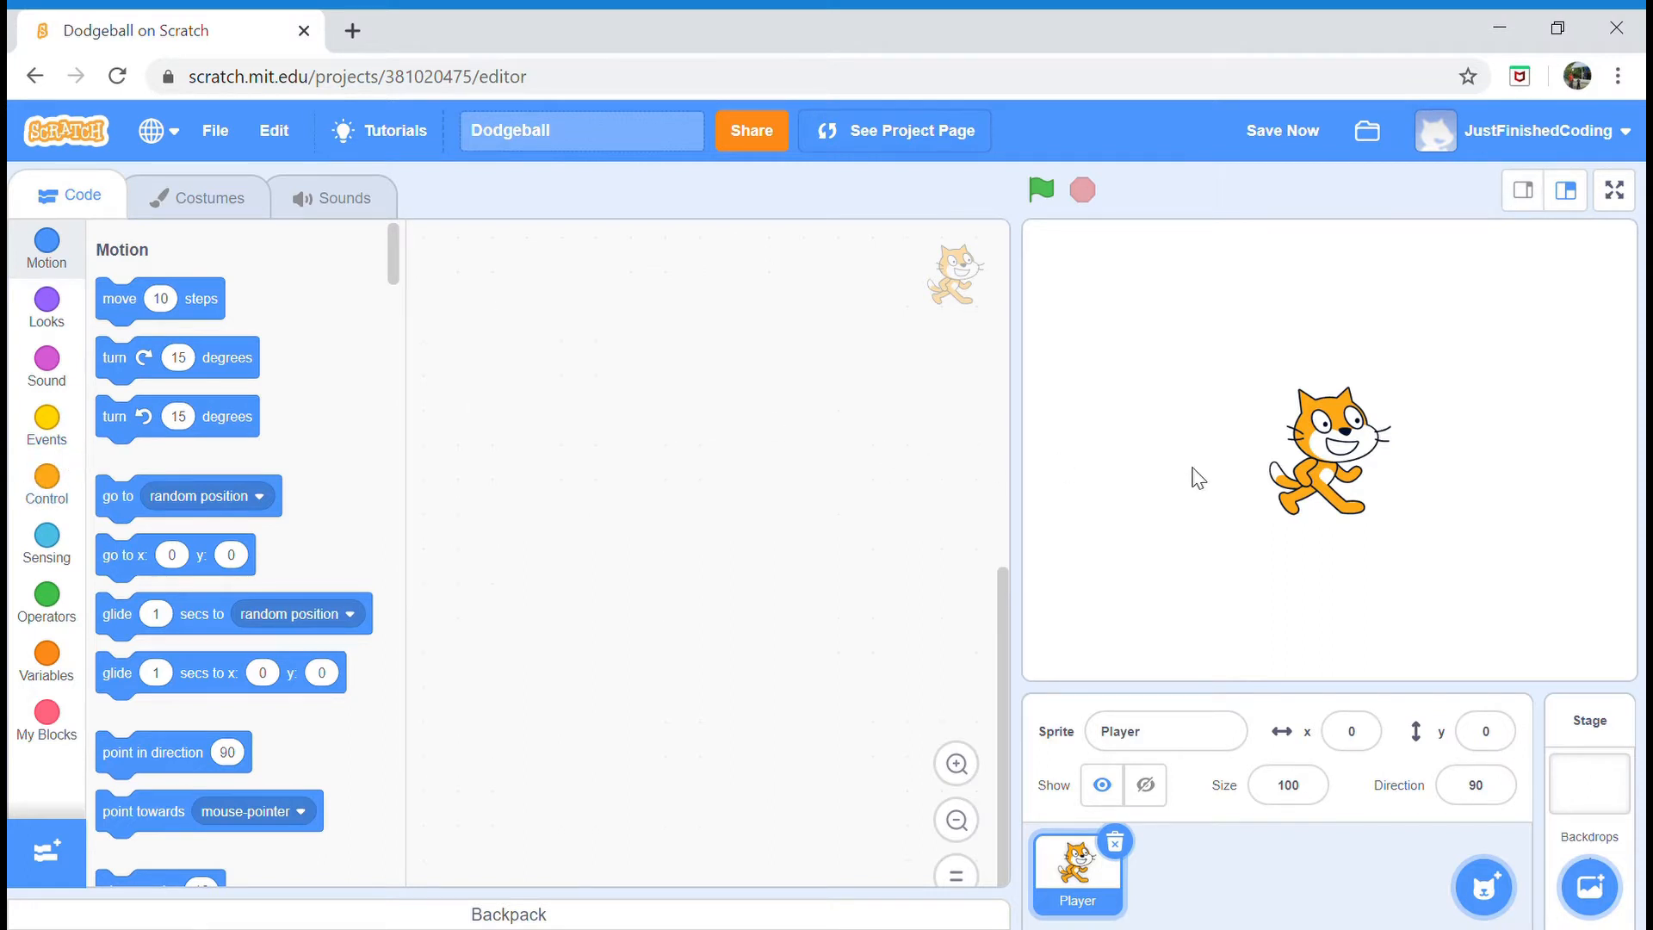
pyautogui.moveTo(1326, 449); pyautogui.dragTo(1306, 599)
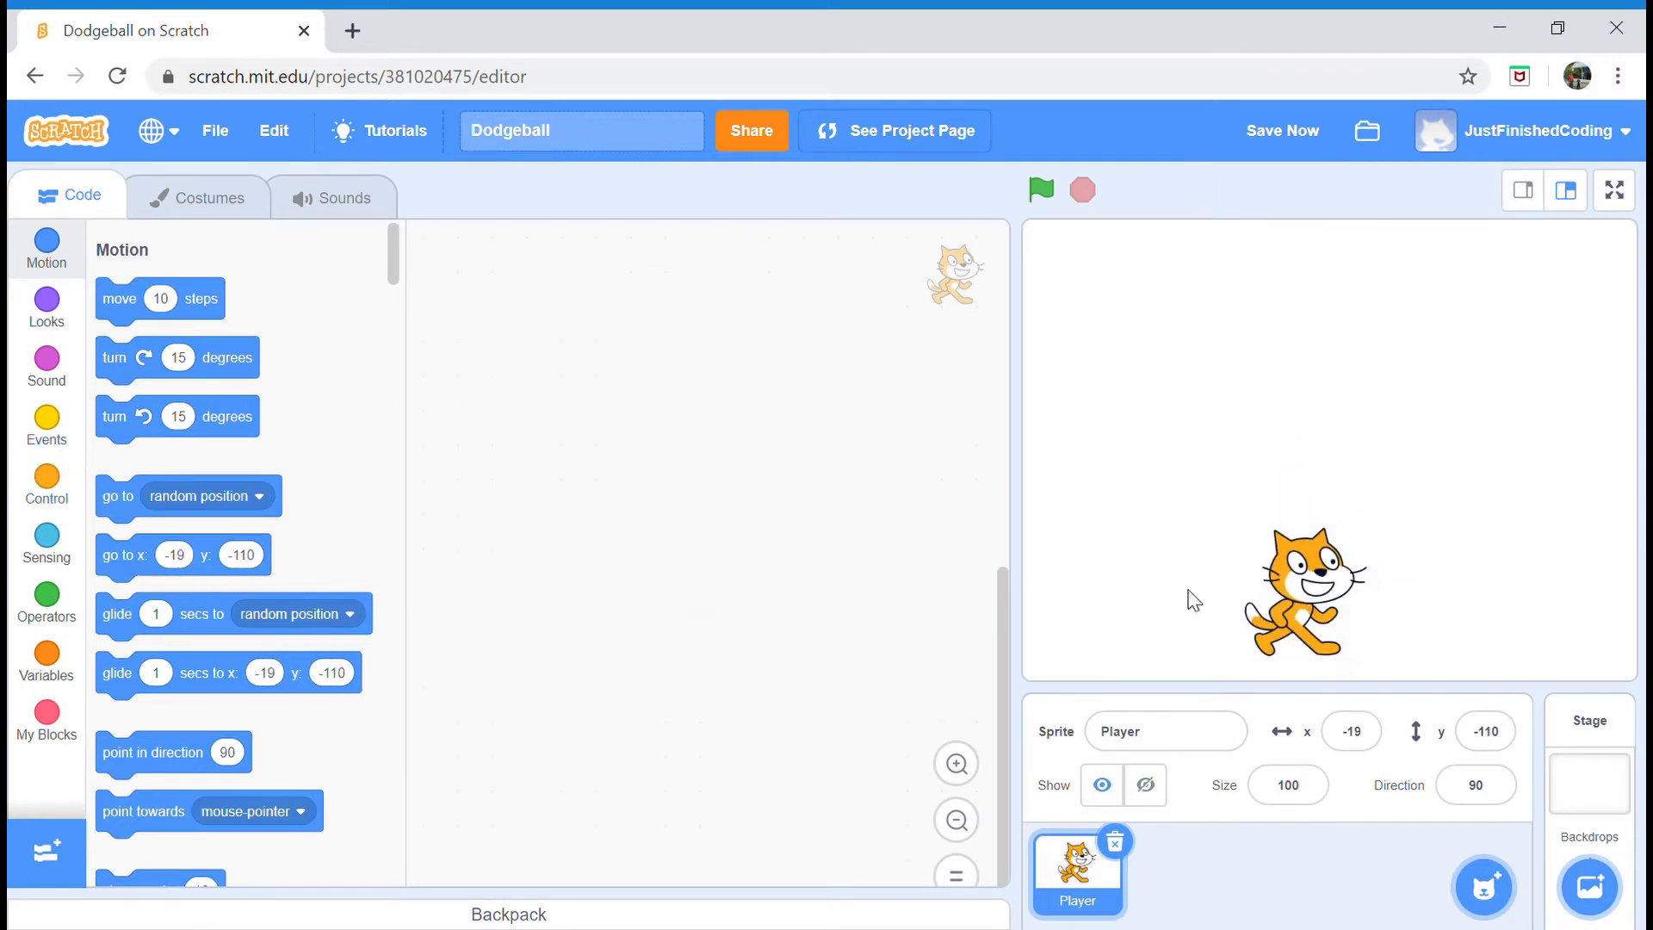
# - Begin the Player script with a 'when green flag clicked' hat block
pyautogui.click(46, 425)
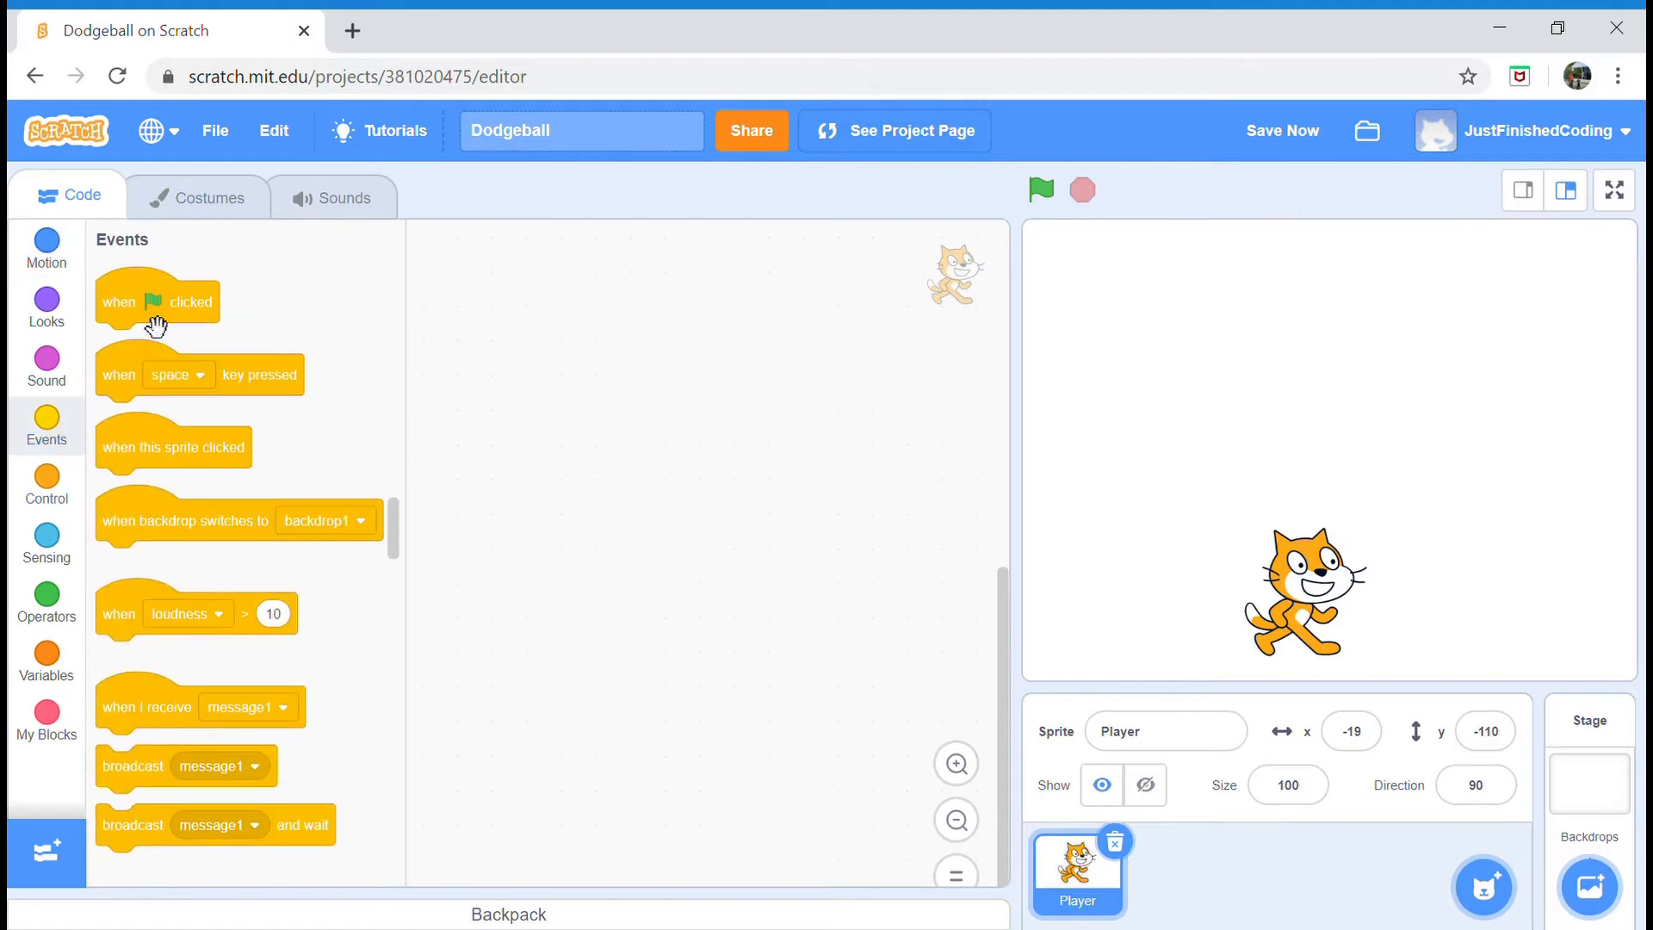
pyautogui.moveTo(156, 302); pyautogui.dragTo(504, 279)
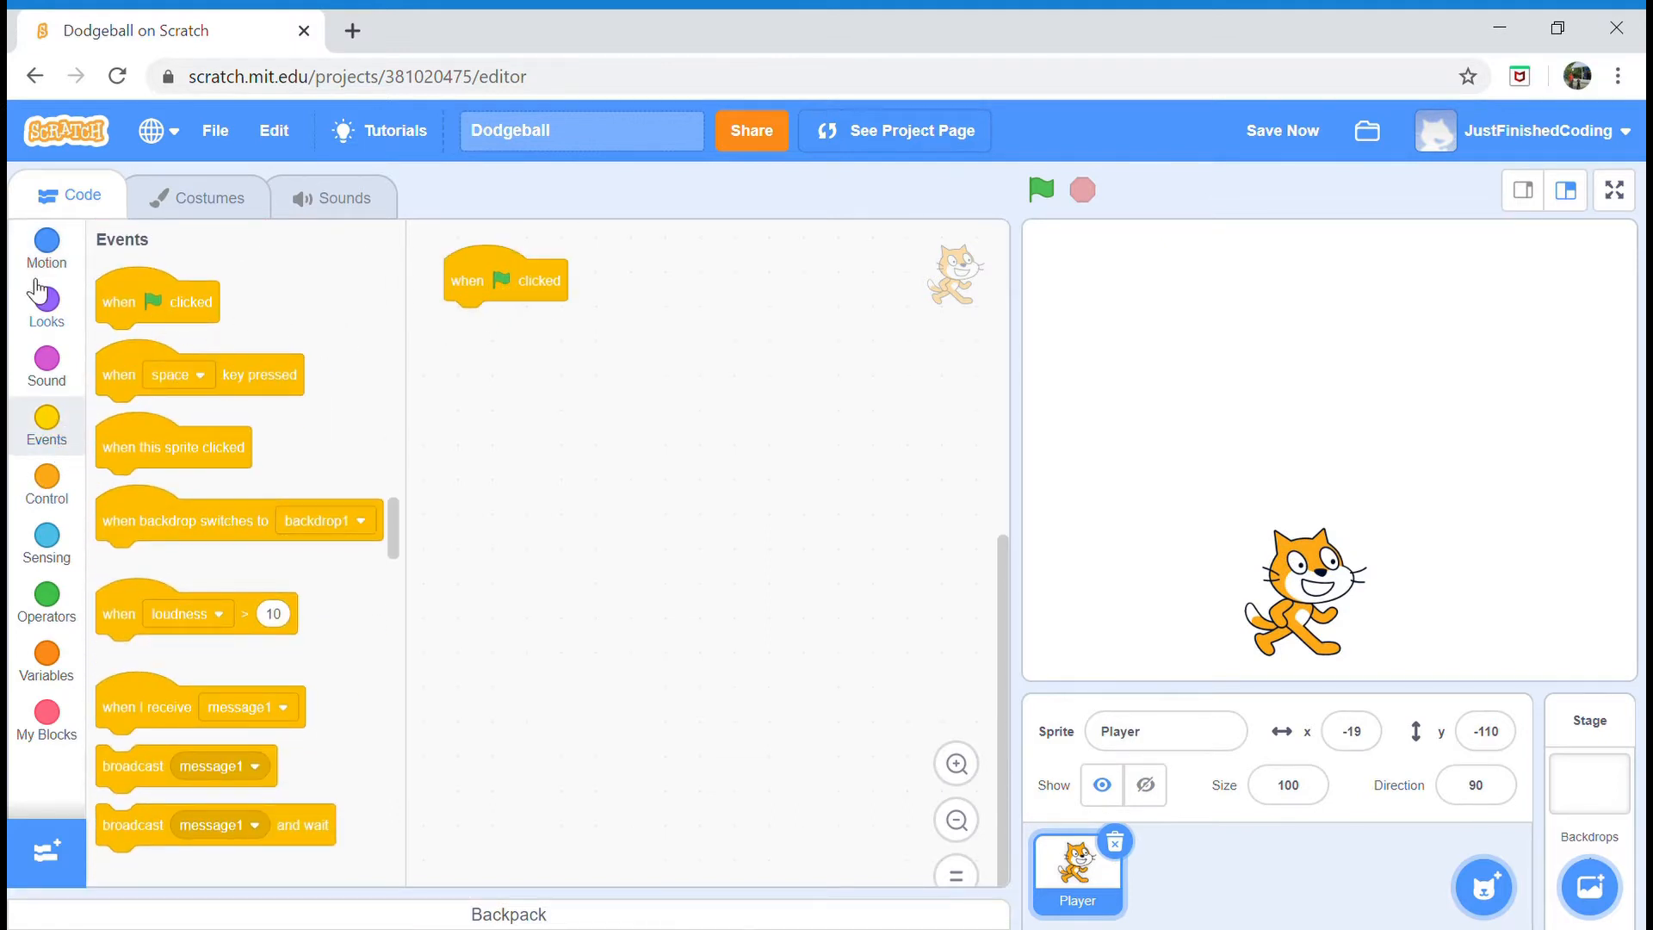
# - Create a bottomPos variable and delete the default 'my variable'
pyautogui.click(47, 661)
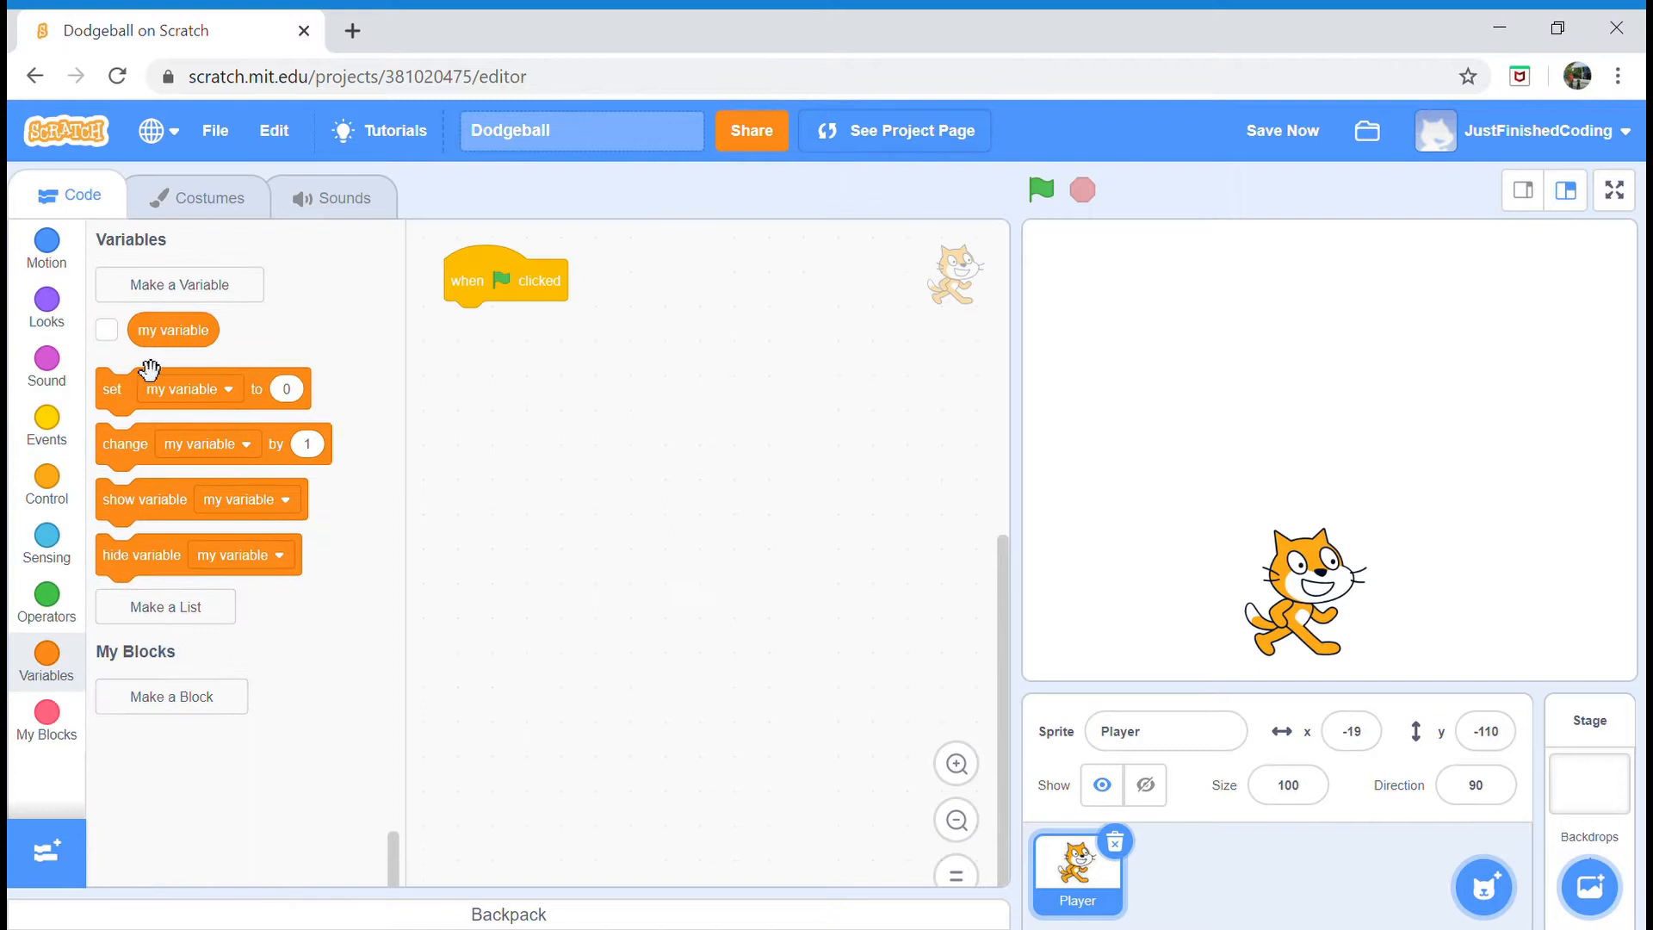
pyautogui.click(179, 286)
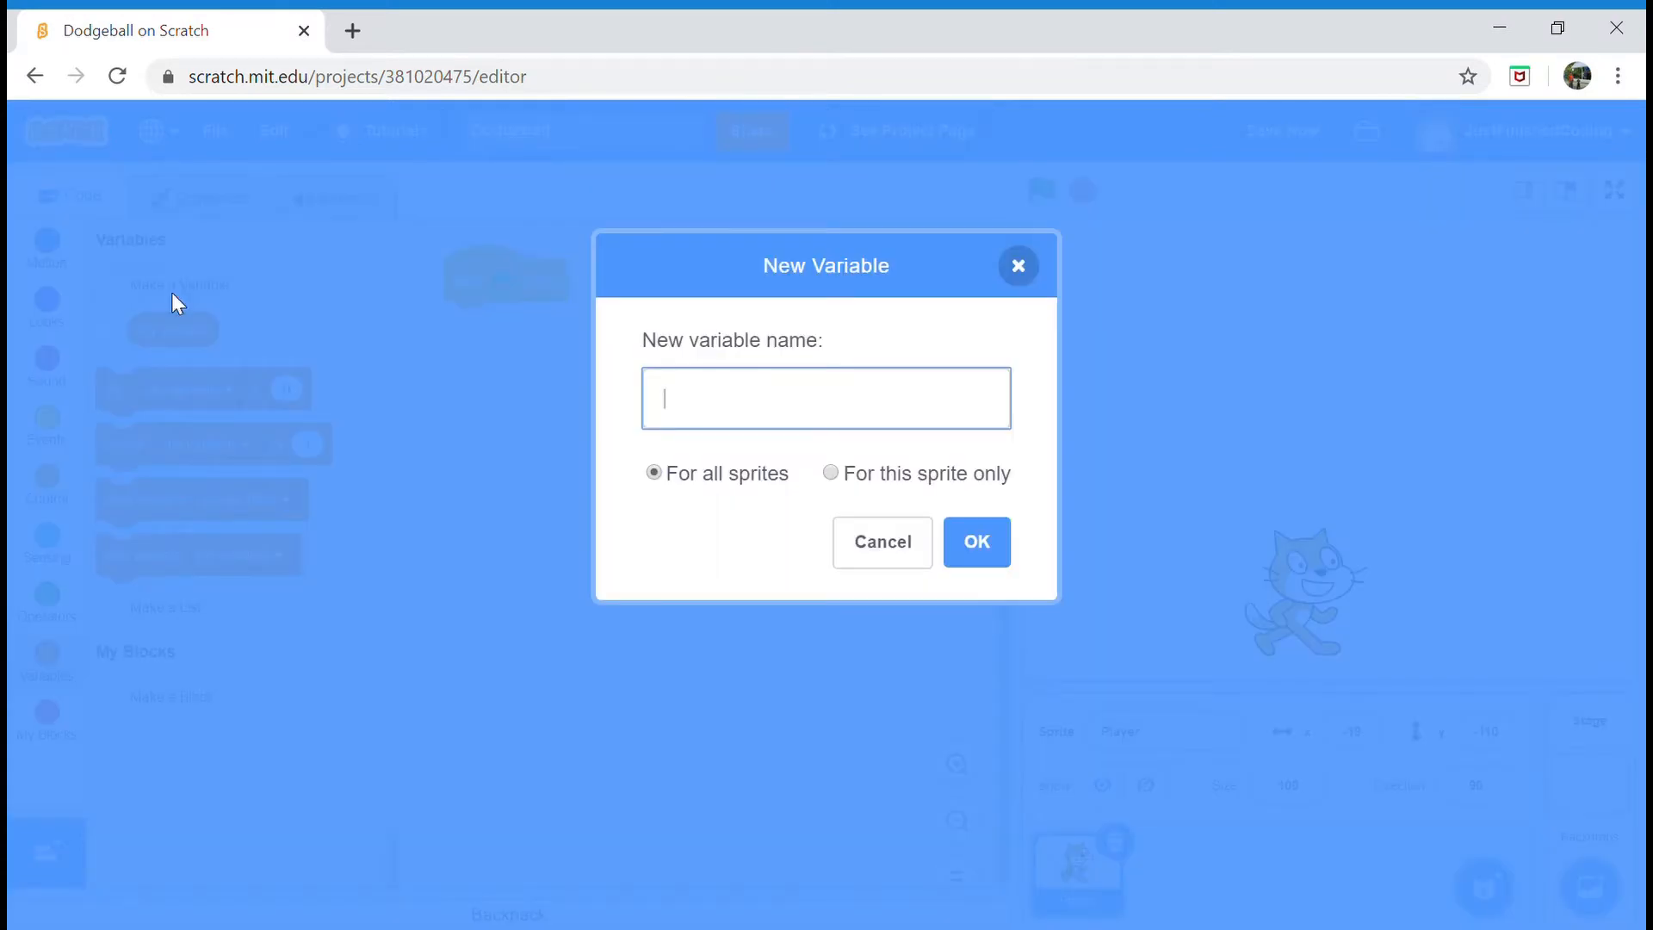
pyautogui.write('bottom')
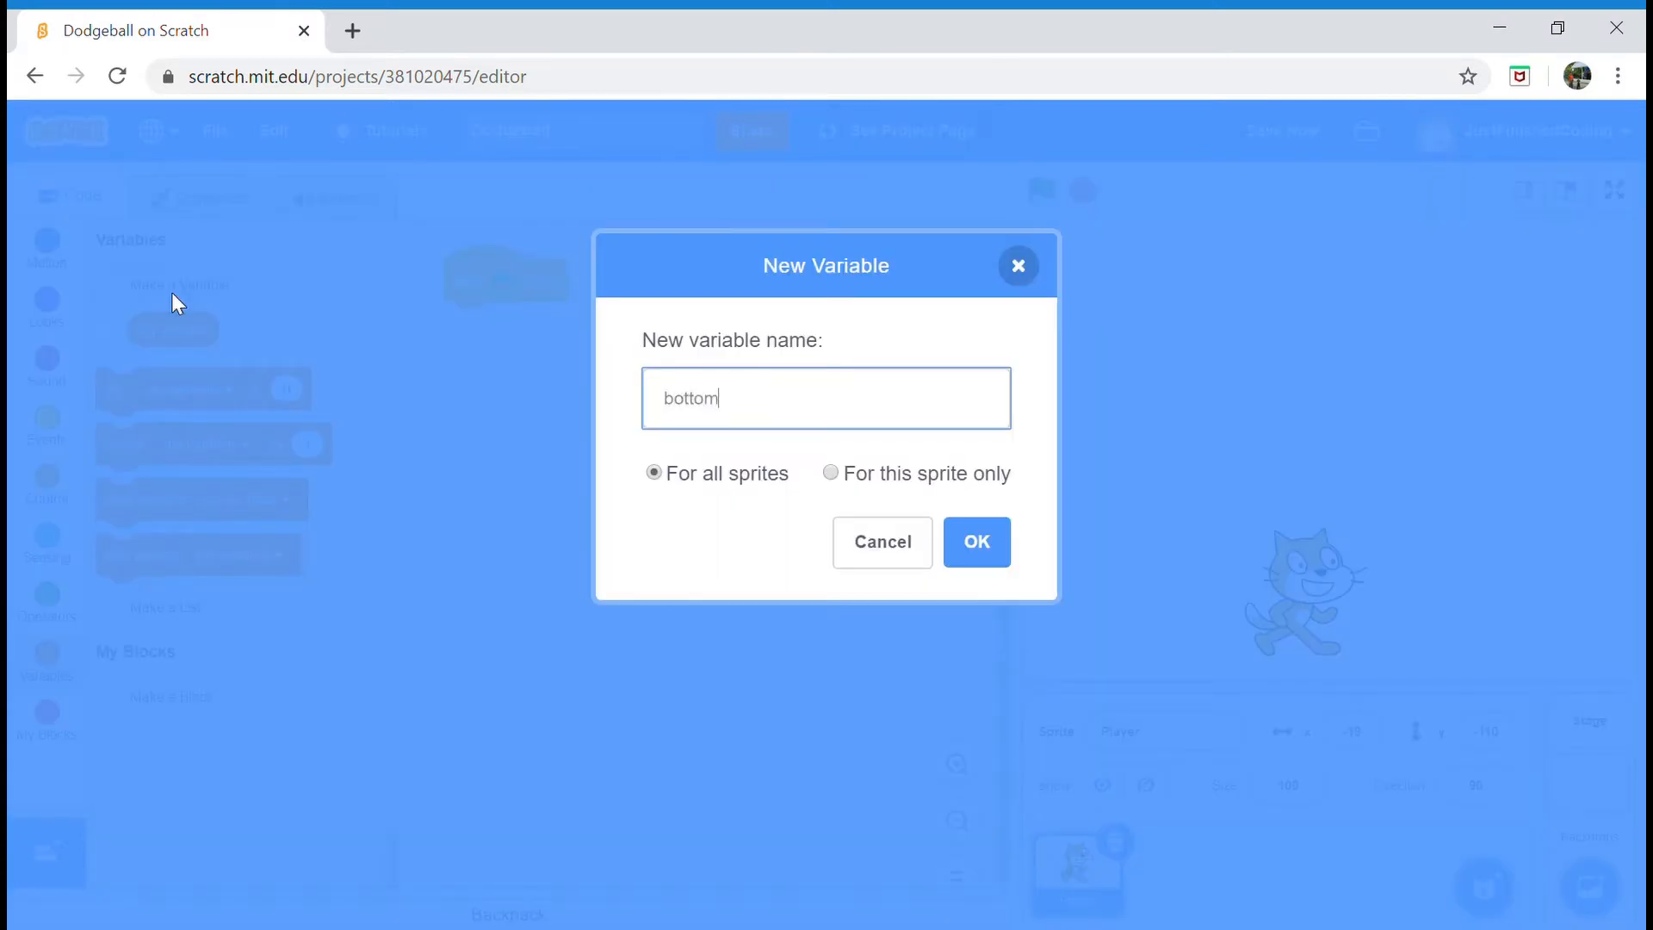
pyautogui.click(976, 541)
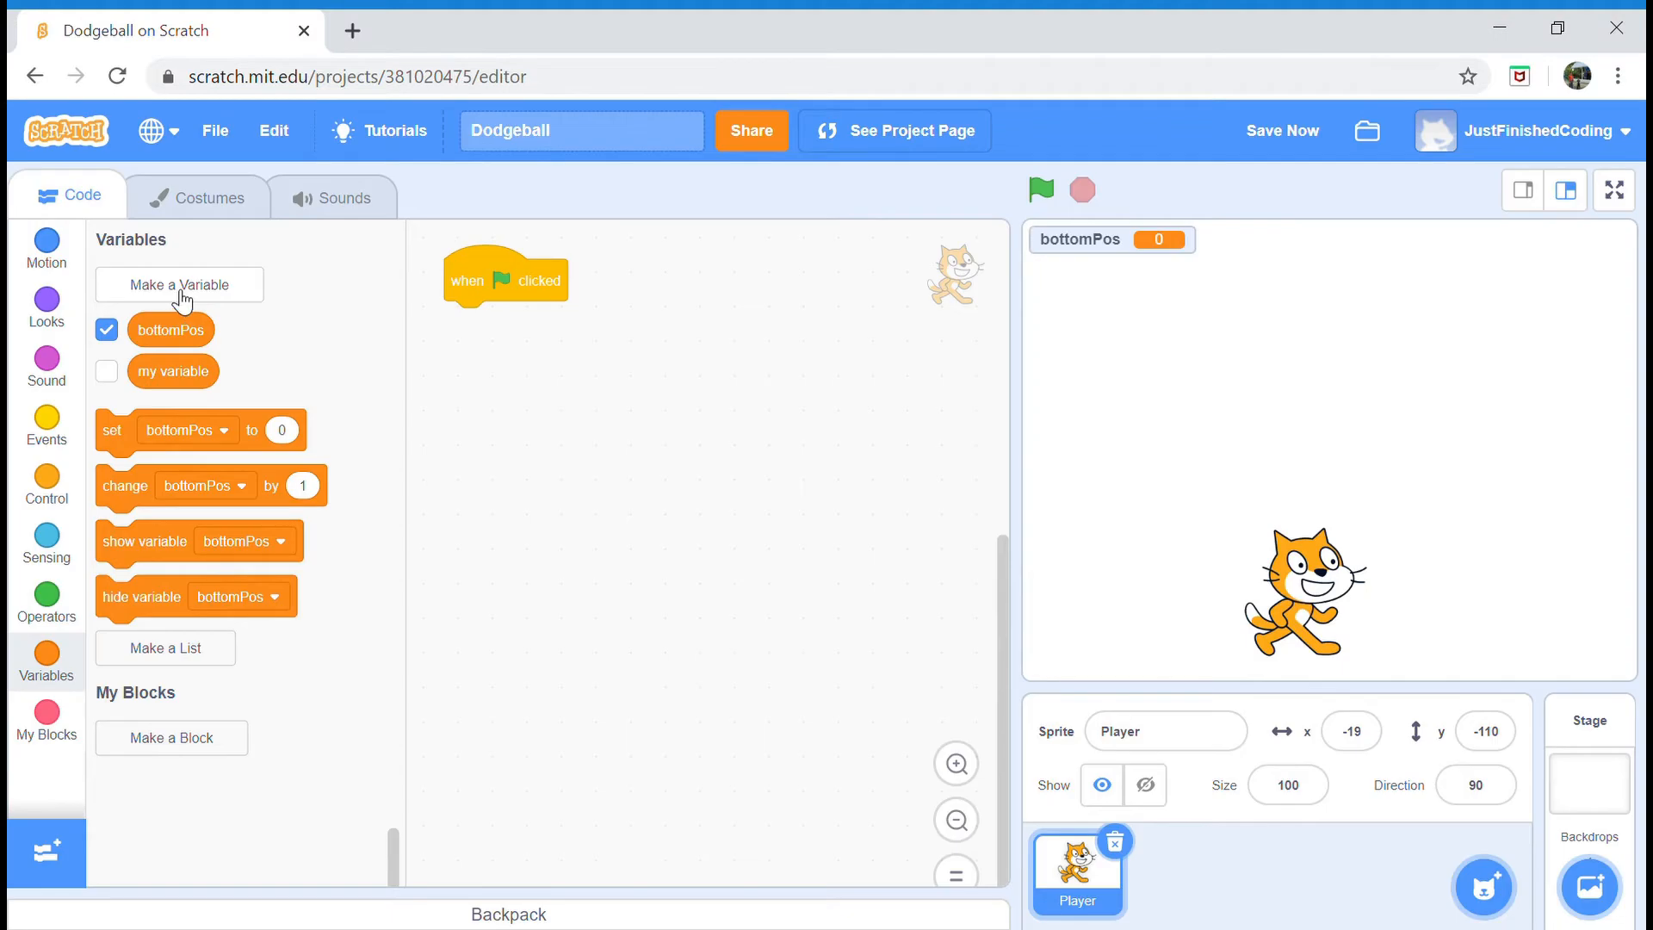
pyautogui.rightClick(172, 372)
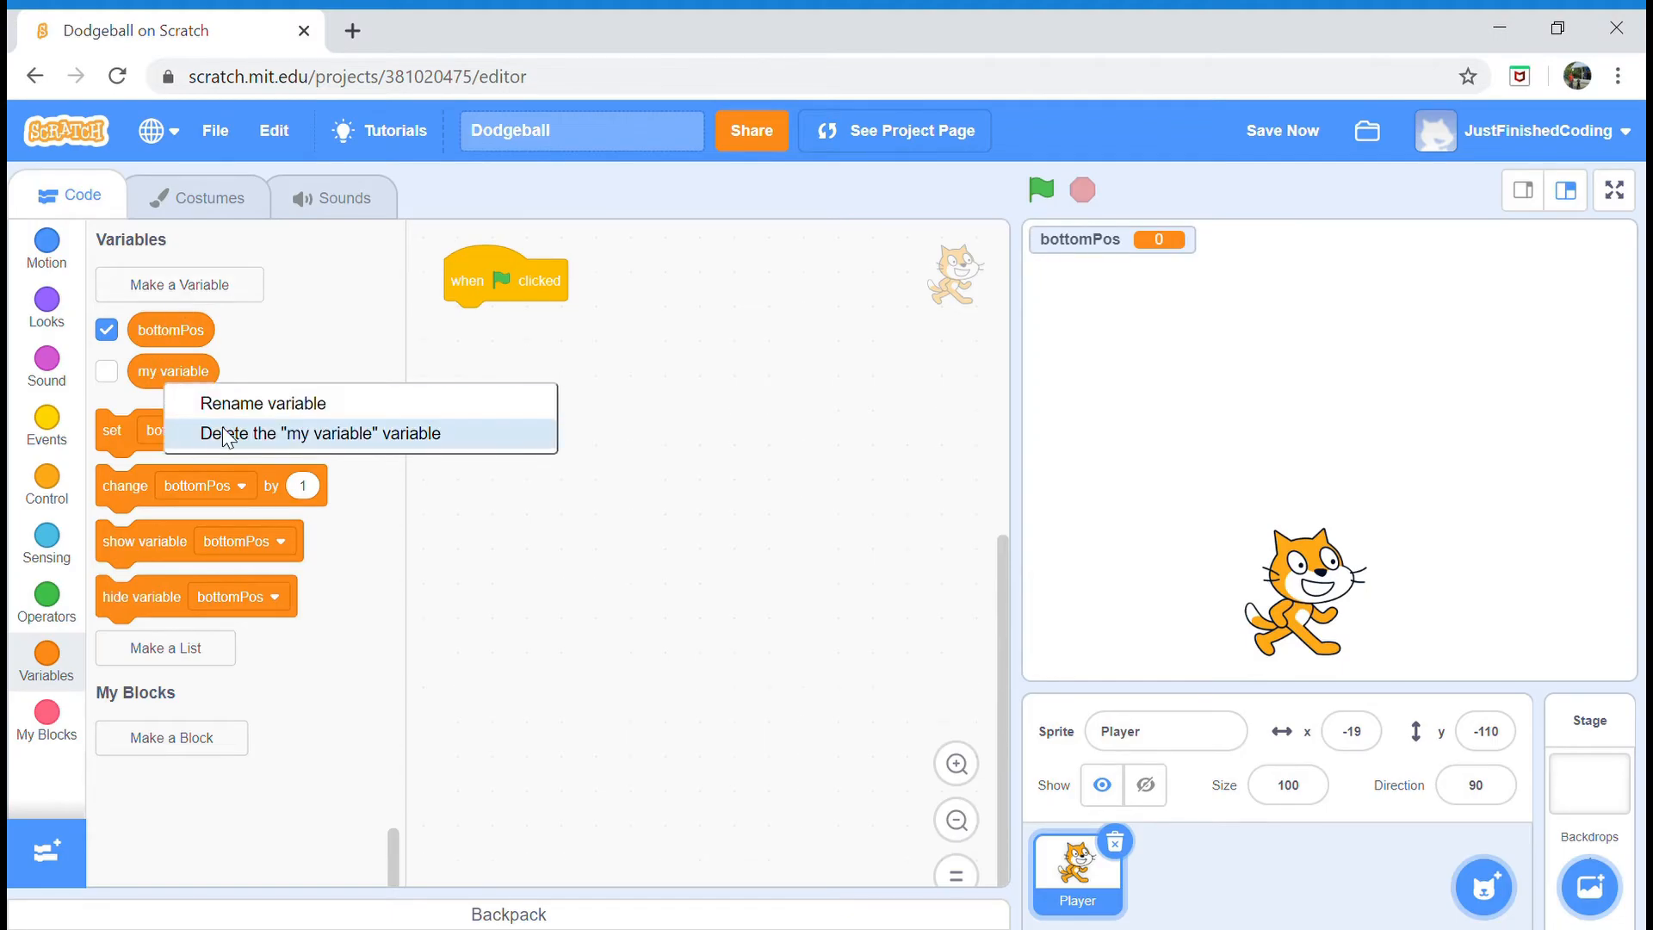
pyautogui.click(320, 434)
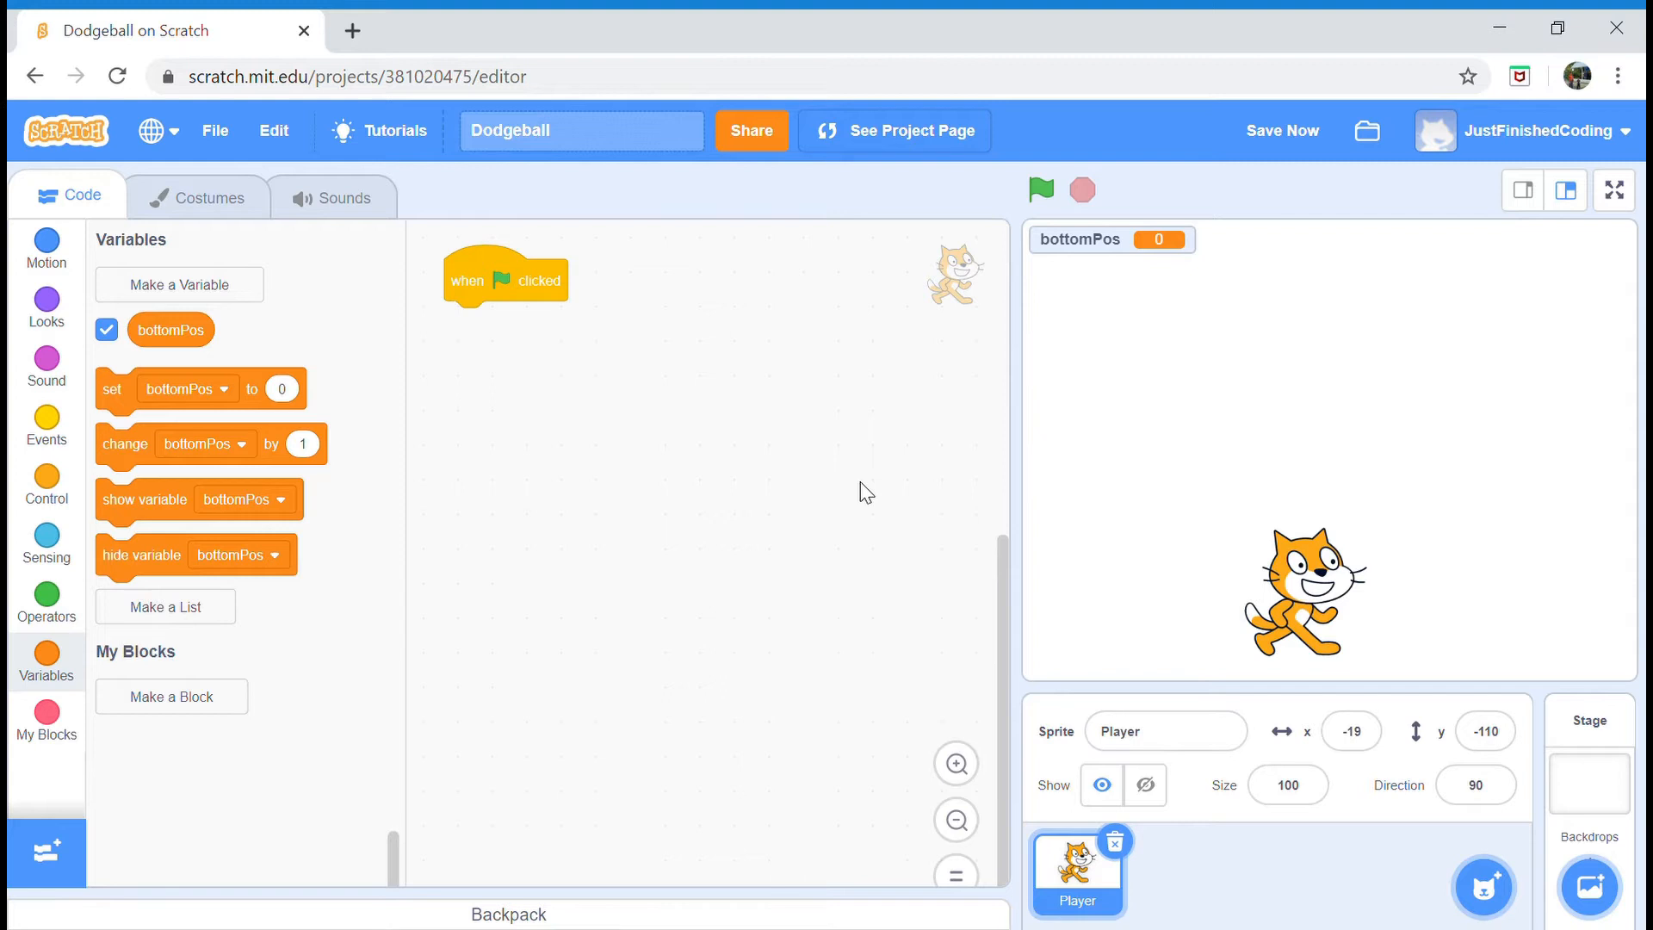
pyautogui.moveTo(698, 348)
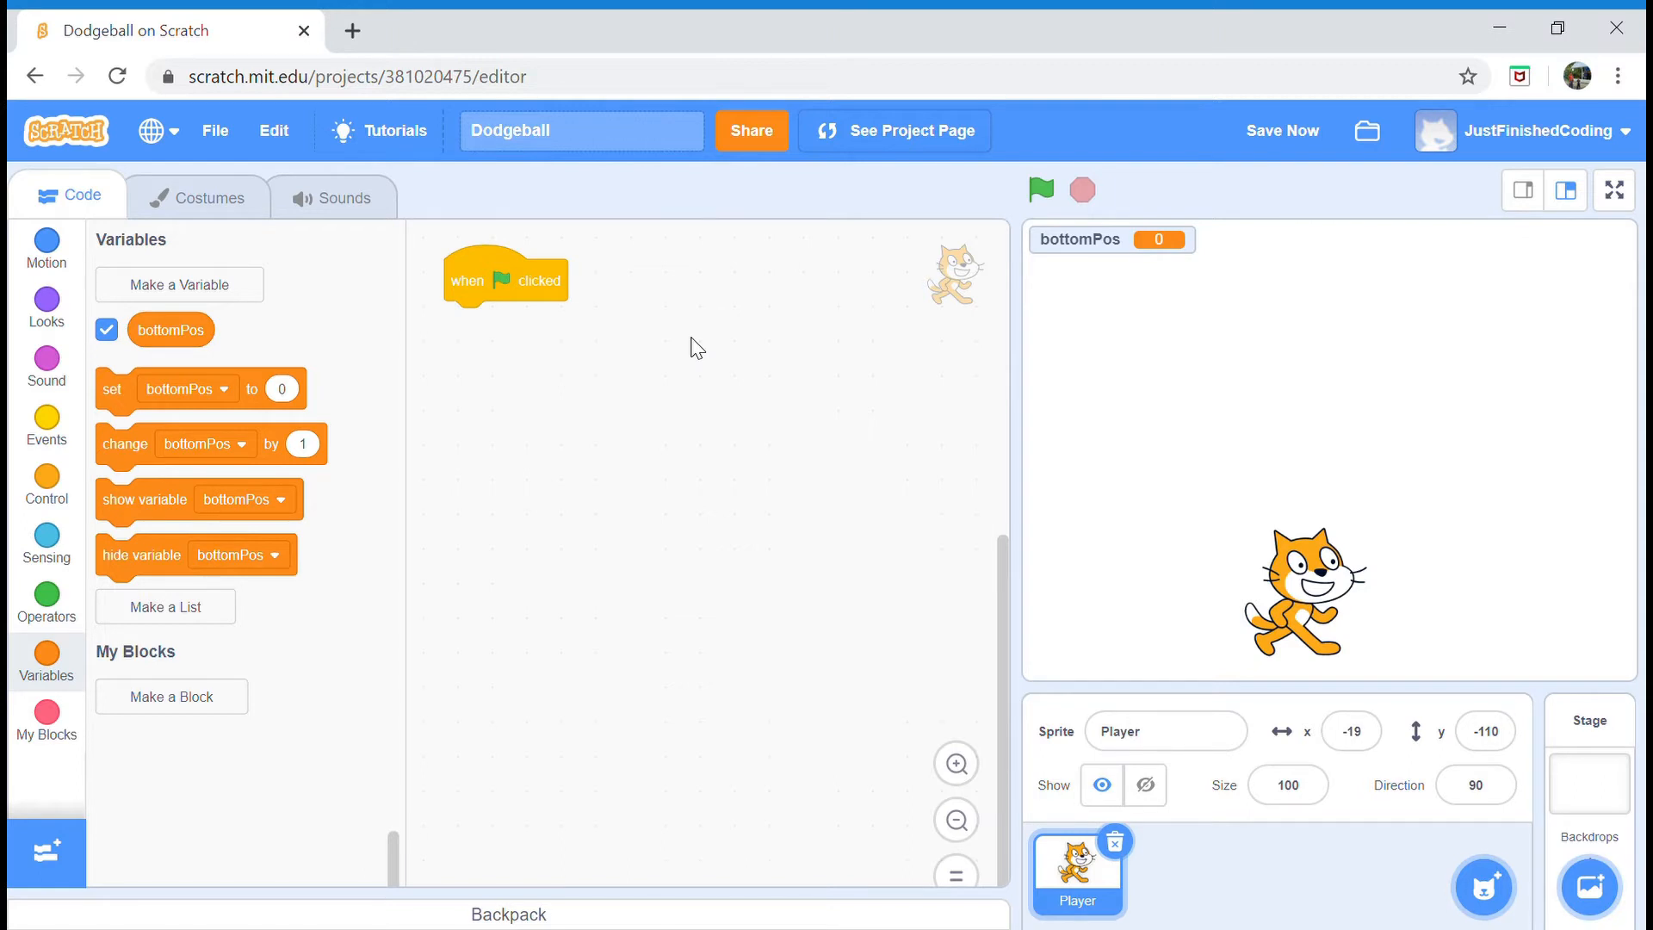
pyautogui.moveTo(41, 506)
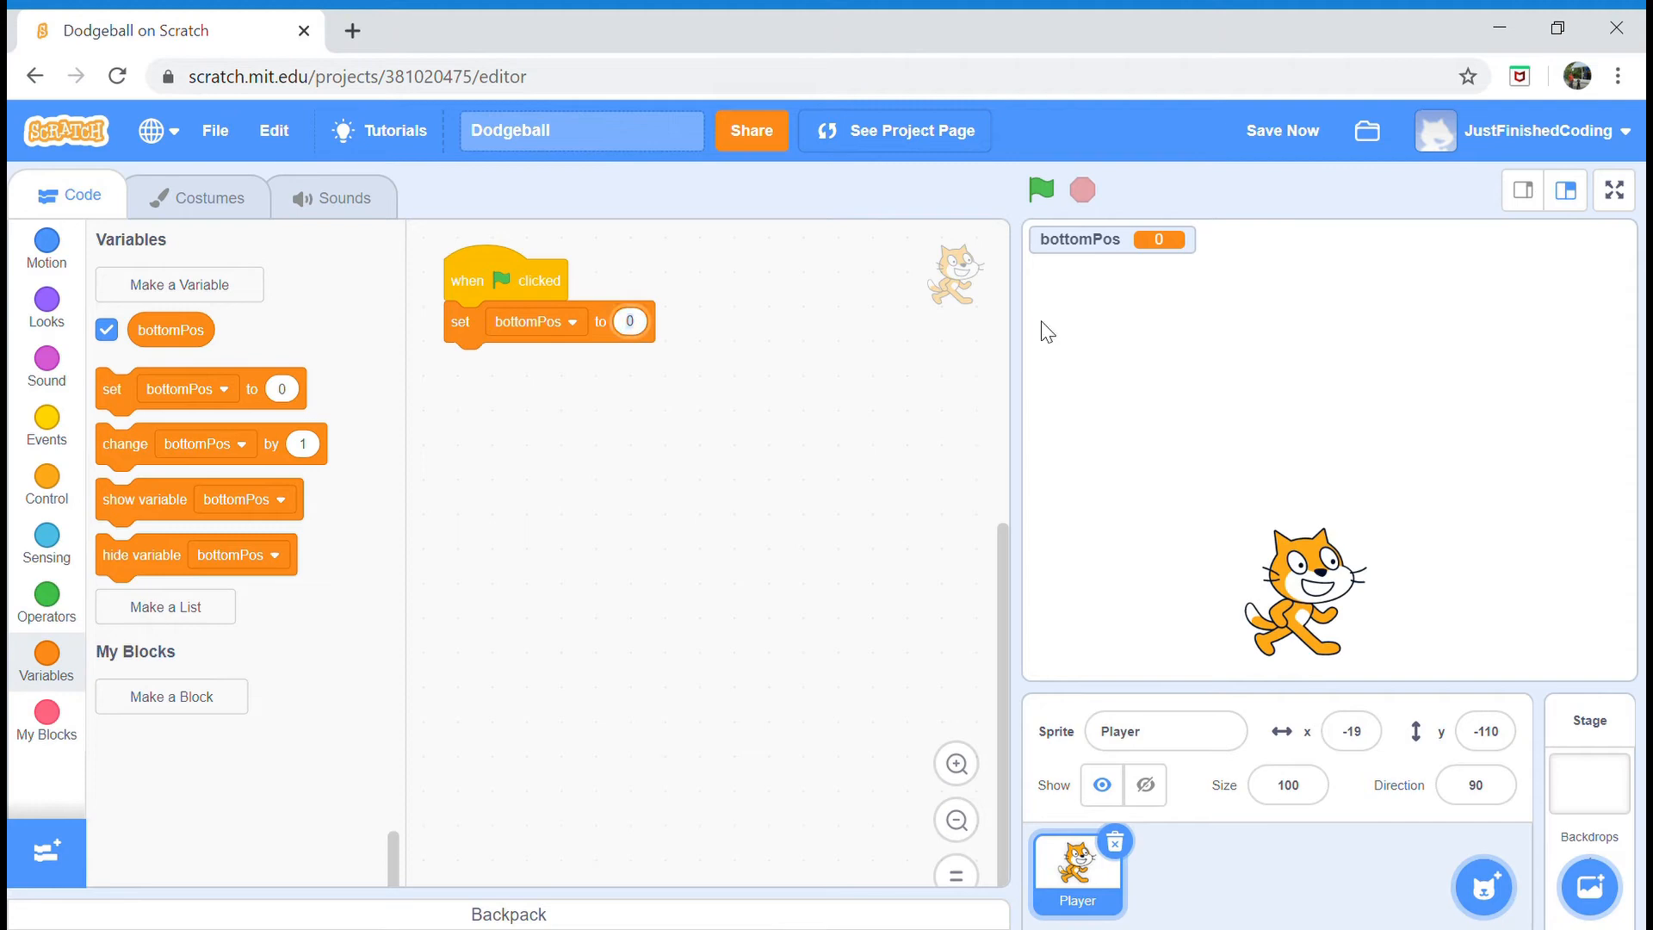
# - Set bottomPos to -120, then go to x 0 with y from bottomPos
pyautogui.write('-12')
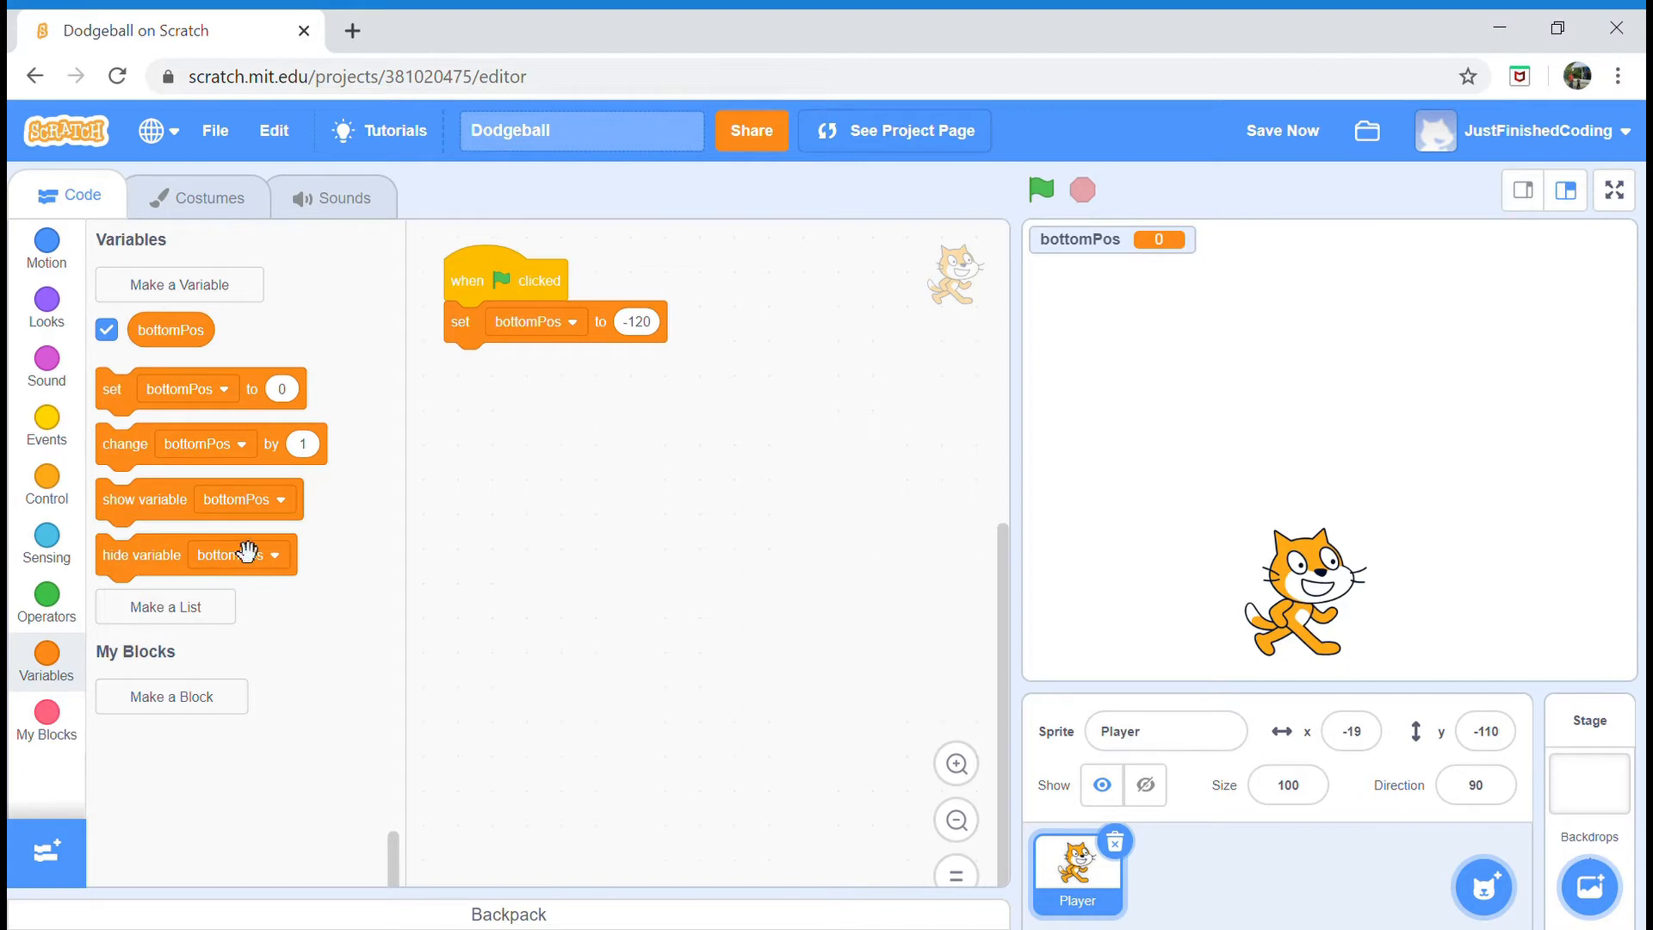
pyautogui.click(45, 248)
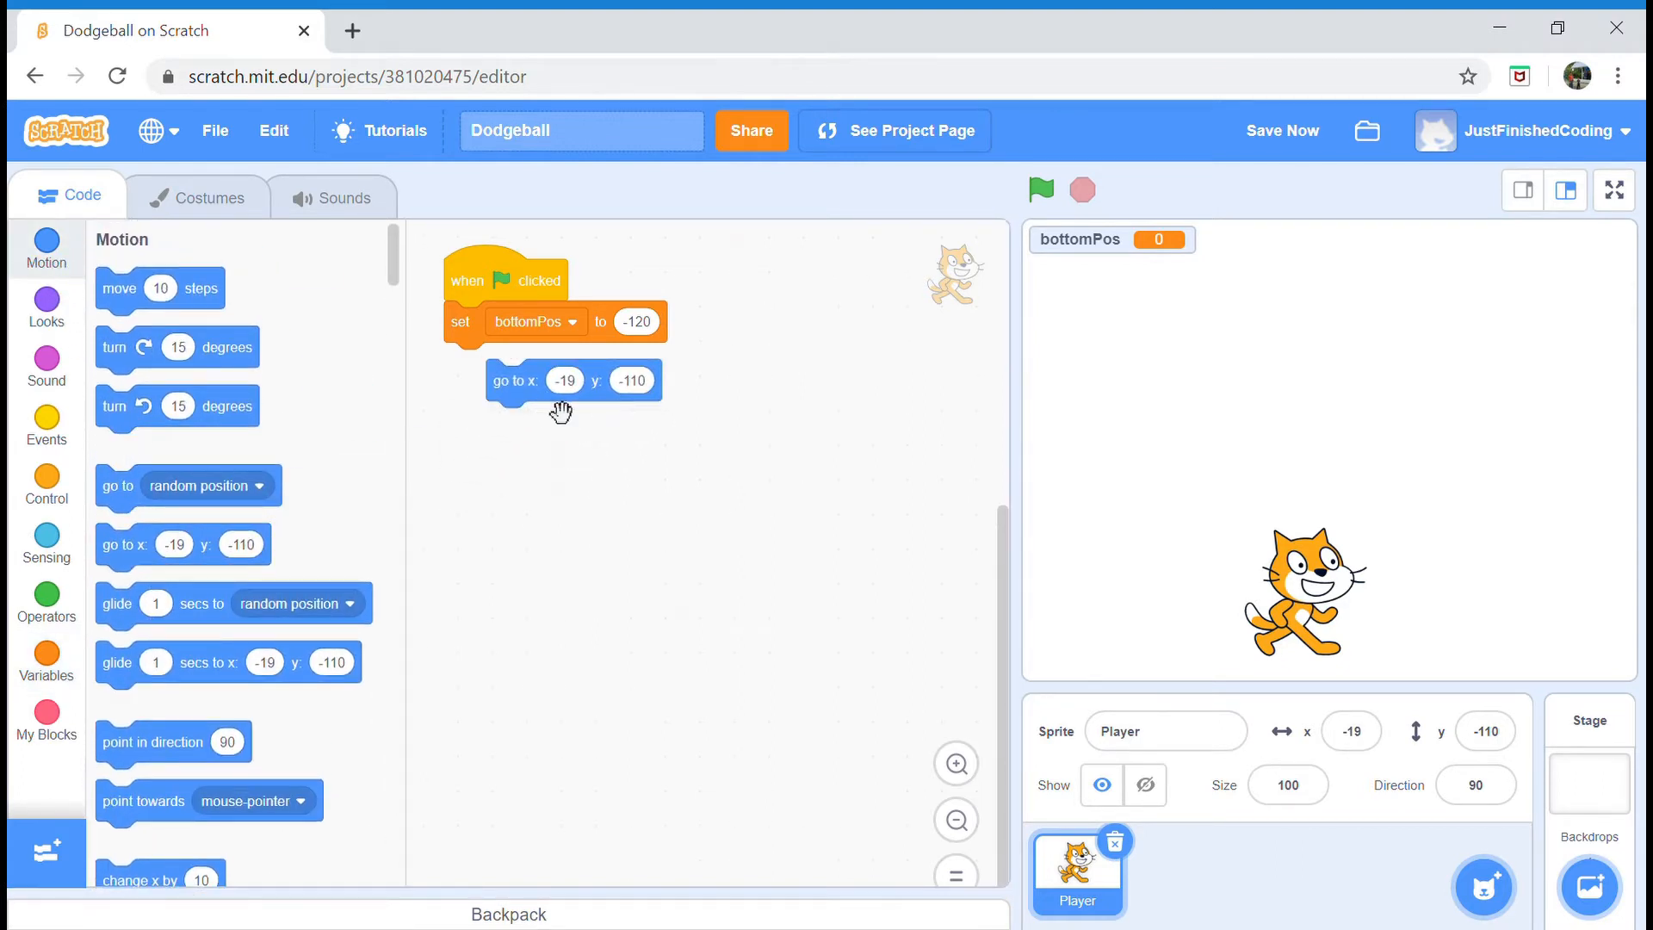
pyautogui.moveTo(517, 381); pyautogui.dragTo(475, 364)
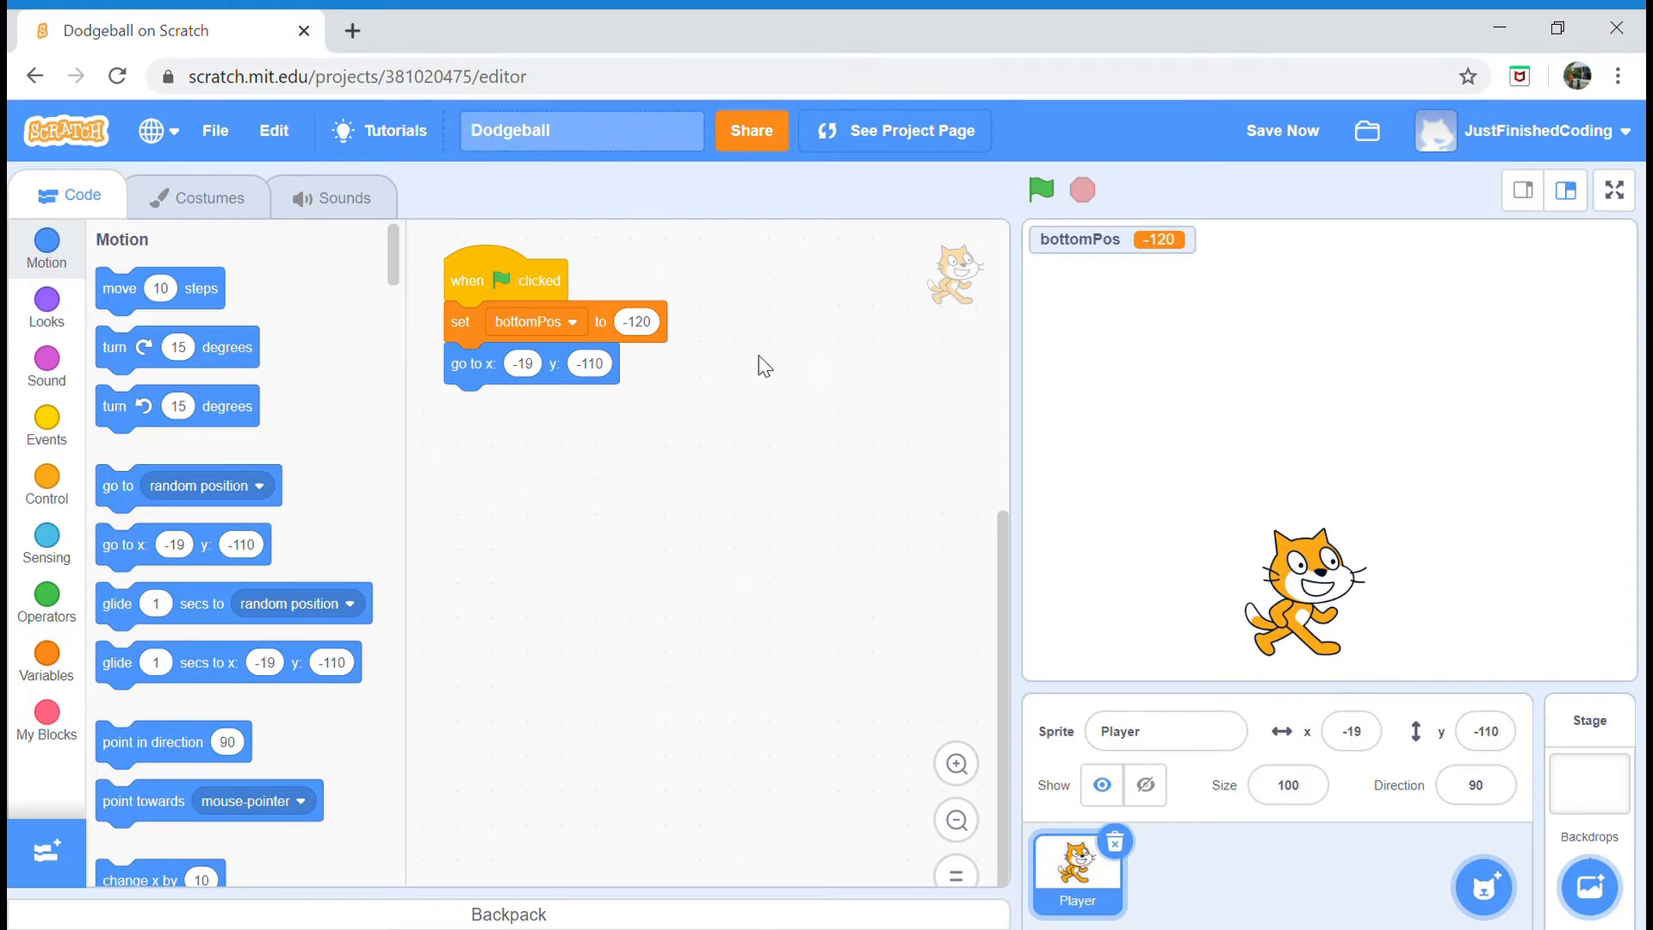
pyautogui.click(520, 363)
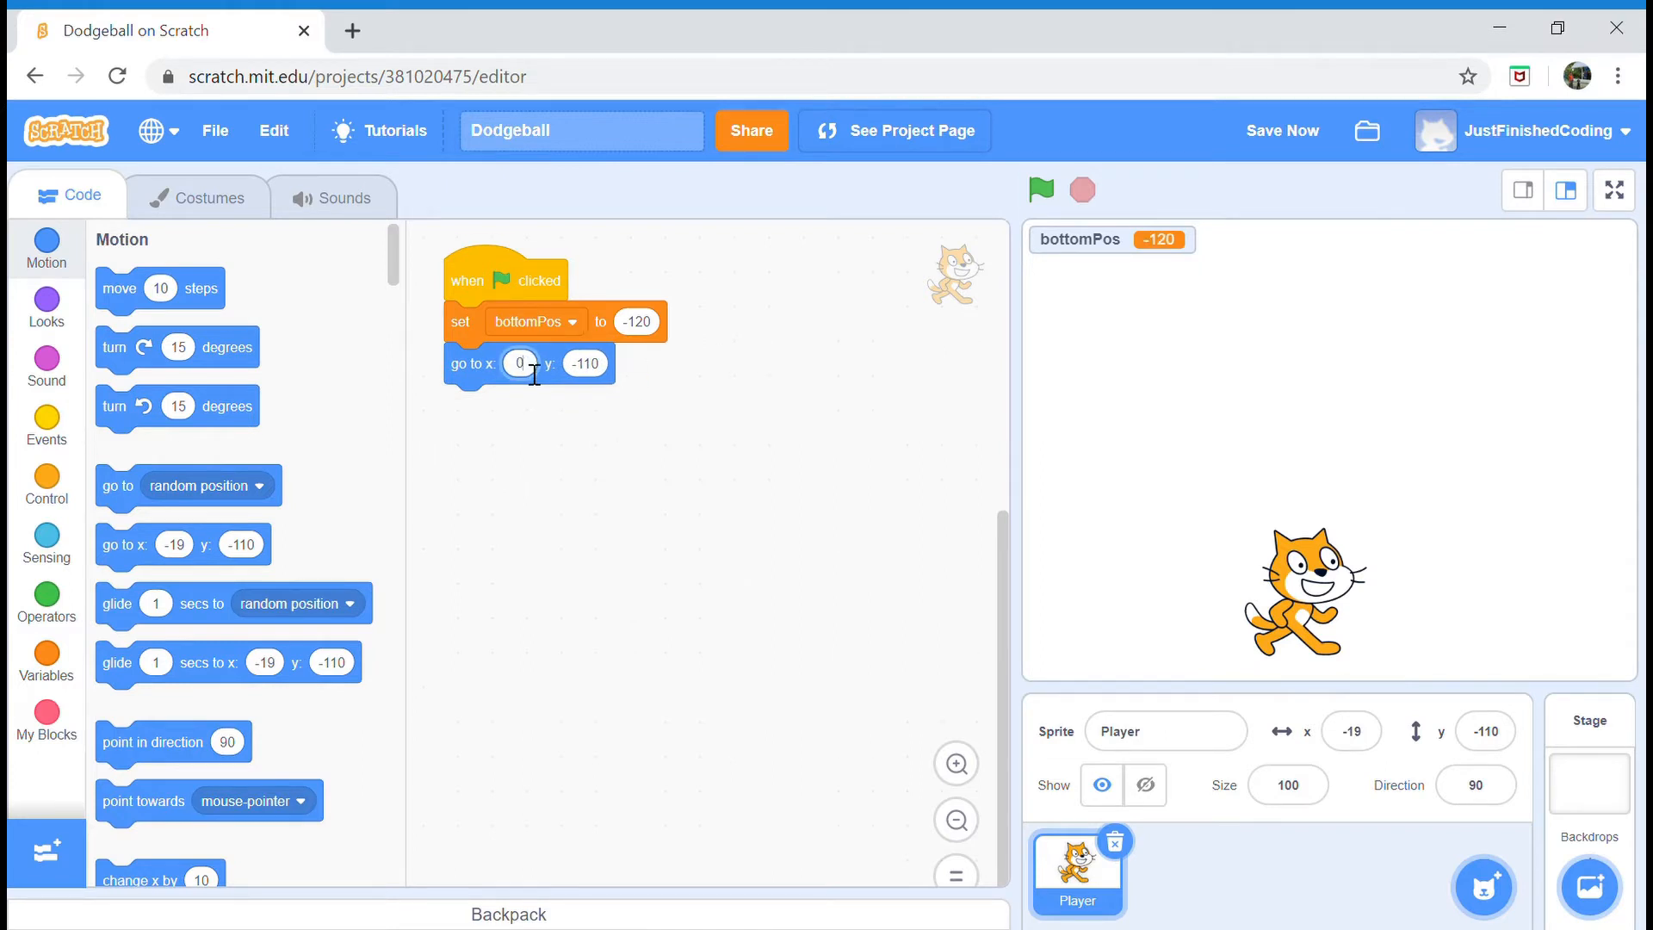
pyautogui.click(45, 661)
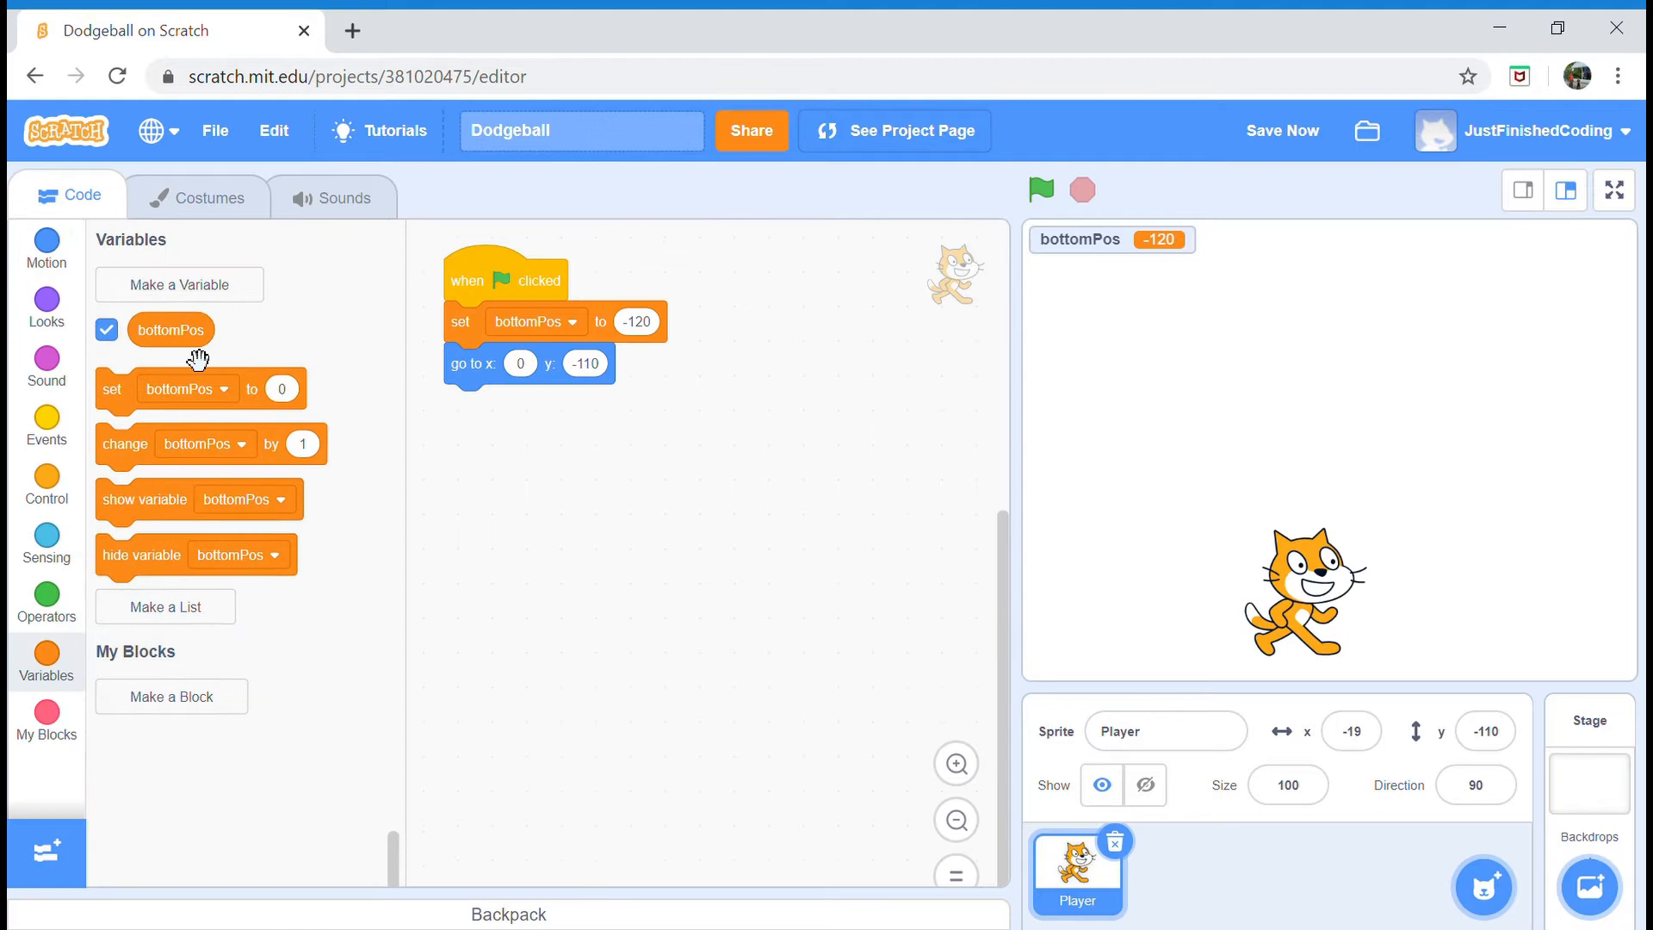
pyautogui.moveTo(170, 329); pyautogui.dragTo(586, 363)
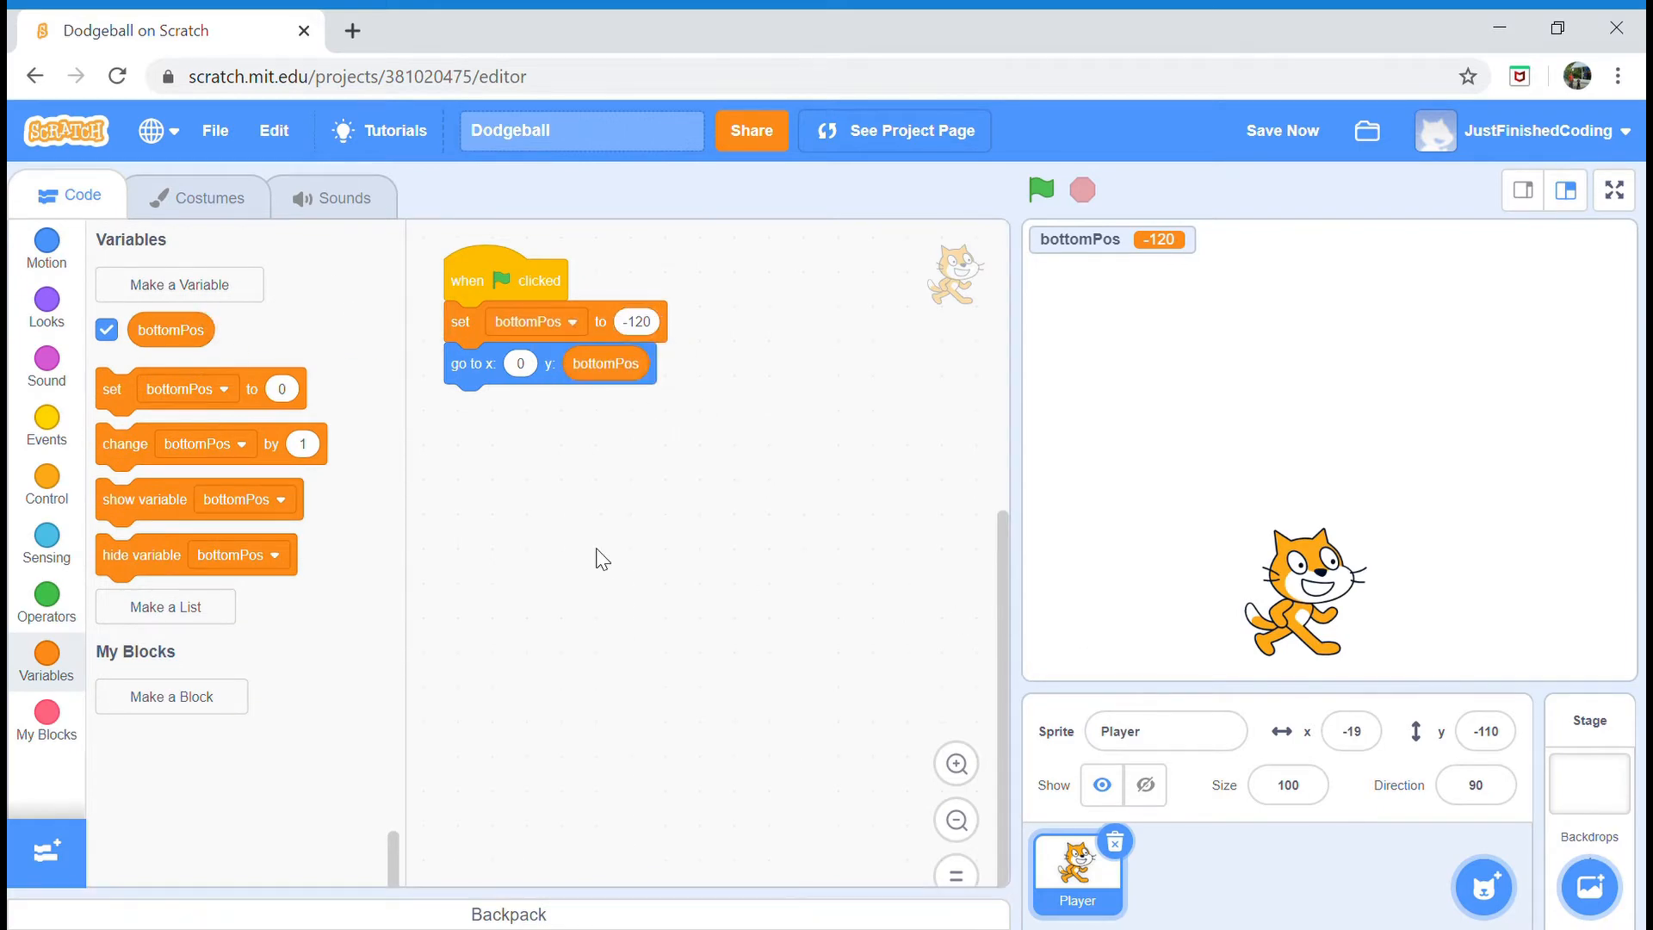
pyautogui.moveTo(15, 321)
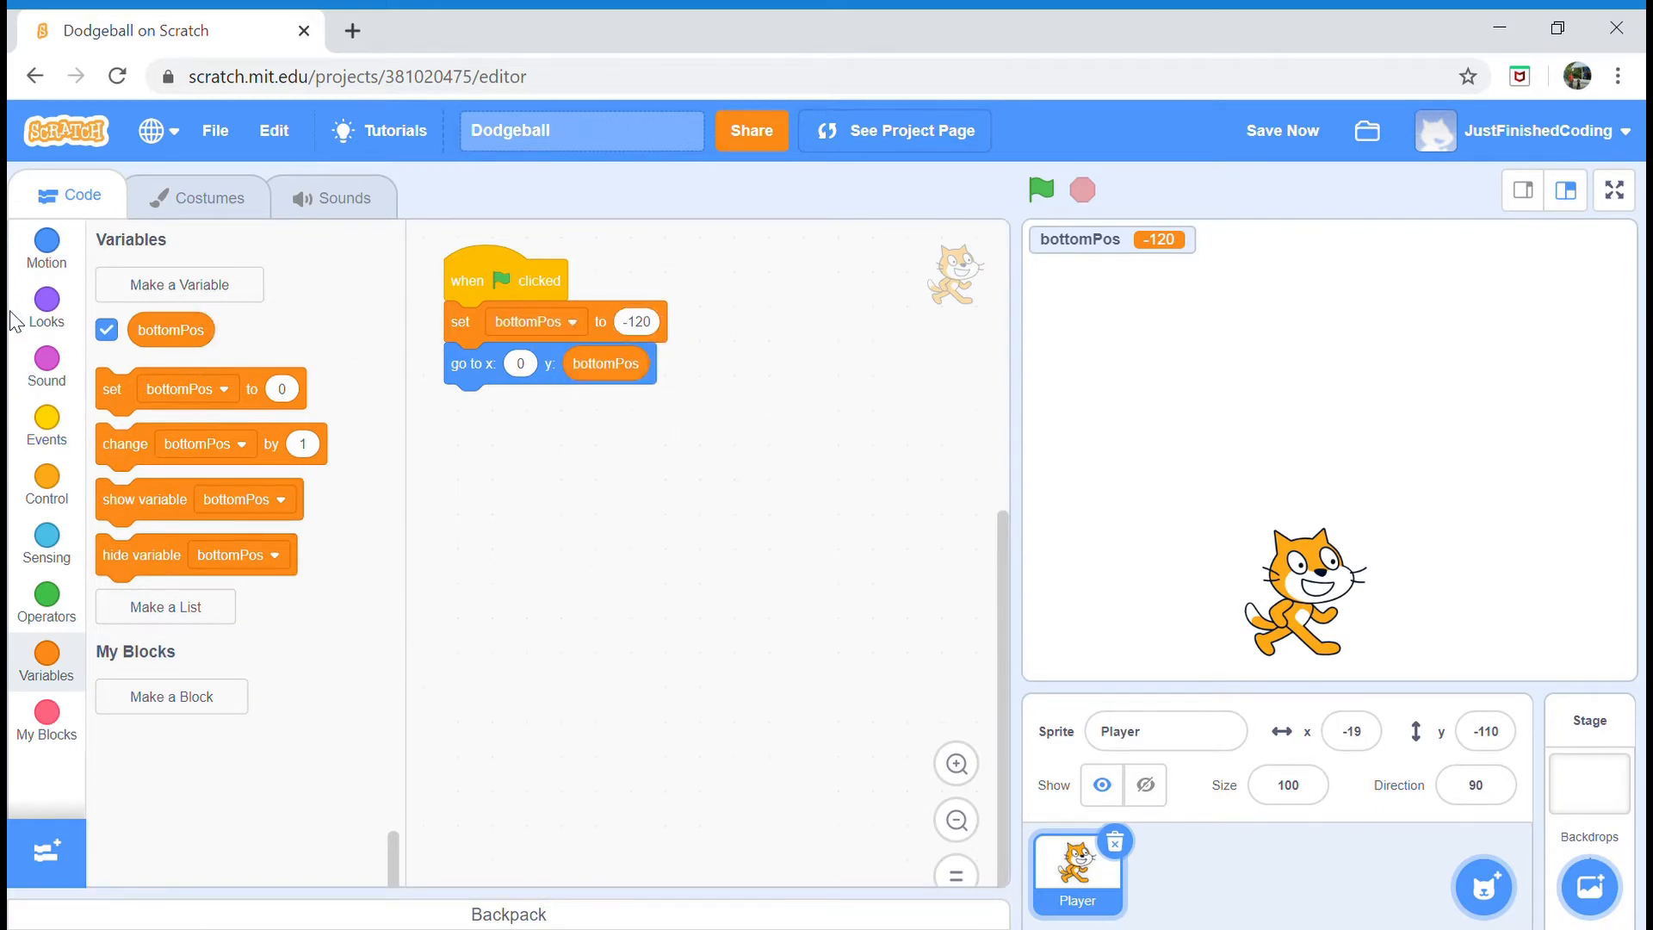
# - Switch to costume1 and set rotation style left-right at the start
pyautogui.click(44, 306)
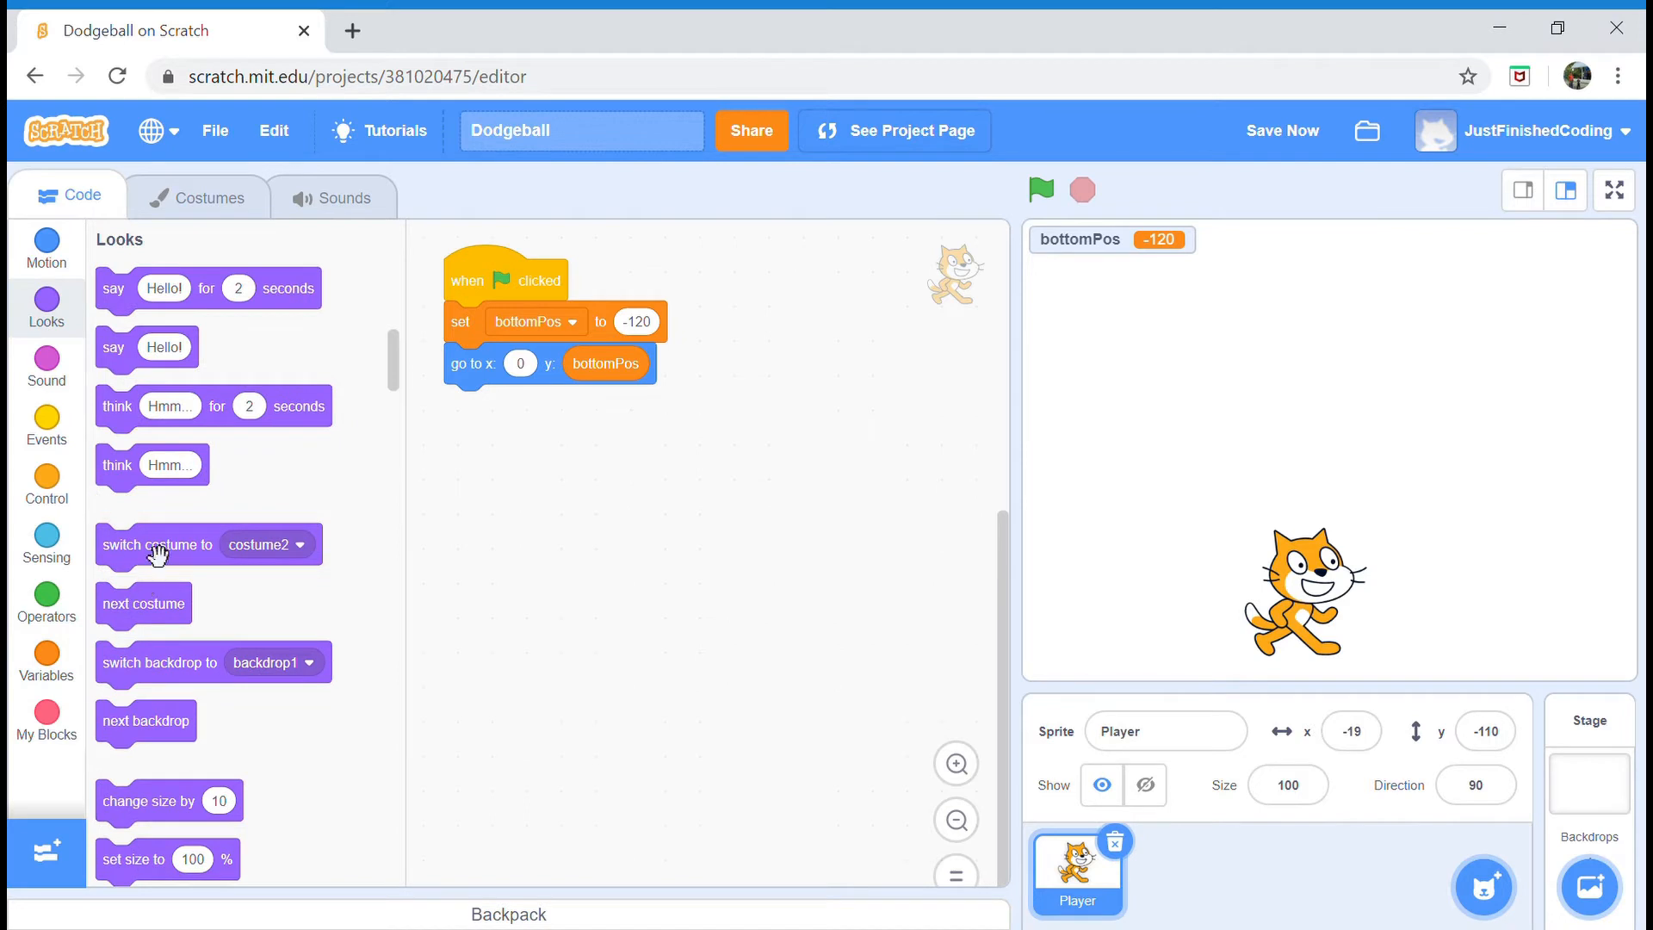
pyautogui.click(646, 405)
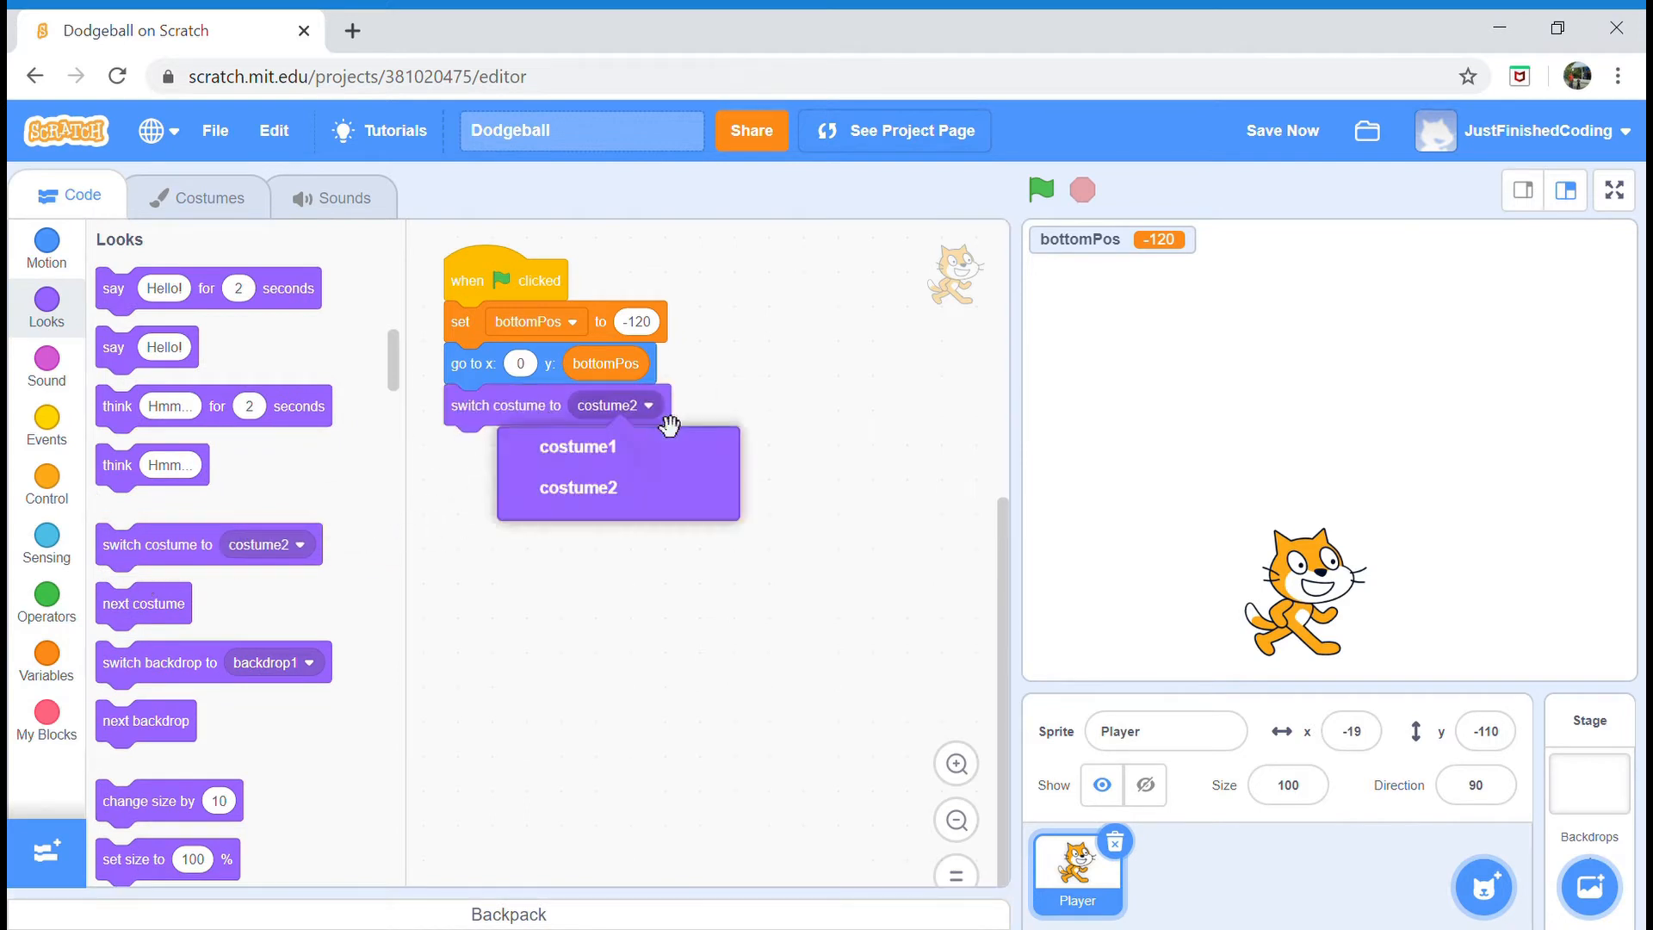
pyautogui.click(578, 446)
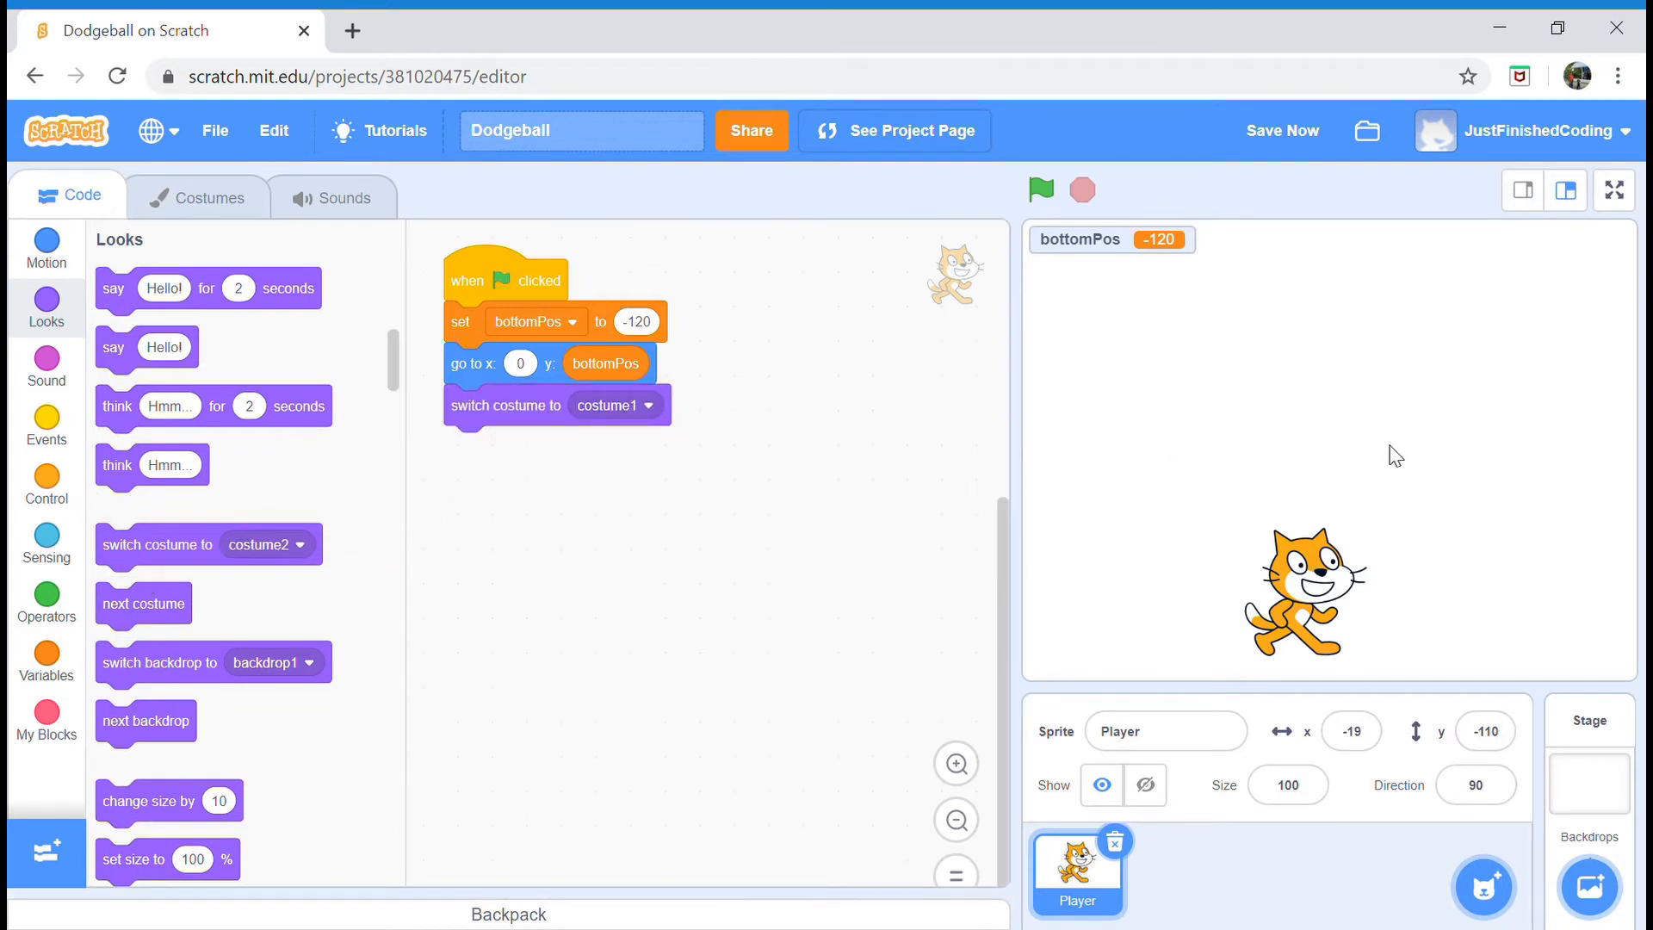
pyautogui.moveTo(1278, 432)
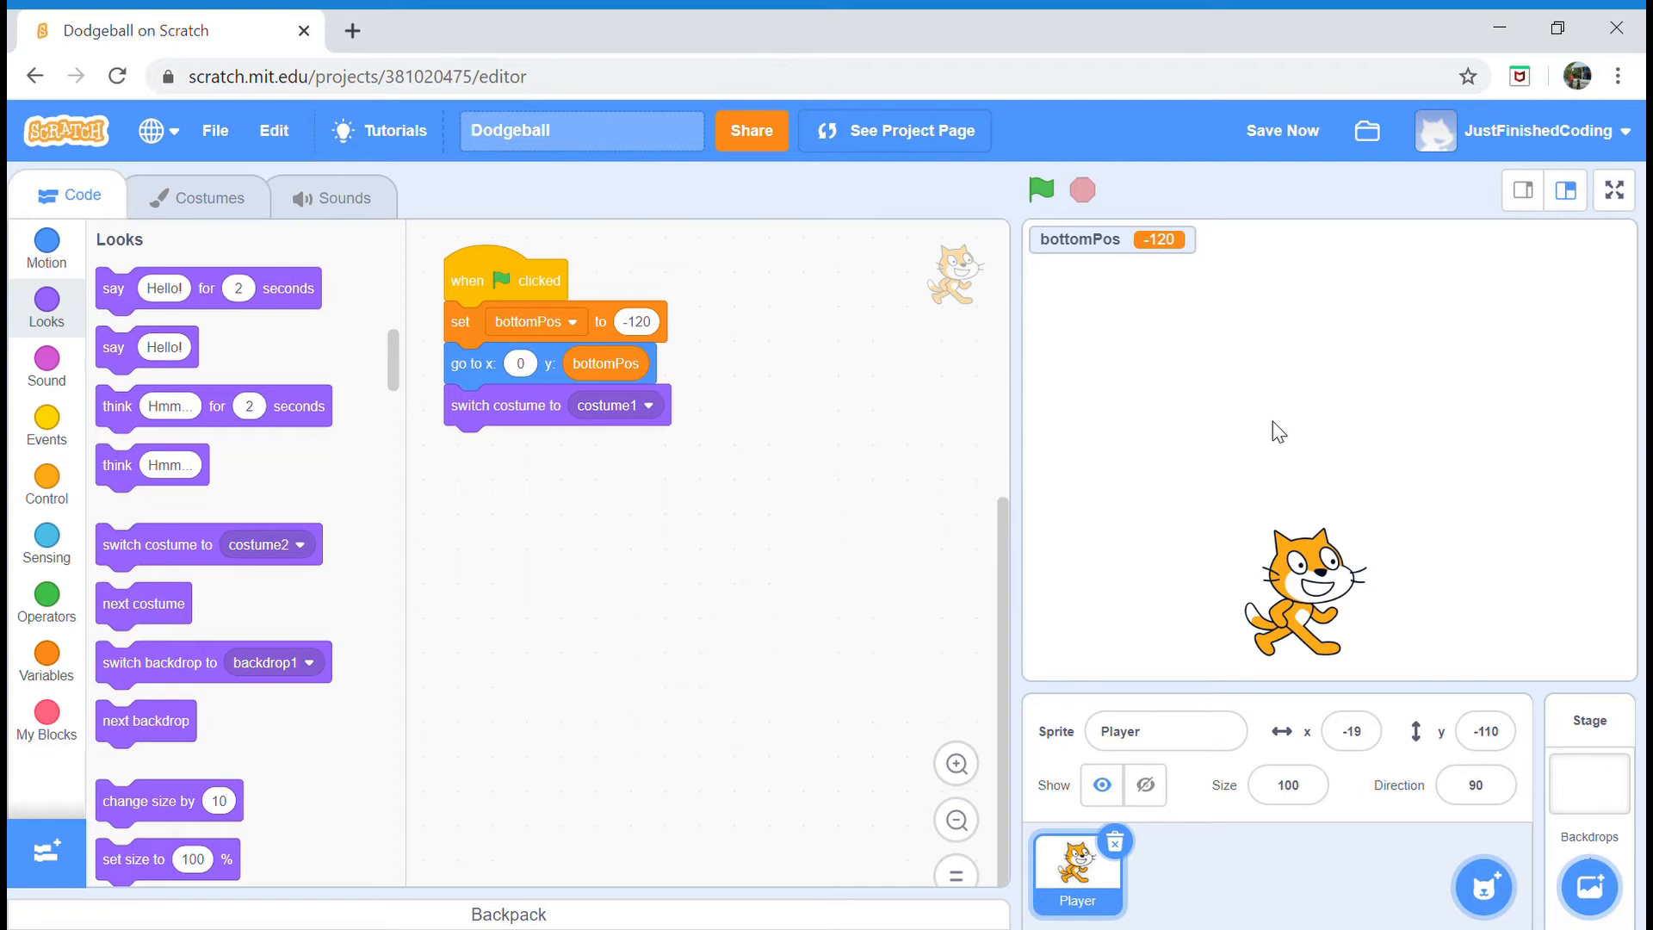
pyautogui.moveTo(592, 465)
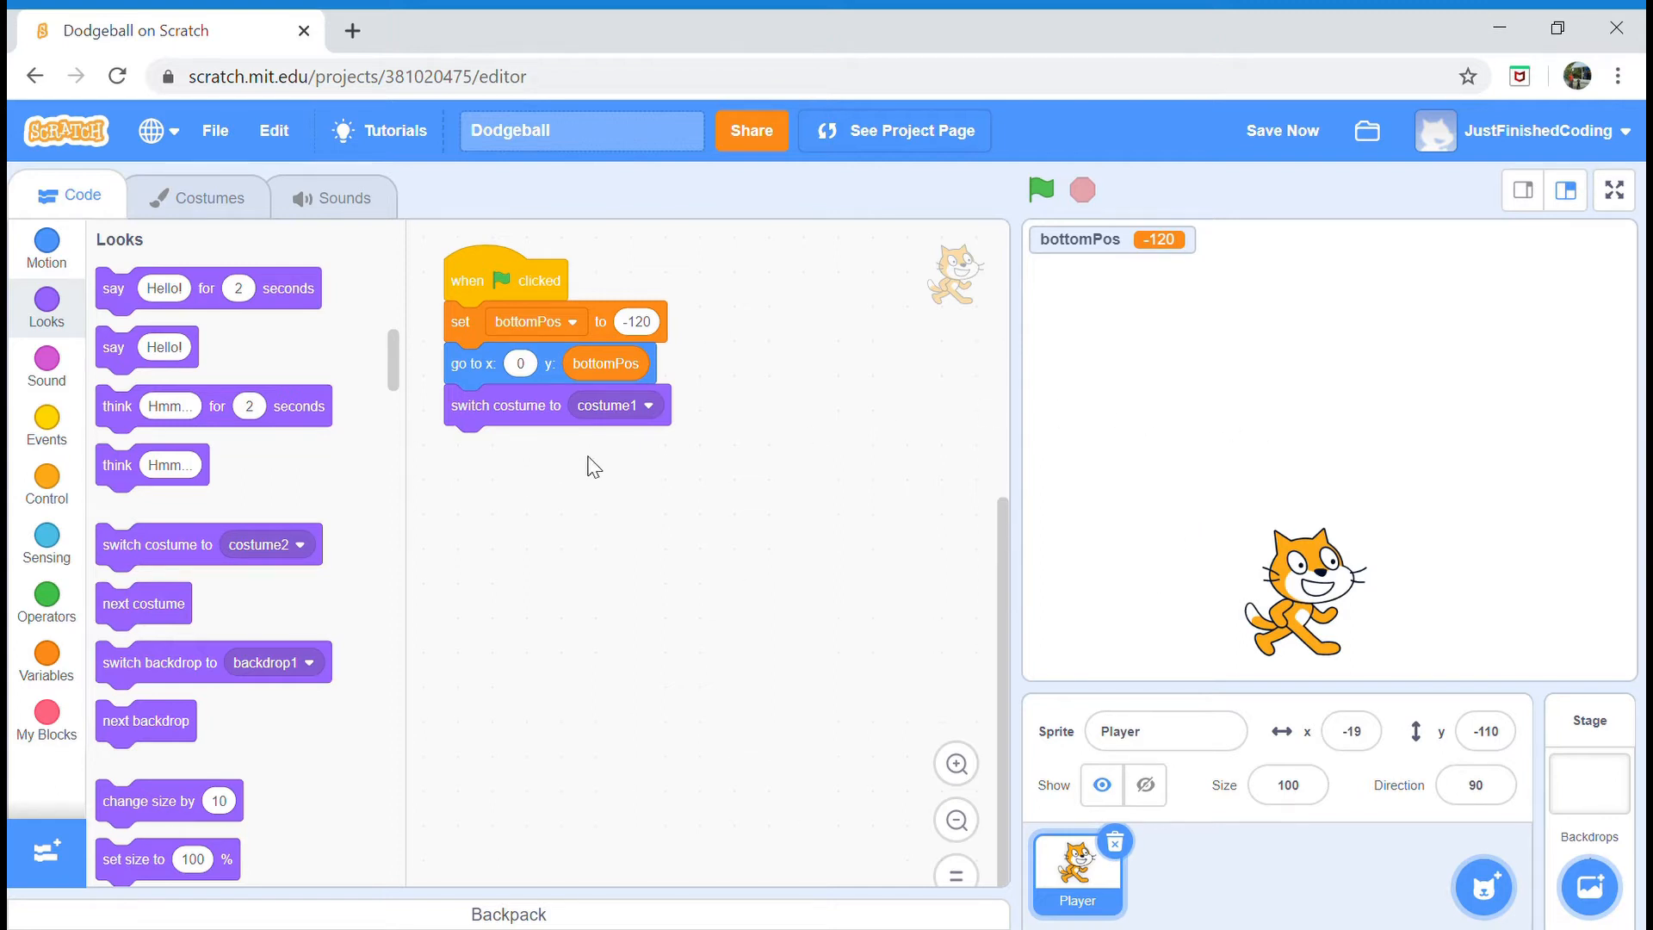
pyautogui.moveTo(47, 362)
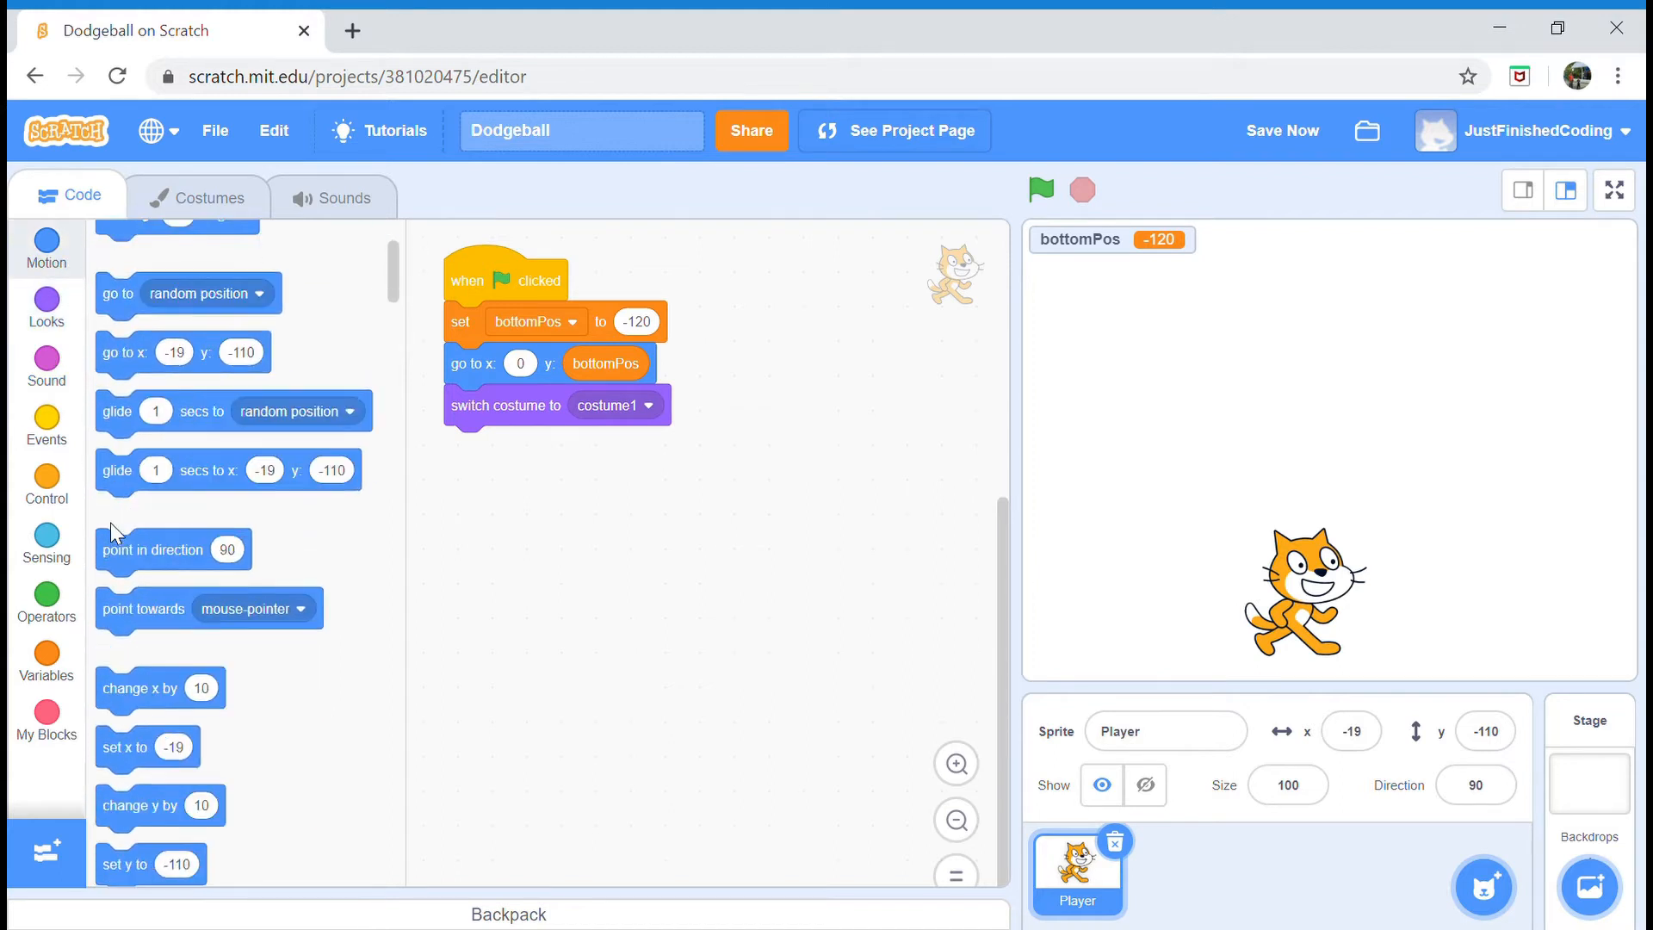
pyautogui.scroll(-3)
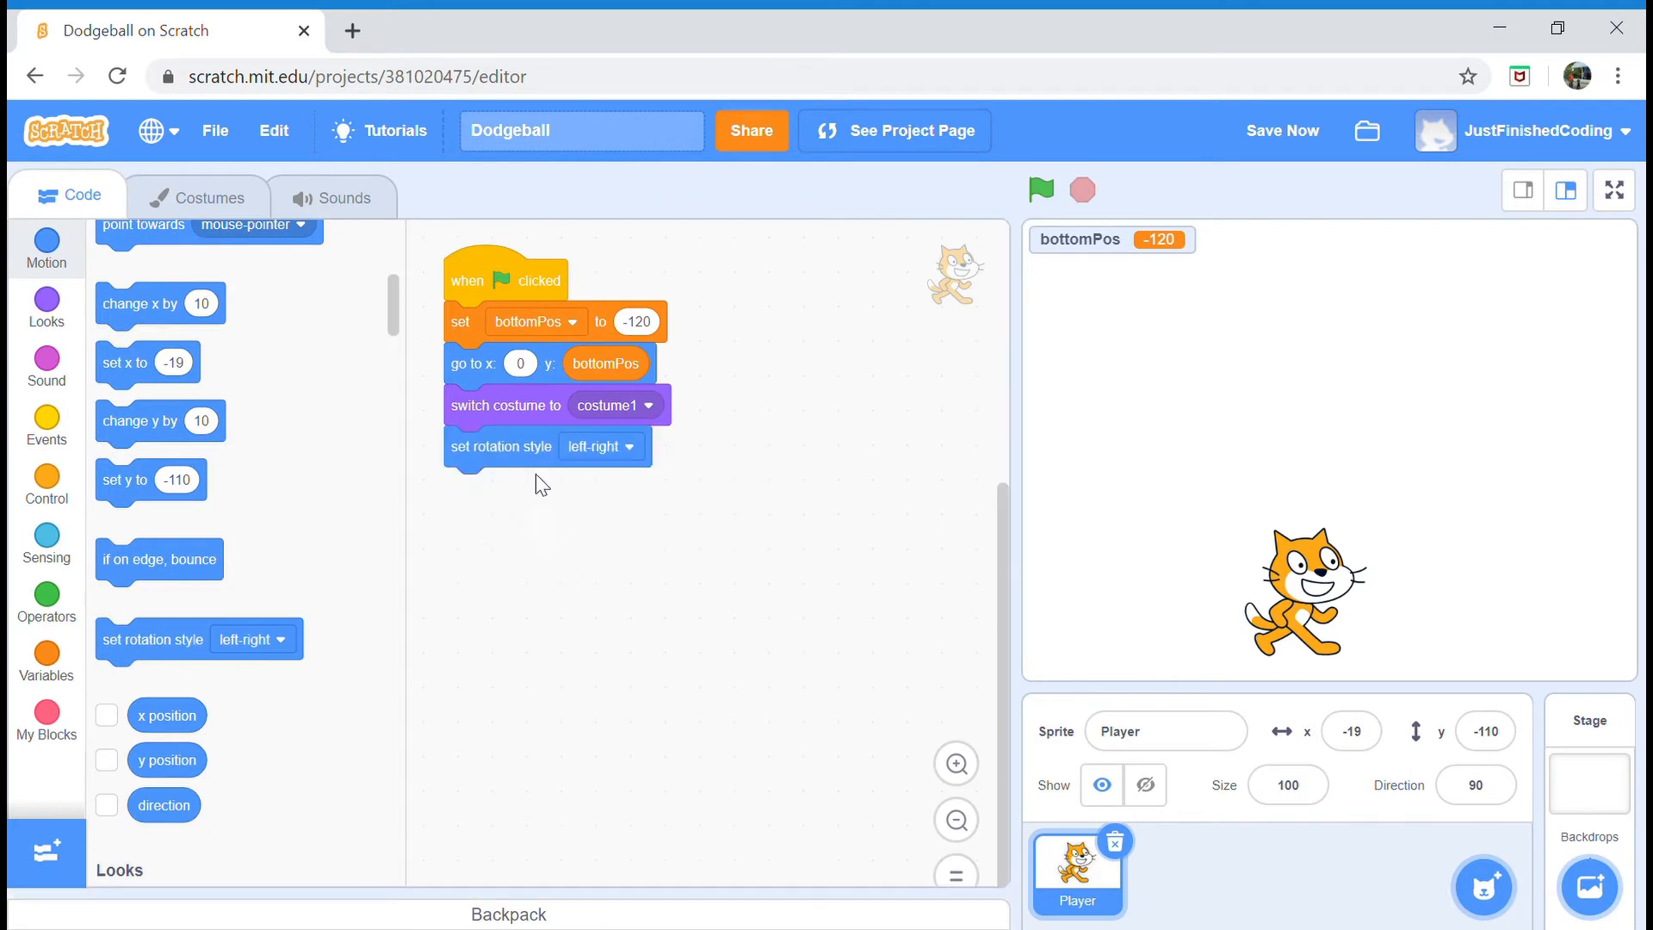
pyautogui.moveTo(719, 441)
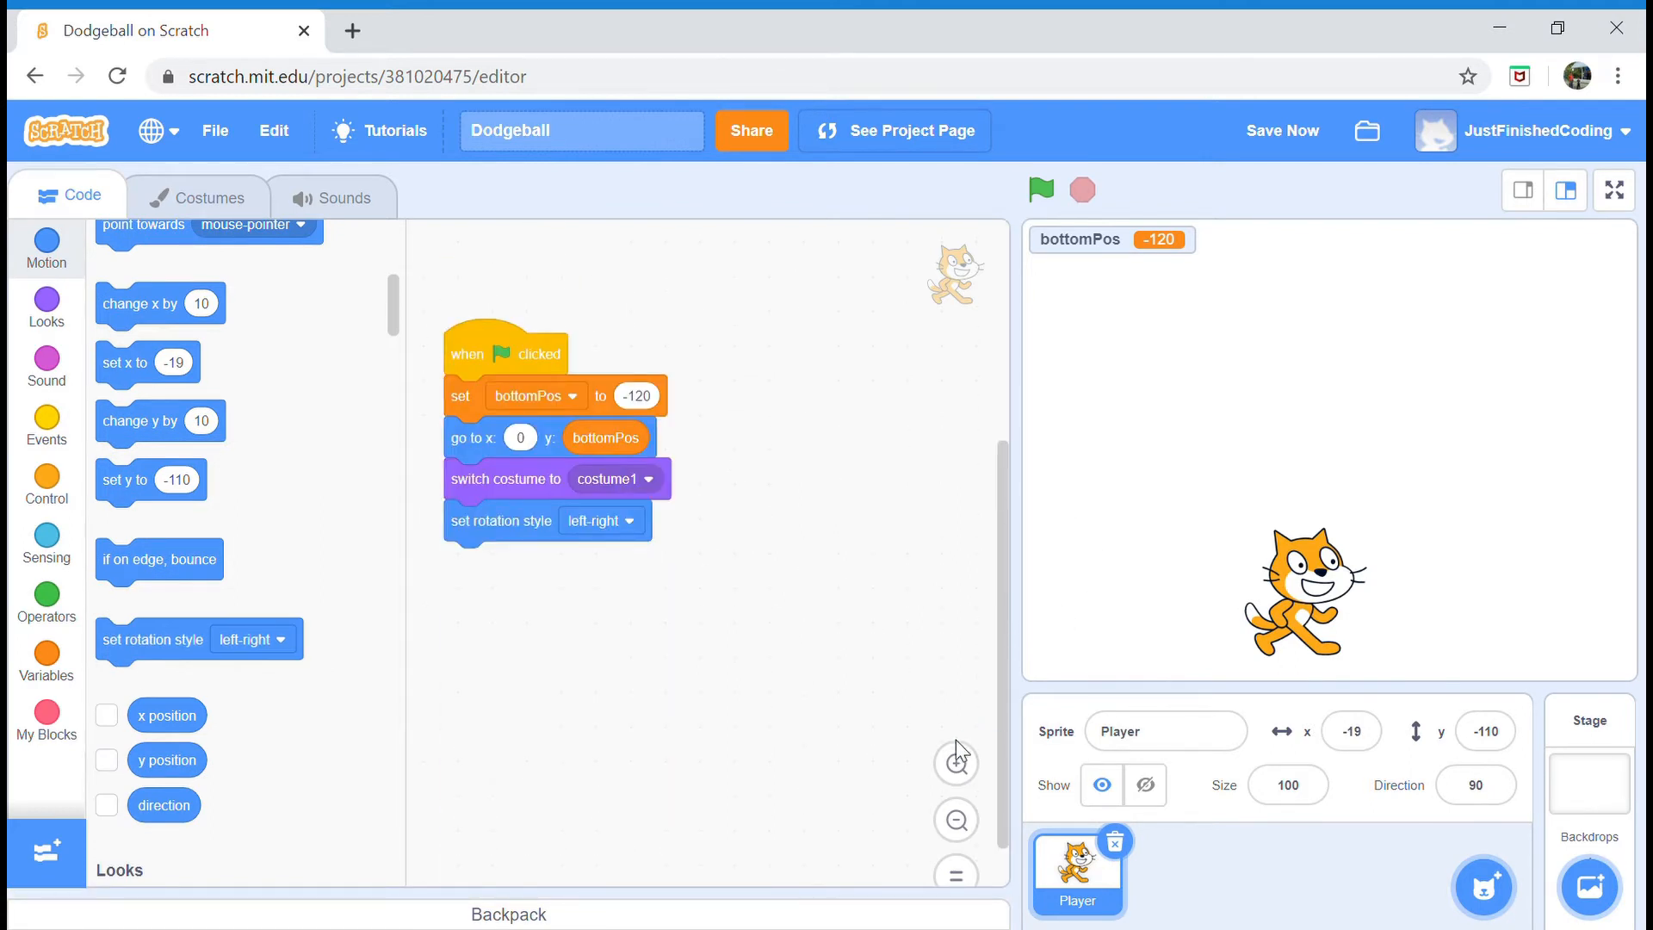
pyautogui.moveTo(1023, 627)
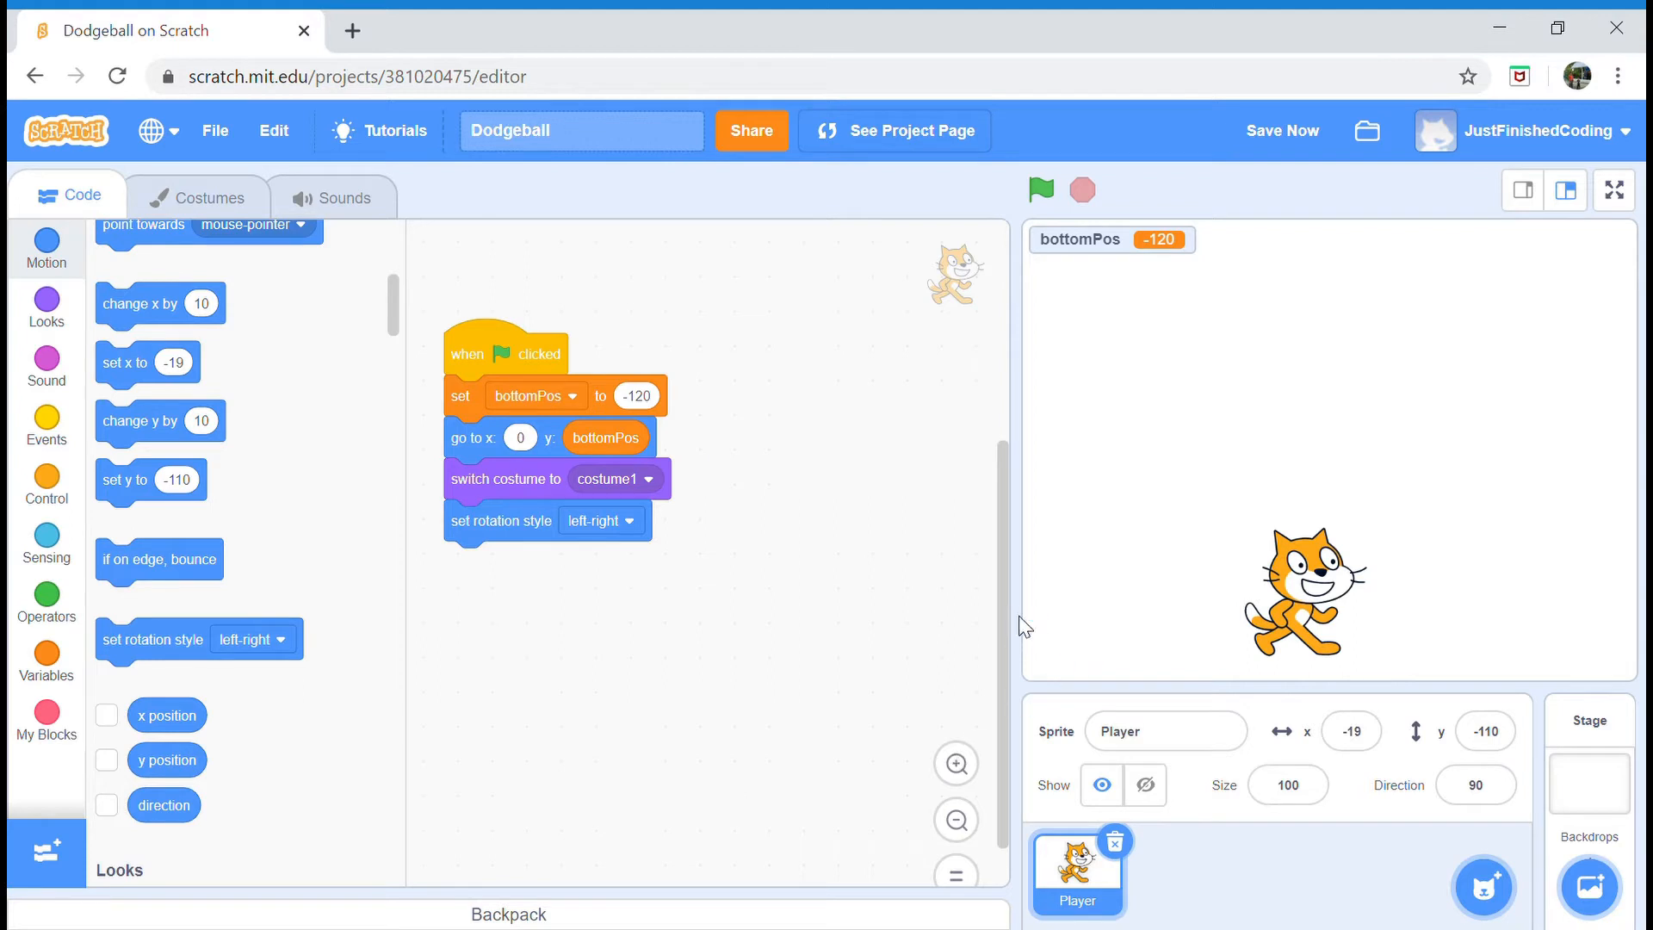
pyautogui.click(955, 765)
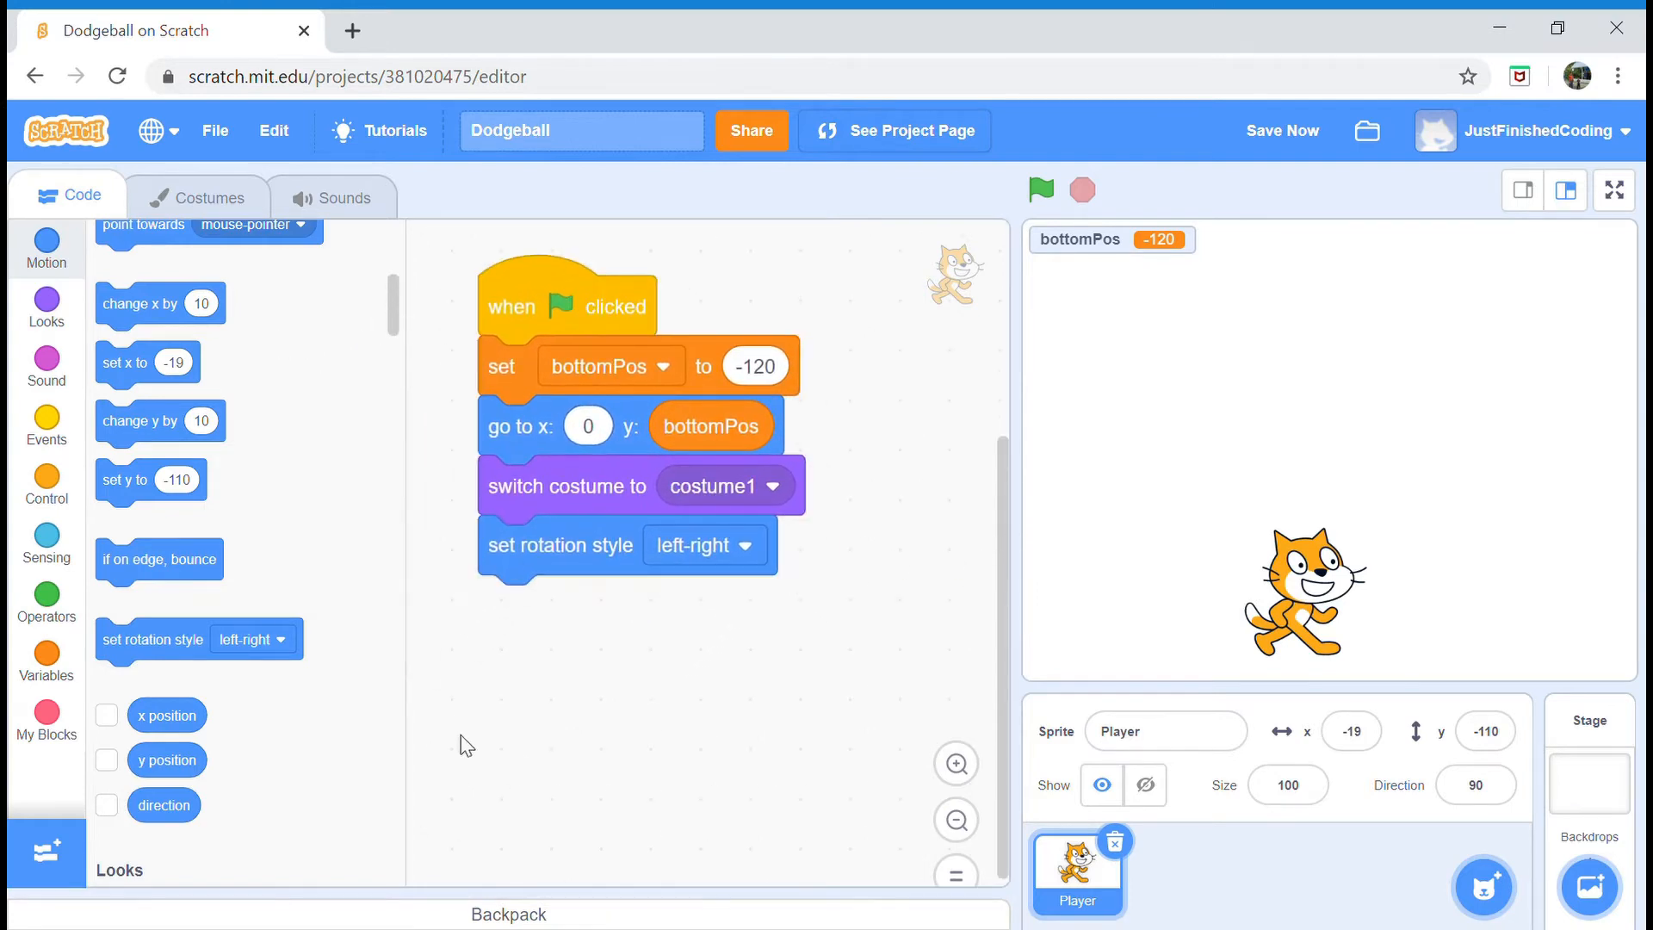
pyautogui.moveTo(889, 627)
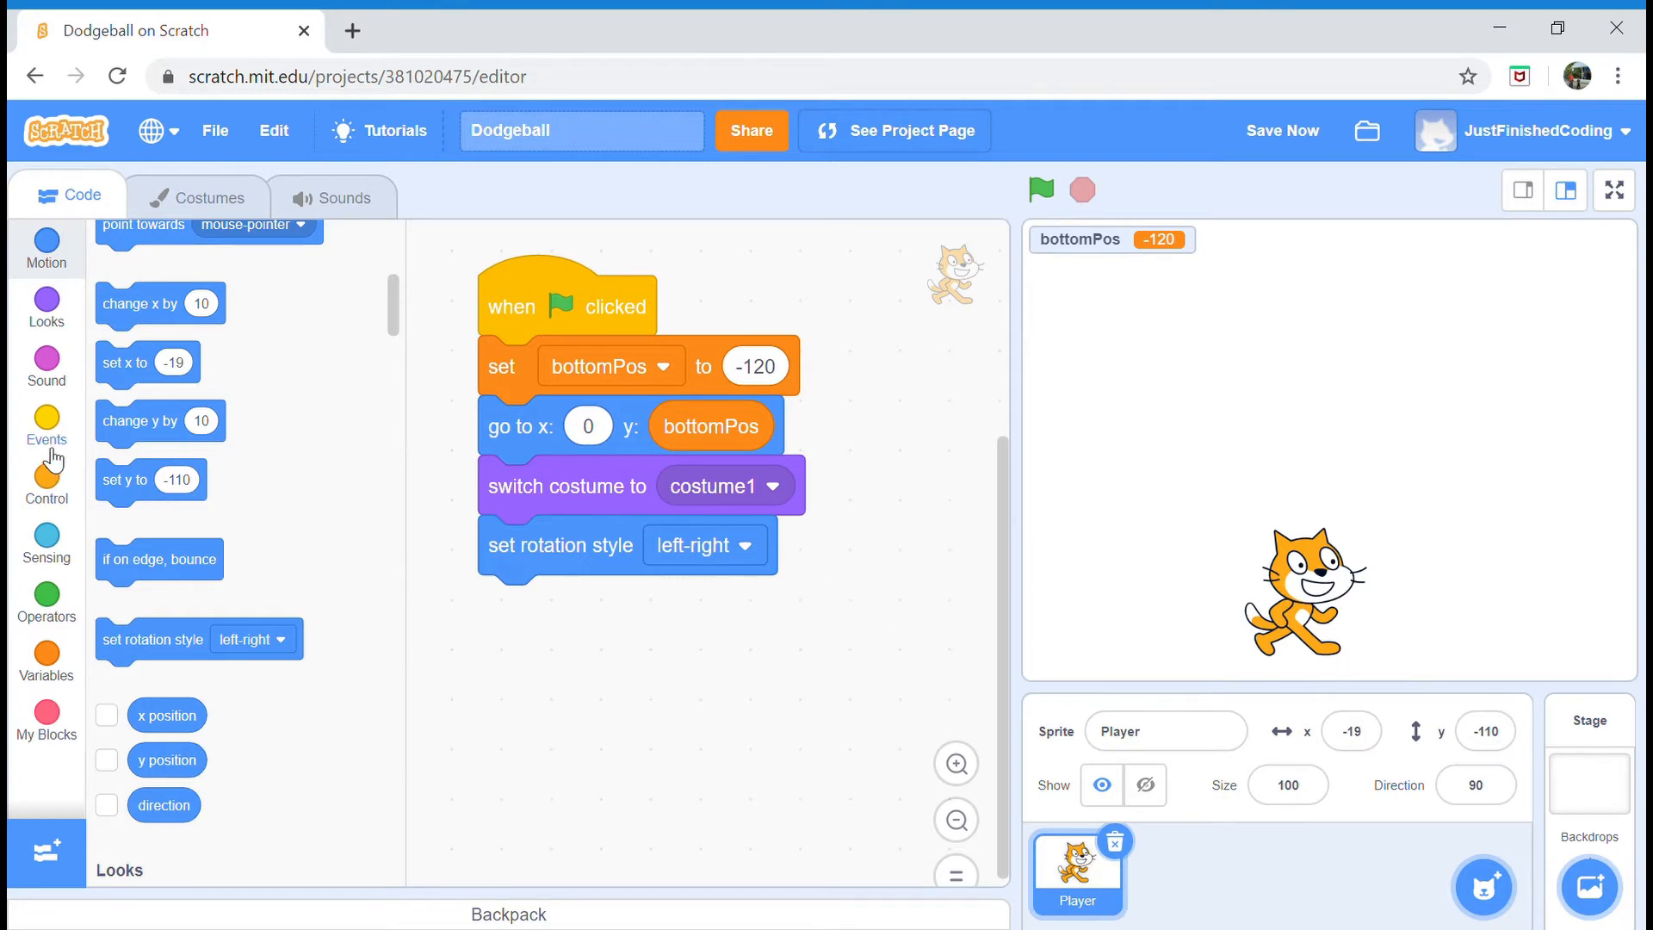
# - Add a forever loop where right arrow points direction 90 and changes x by 8
pyautogui.click(46, 482)
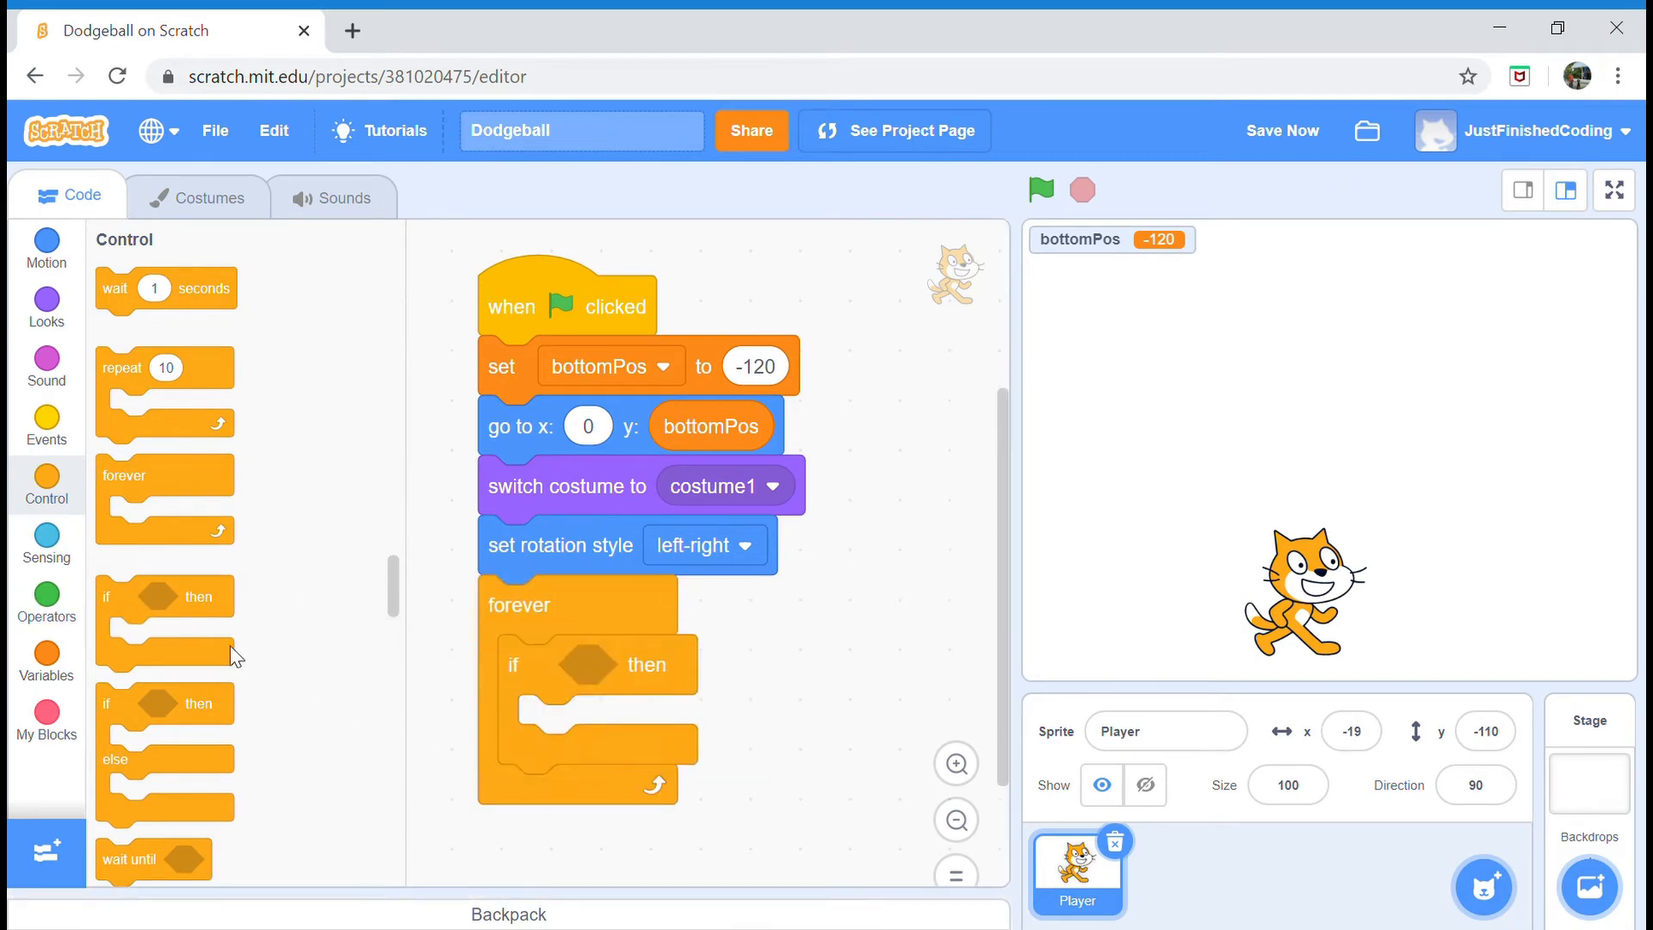
pyautogui.moveTo(42, 440)
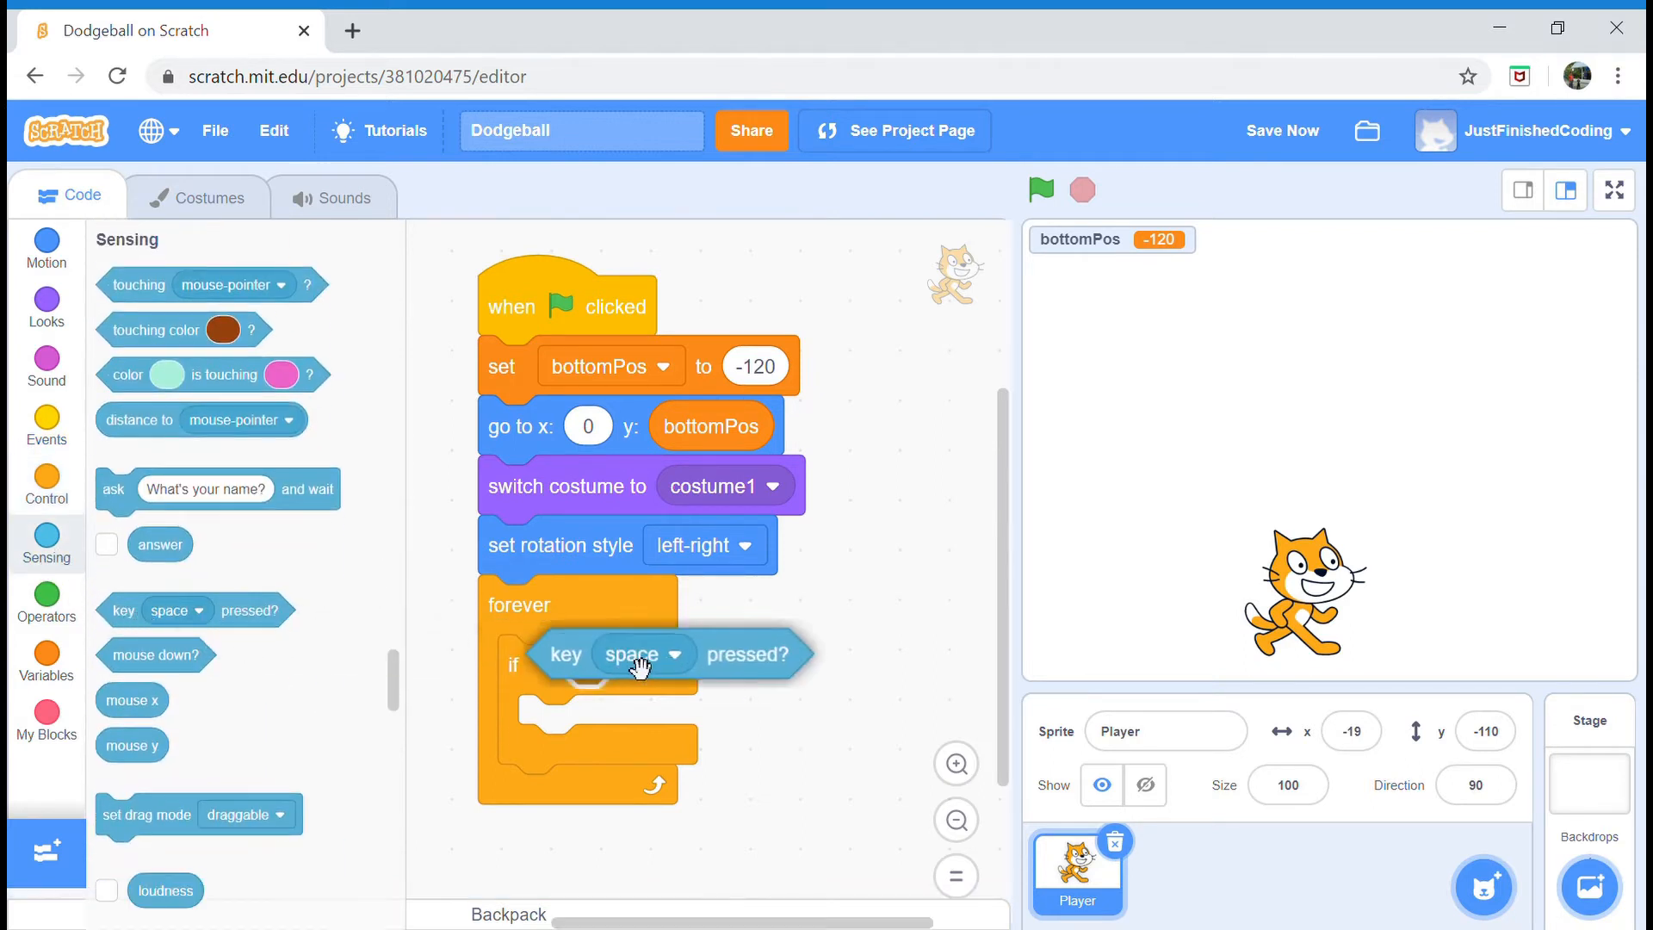
pyautogui.click(642, 655)
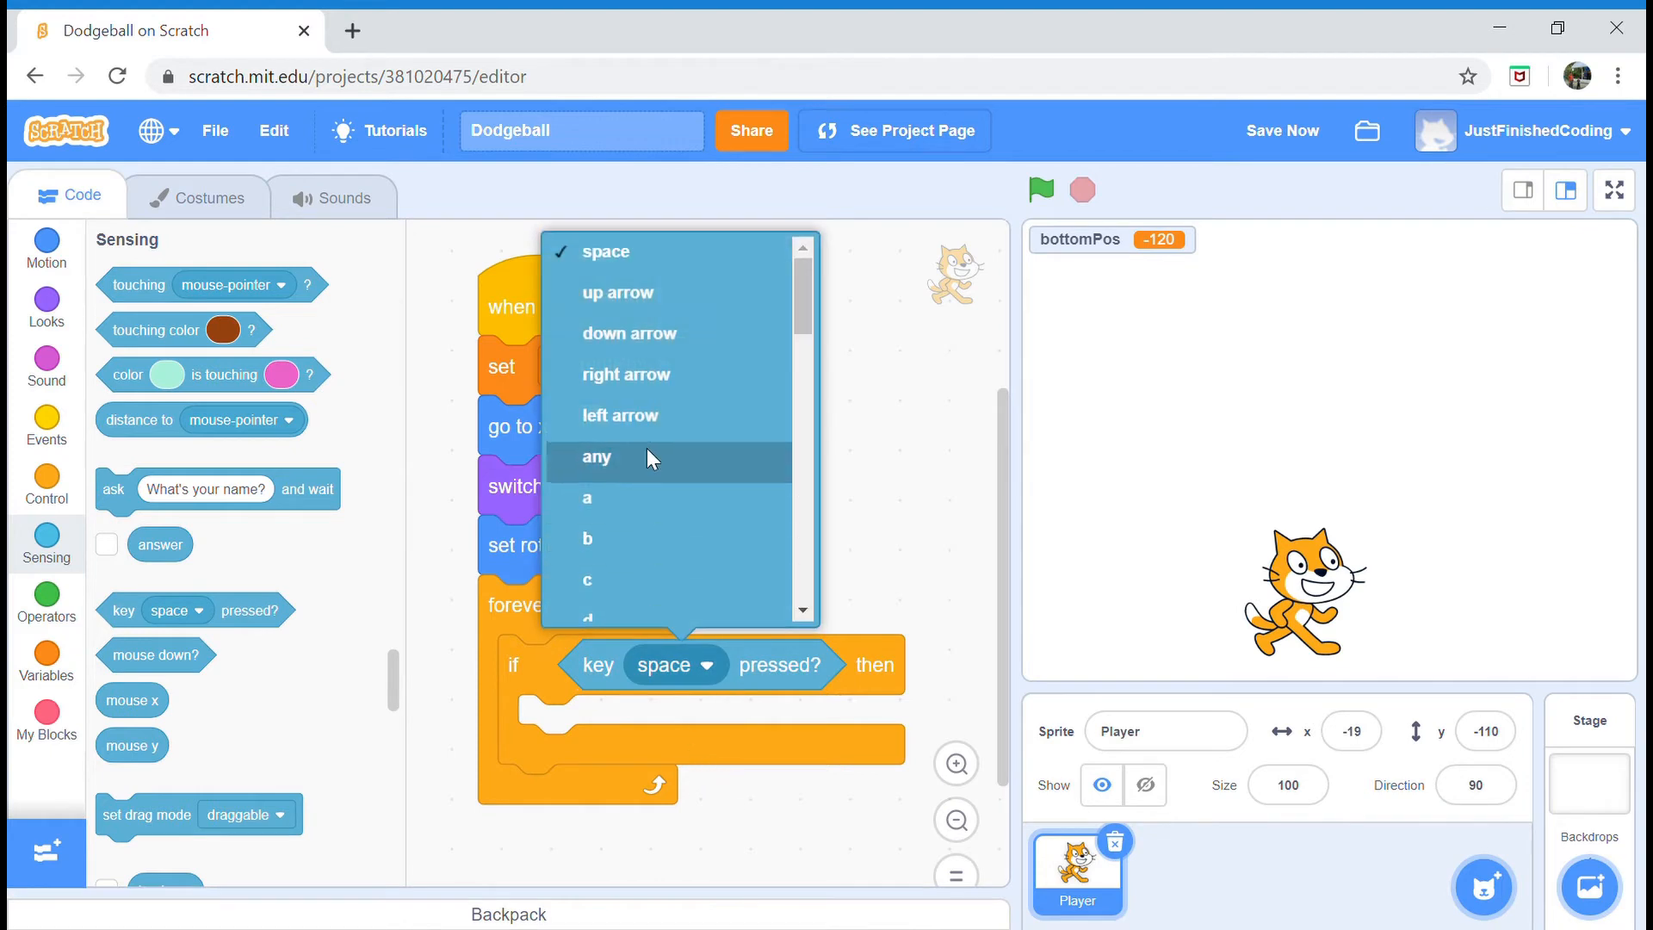
pyautogui.click(627, 376)
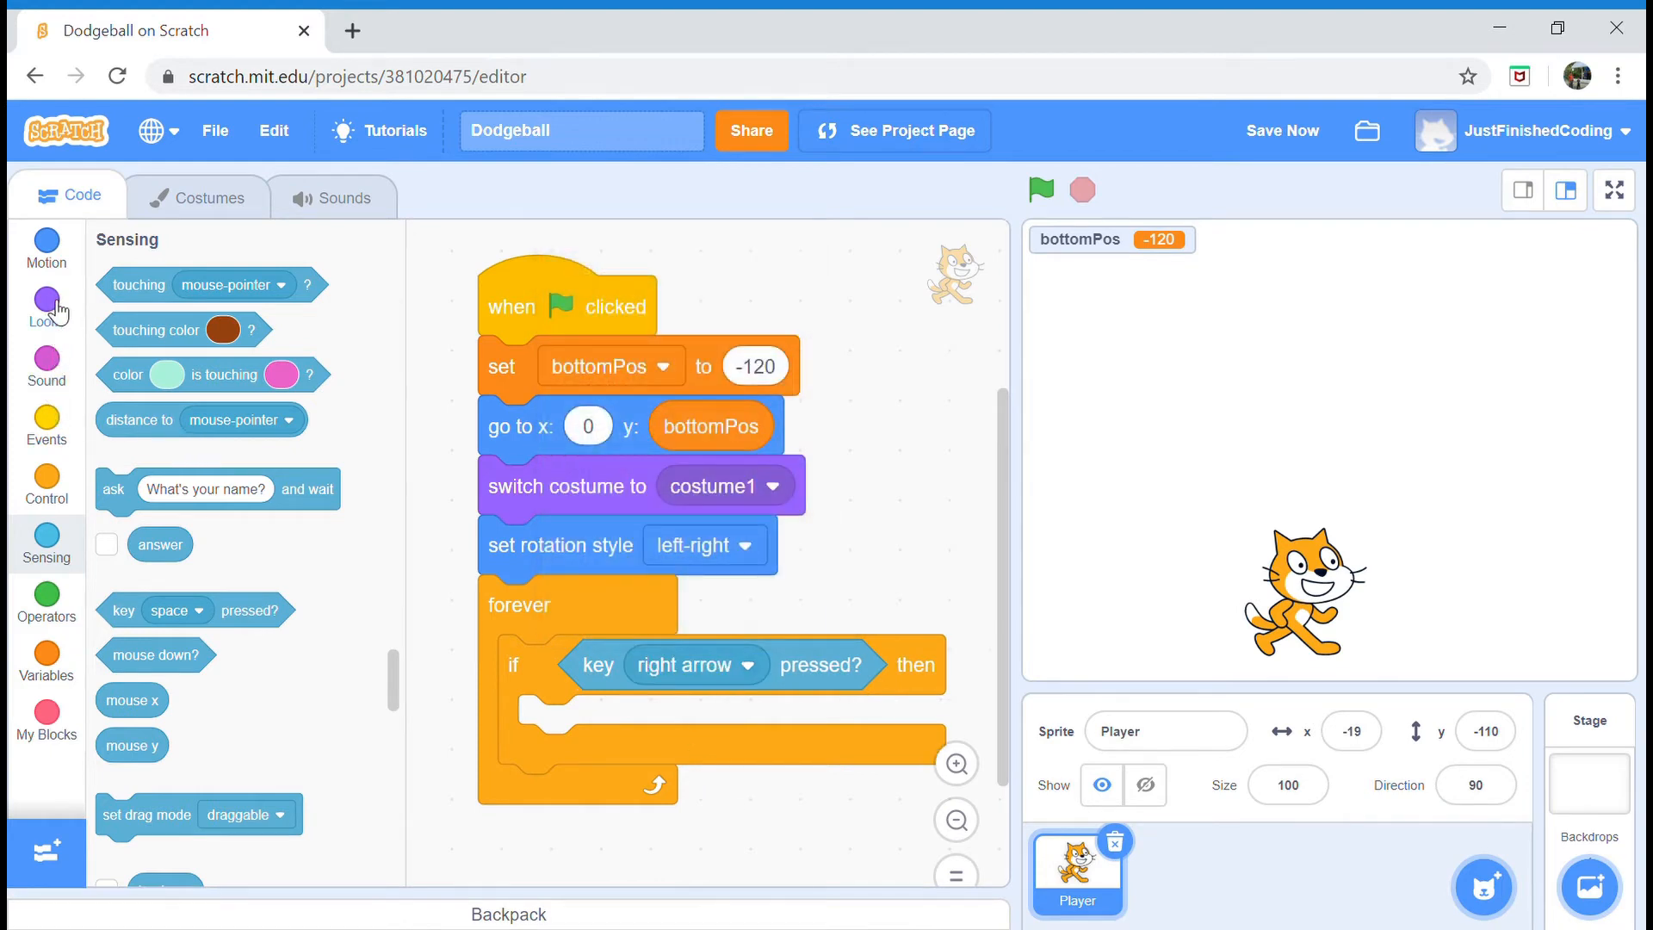
pyautogui.click(45, 243)
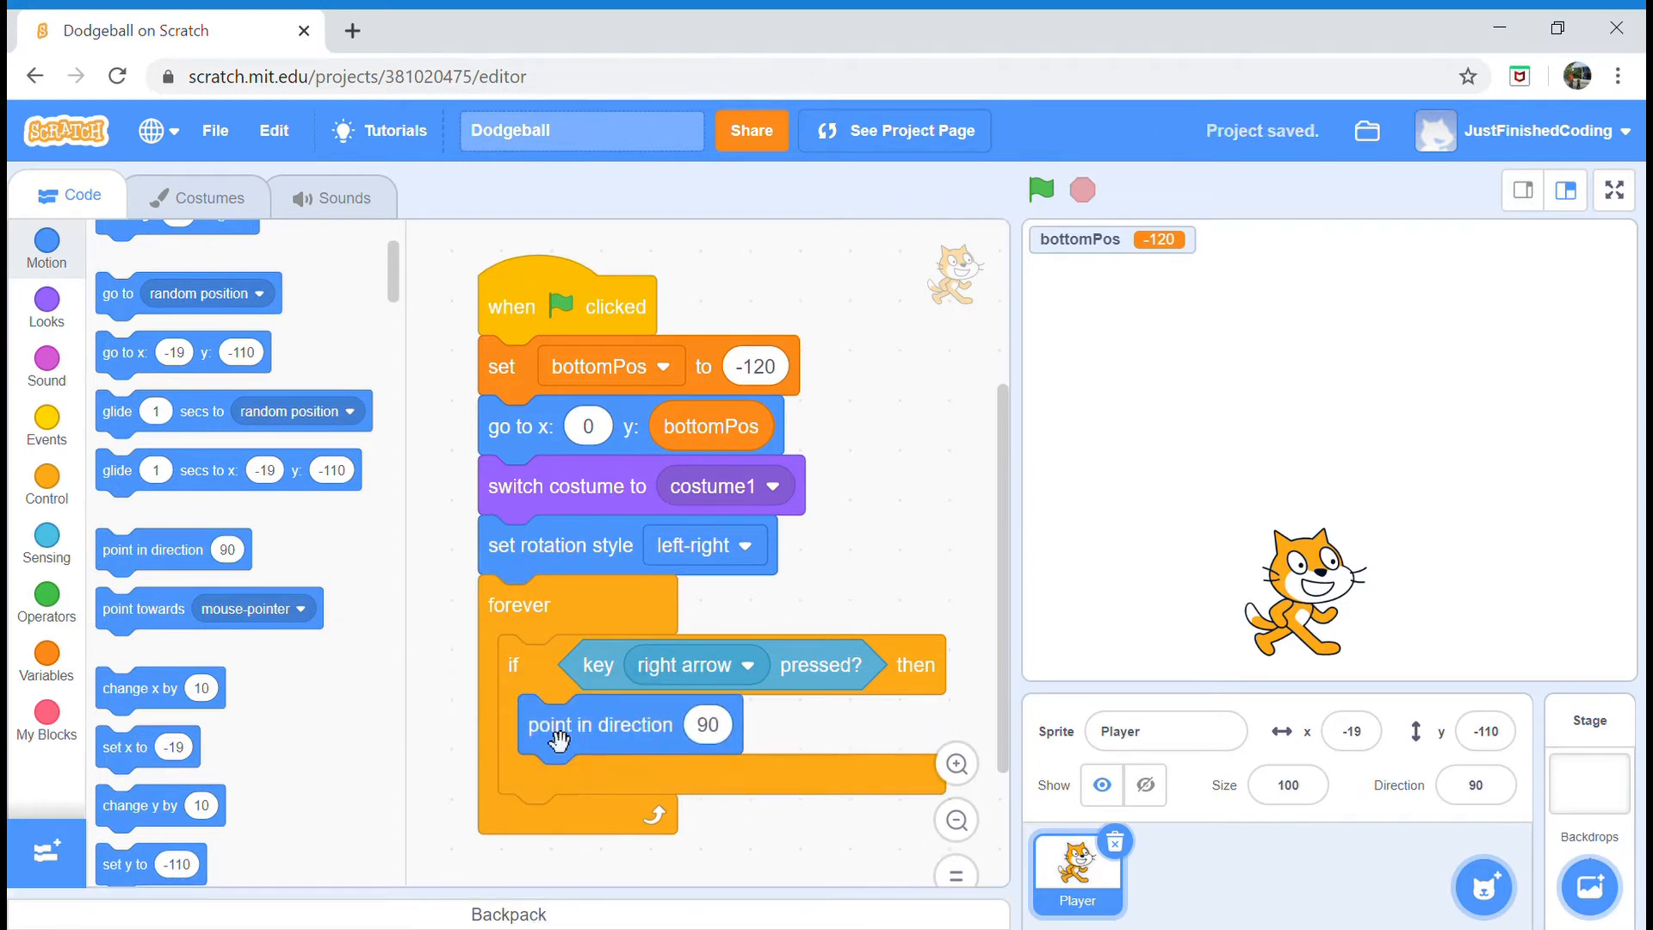
pyautogui.moveTo(29, 439)
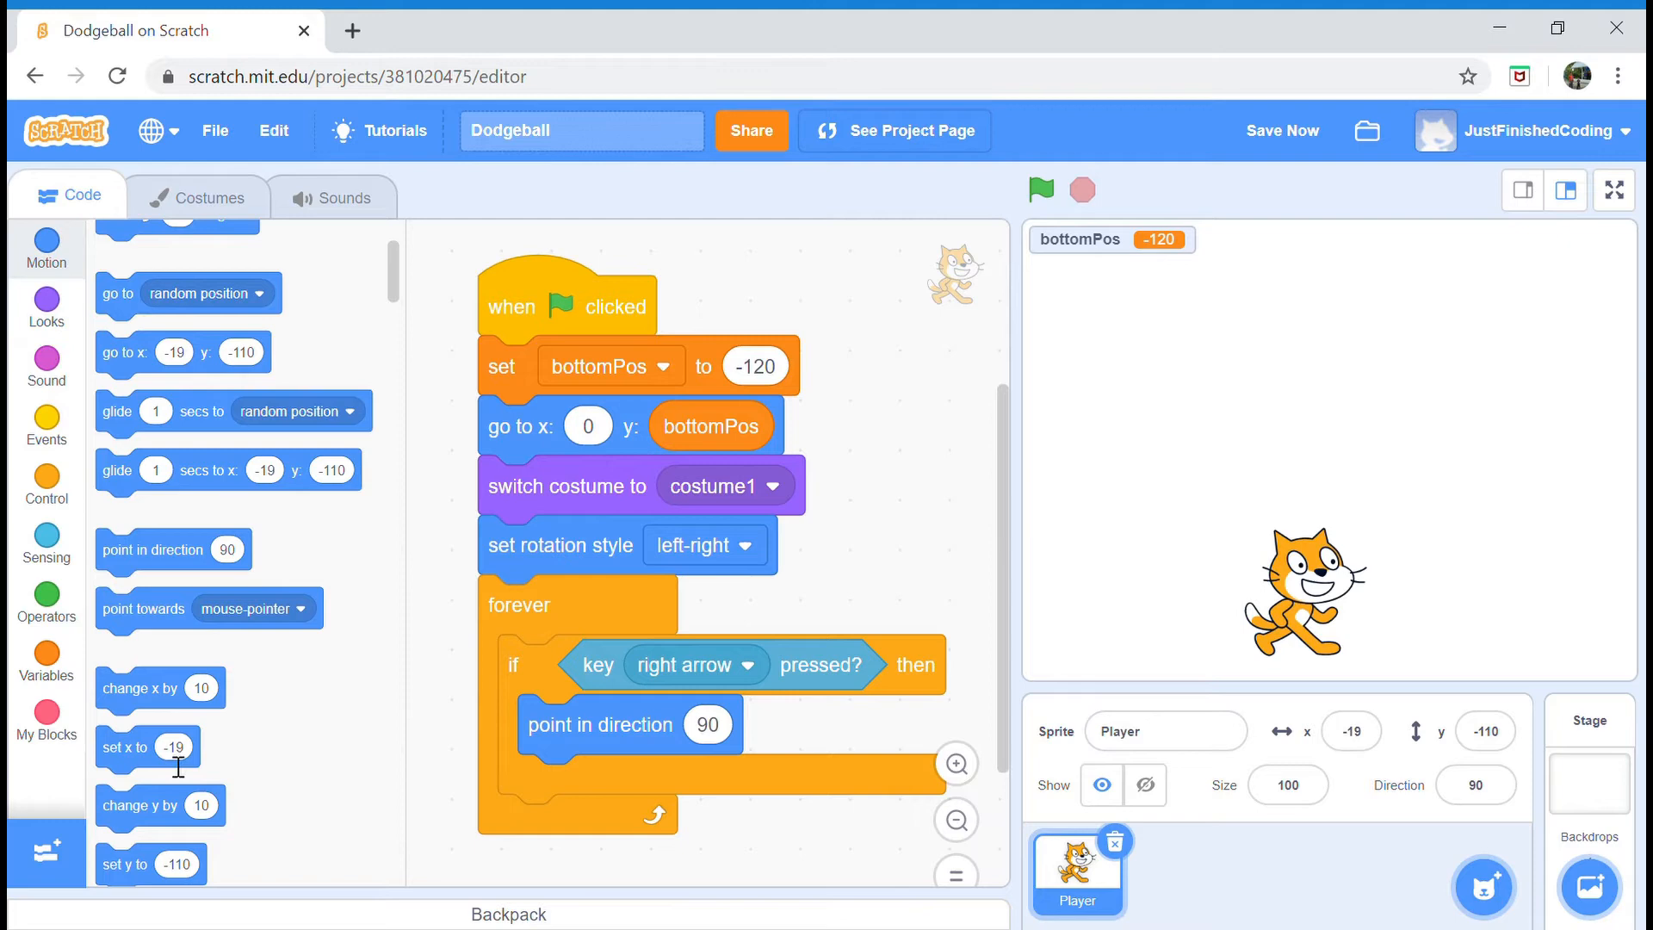
pyautogui.moveTo(160, 689); pyautogui.dragTo(596, 785)
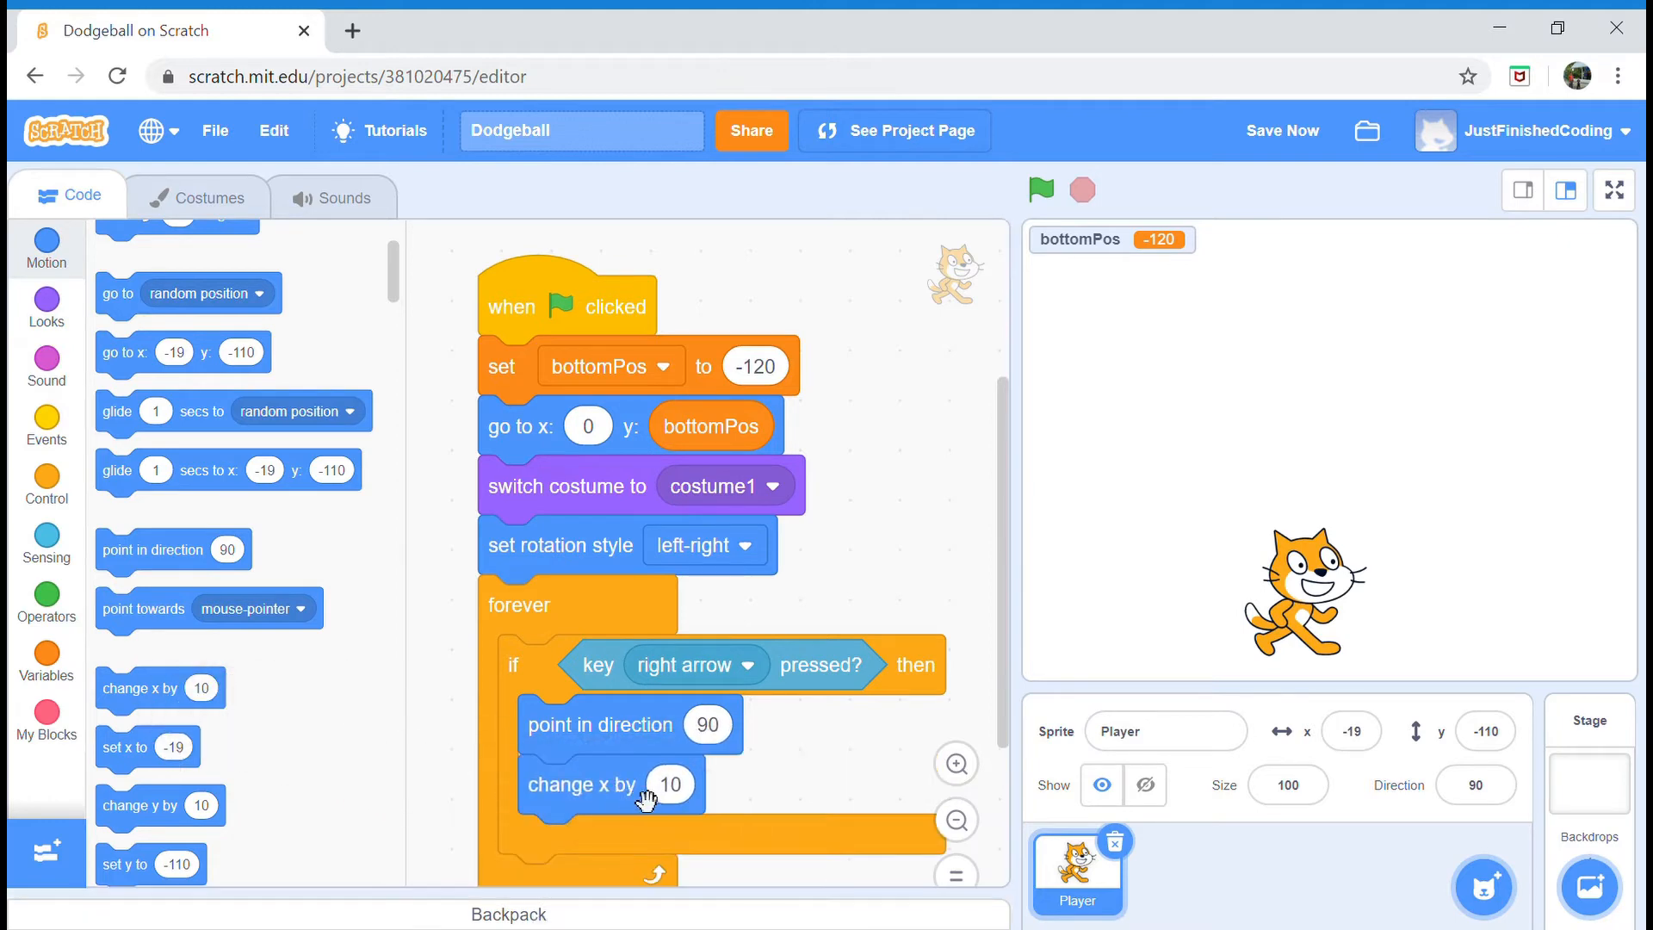
pyautogui.write('8')
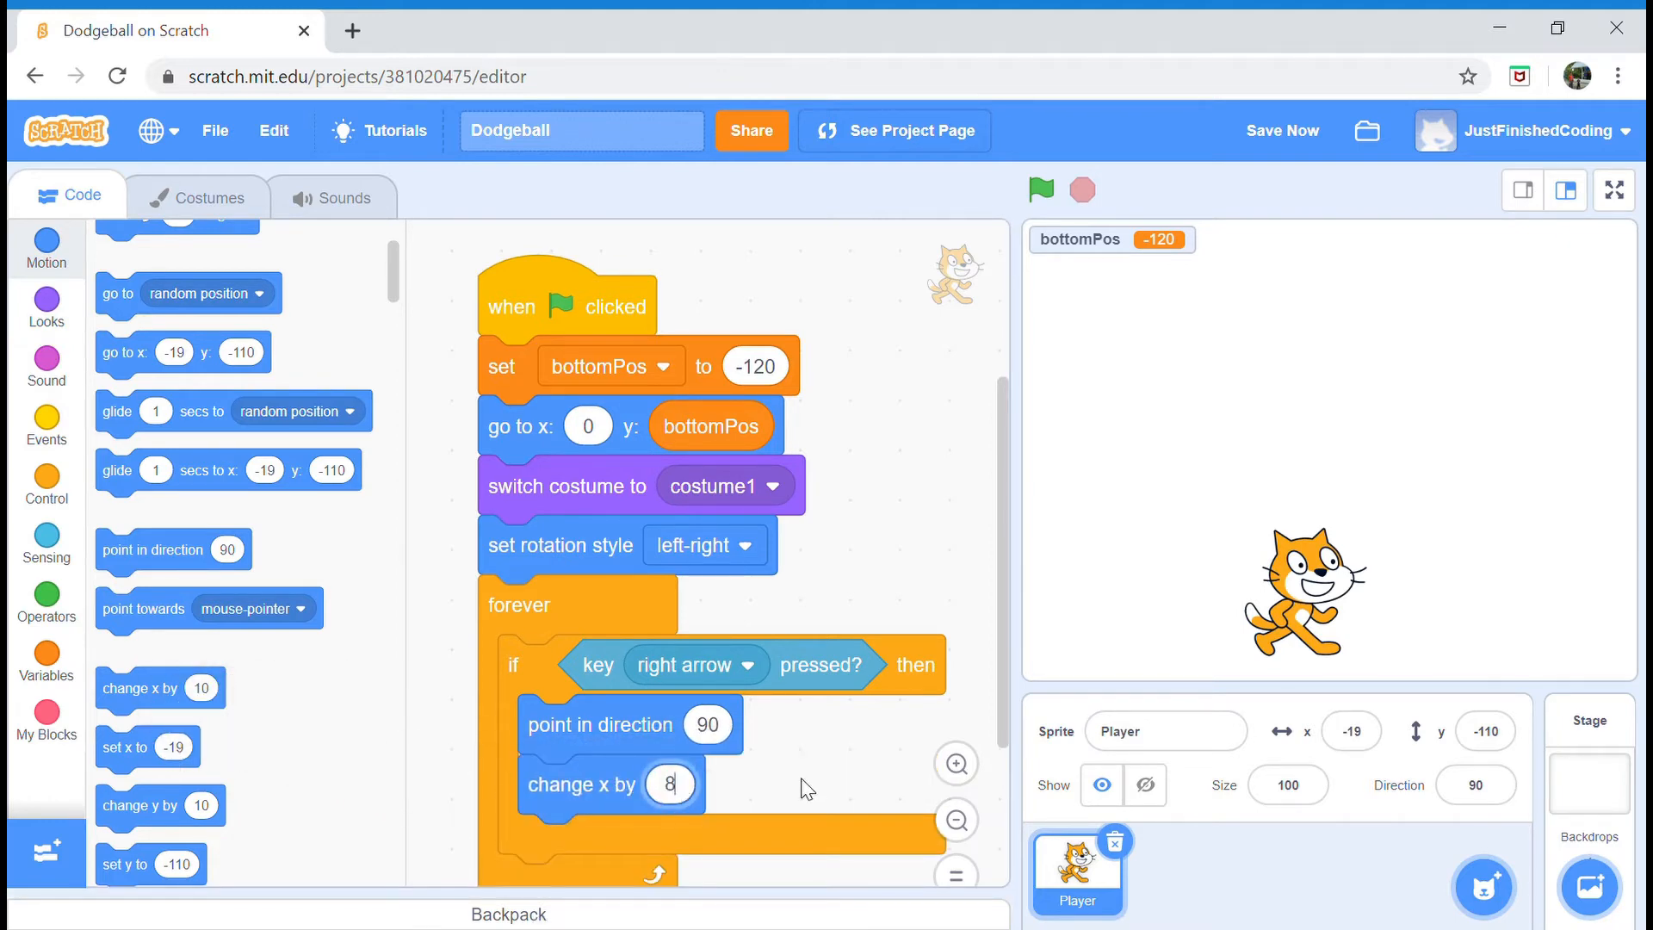
pyautogui.moveTo(1070, 478)
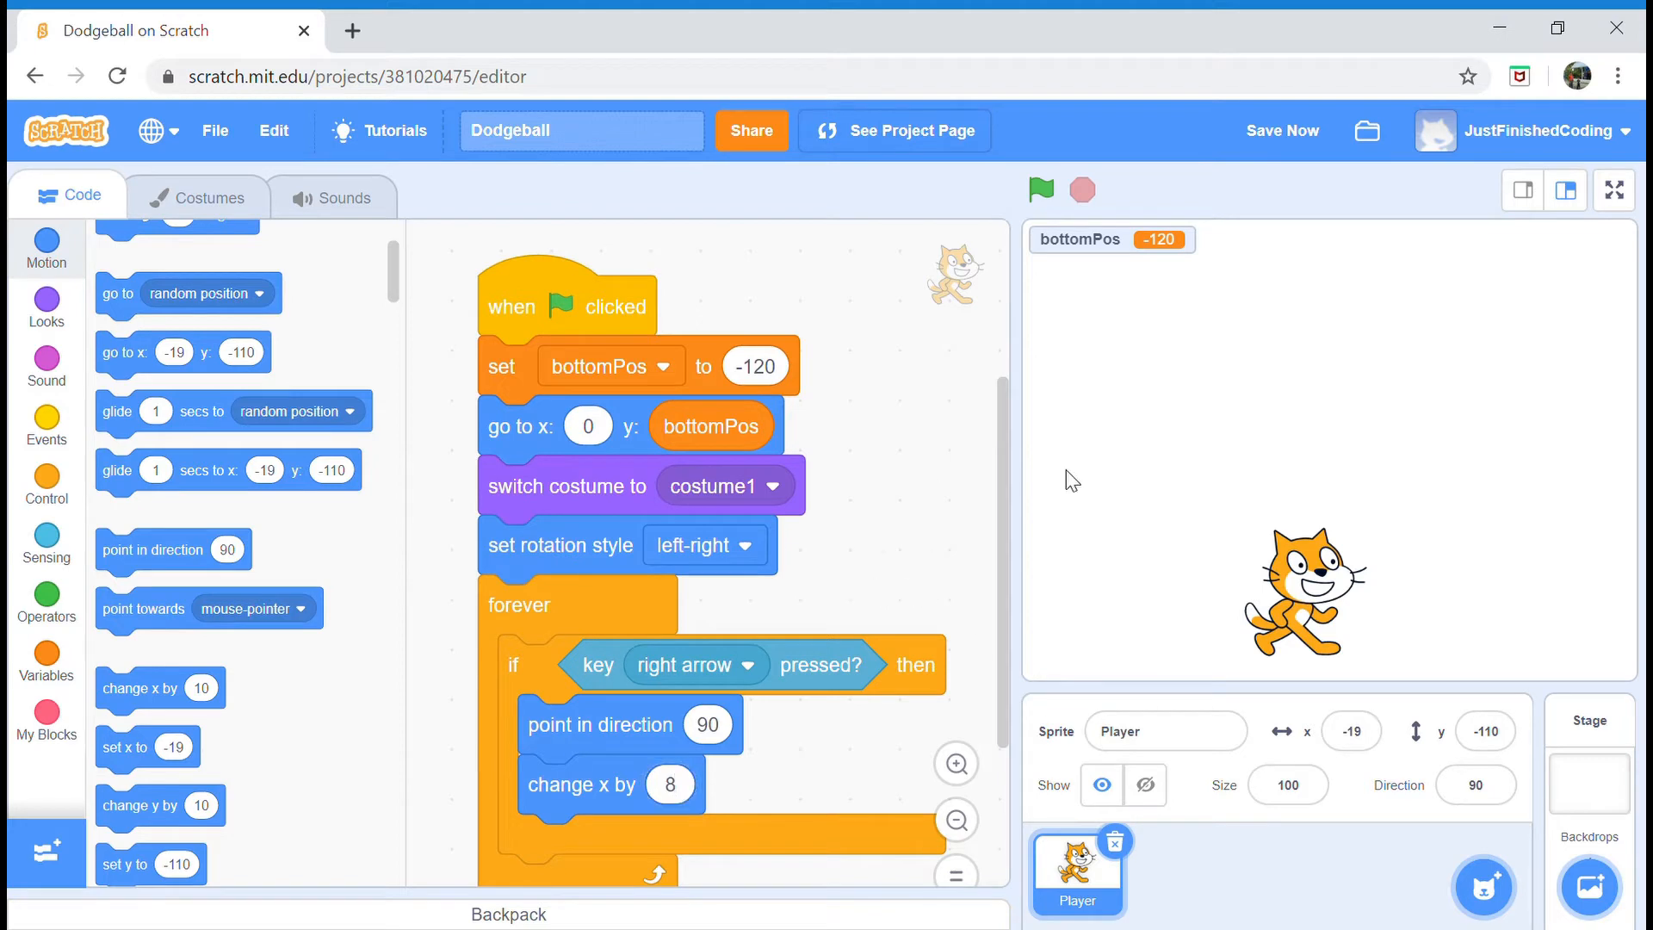
pyautogui.moveTo(338, 514)
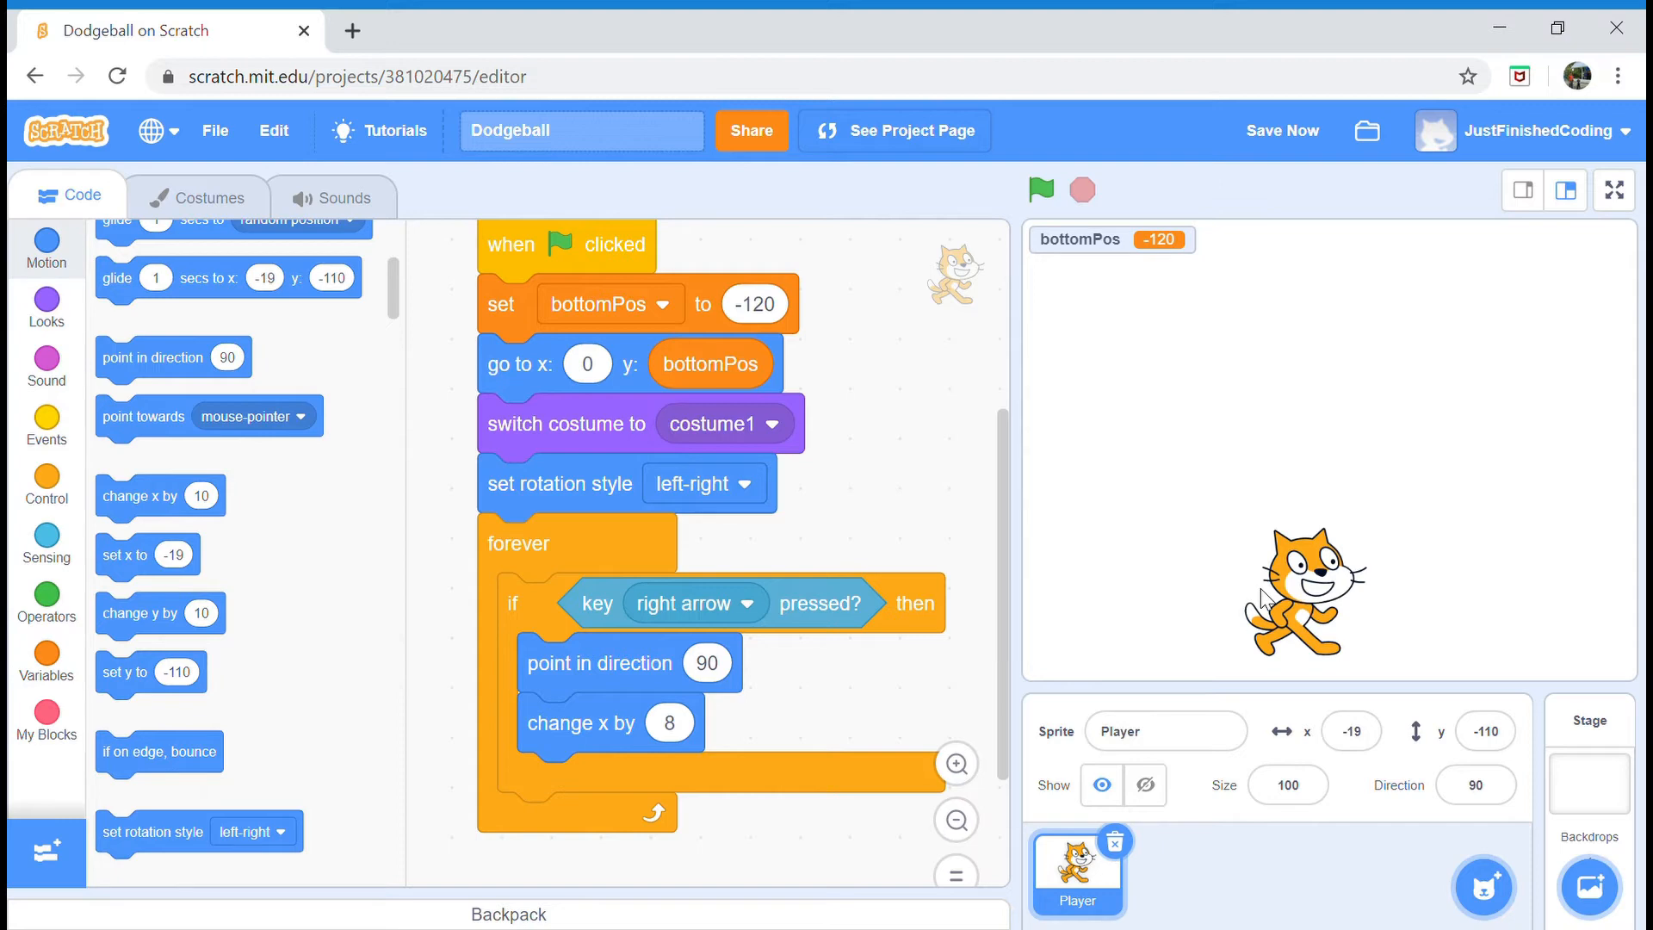
pyautogui.moveTo(995, 186)
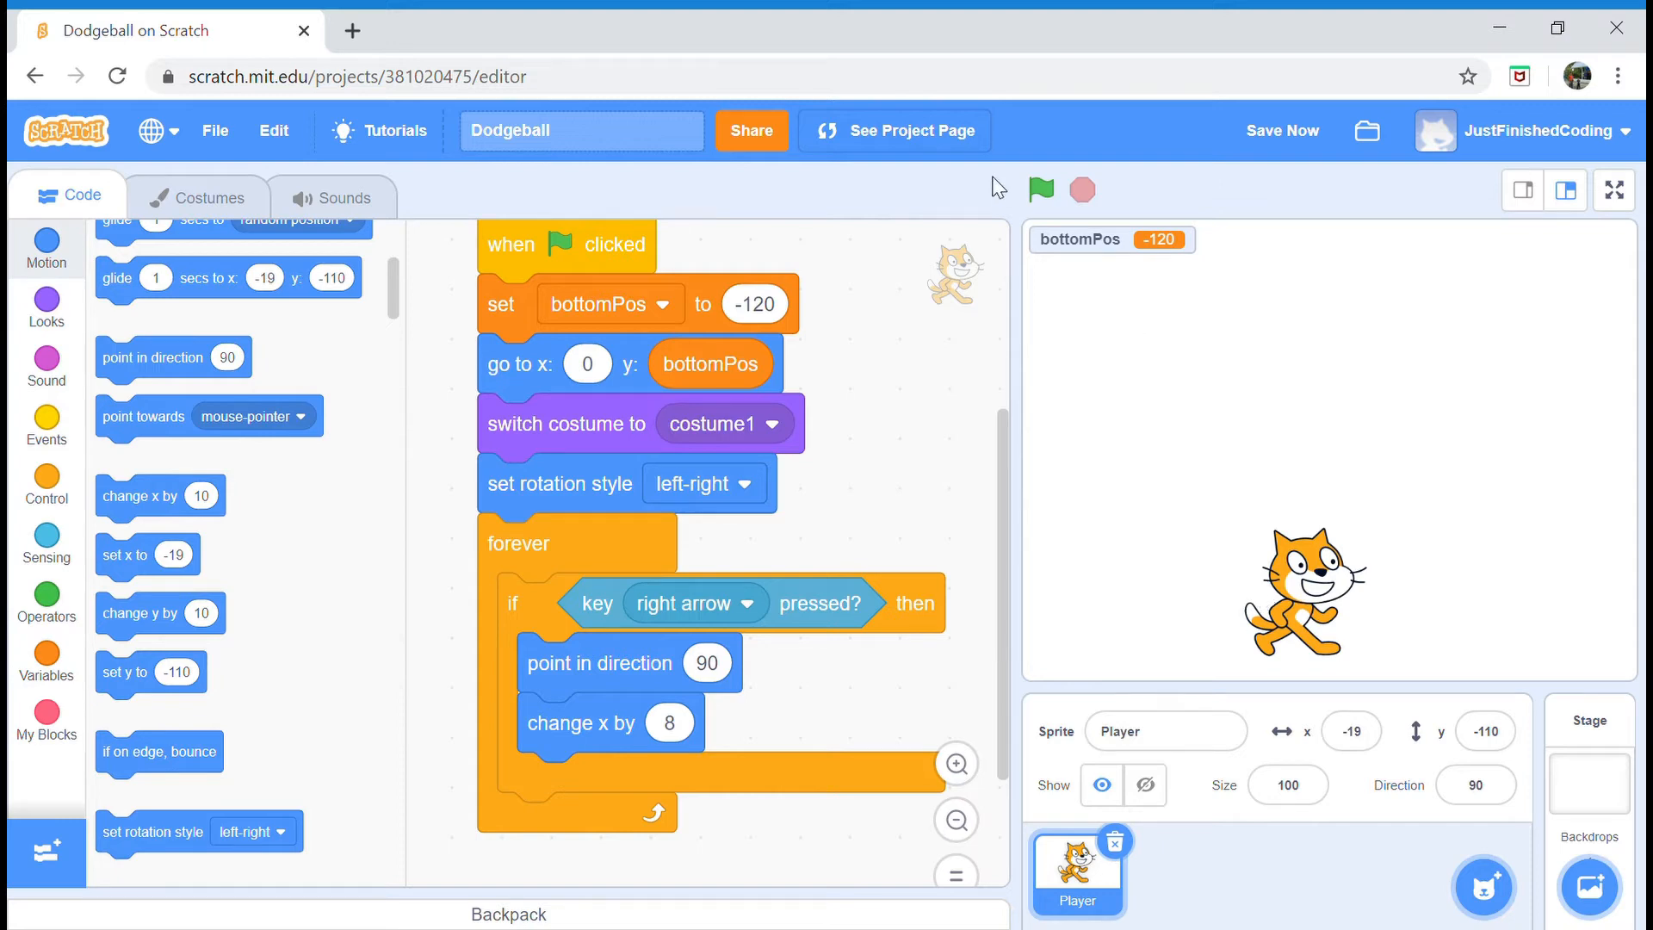
# - Nest an if checking whether y position equals bottomPos inside the right-arrow branch
pyautogui.click(47, 484)
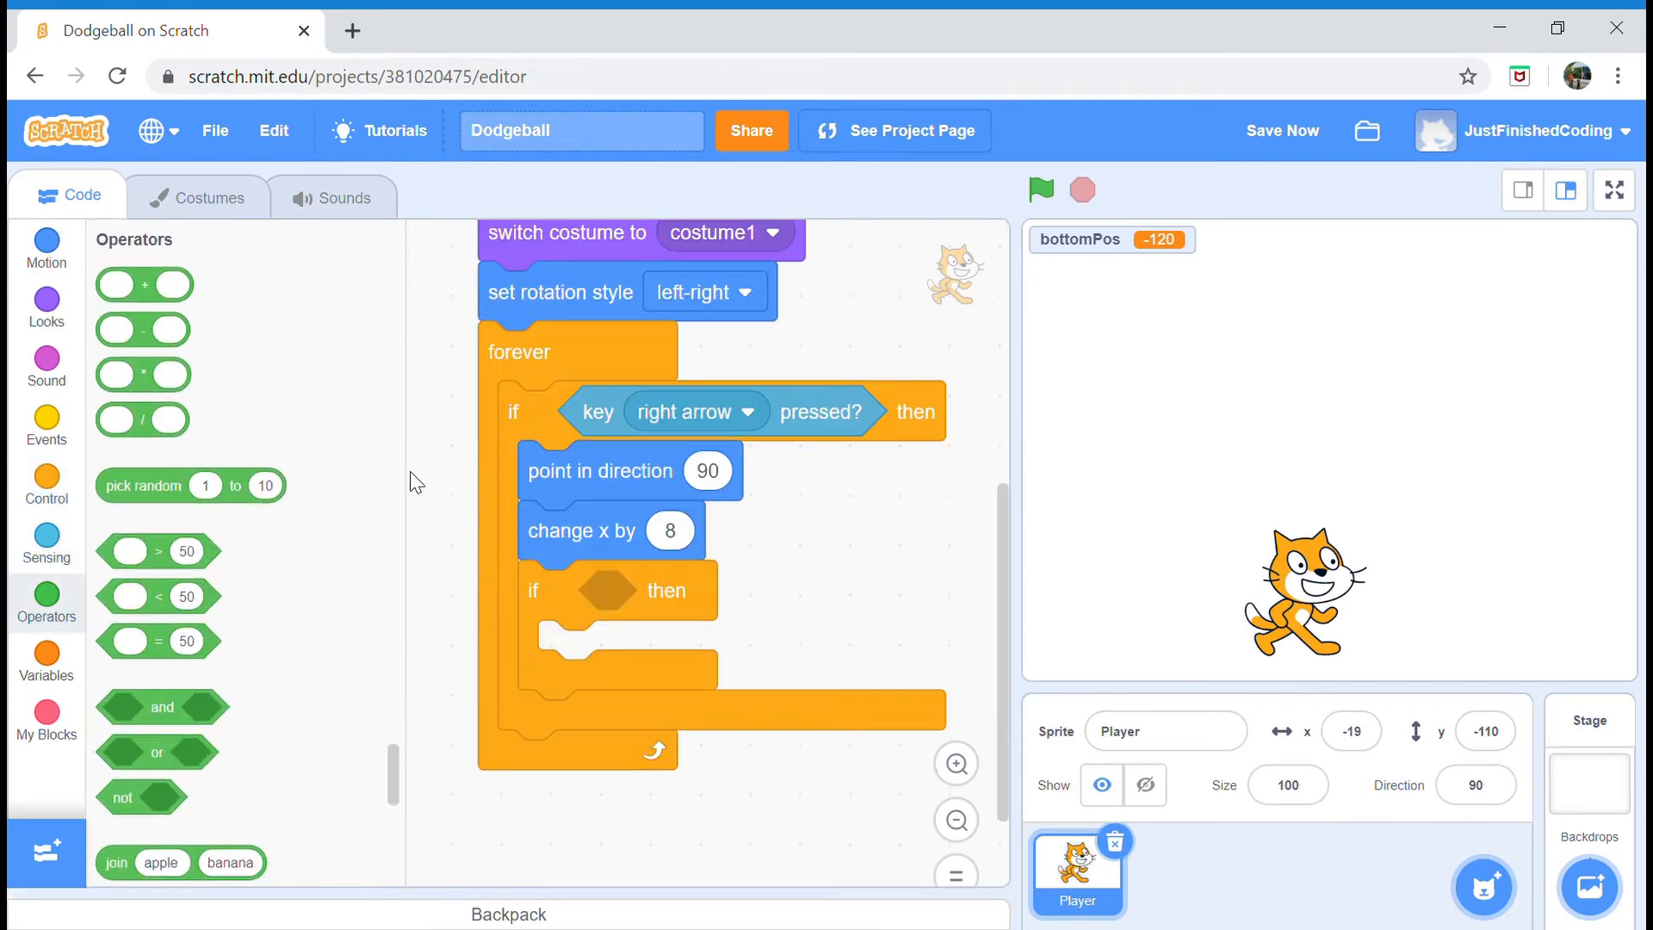
pyautogui.moveTo(159, 640); pyautogui.dragTo(627, 591)
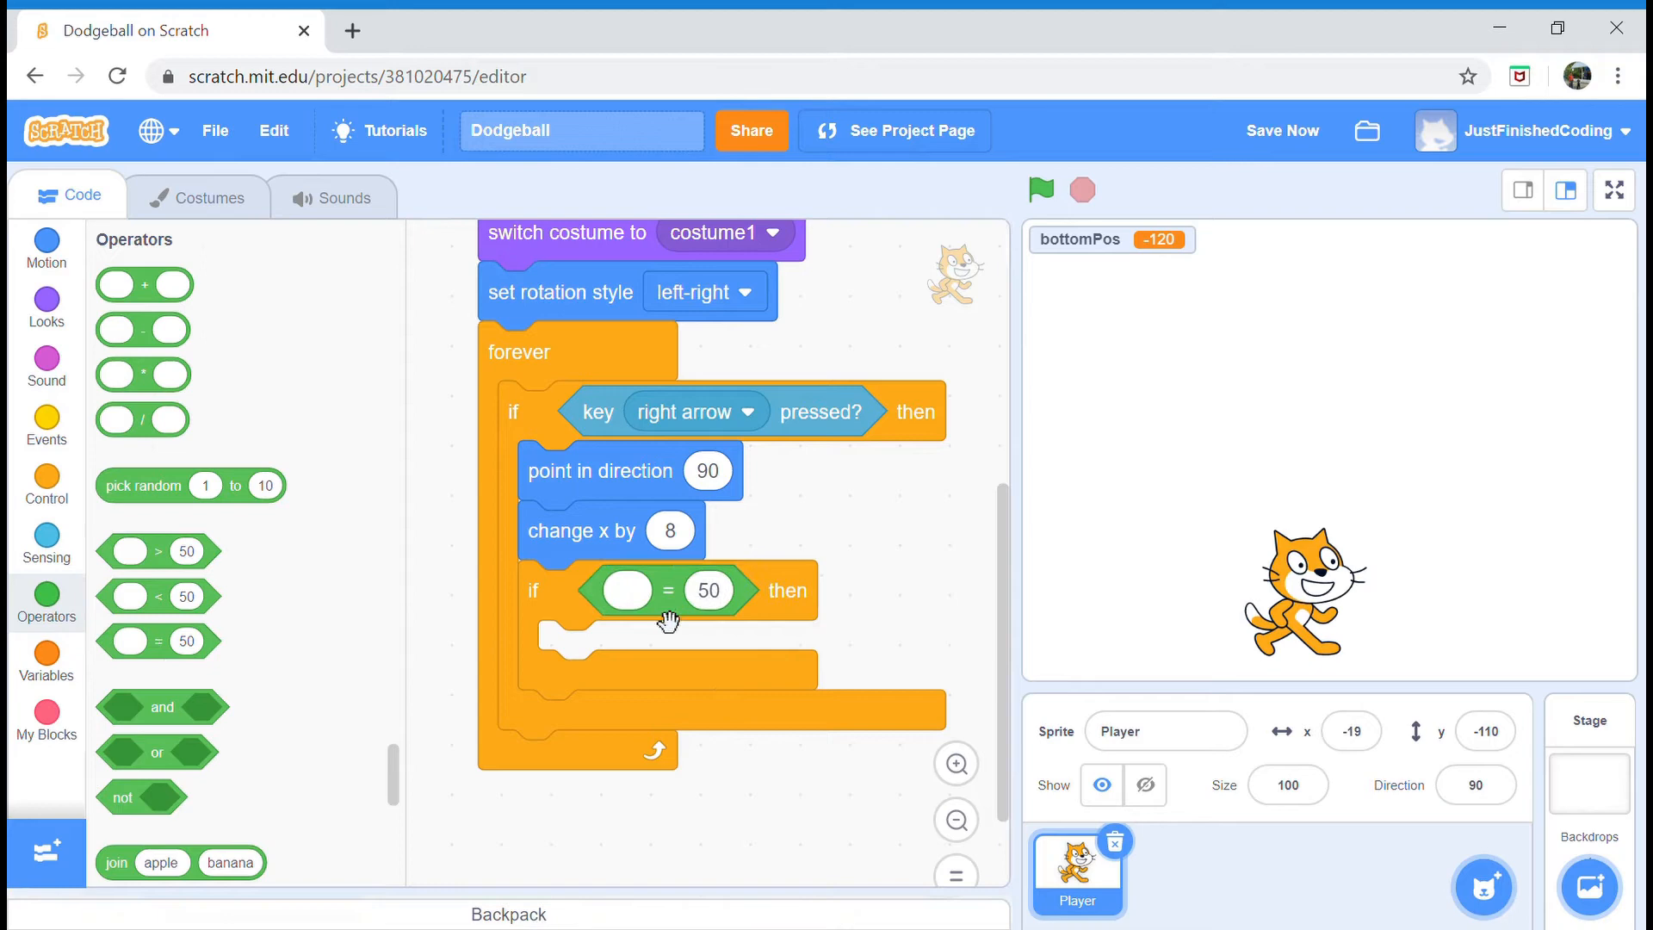
pyautogui.click(45, 244)
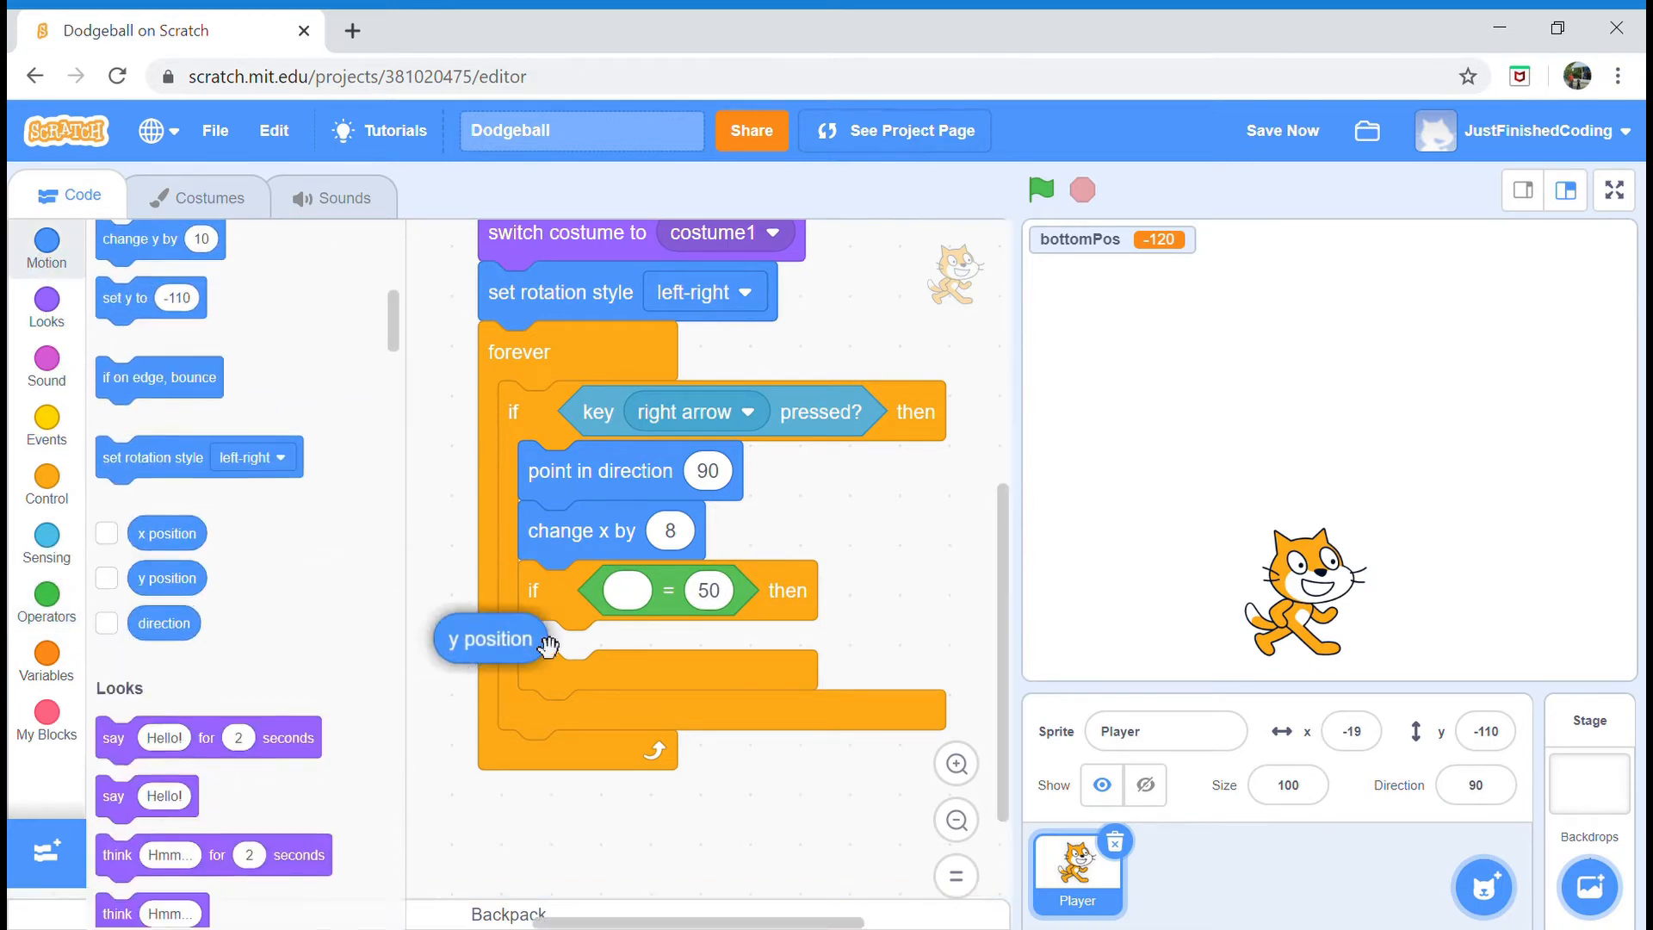
pyautogui.moveTo(488, 637); pyautogui.dragTo(627, 594)
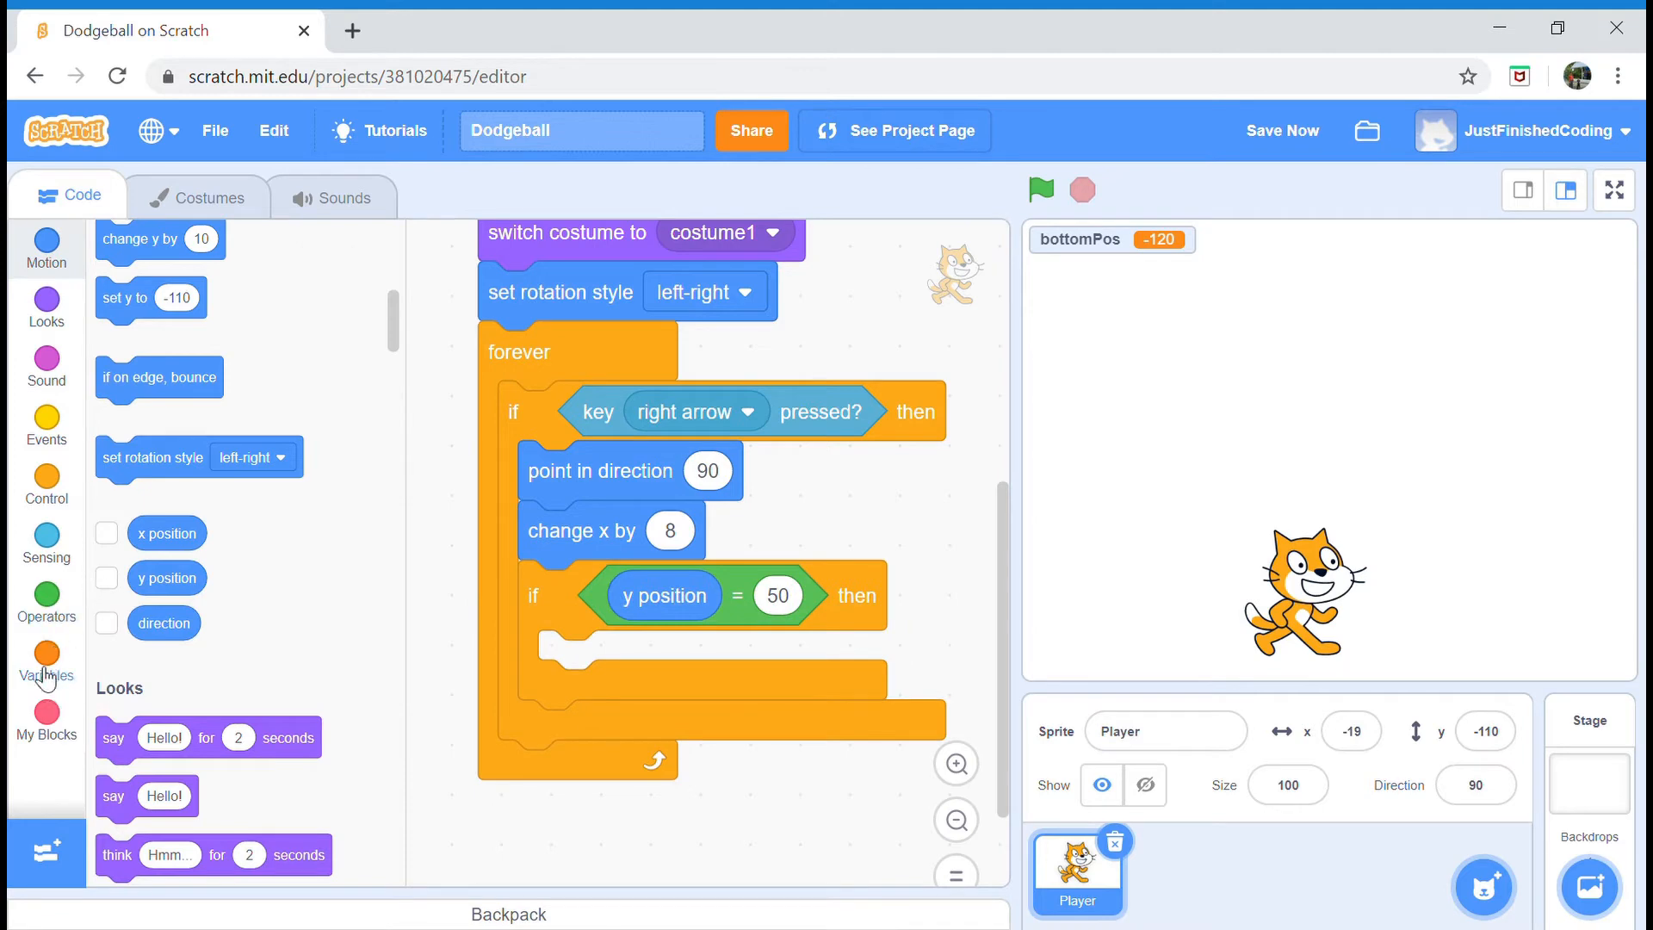
pyautogui.click(45, 658)
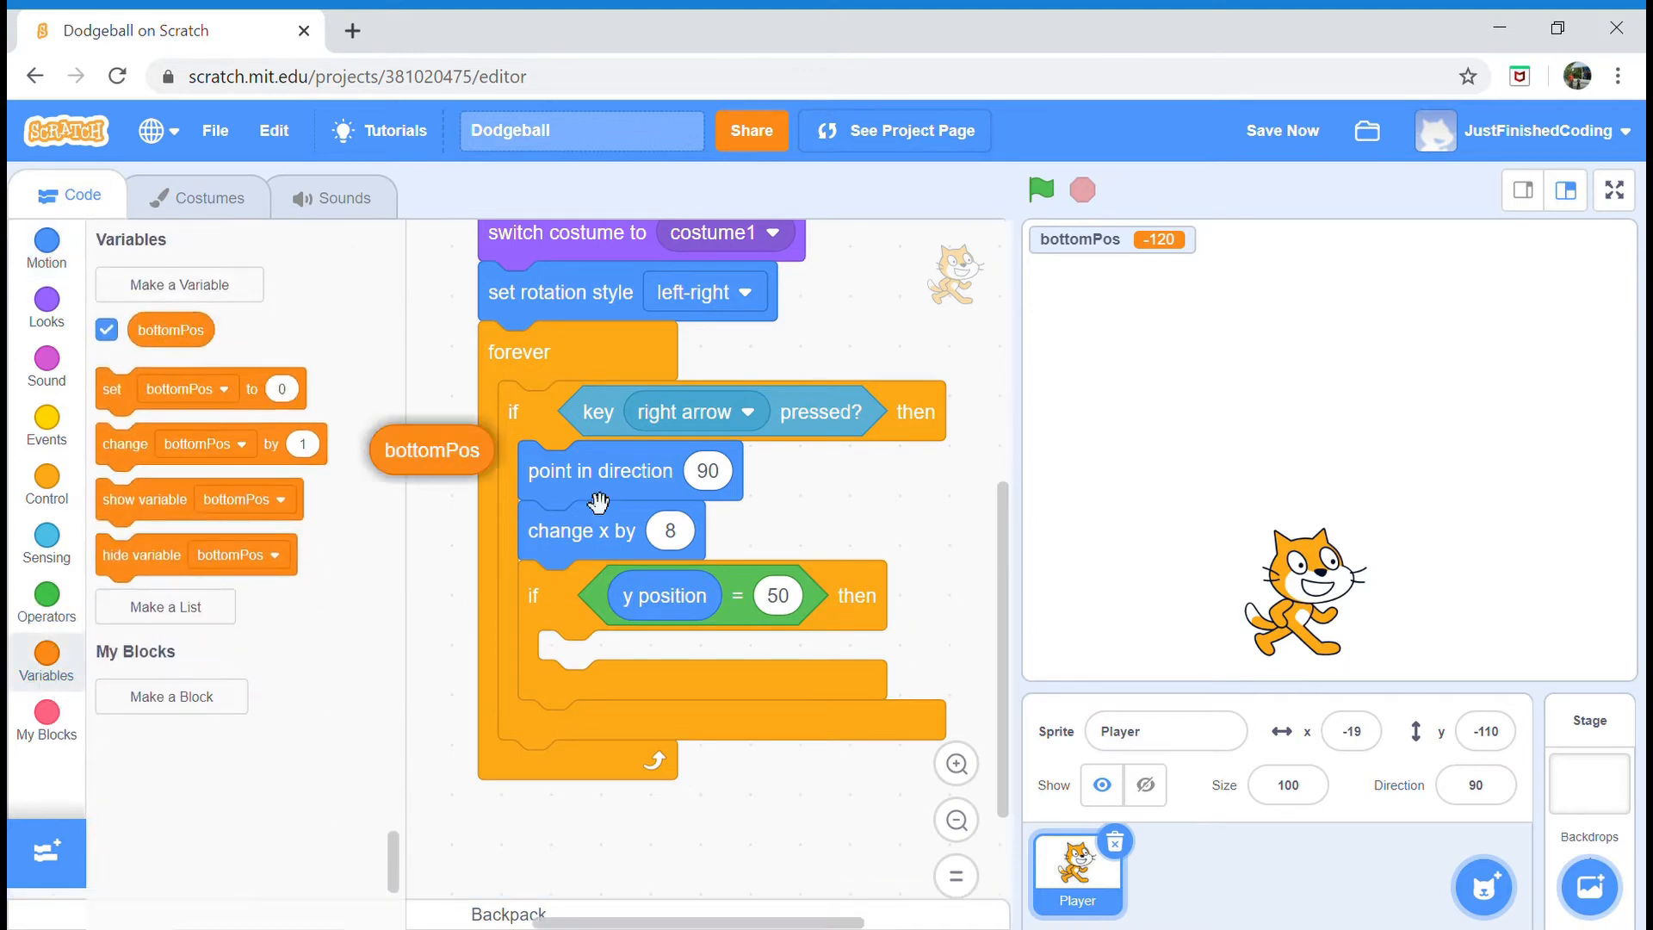
pyautogui.moveTo(430, 449); pyautogui.dragTo(814, 594)
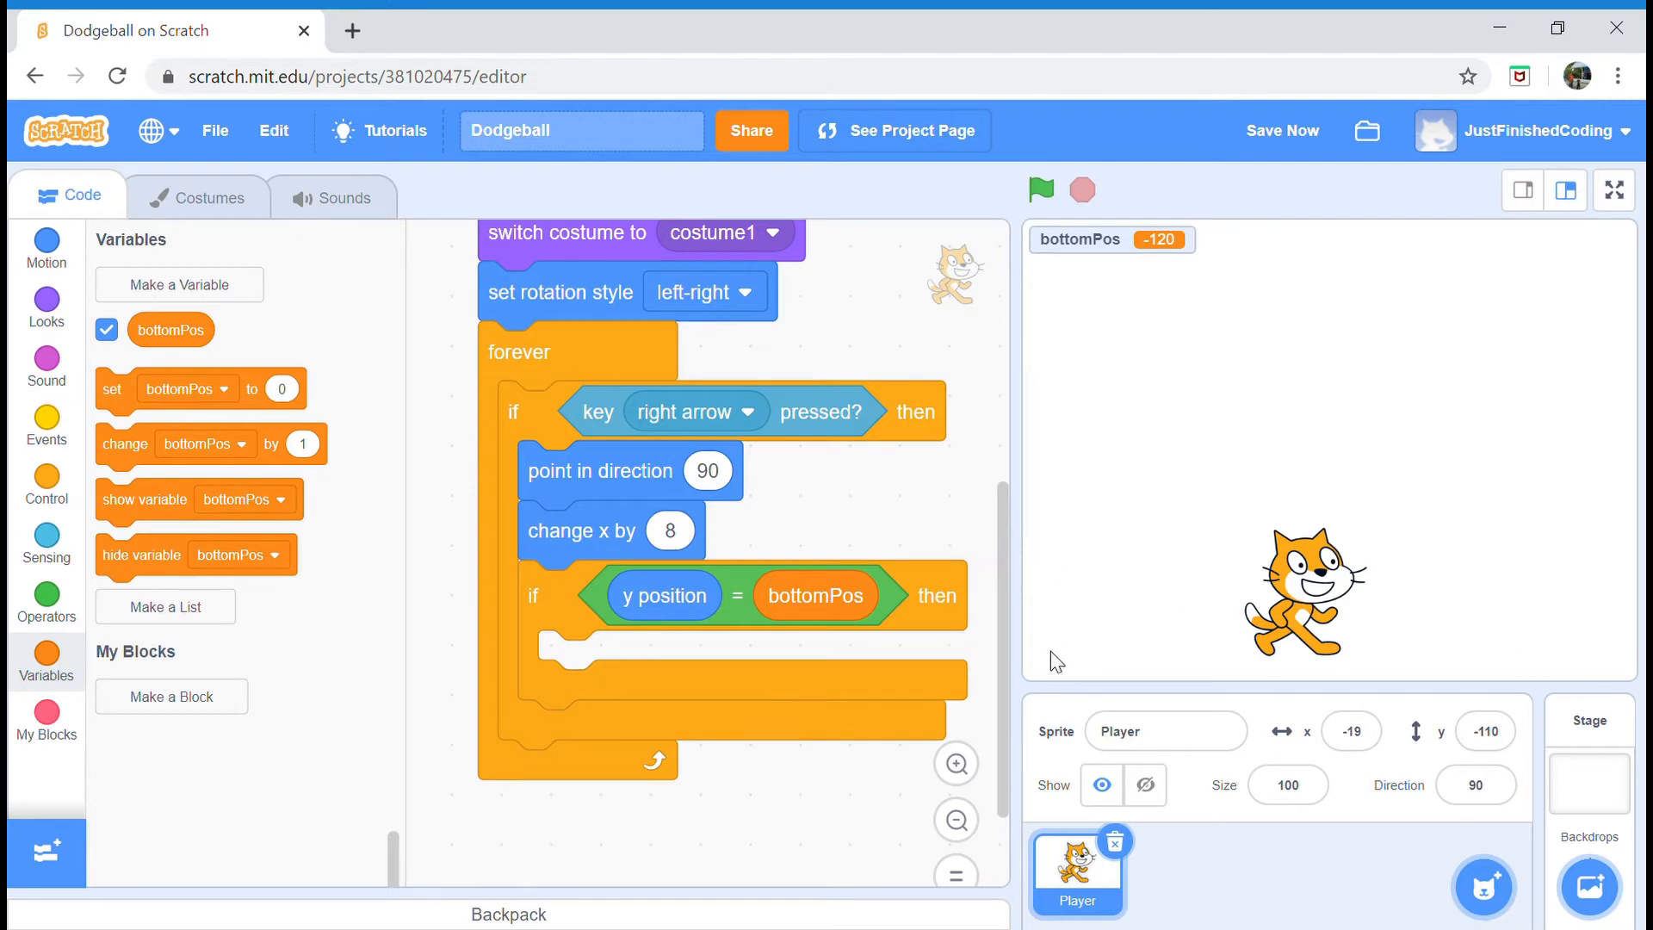
pyautogui.moveTo(1137, 651)
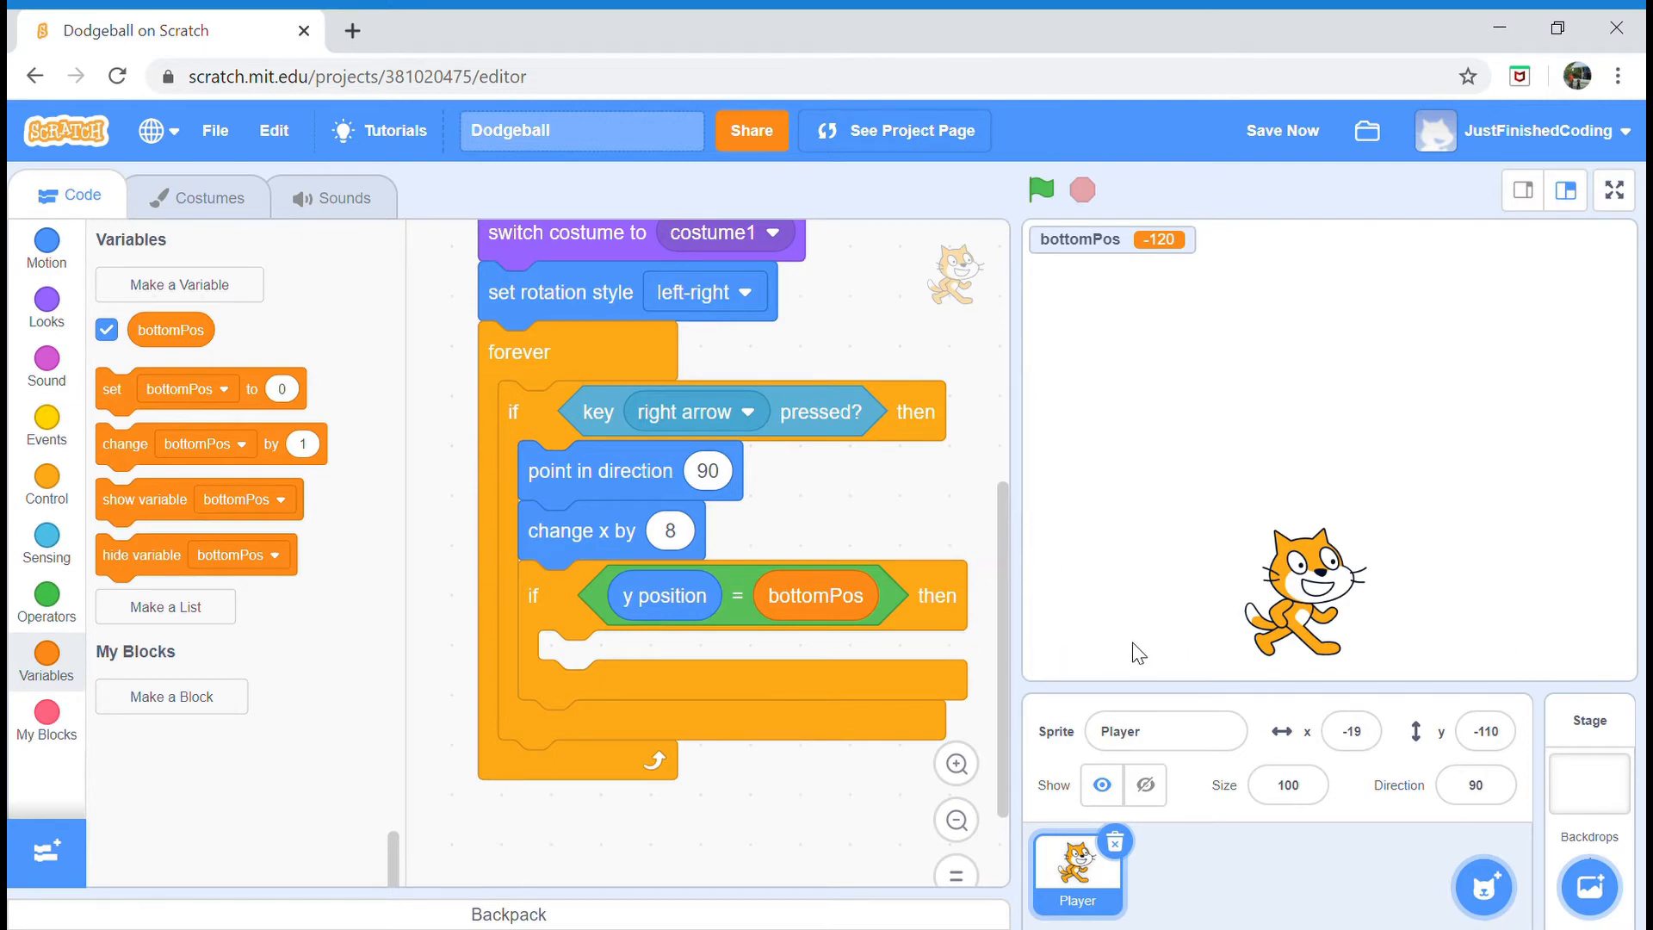
pyautogui.moveTo(640, 573)
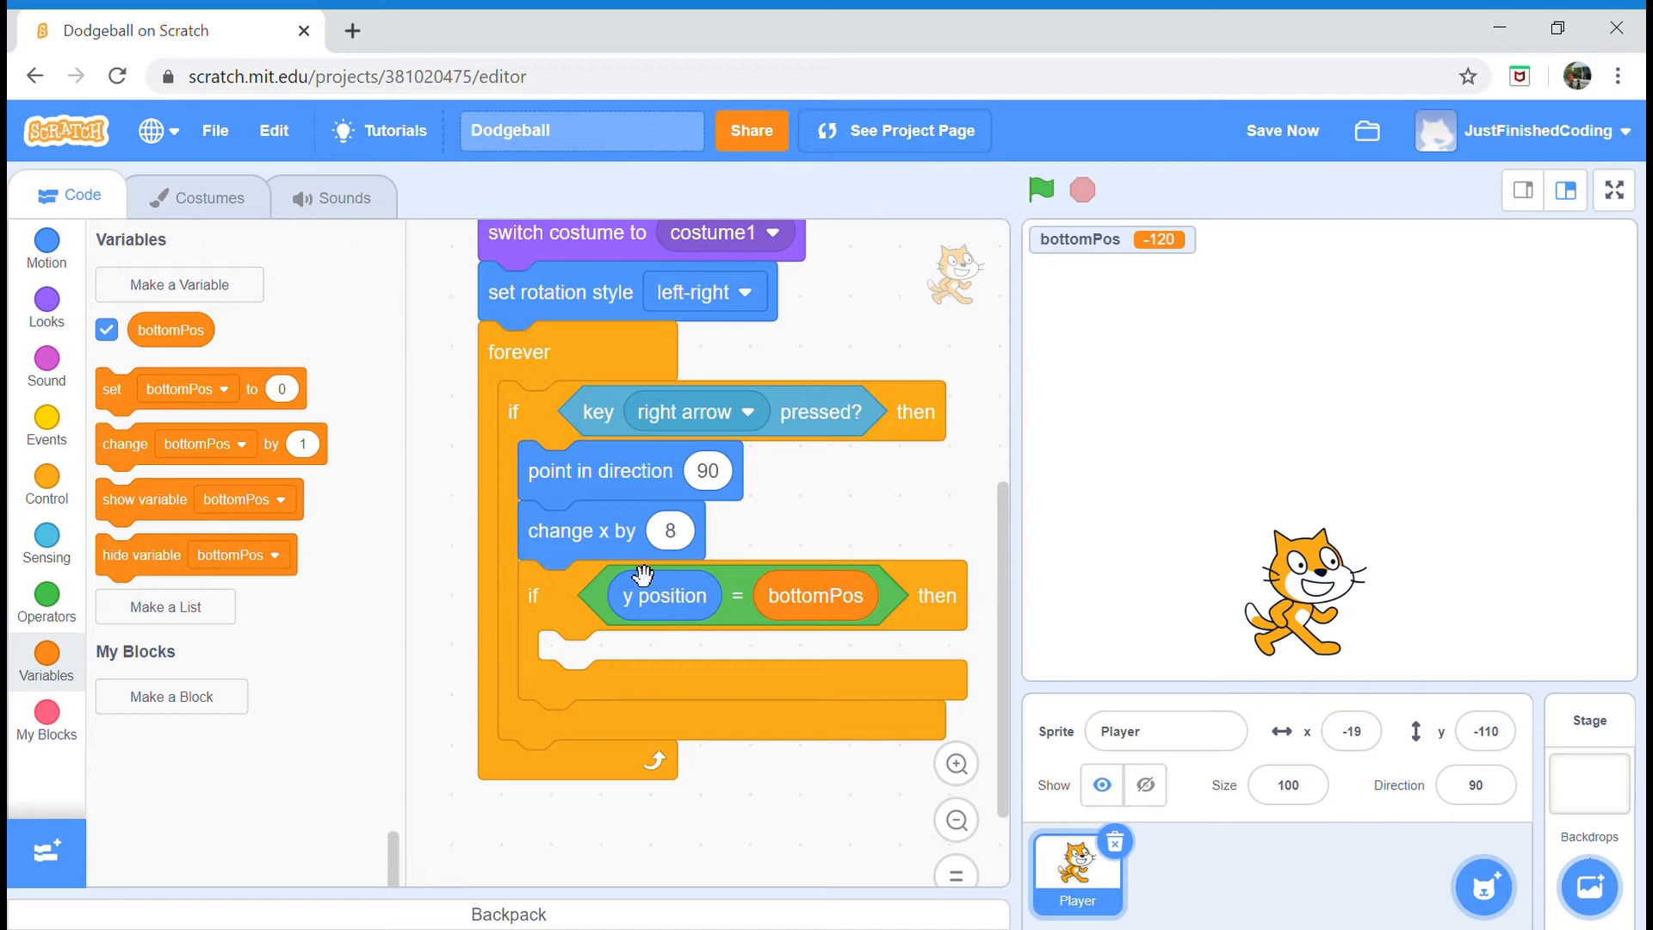
pyautogui.moveTo(720, 677)
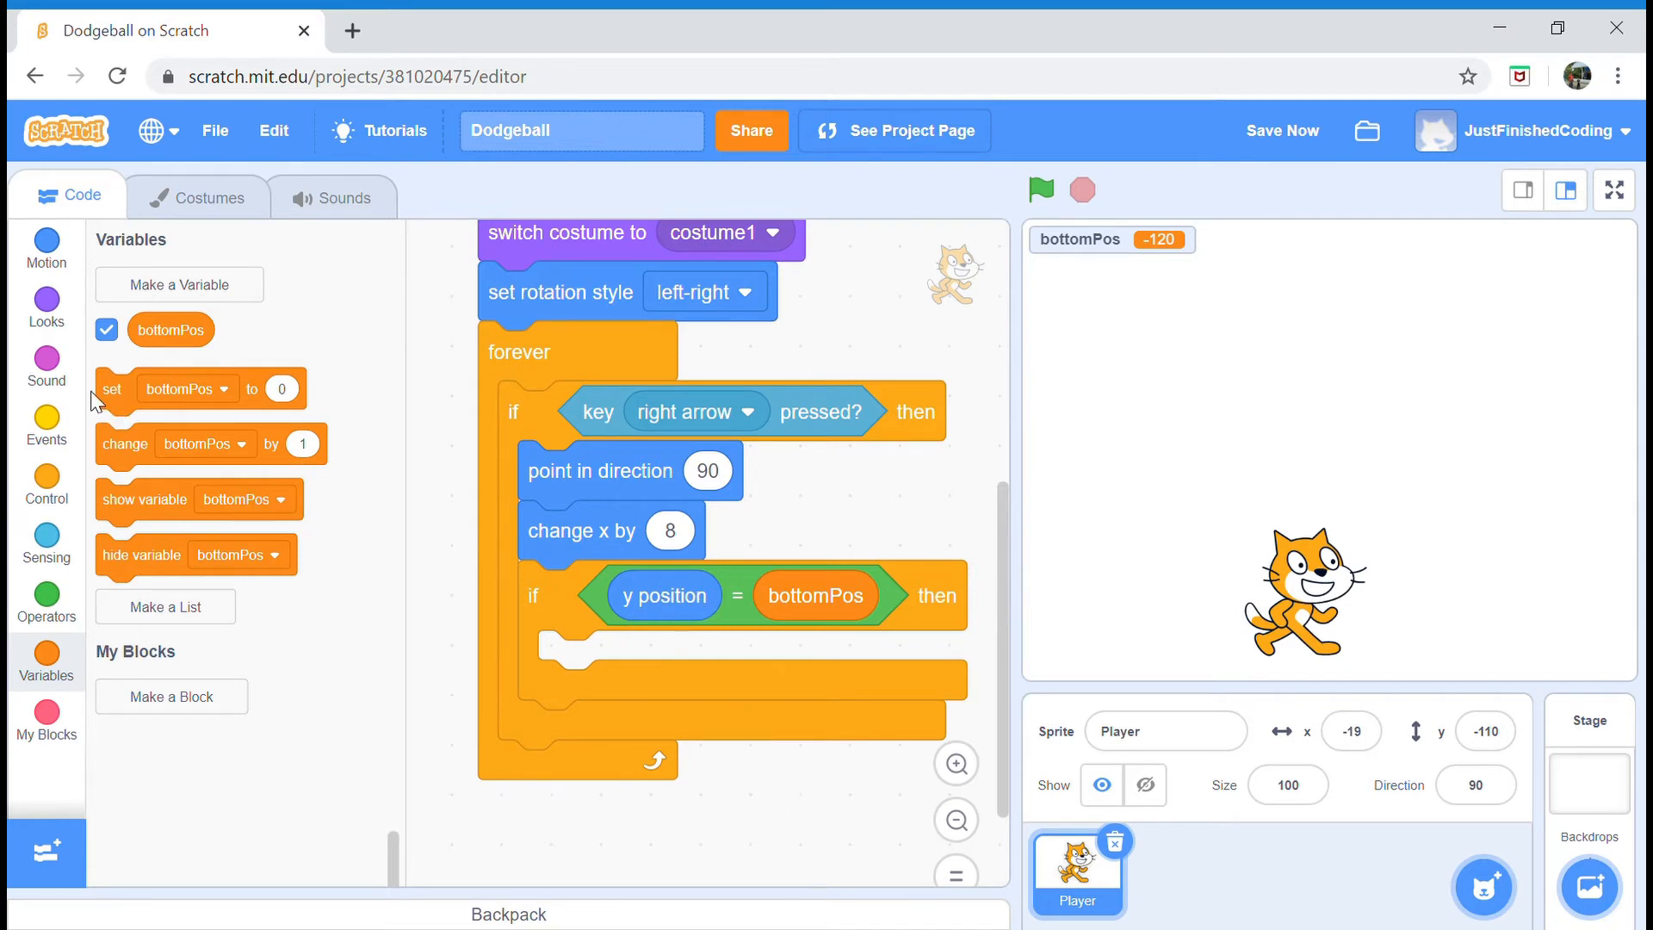
pyautogui.moveTo(87, 385)
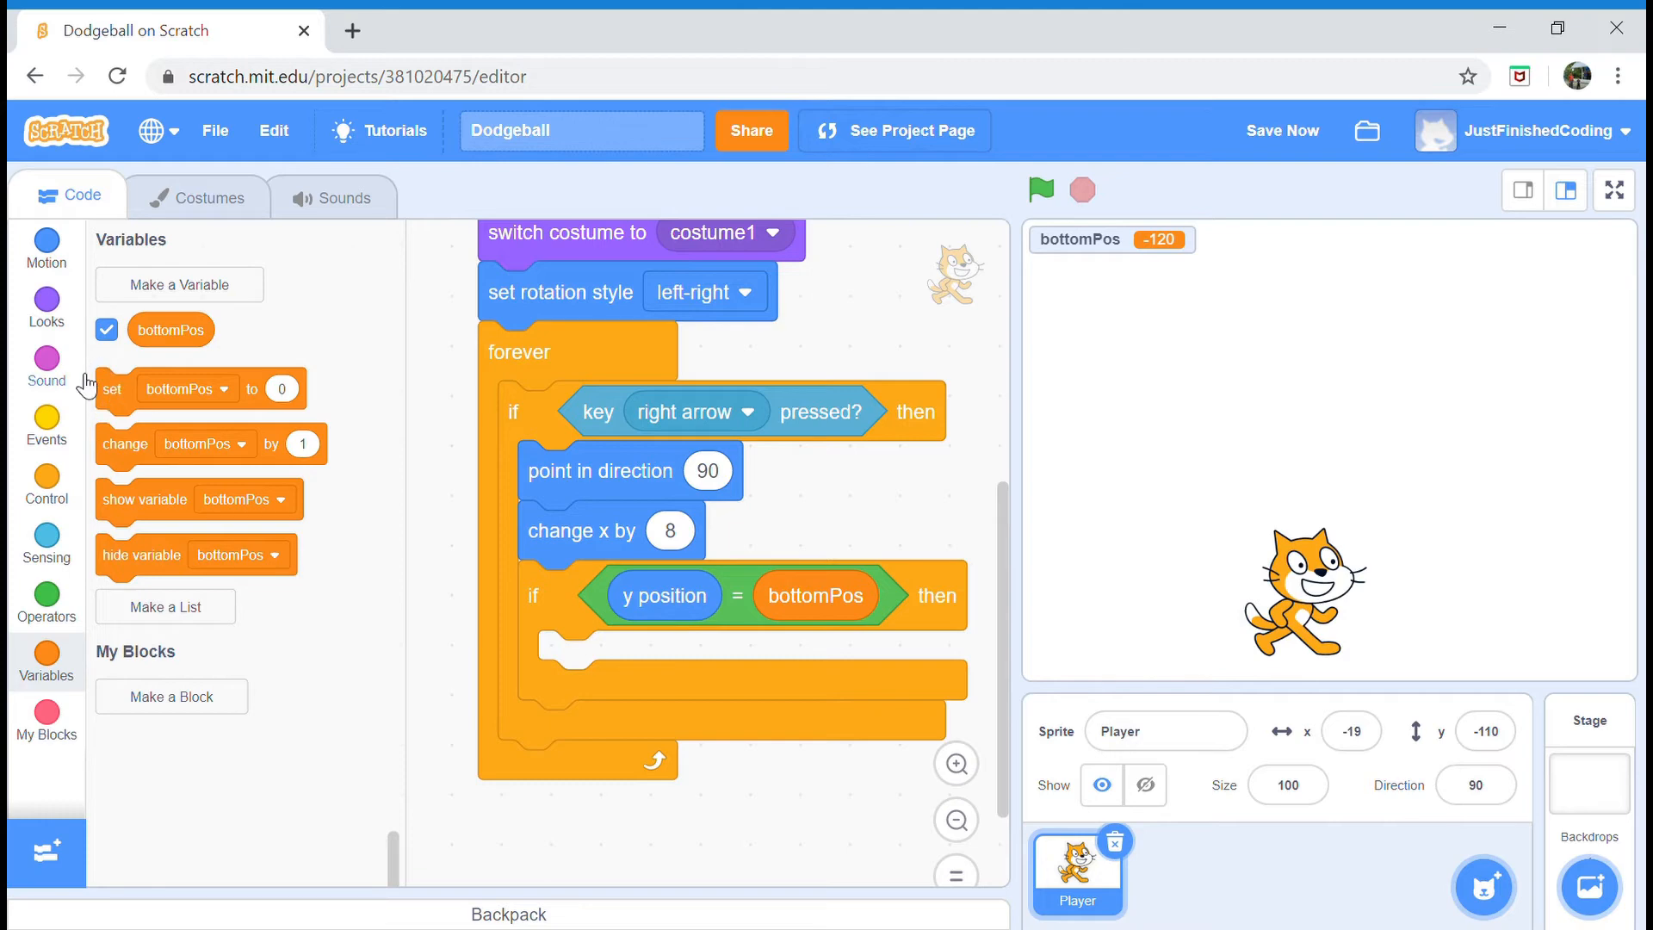
pyautogui.click(45, 307)
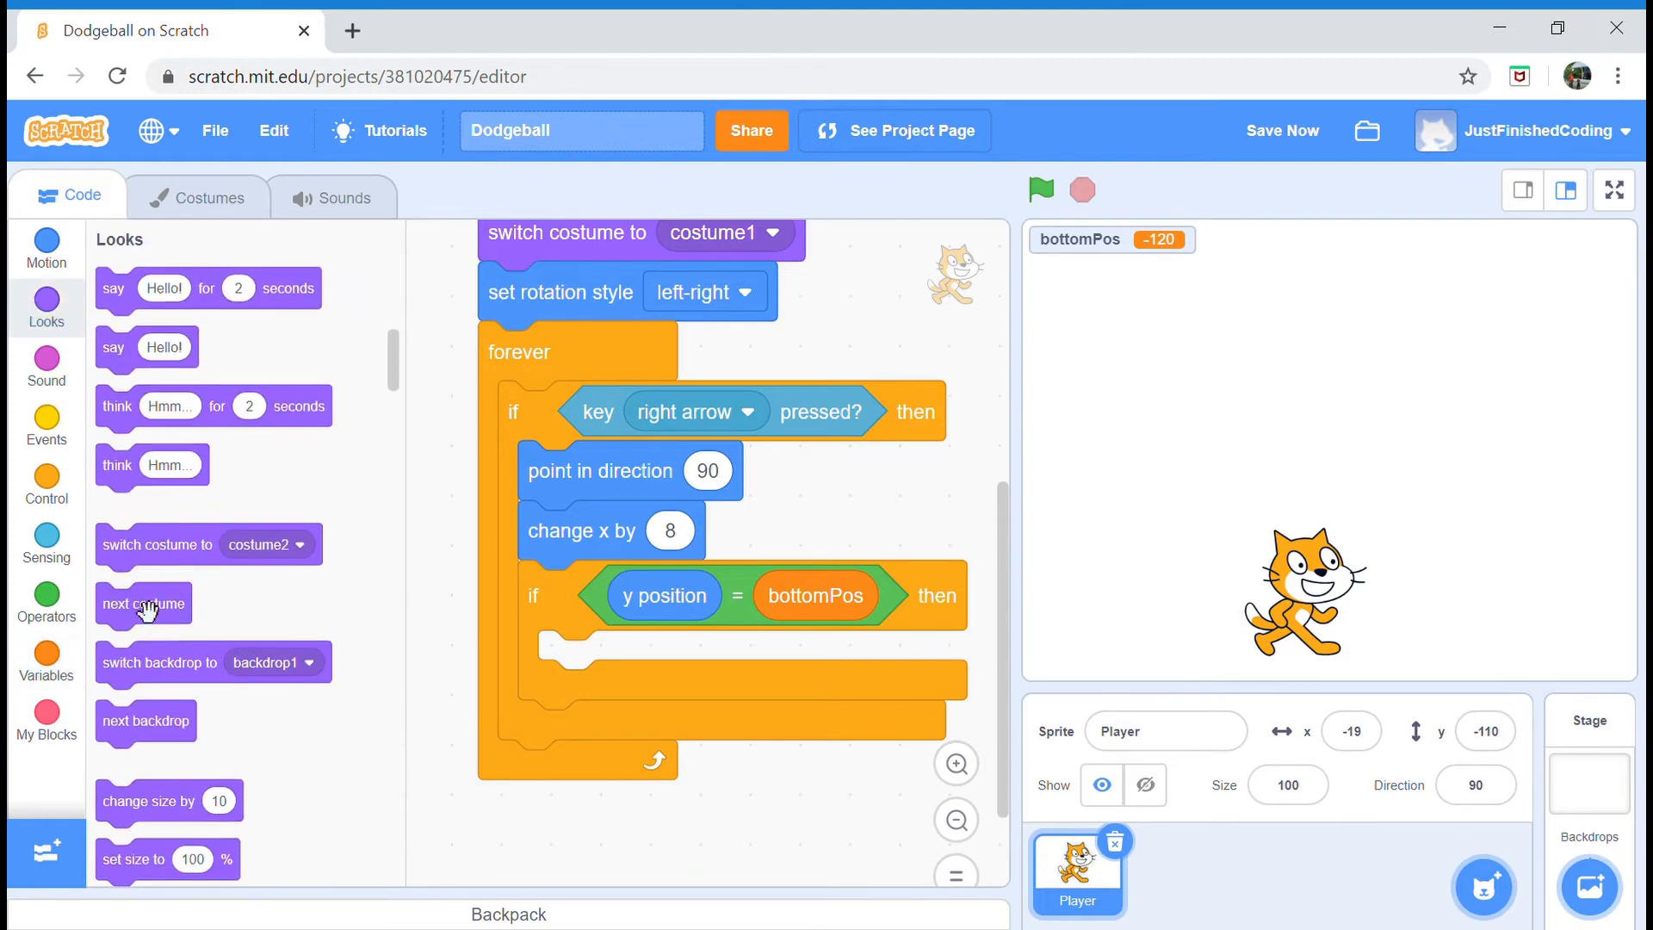
# - Play next costume on the ground and make a duplicated left-arrow branch with direction -90 and x by -8
pyautogui.moveTo(143, 604); pyautogui.dragTo(606, 661)
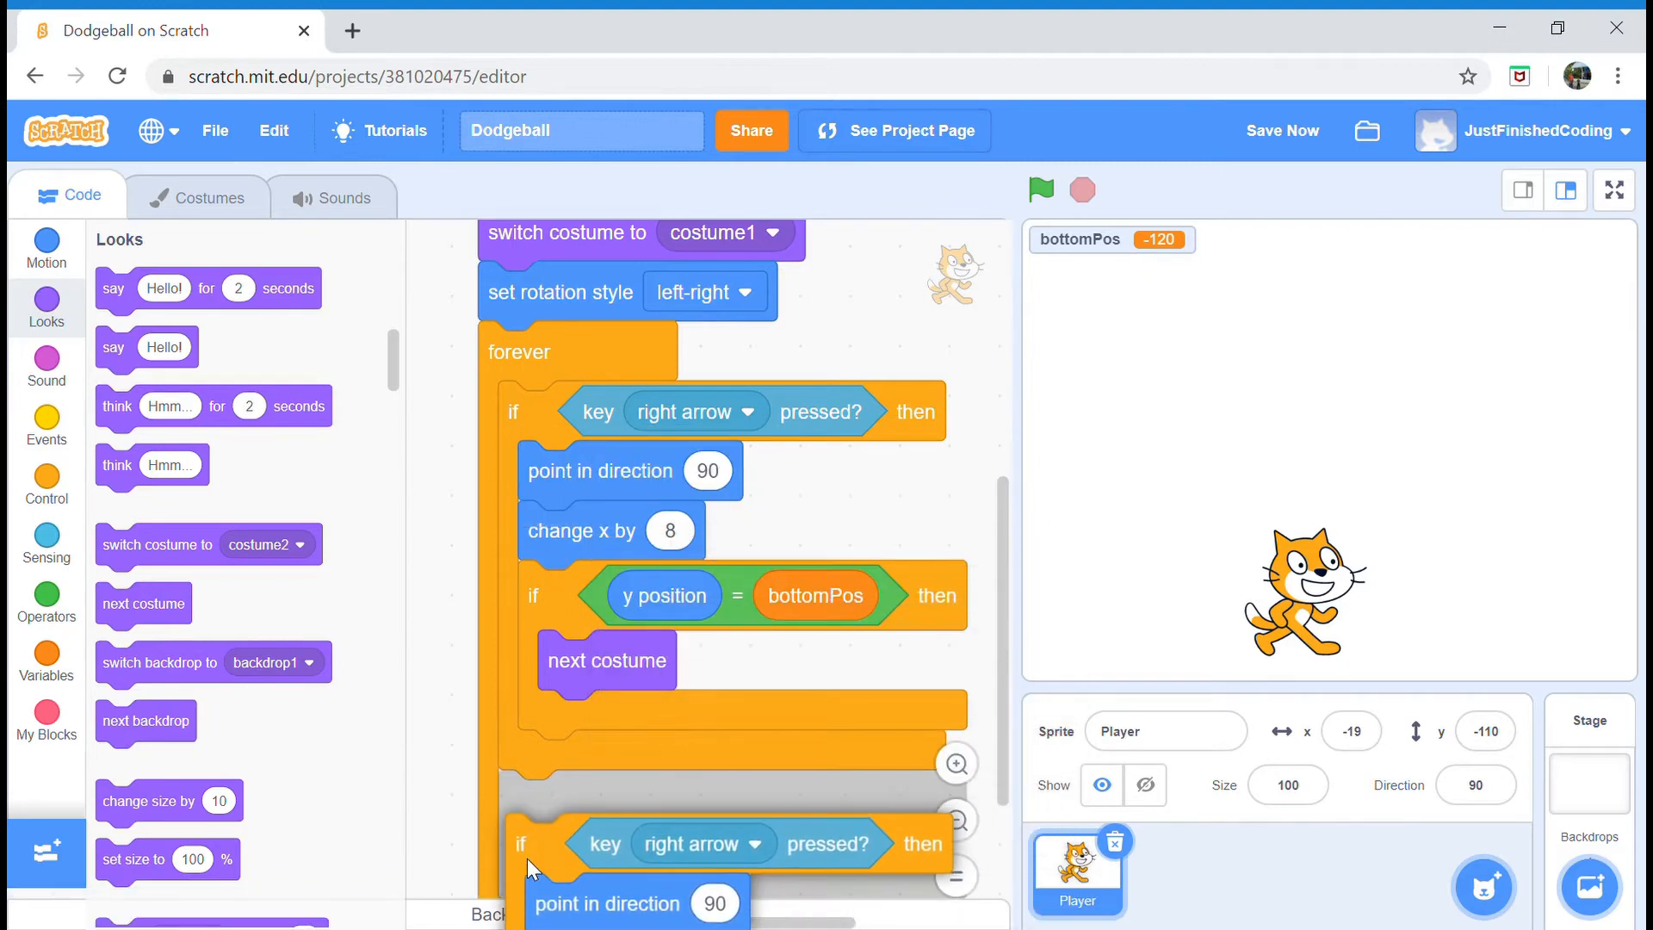
pyautogui.scroll(-3)
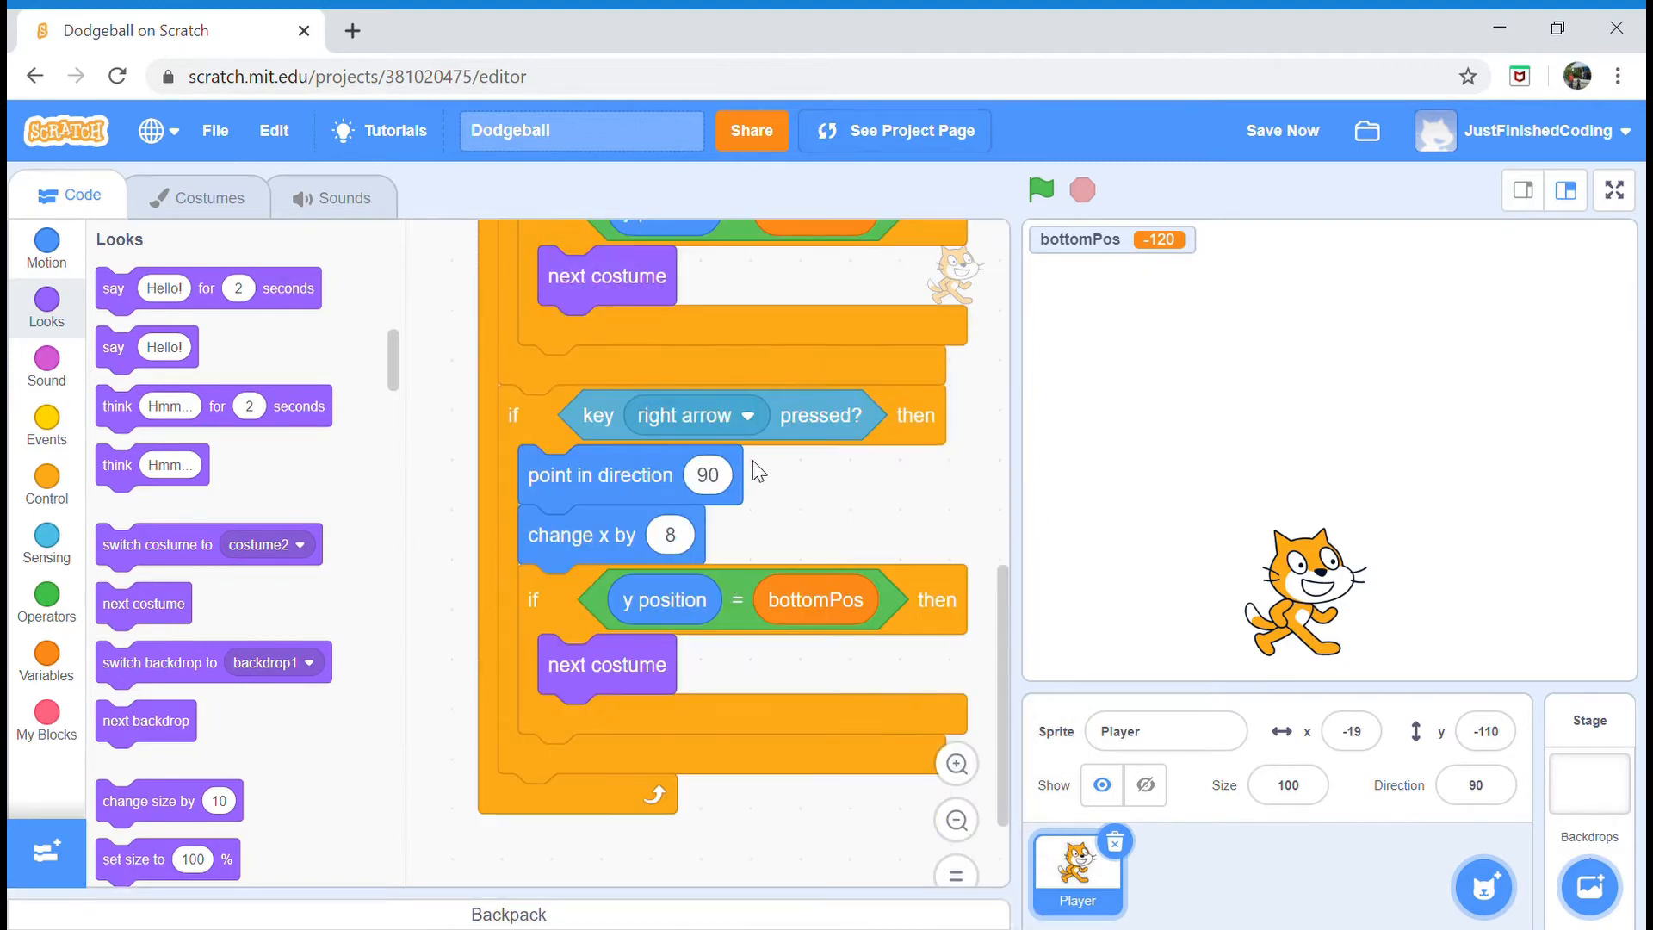
pyautogui.click(748, 415)
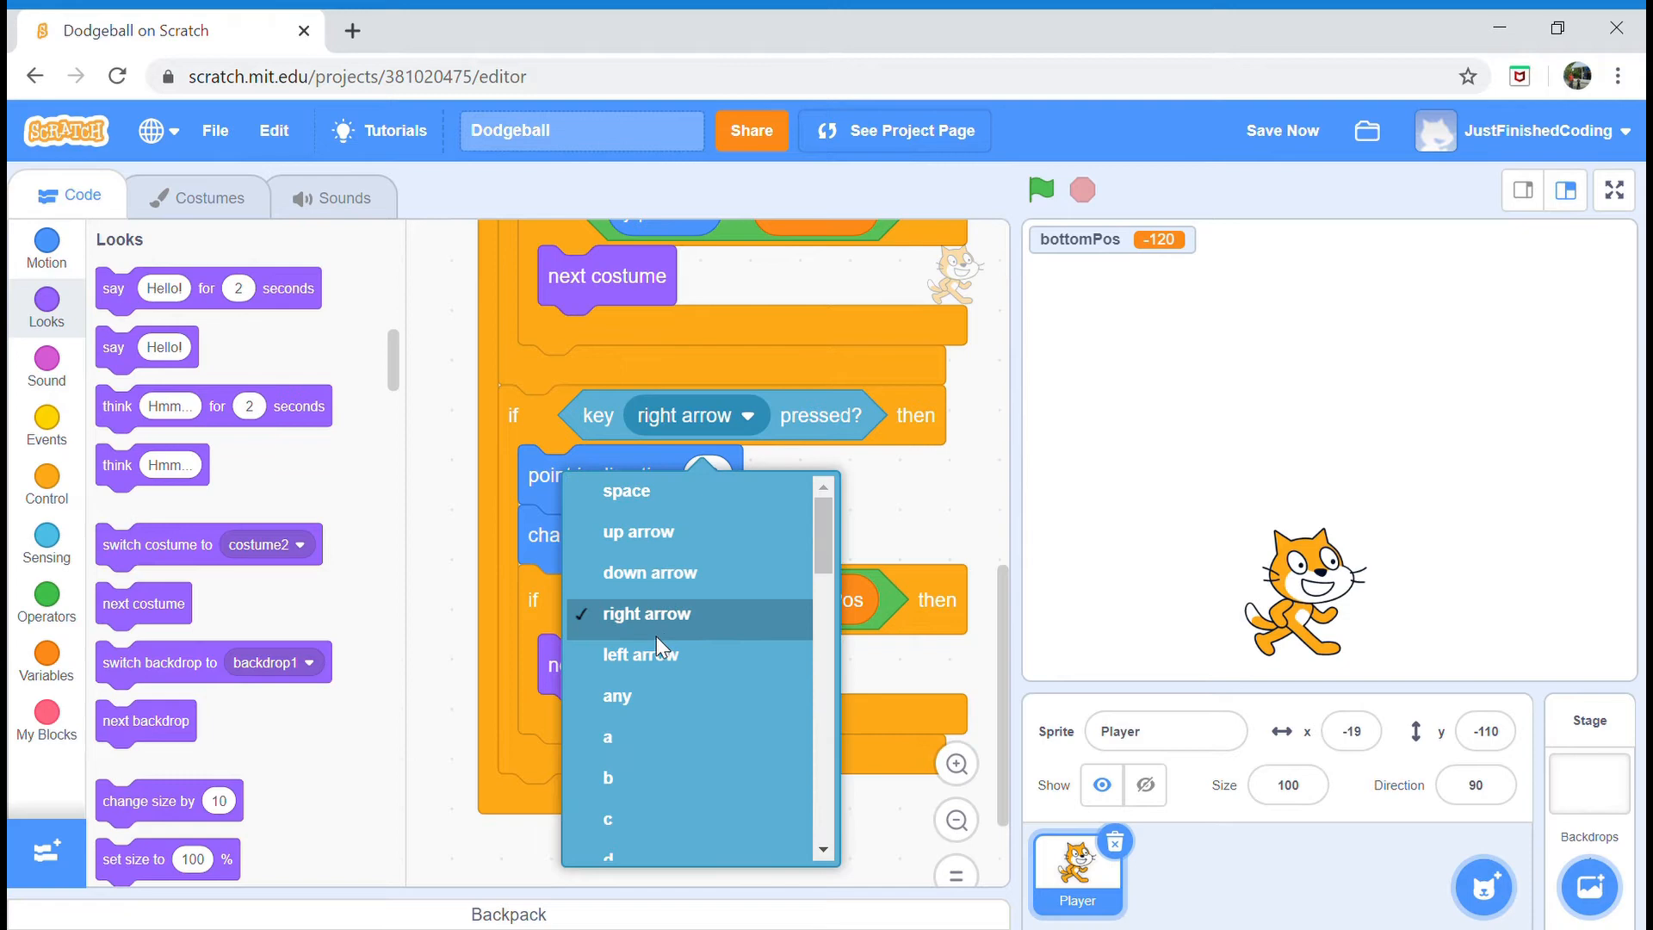
pyautogui.click(641, 655)
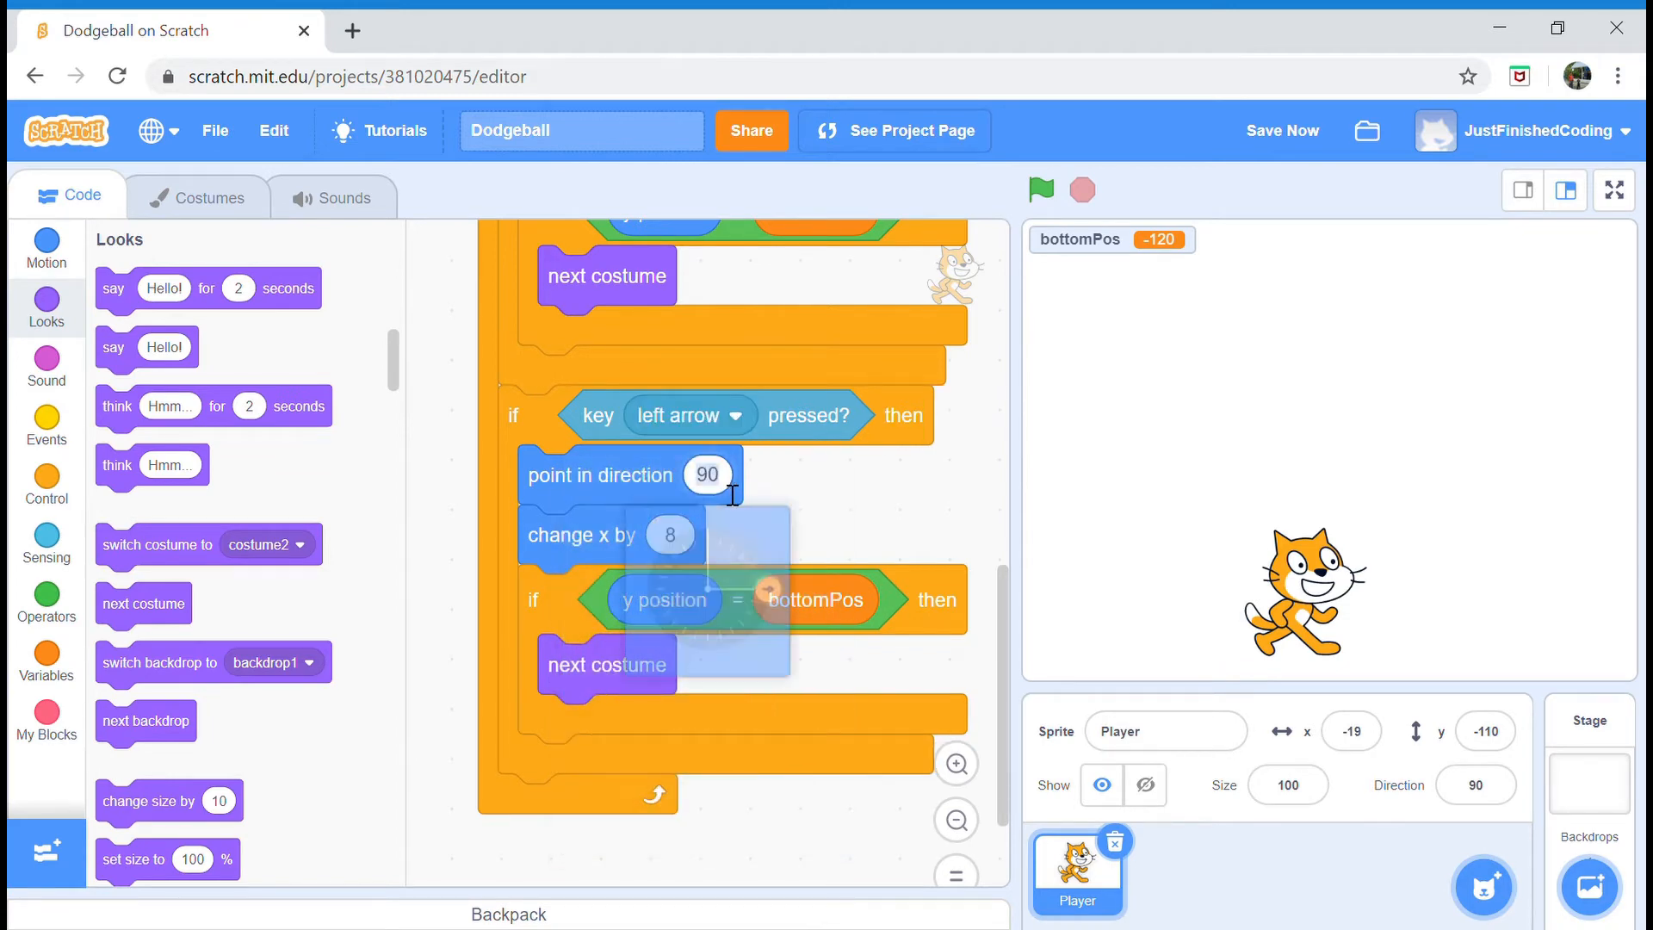
pyautogui.click(706, 476)
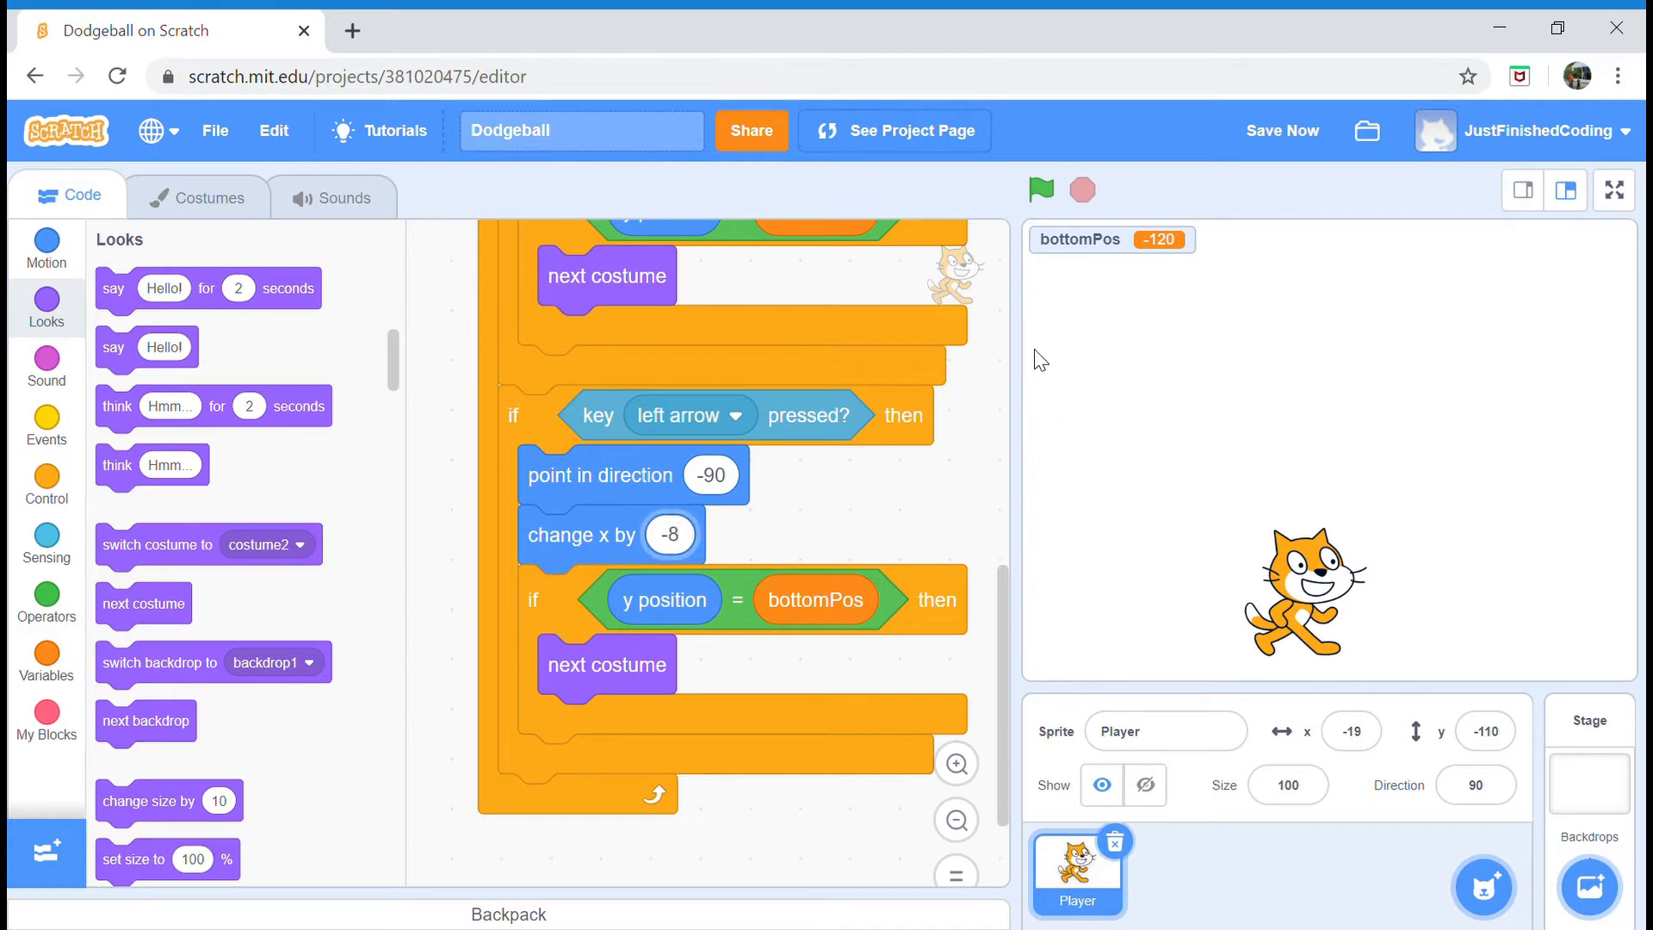
# - Run the project with the green flag to test movement, then stop it
pyautogui.click(1042, 189)
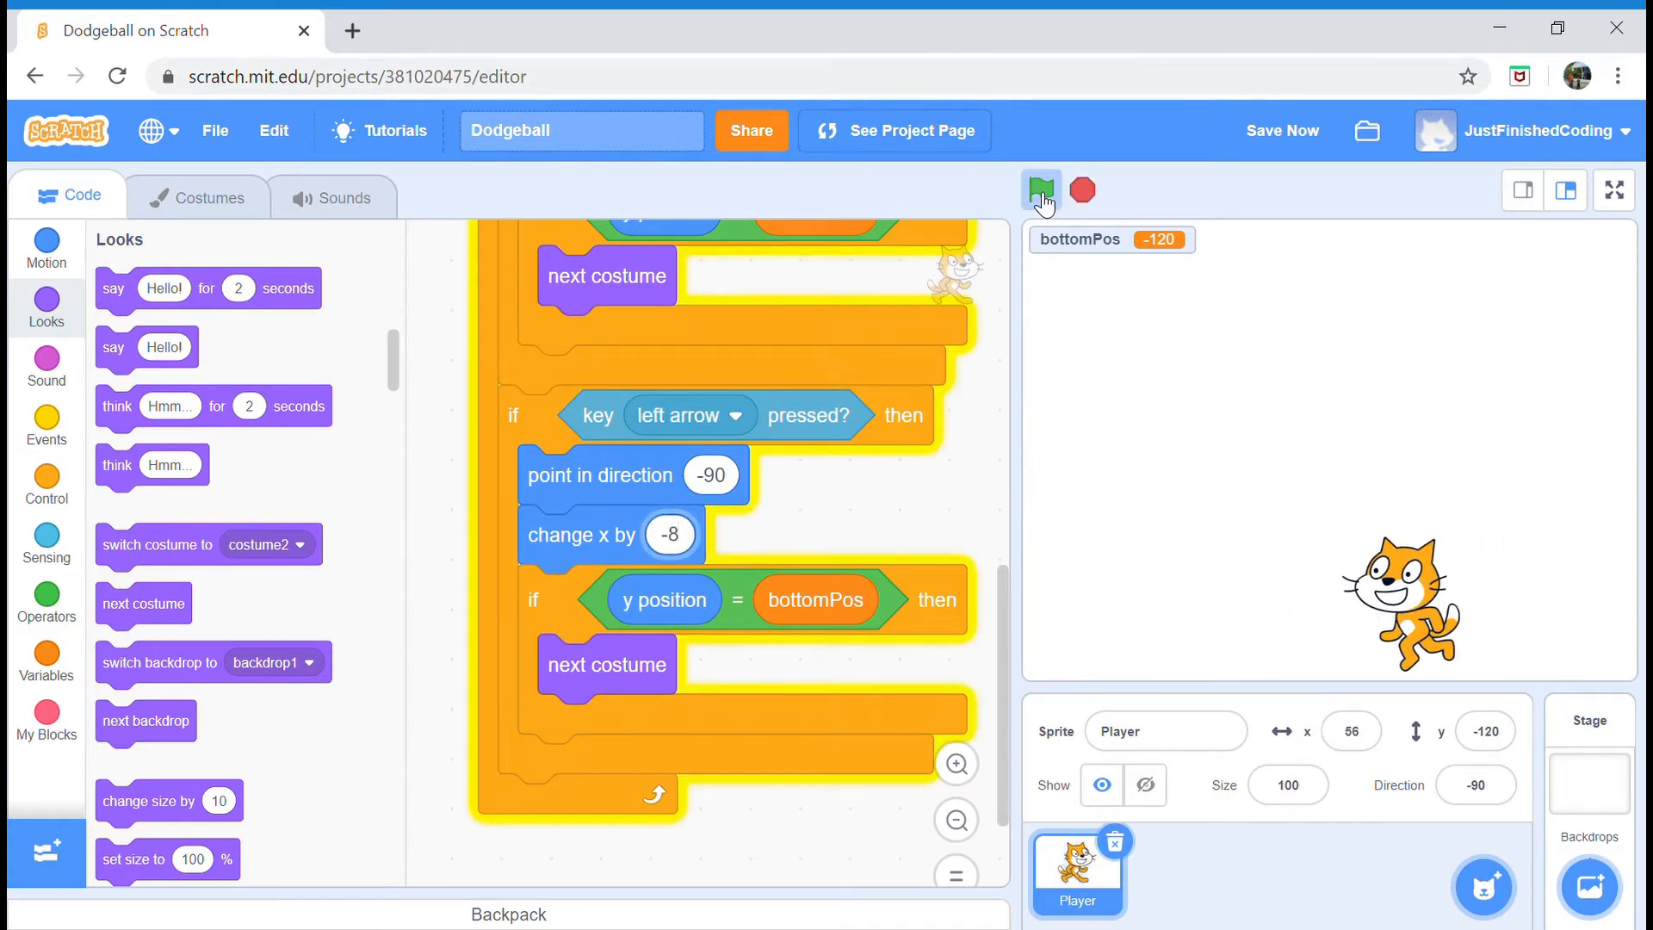
pyautogui.click(1040, 189)
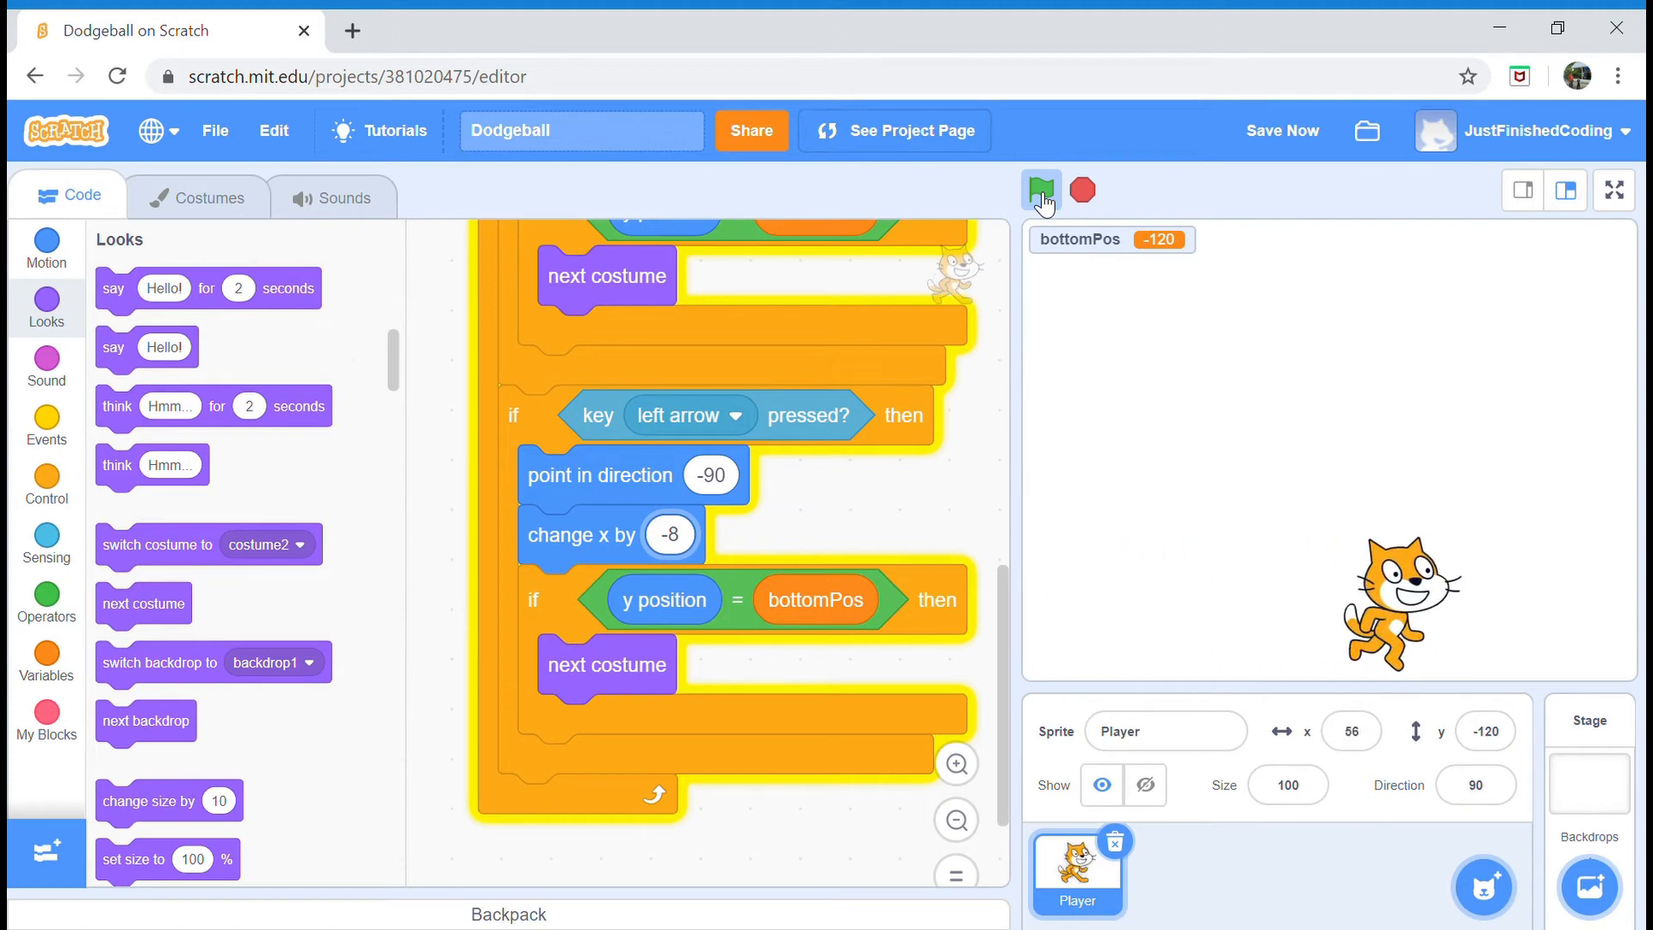
pyautogui.click(1042, 189)
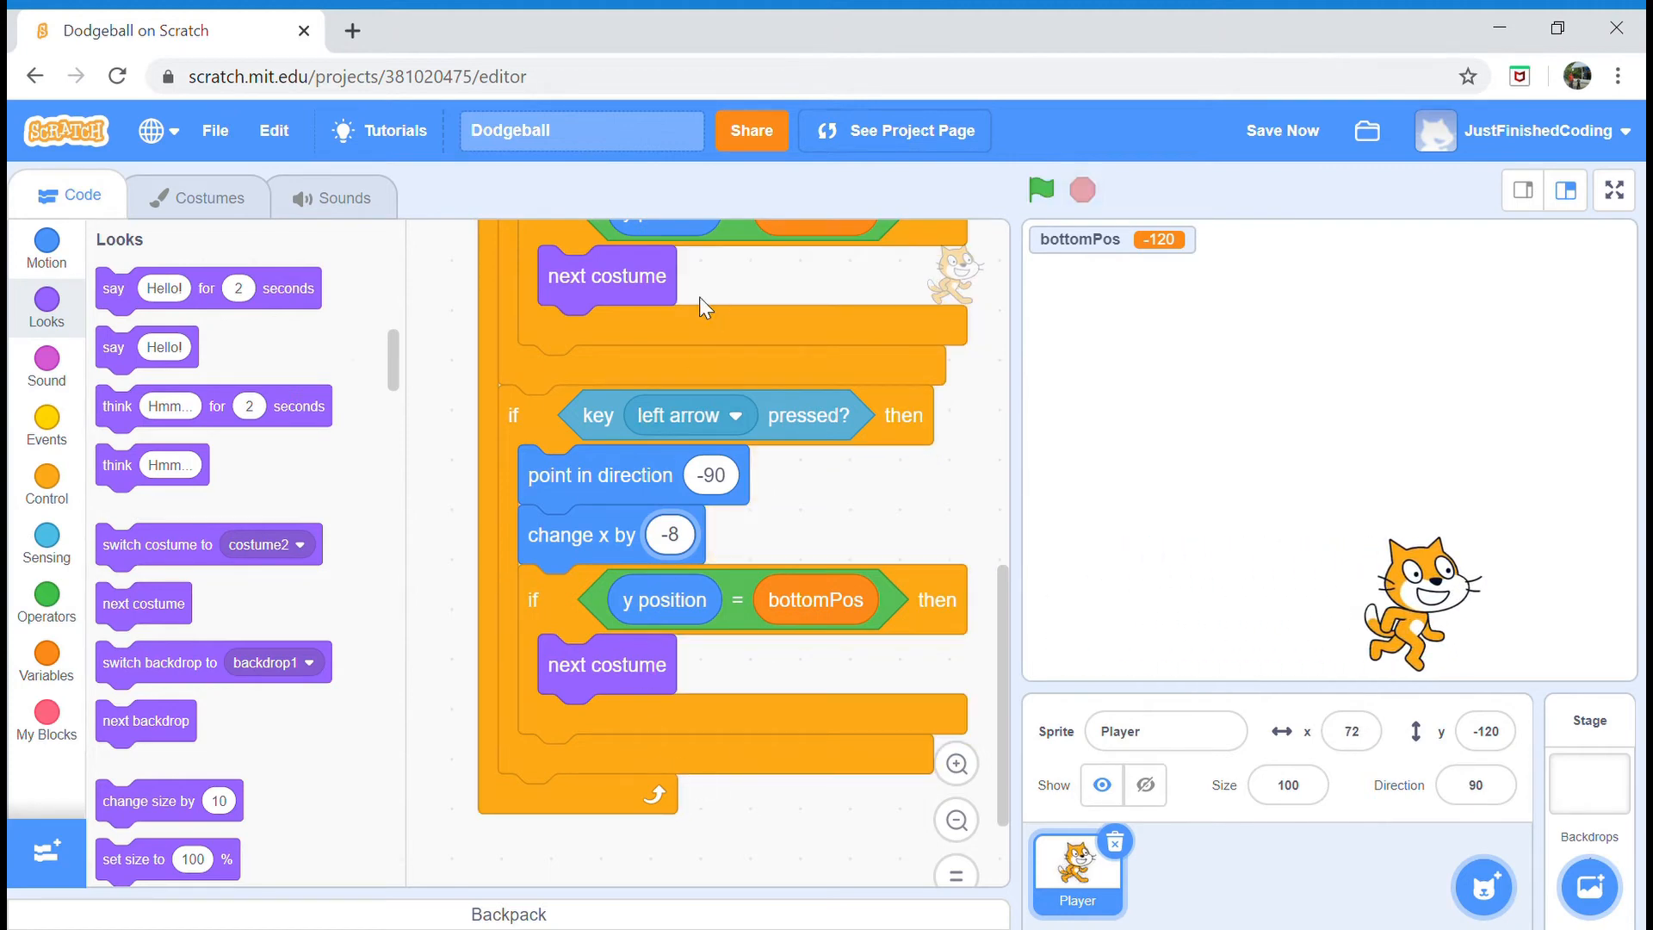
pyautogui.moveTo(1035, 602)
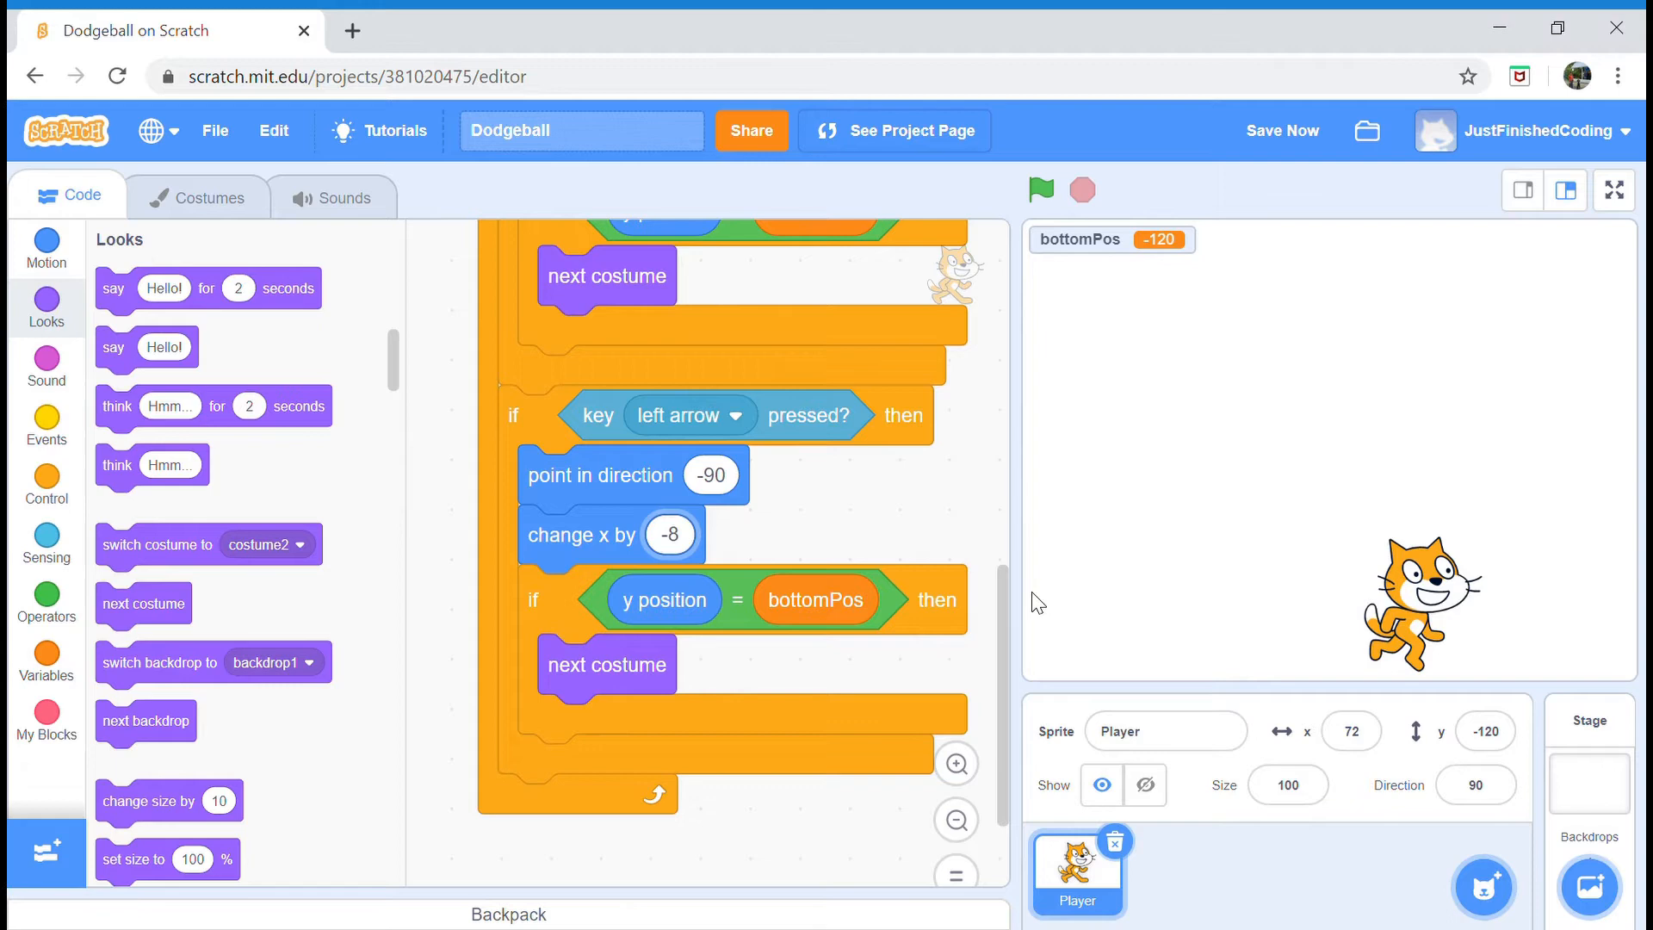
pyautogui.moveTo(975, 832)
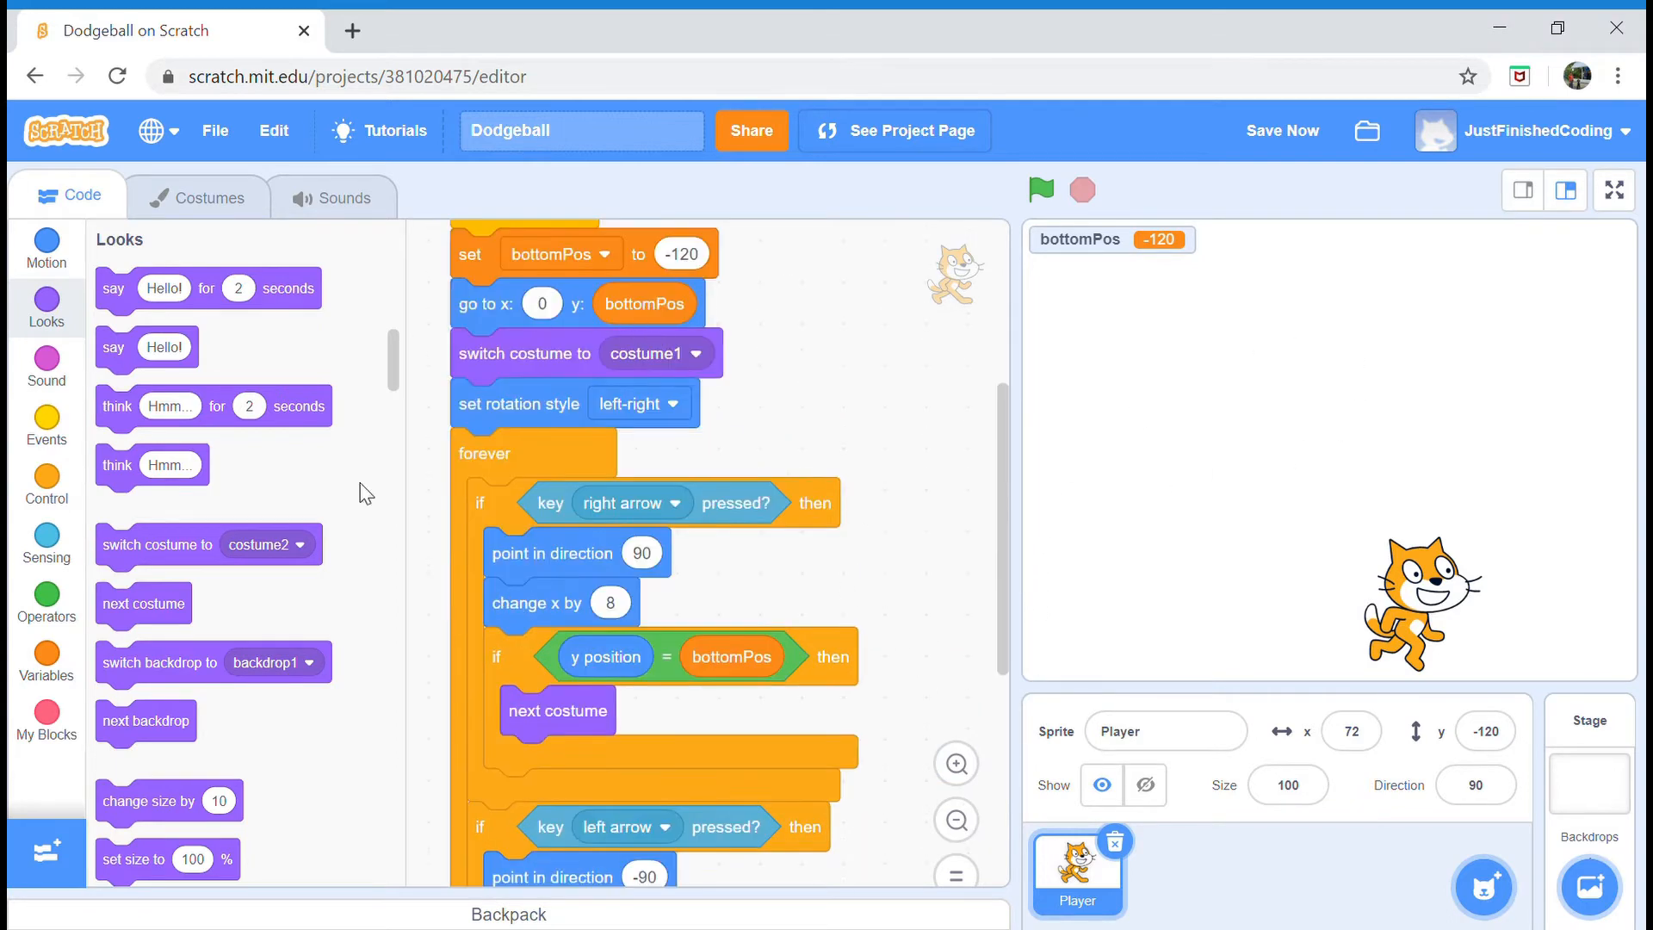
# - Start a second script with a 'when up arrow key pressed' hat block
pyautogui.scroll(-3)
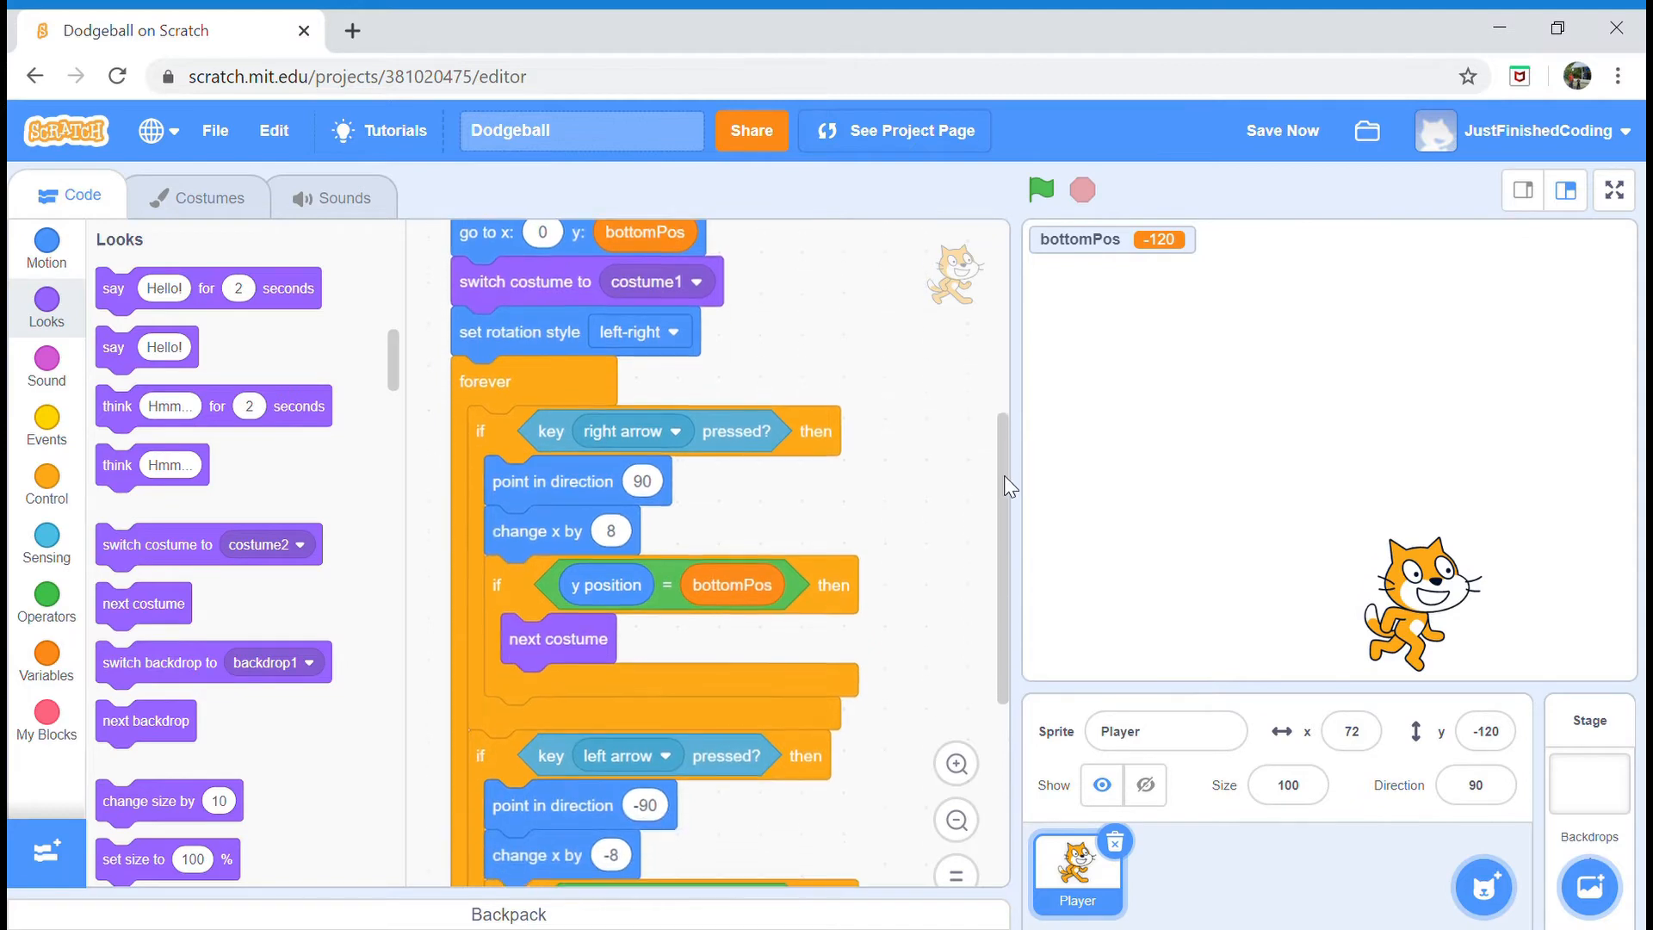
pyautogui.scroll(-3)
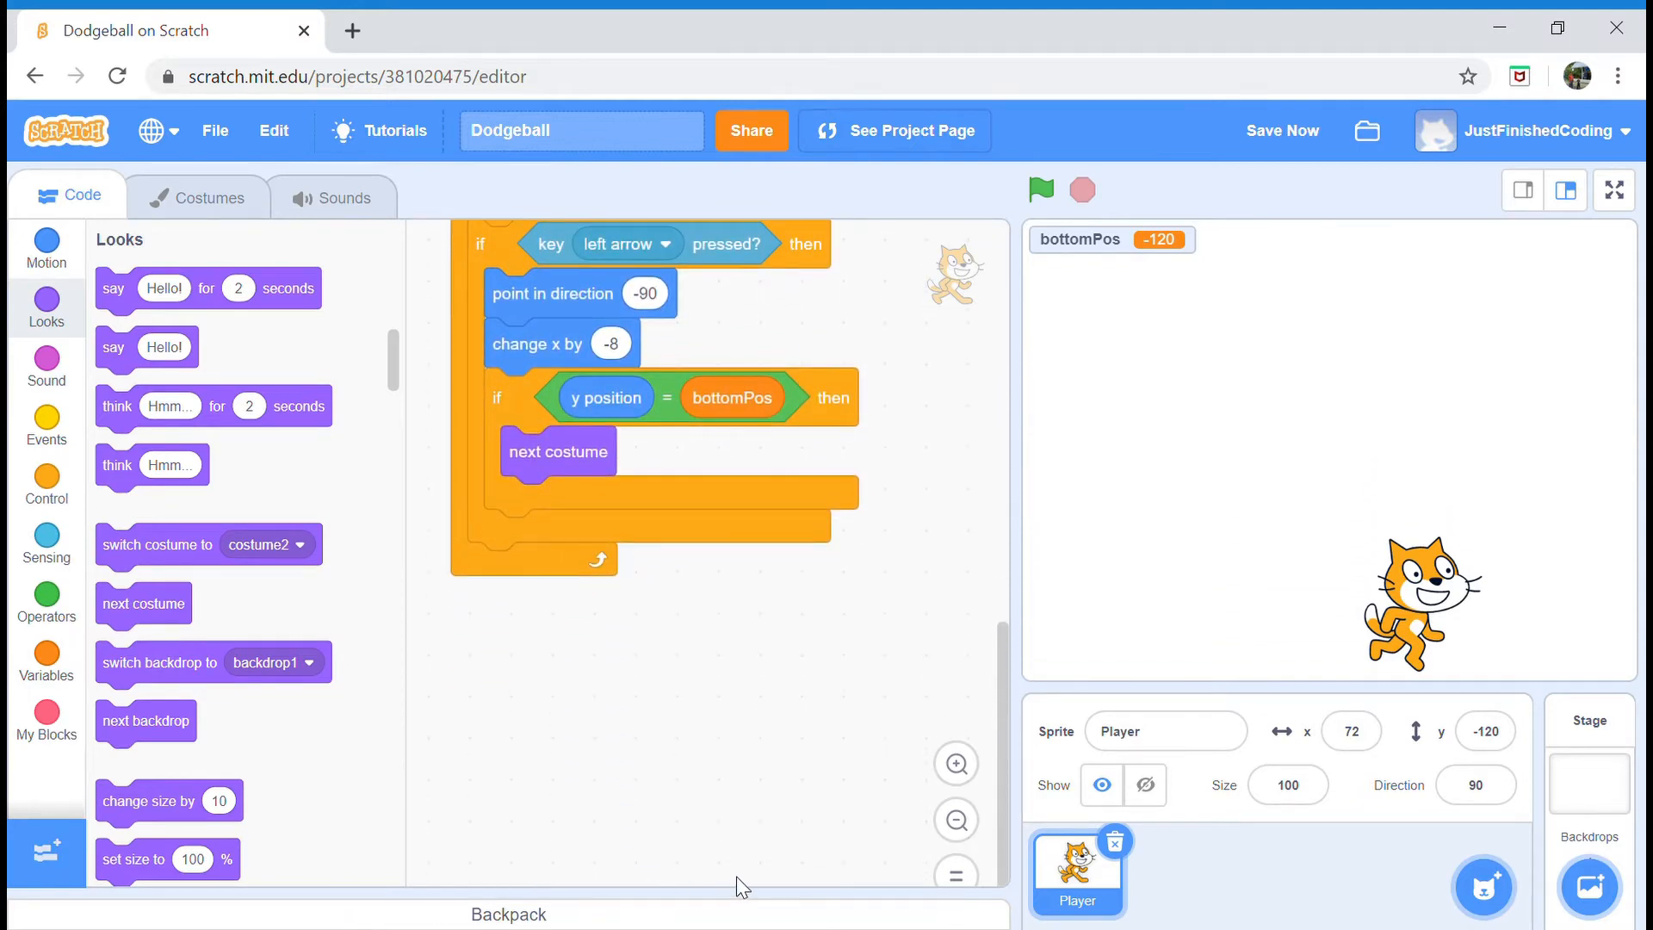
pyautogui.moveTo(546, 724)
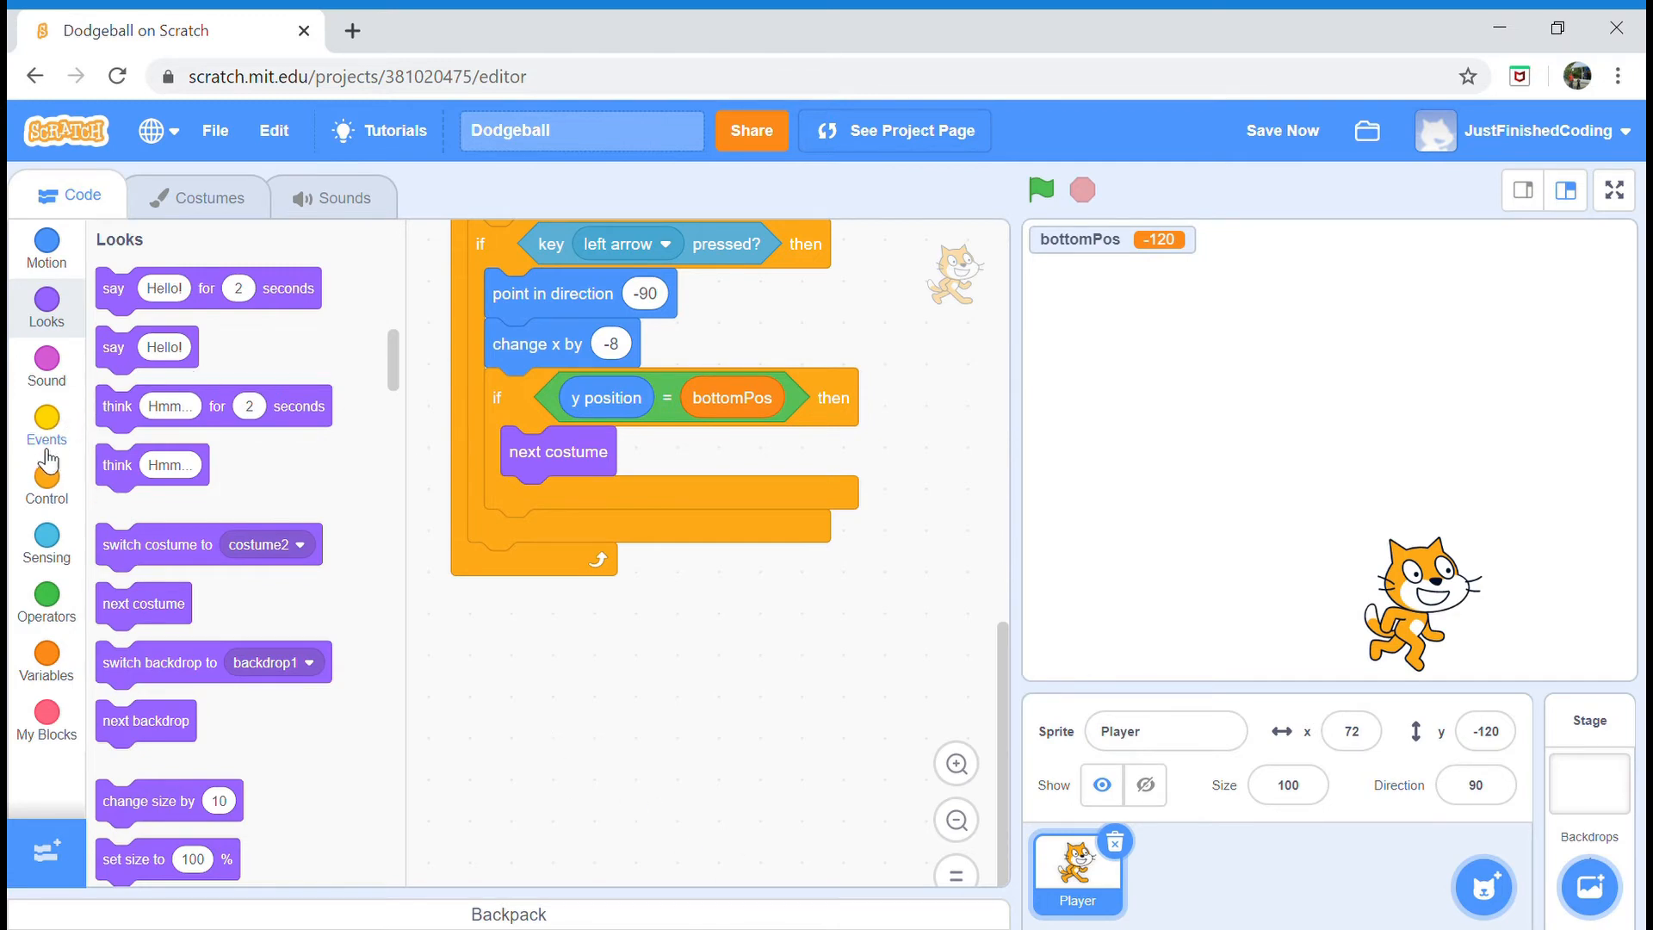
pyautogui.click(47, 428)
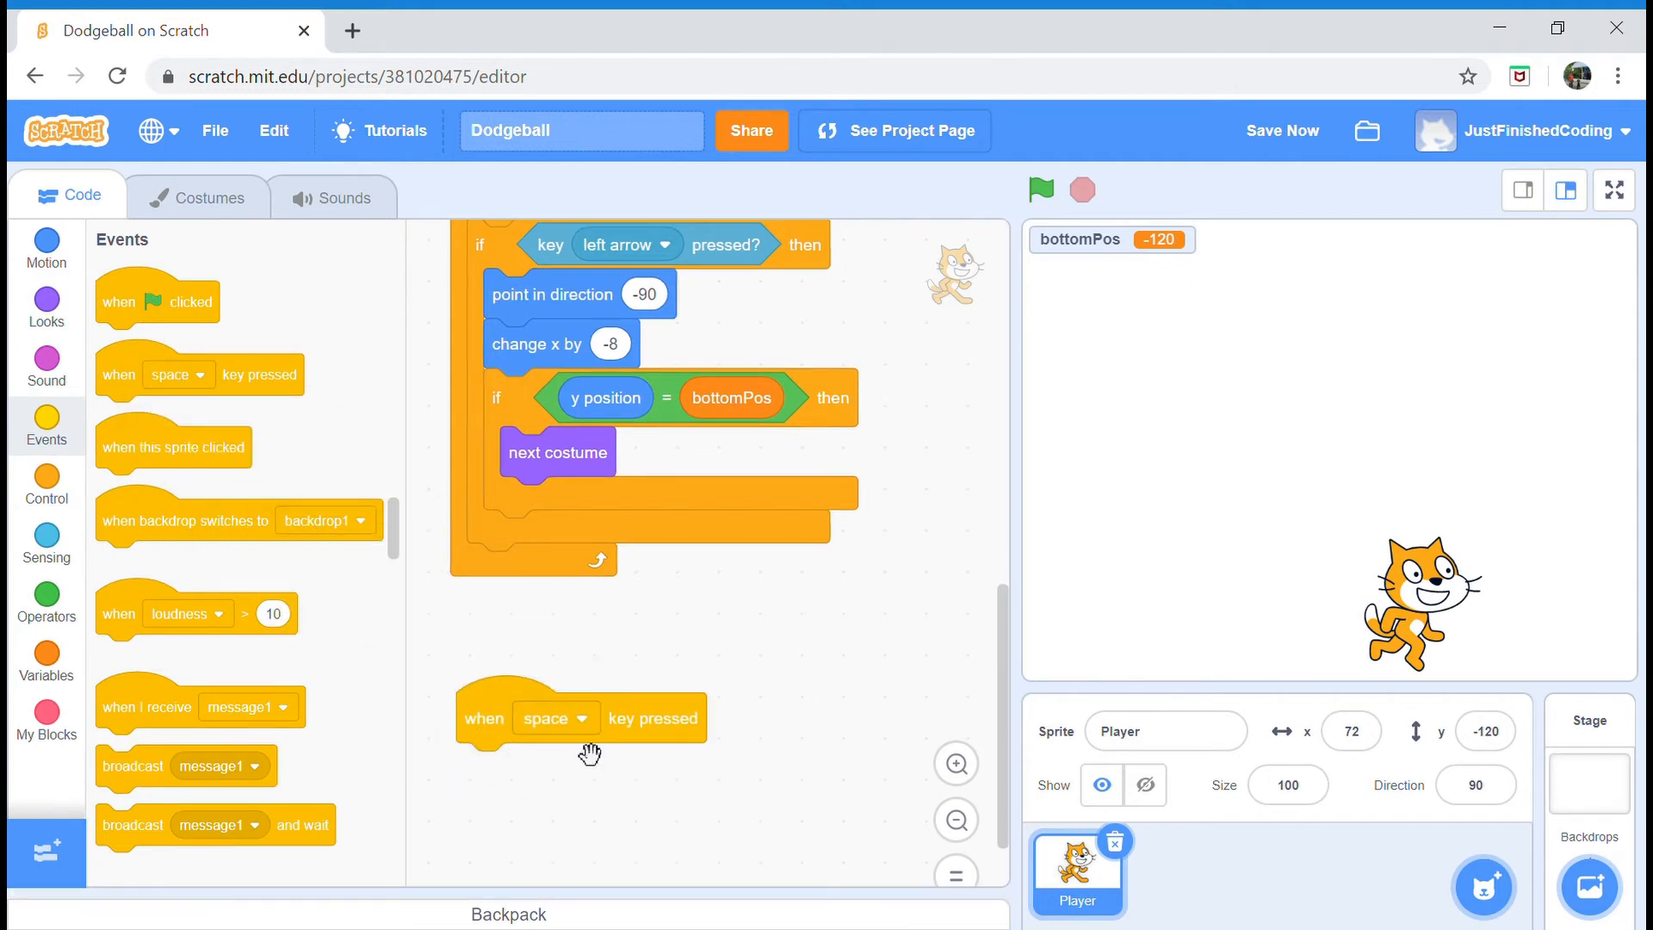
pyautogui.click(578, 718)
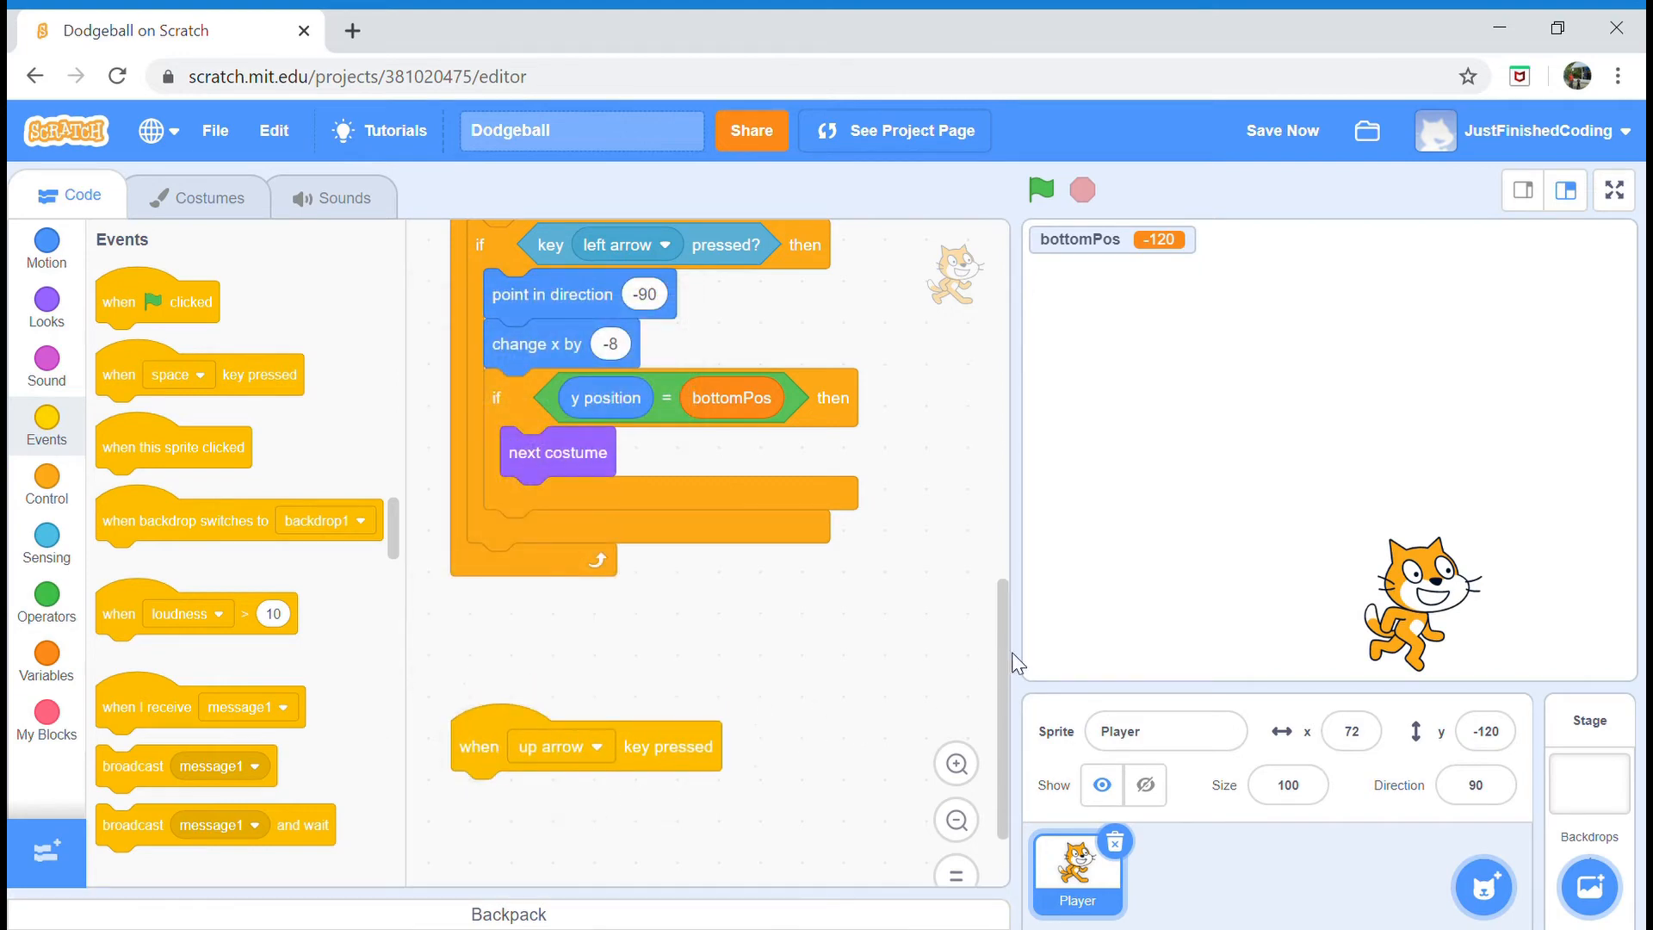
pyautogui.moveTo(486, 473)
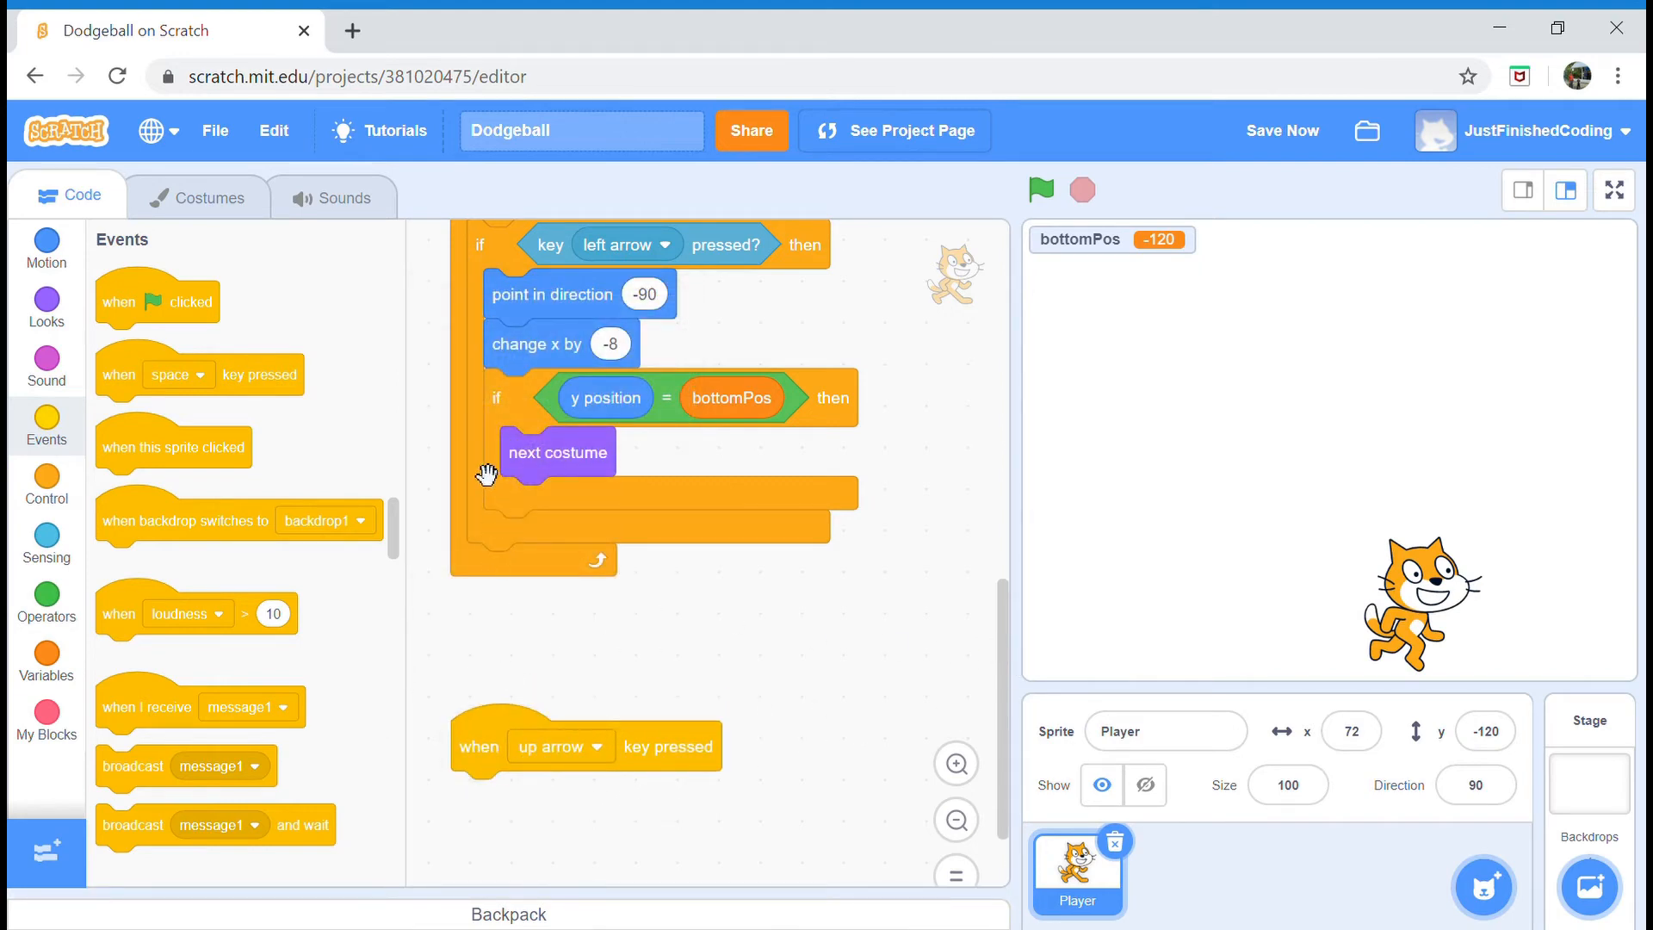
pyautogui.moveTo(423, 326)
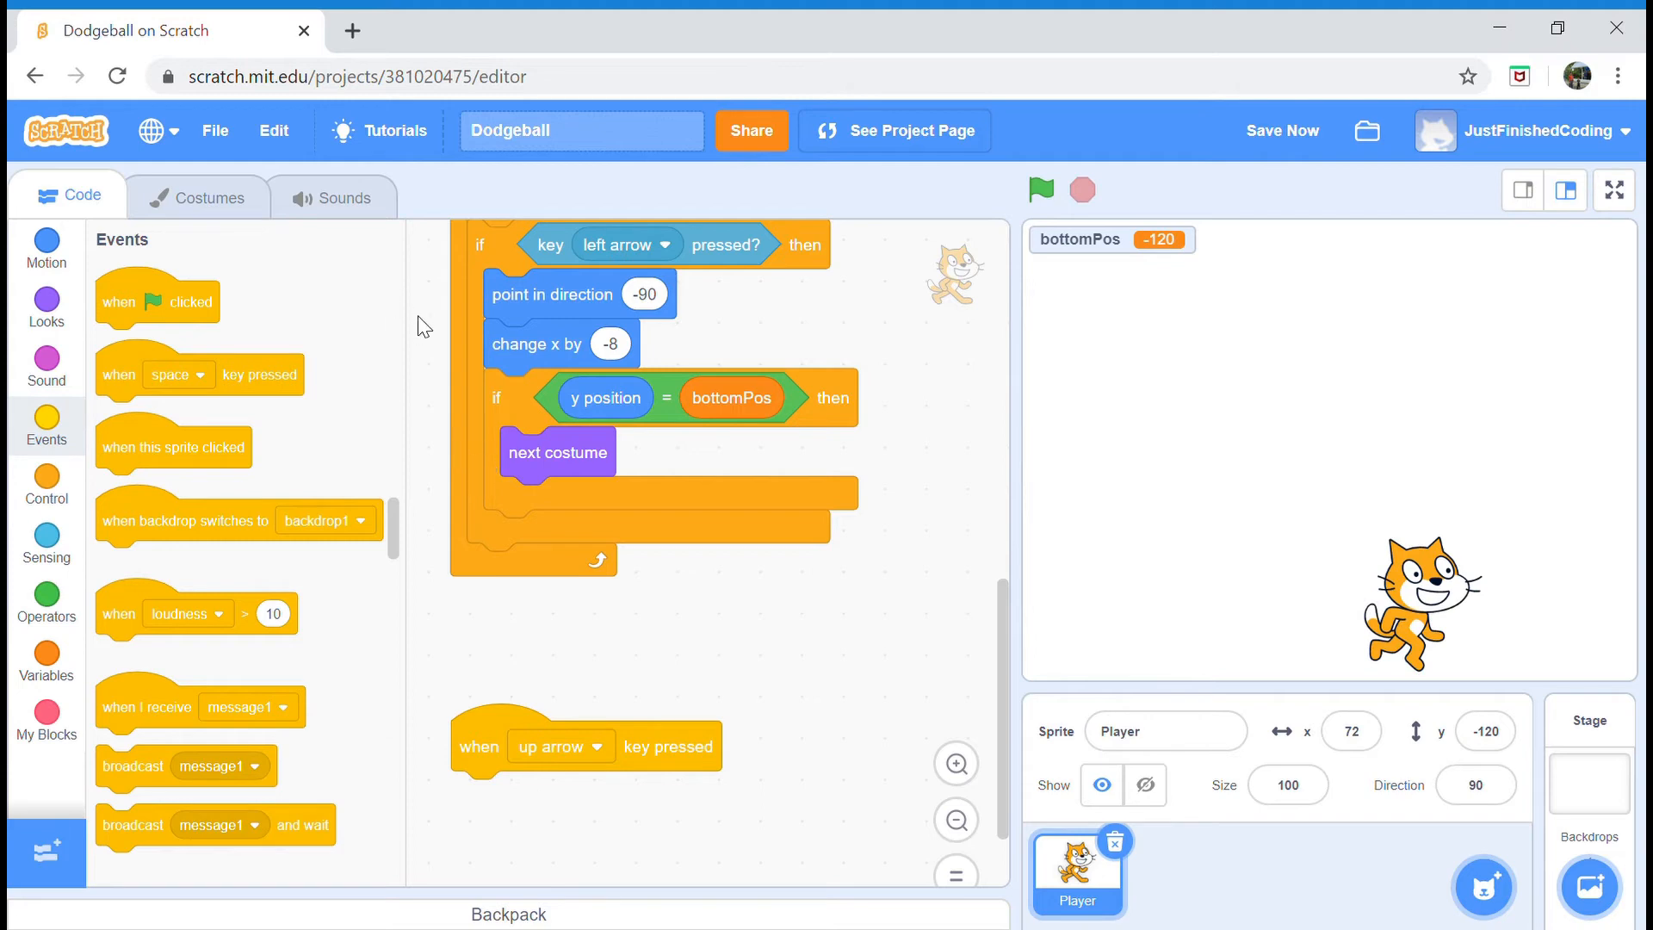
pyautogui.moveTo(34, 486)
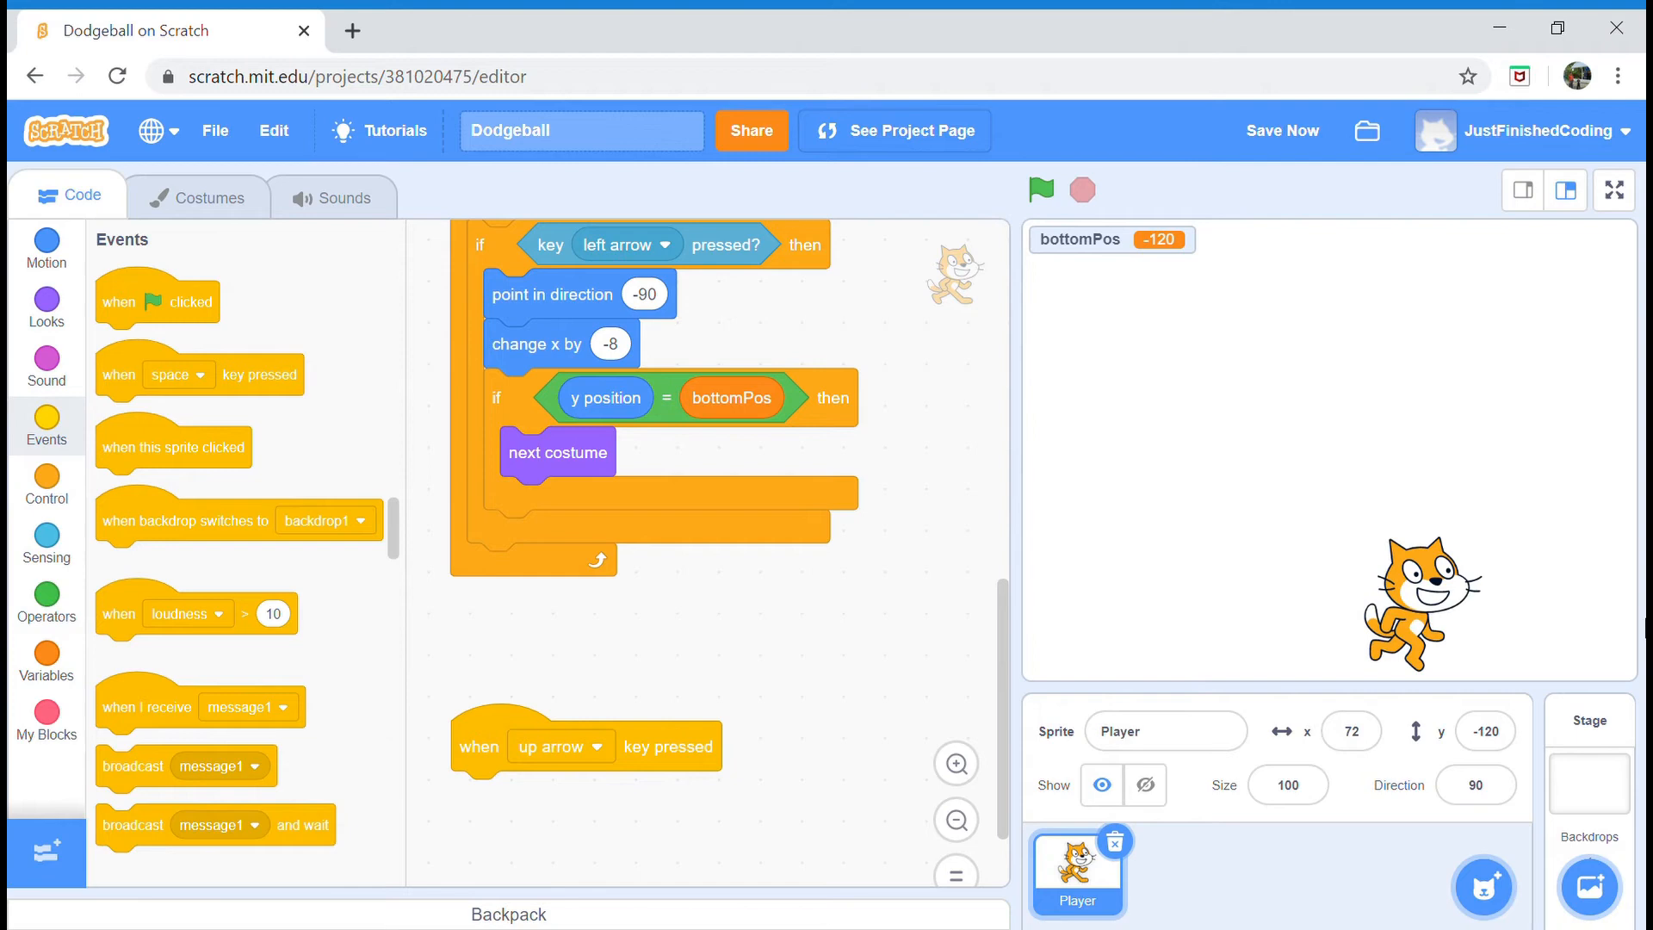
pyautogui.moveTo(995, 642)
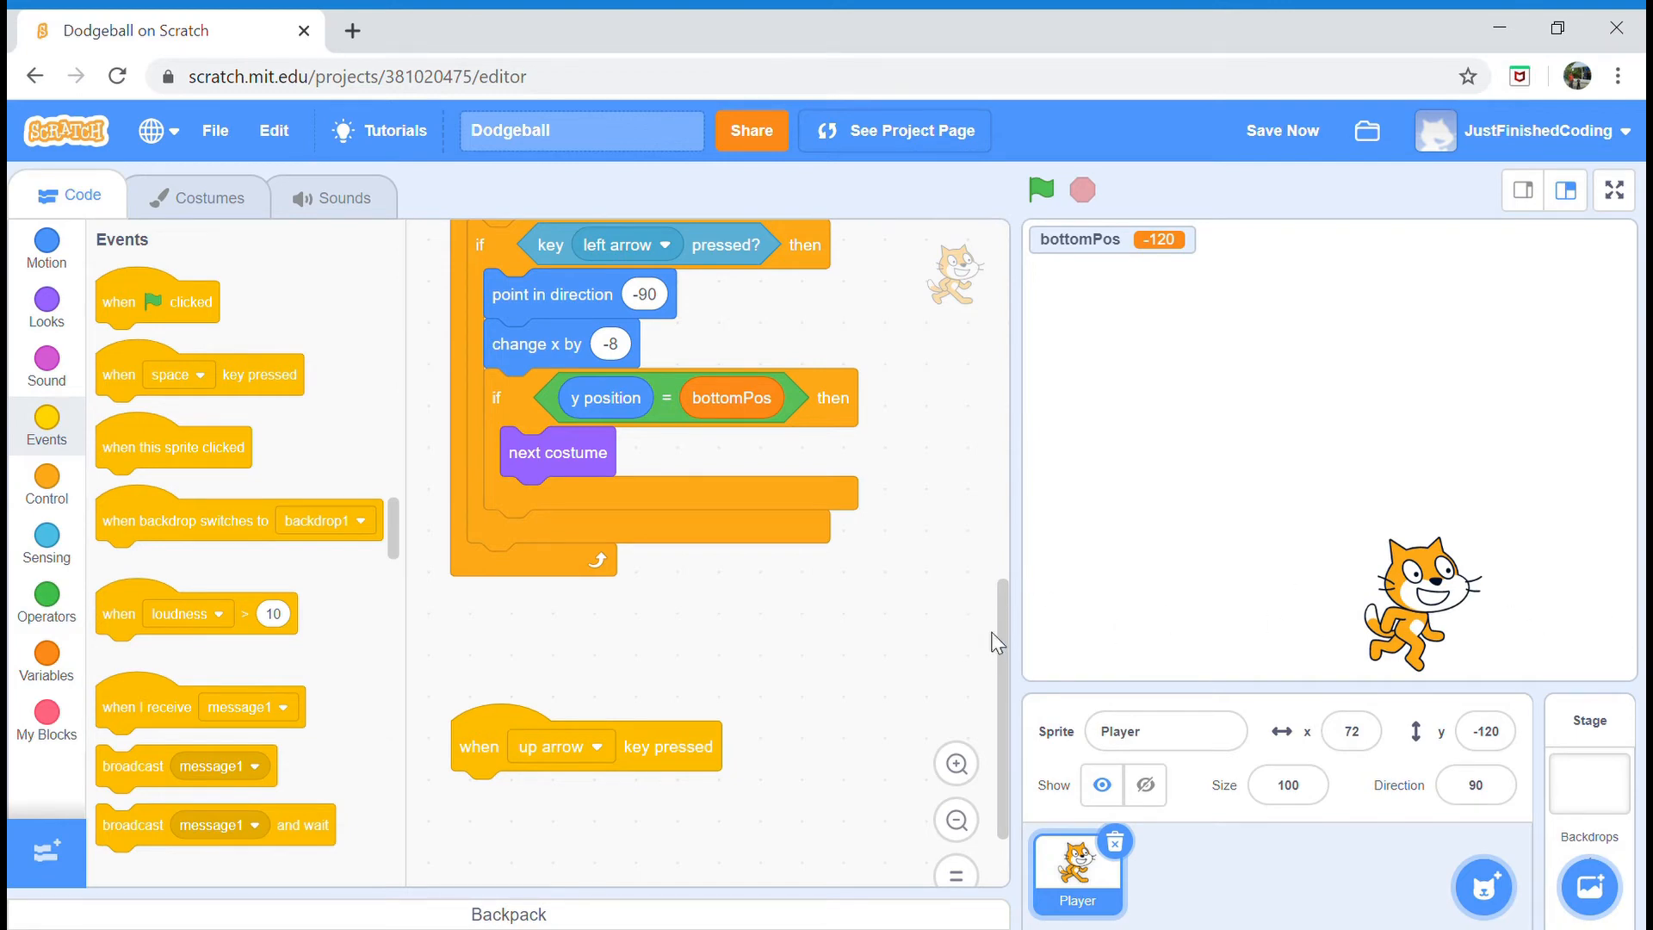
# - Save the project and attach an if-then-else block under the up-arrow hat
pyautogui.click(1283, 131)
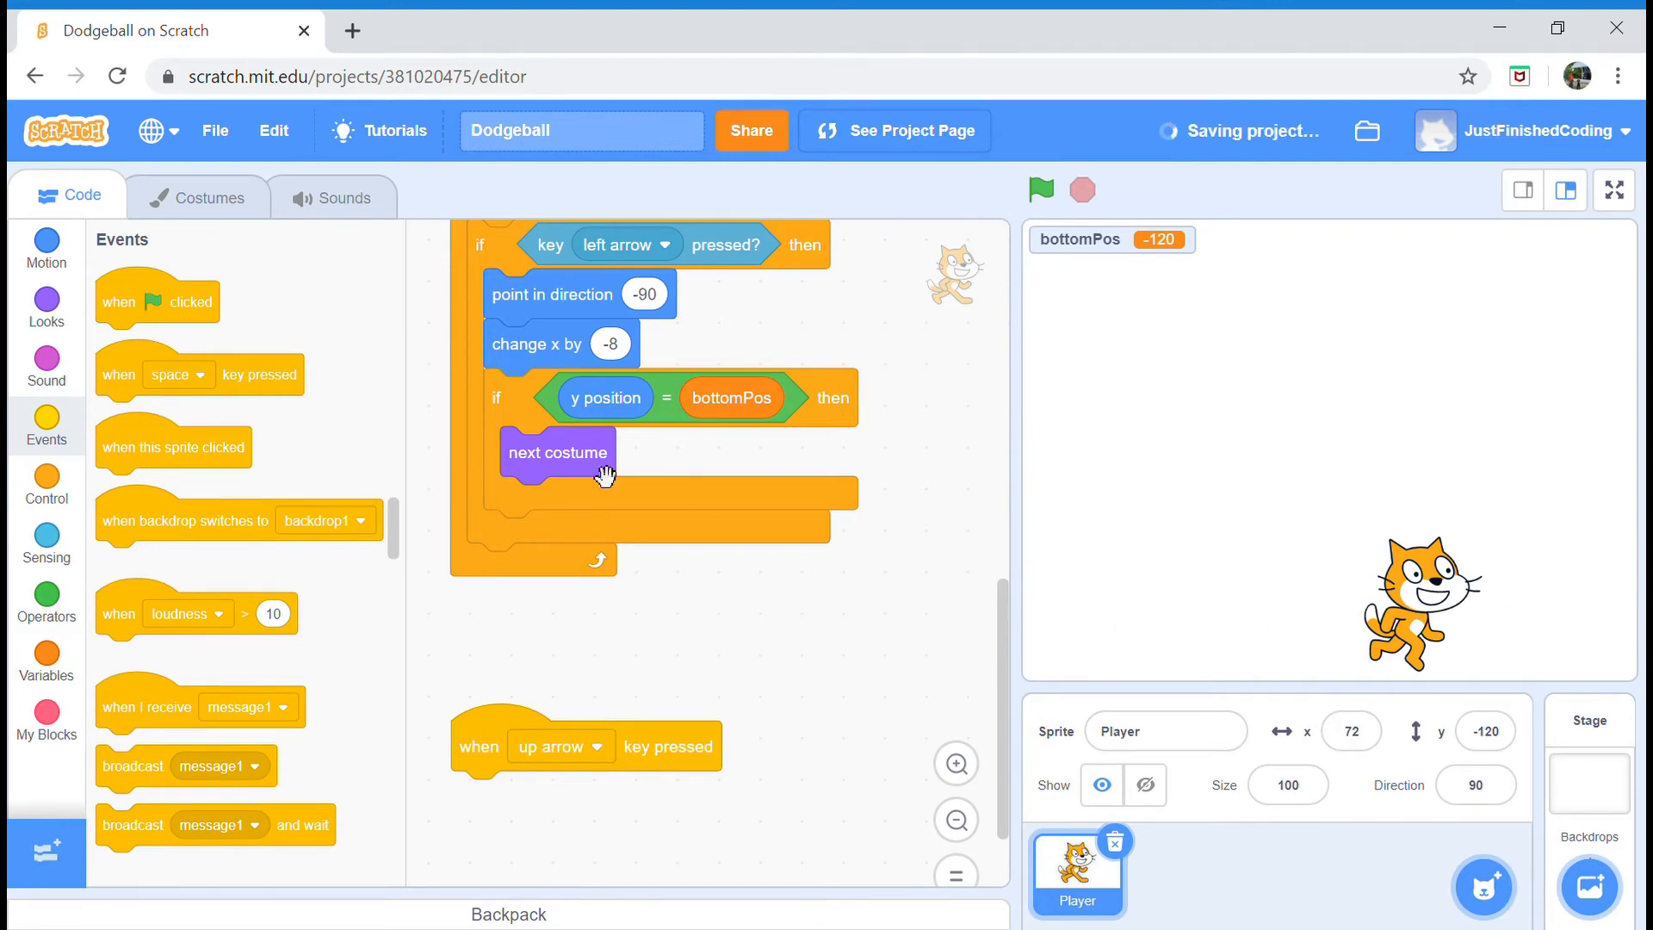
pyautogui.click(45, 482)
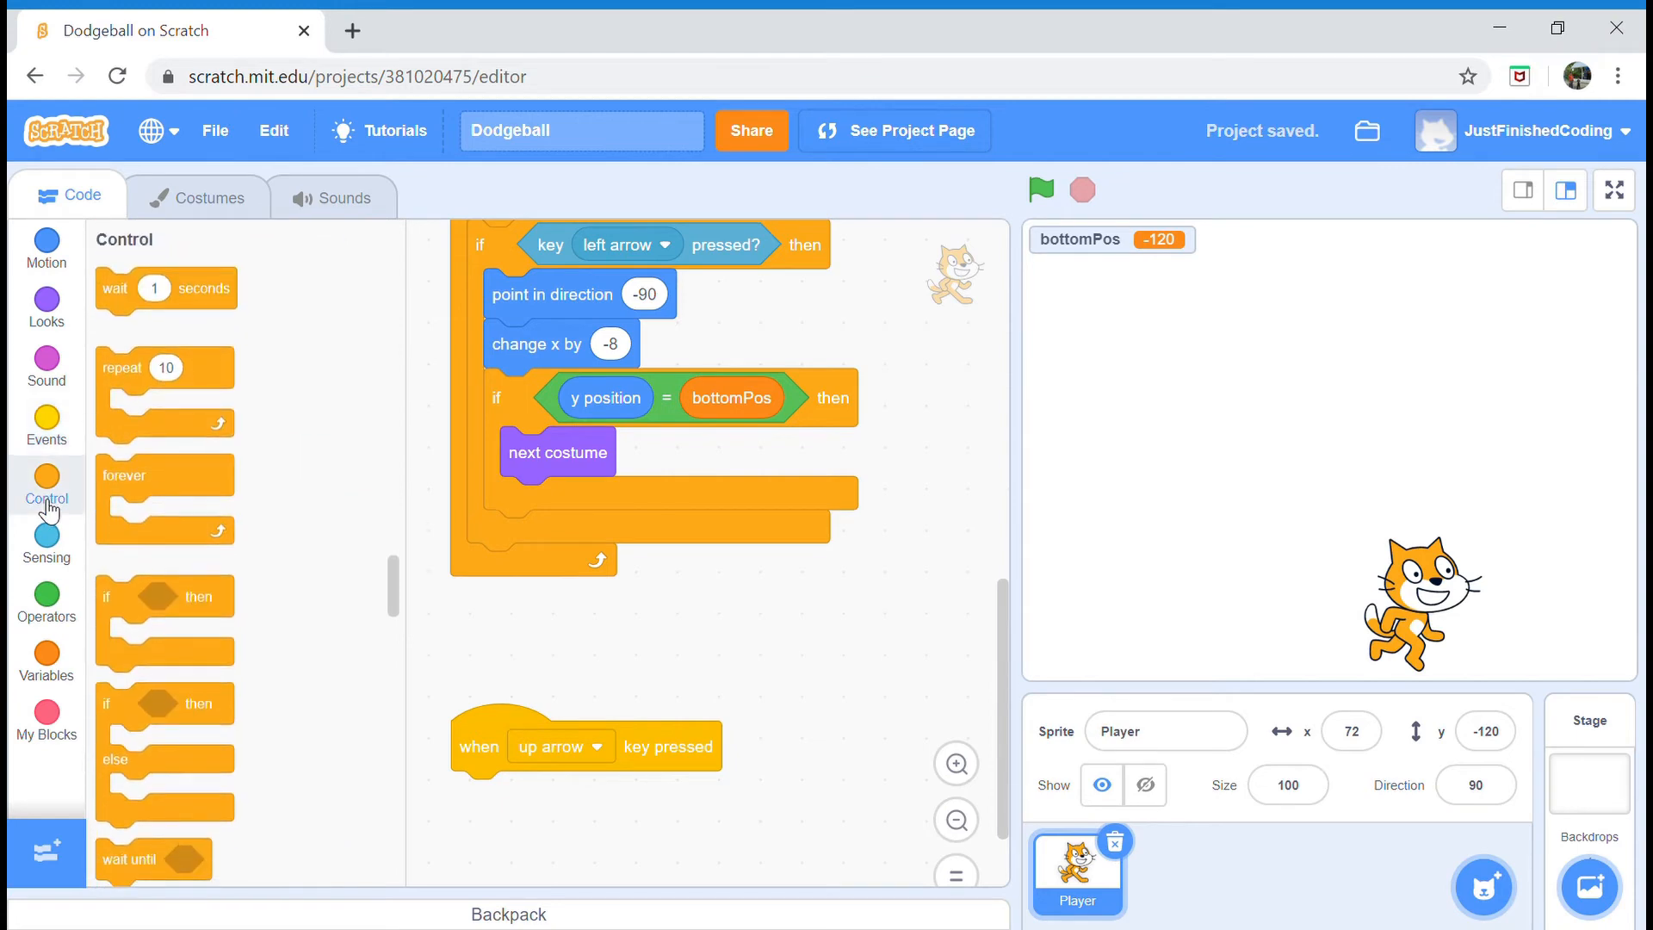
pyautogui.moveTo(164, 703); pyautogui.dragTo(430, 782)
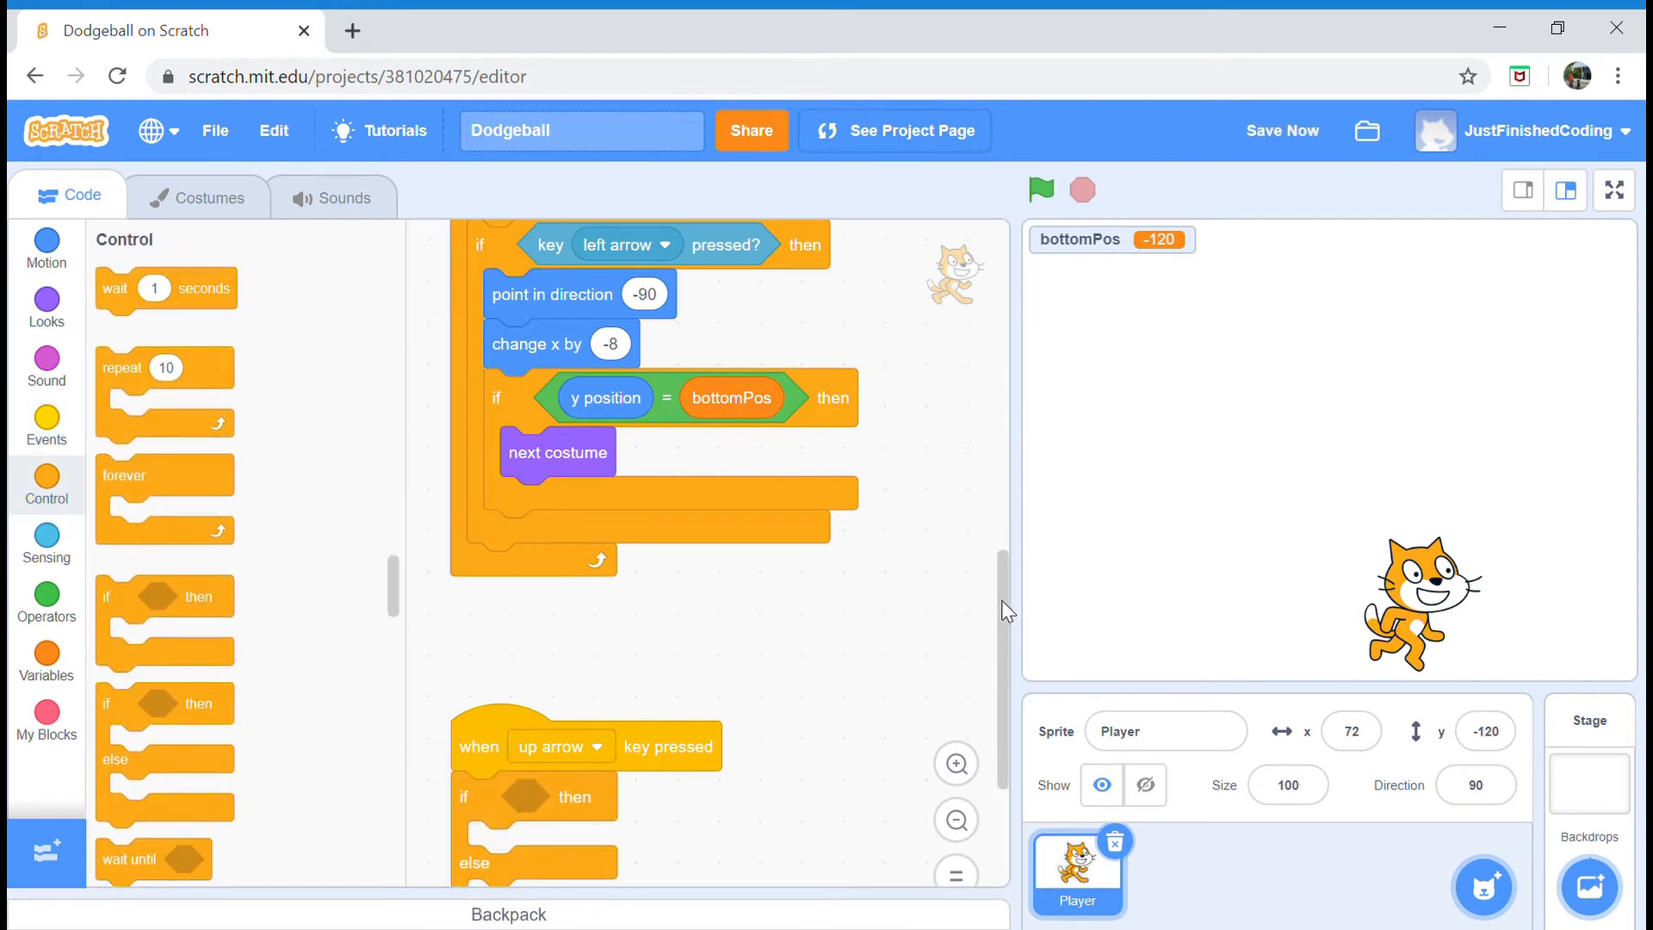
pyautogui.scroll(-3)
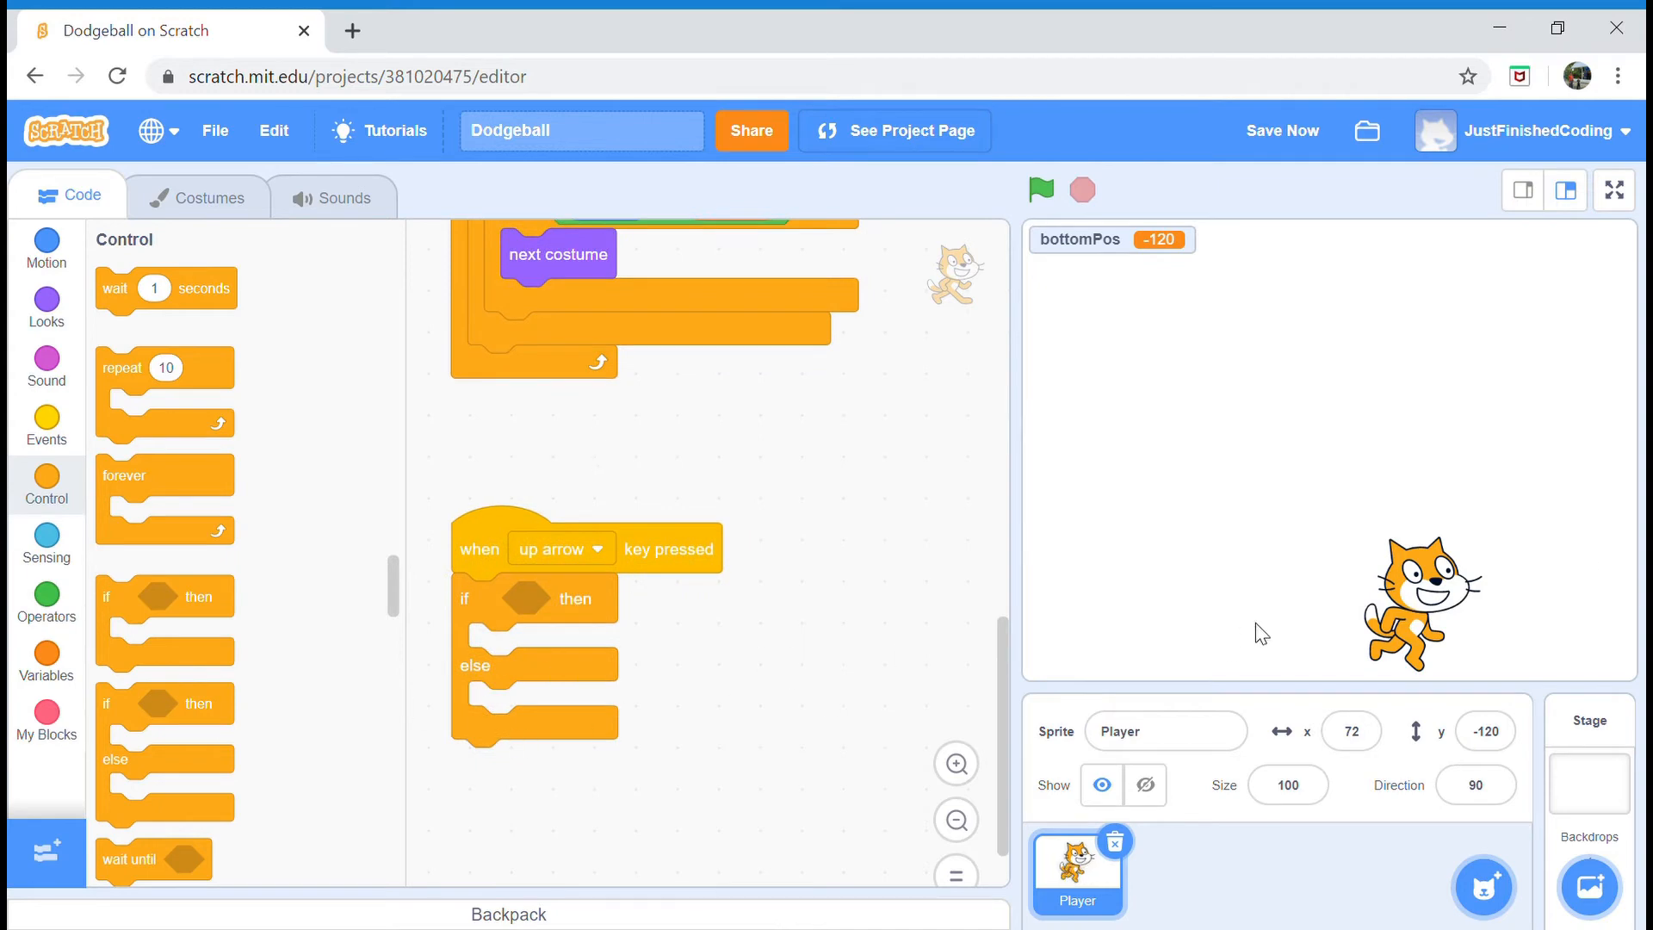
pyautogui.moveTo(487, 691)
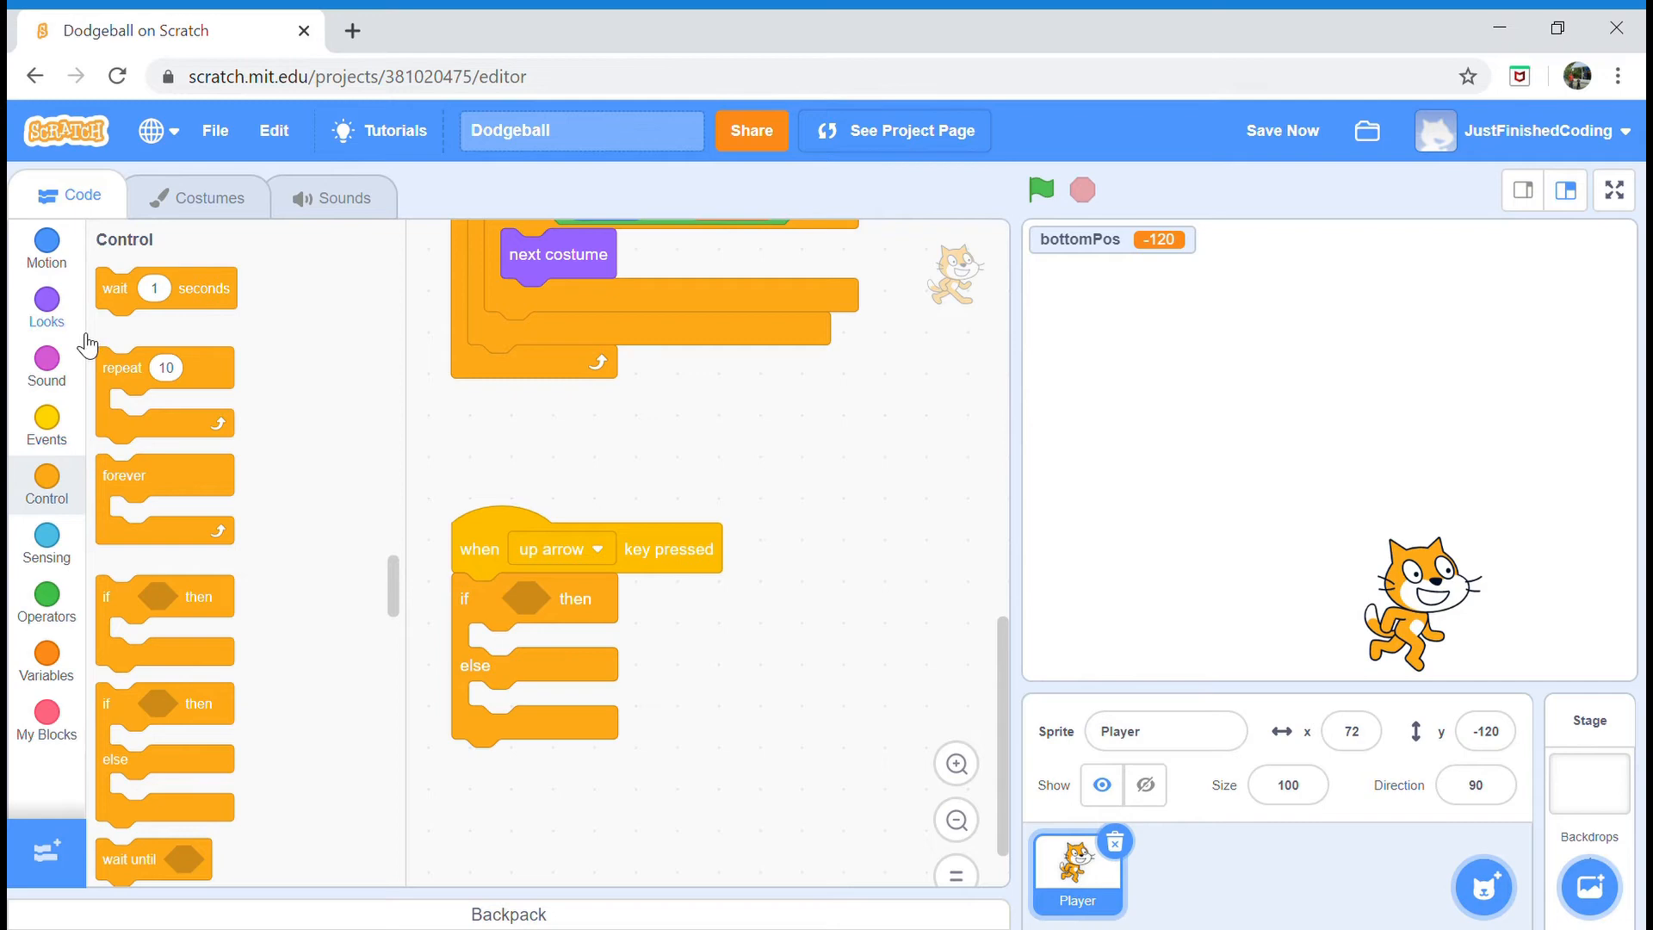
pyautogui.moveTo(46, 543)
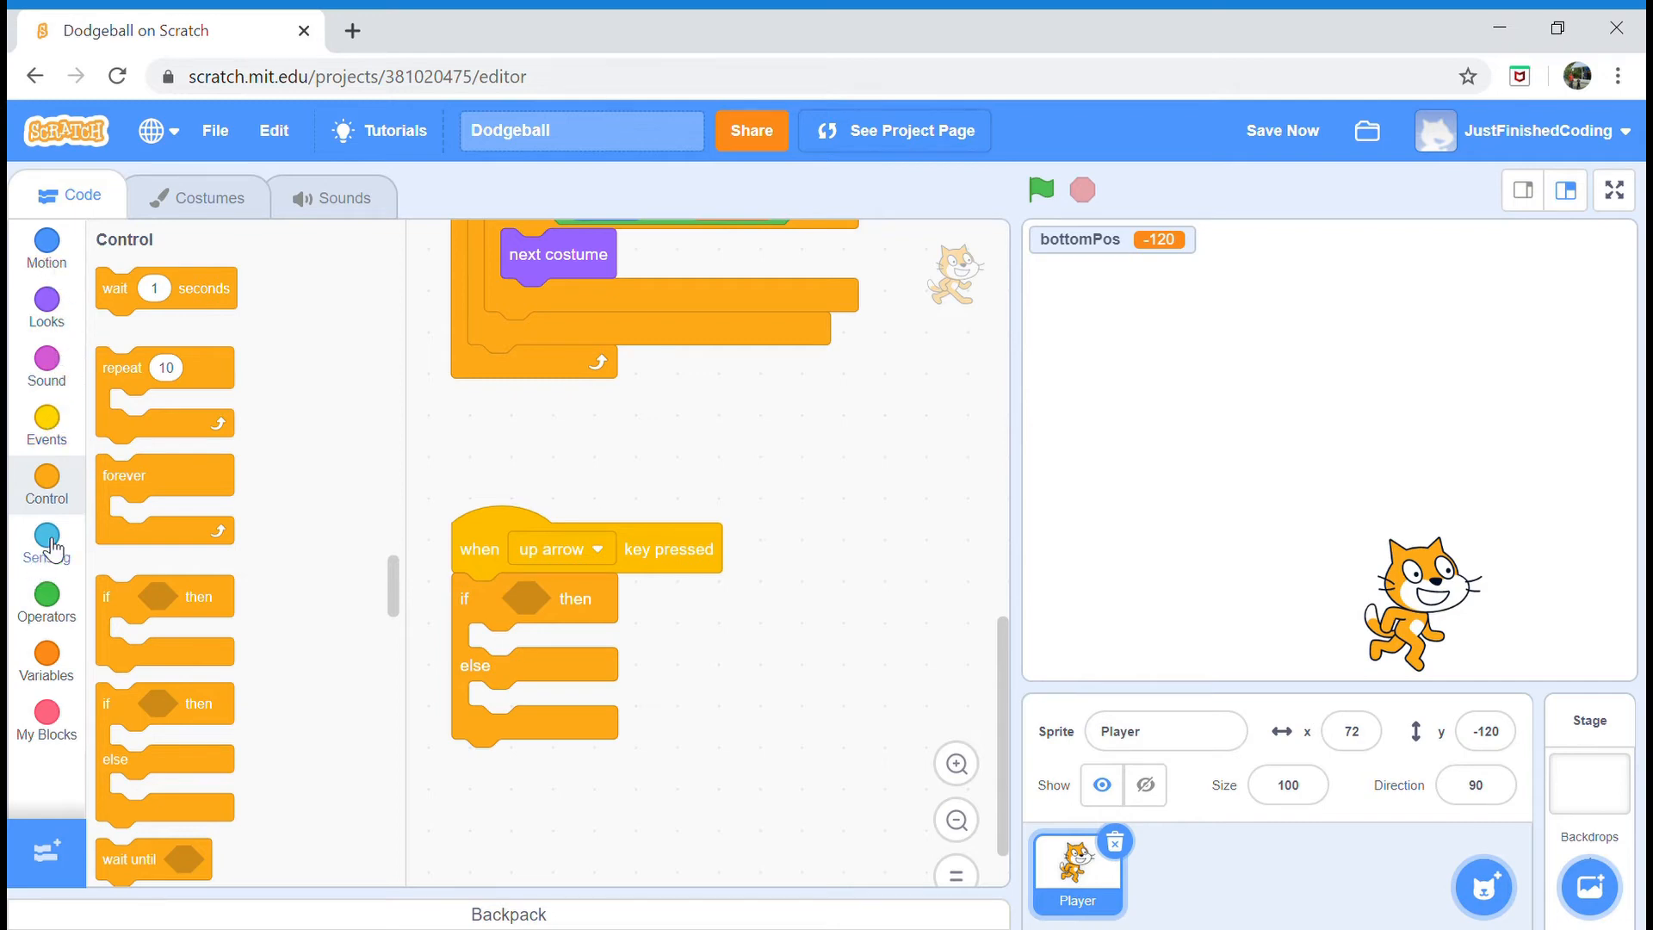
pyautogui.moveTo(76, 475)
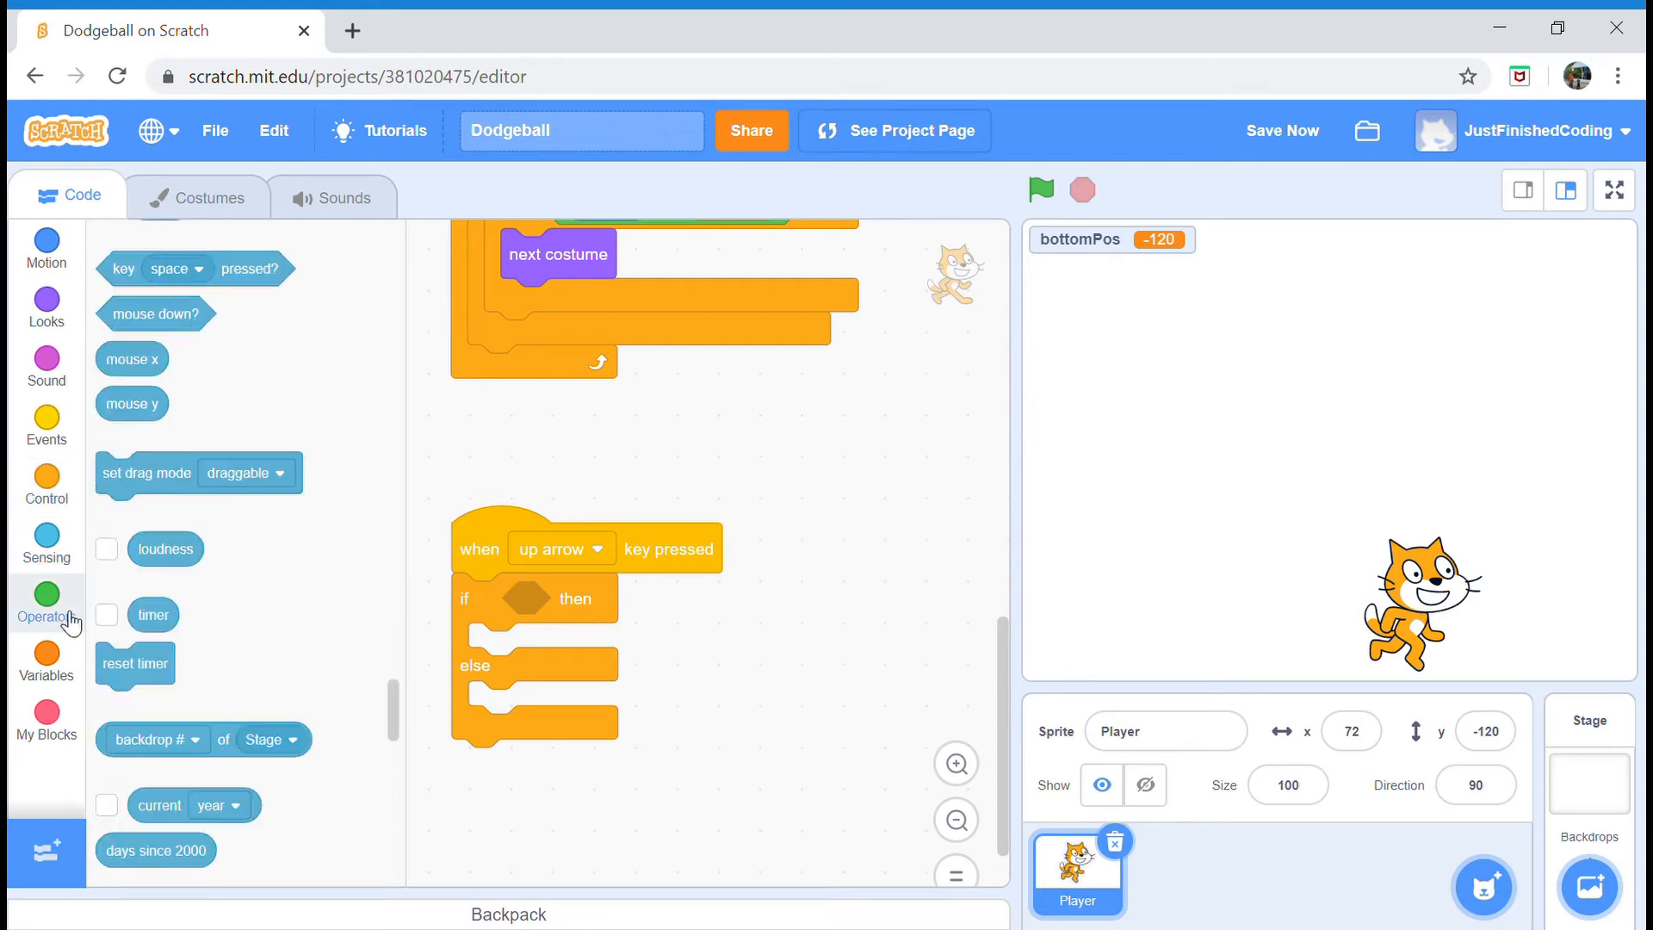
# - Make the up-arrow if condition test whether y position equals bottomPos
pyautogui.click(46, 599)
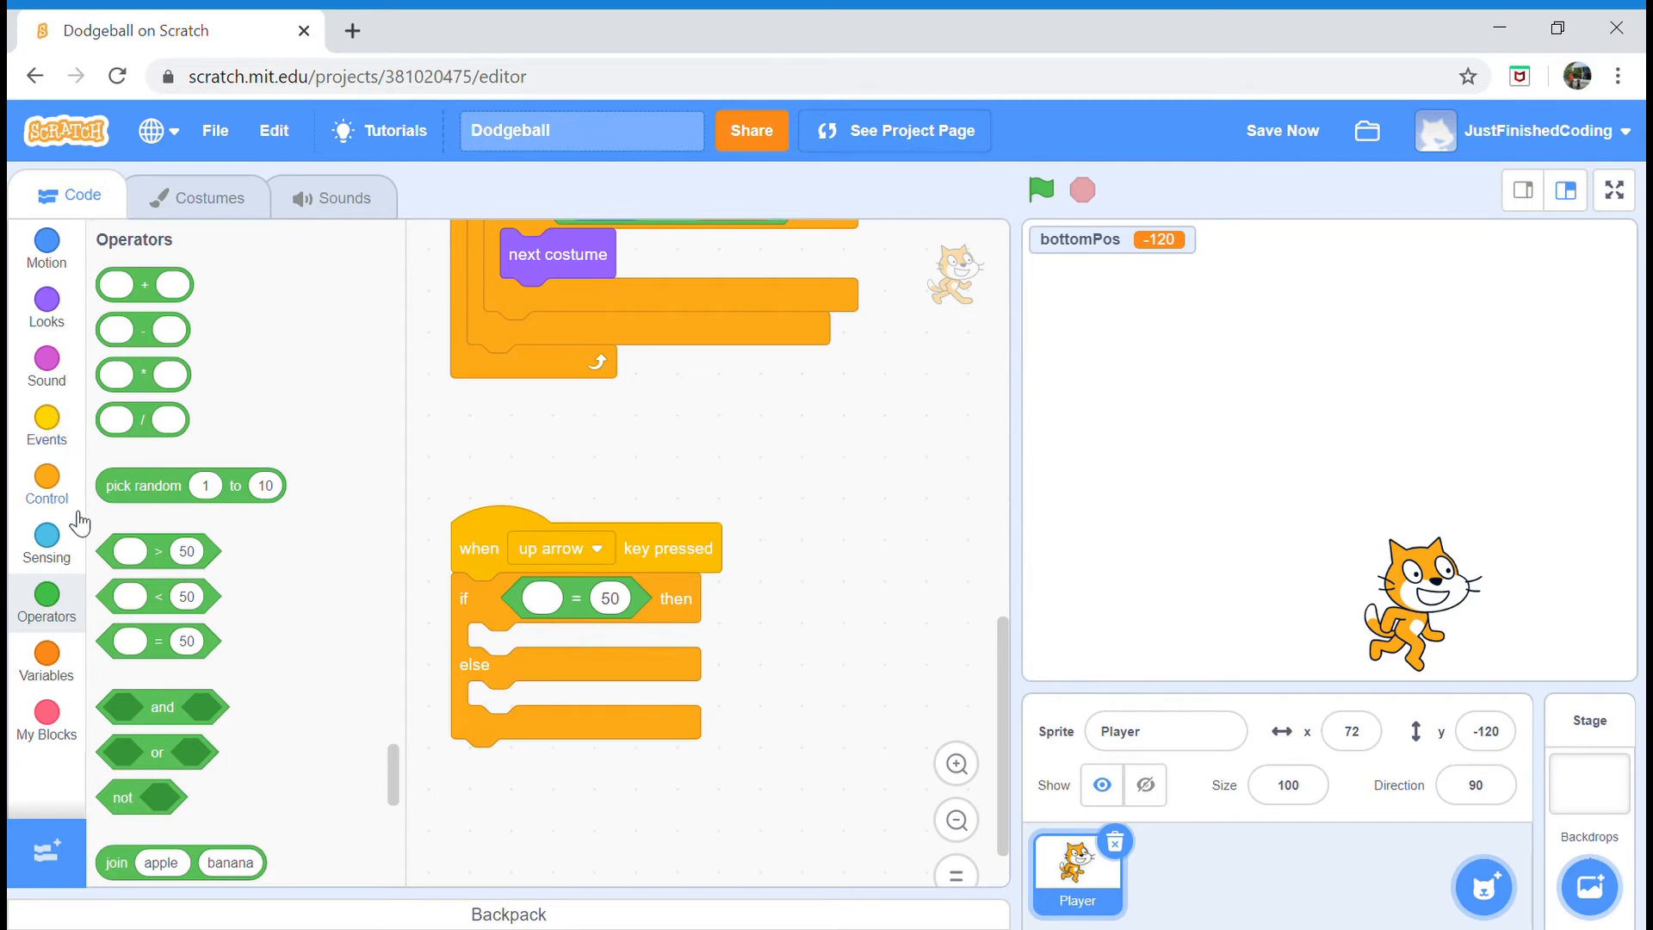
pyautogui.click(44, 659)
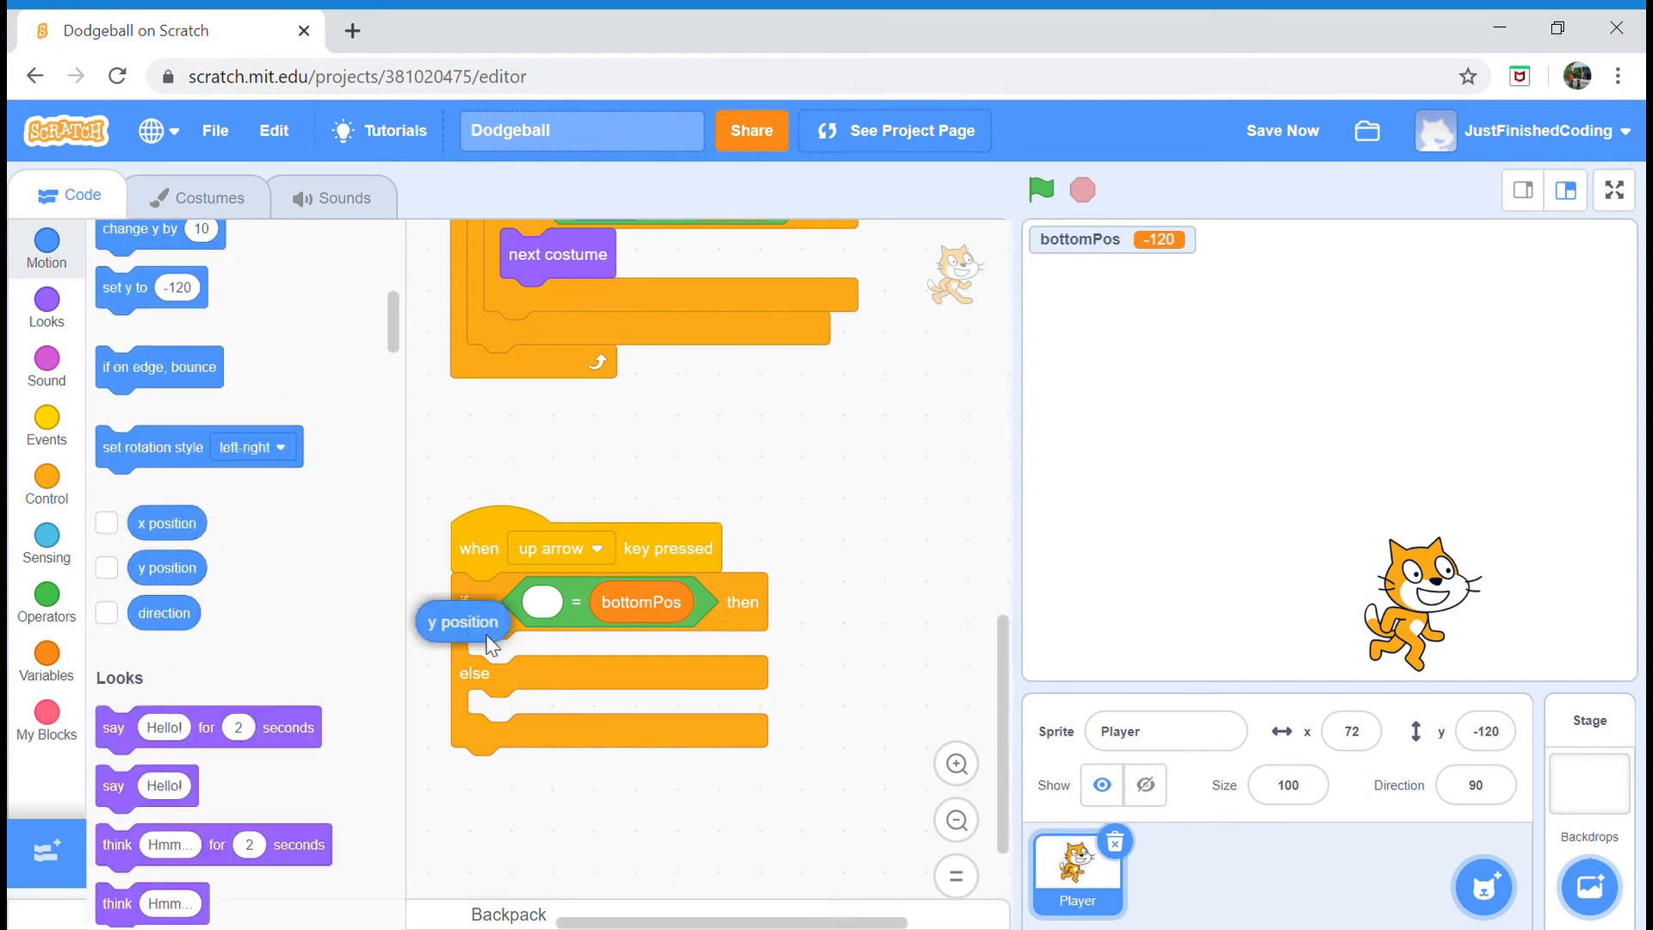
pyautogui.moveTo(462, 622); pyautogui.dragTo(571, 602)
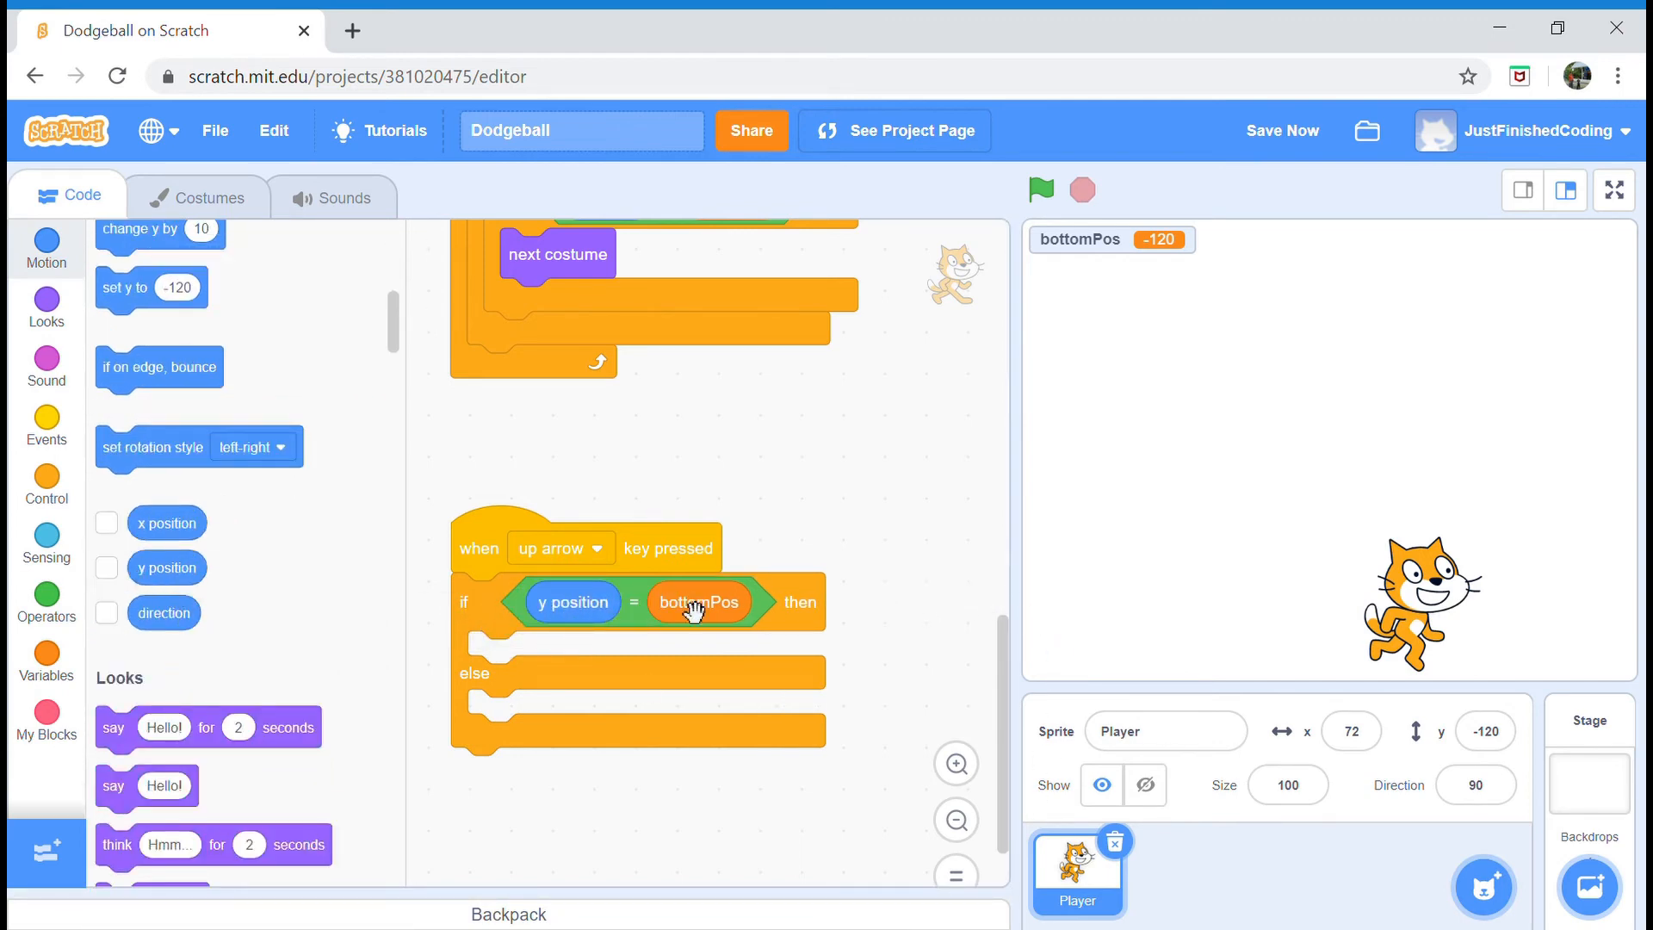
pyautogui.moveTo(958, 585)
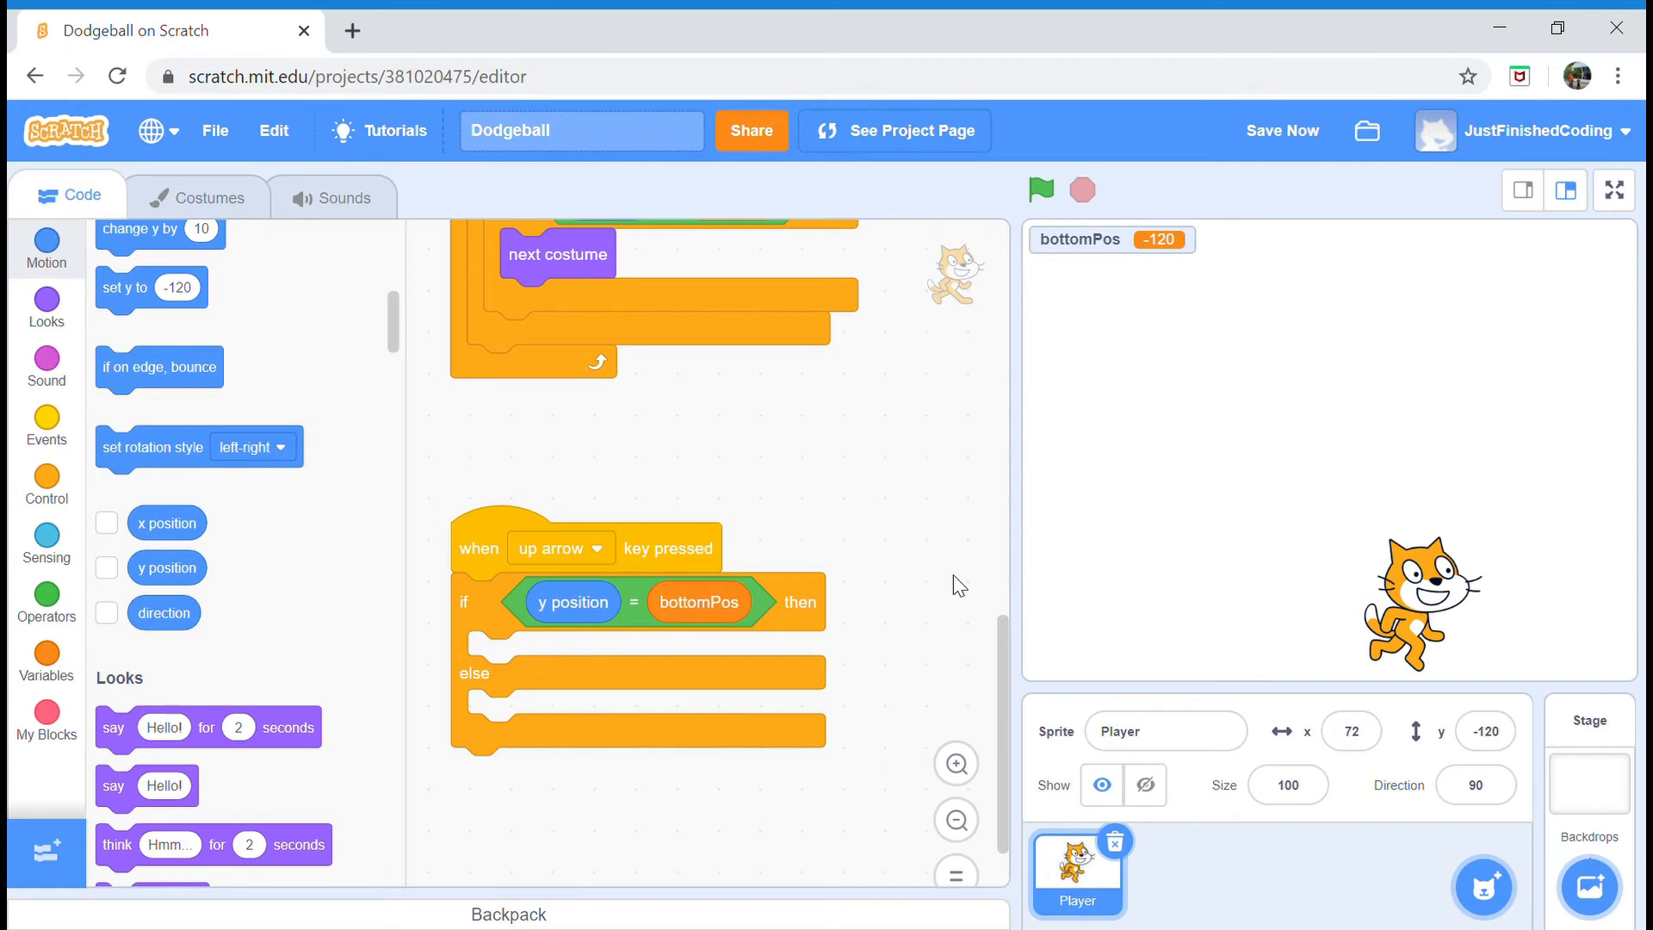
pyautogui.moveTo(1264, 422)
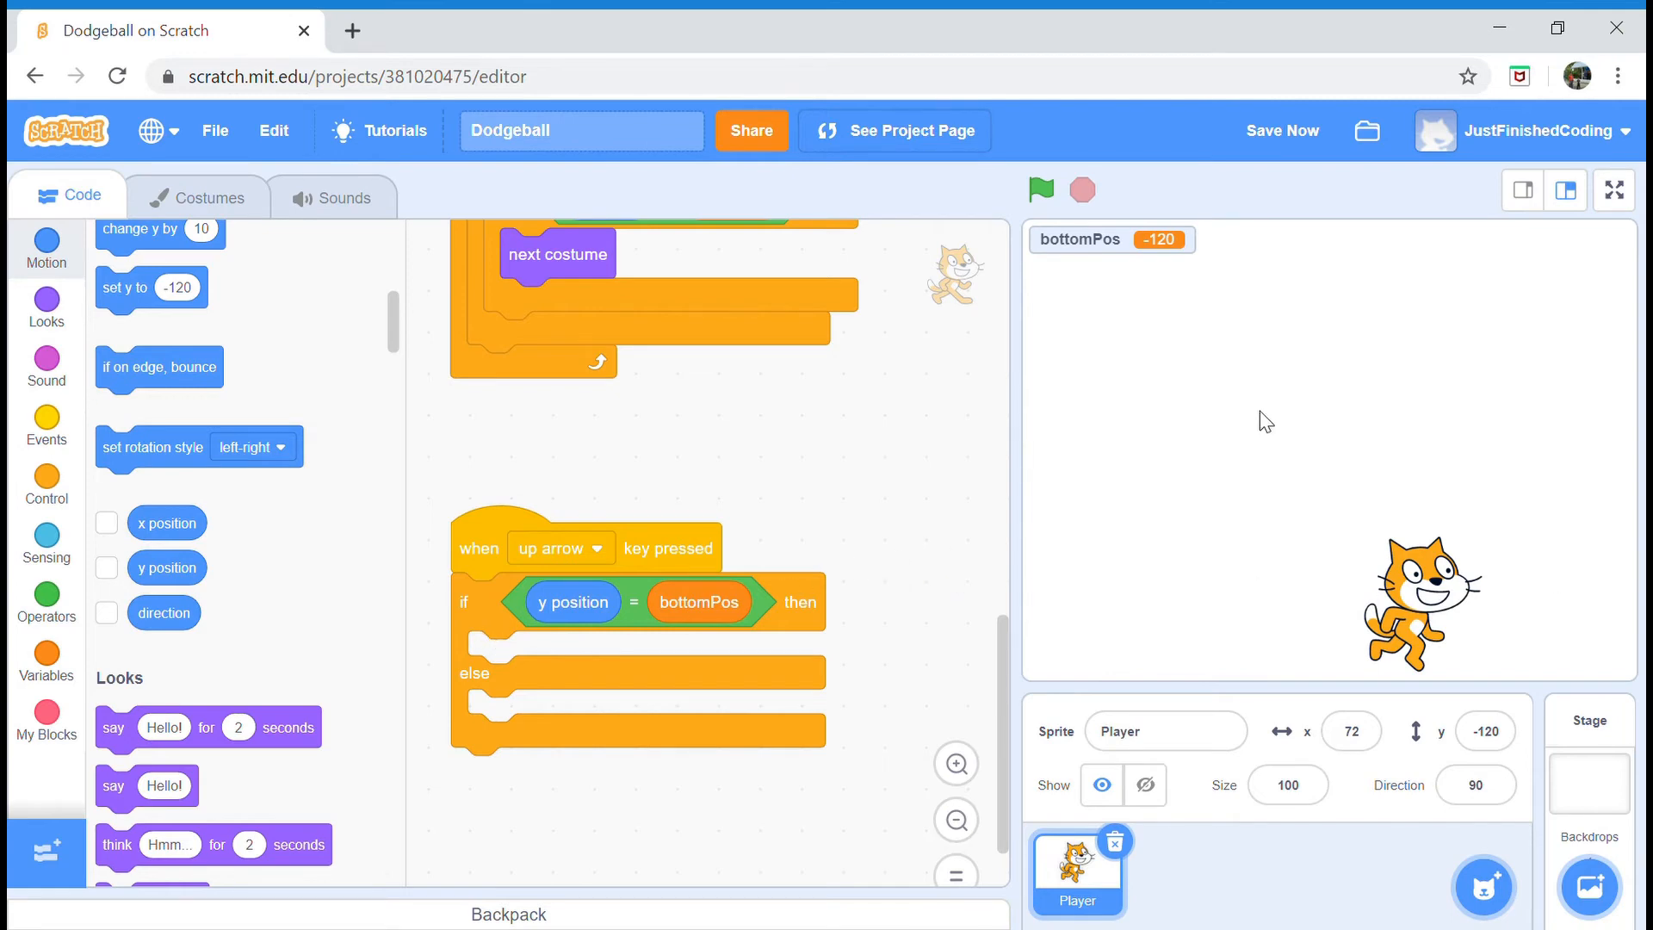
pyautogui.moveTo(324, 496)
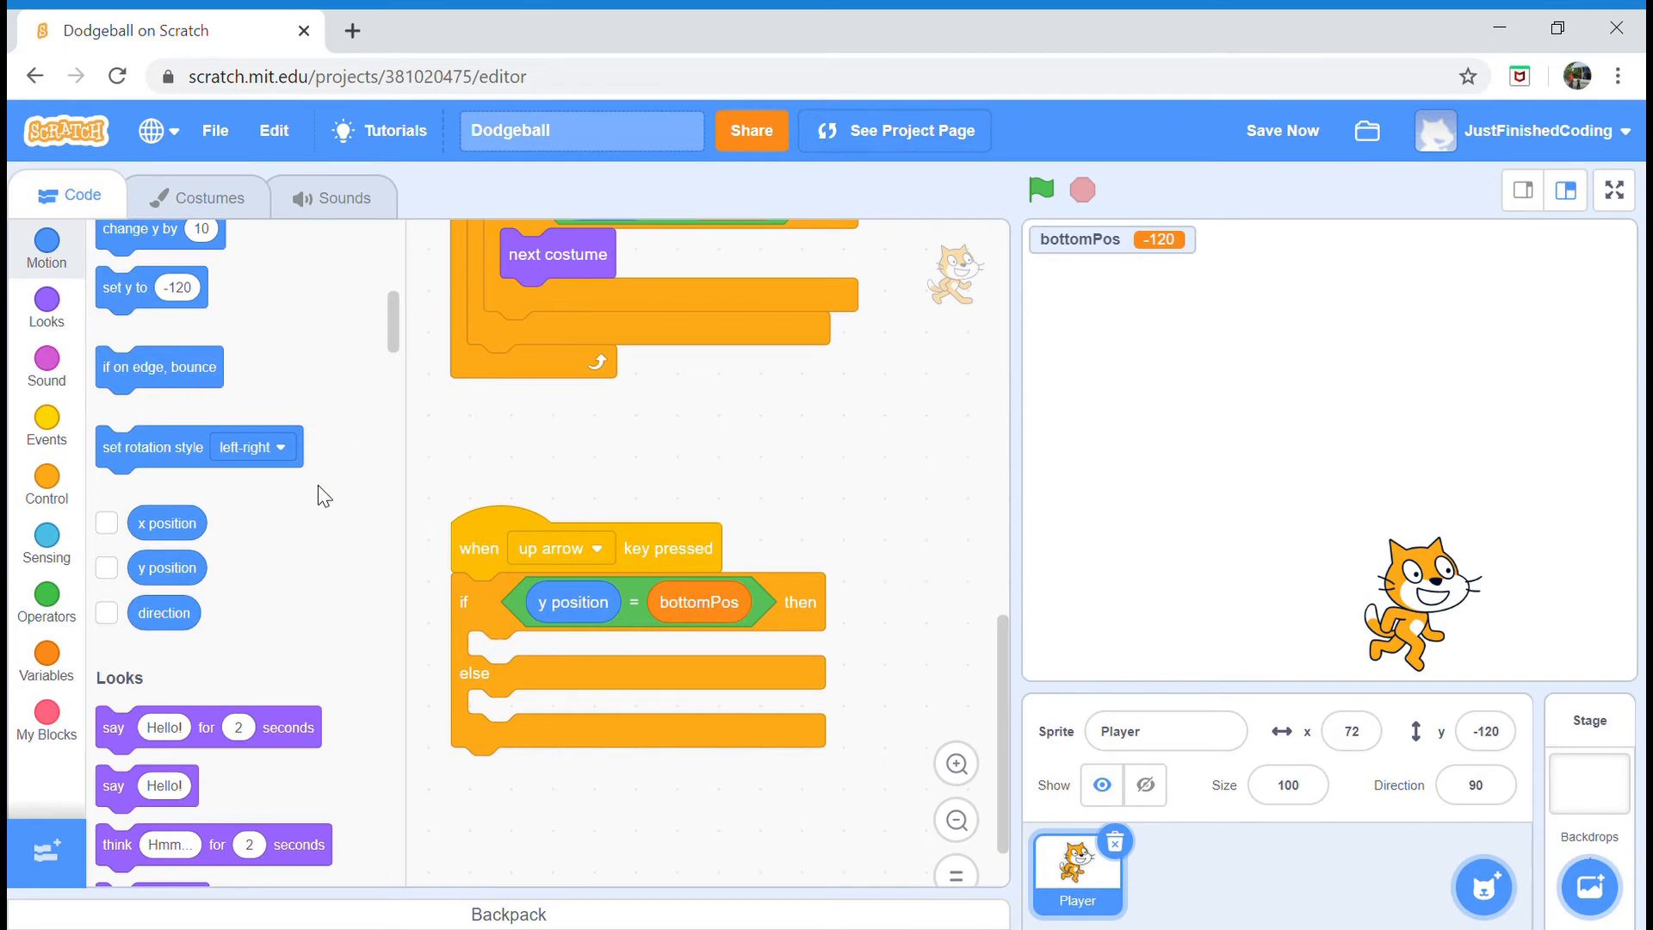
pyautogui.moveTo(47, 662)
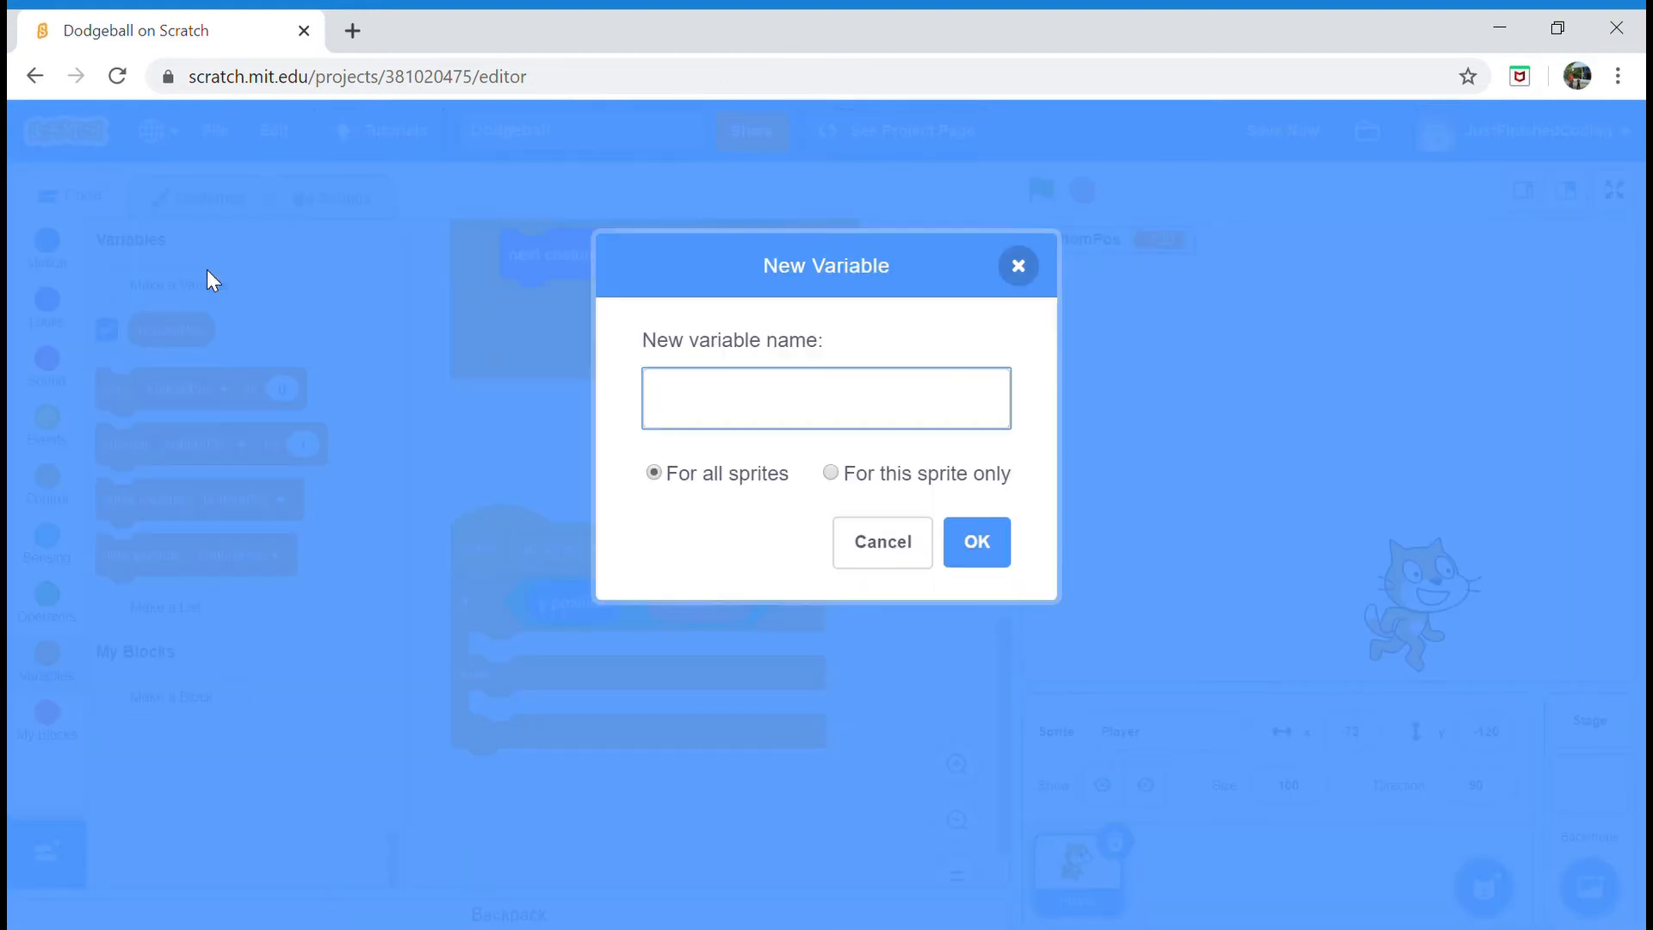
# - Create the speed variable, set speed to 25 in the up-arrow branch, and build a change y by speed block
pyautogui.click(883, 541)
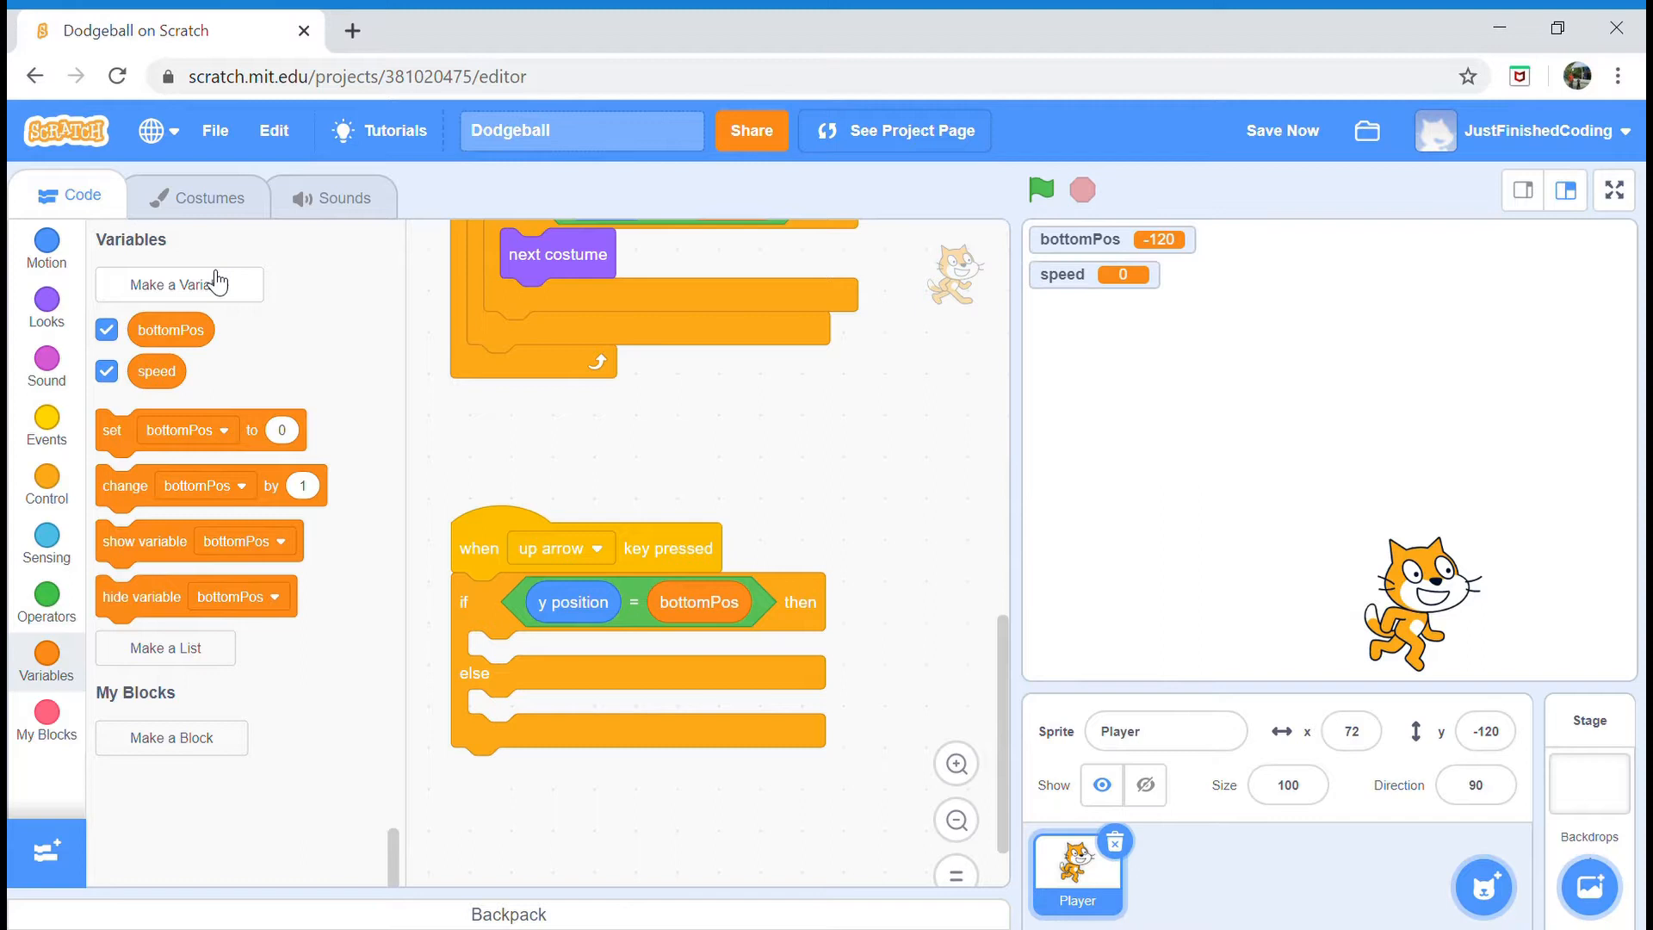
pyautogui.moveTo(1090, 510)
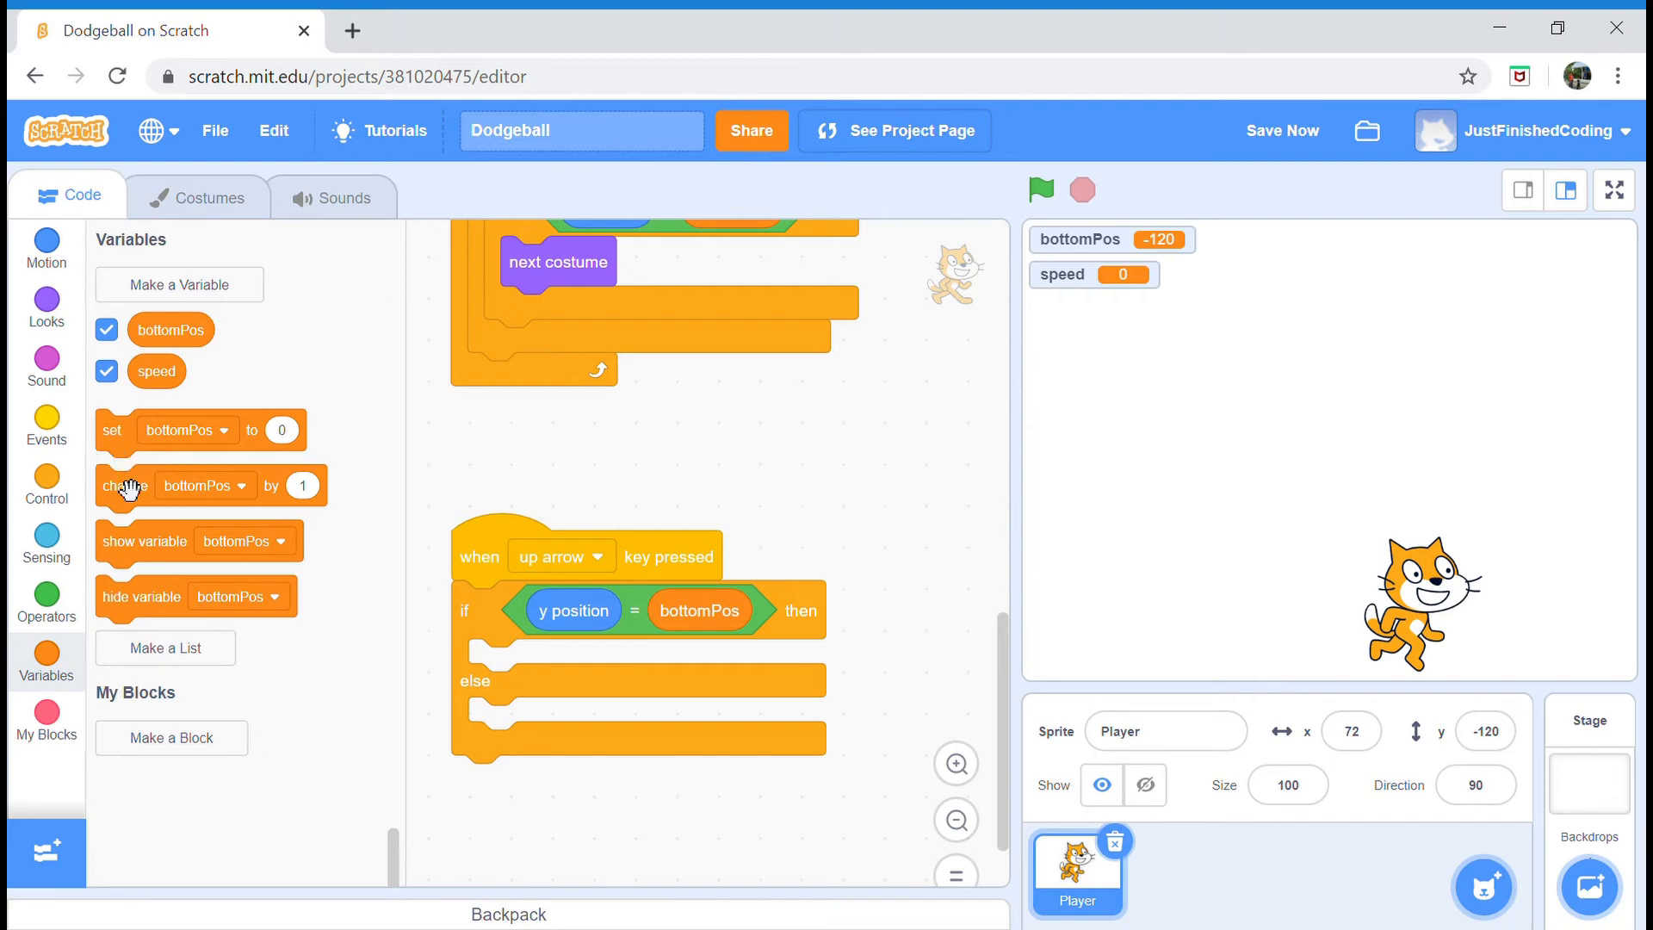
pyautogui.moveTo(145, 463)
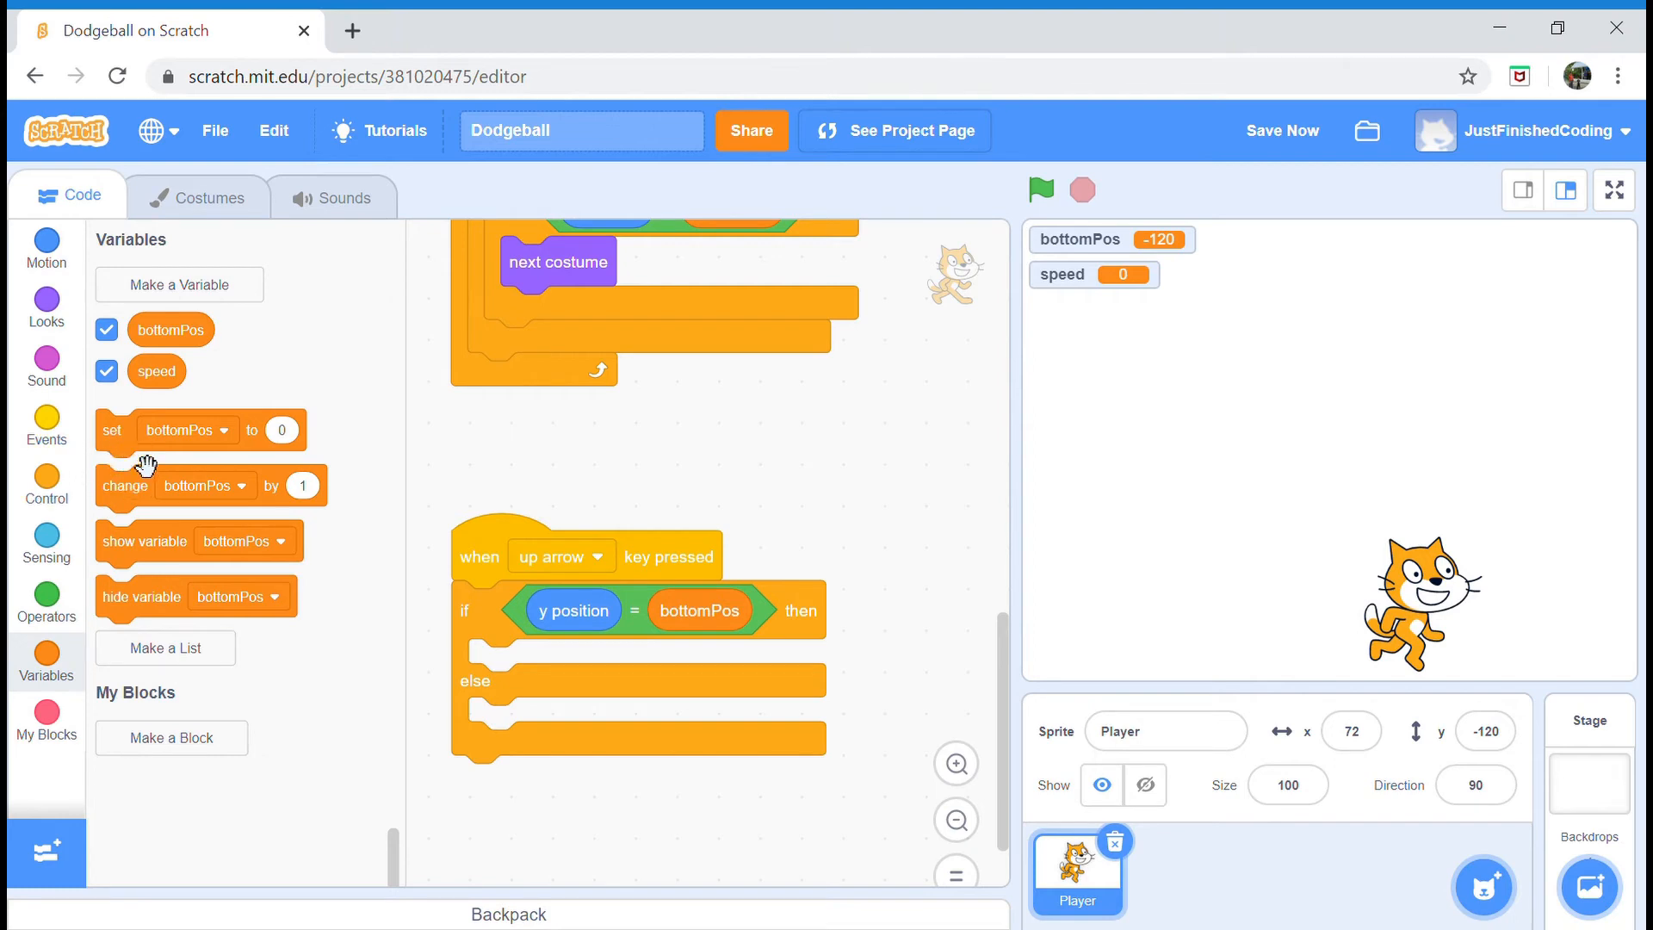
pyautogui.moveTo(126, 499)
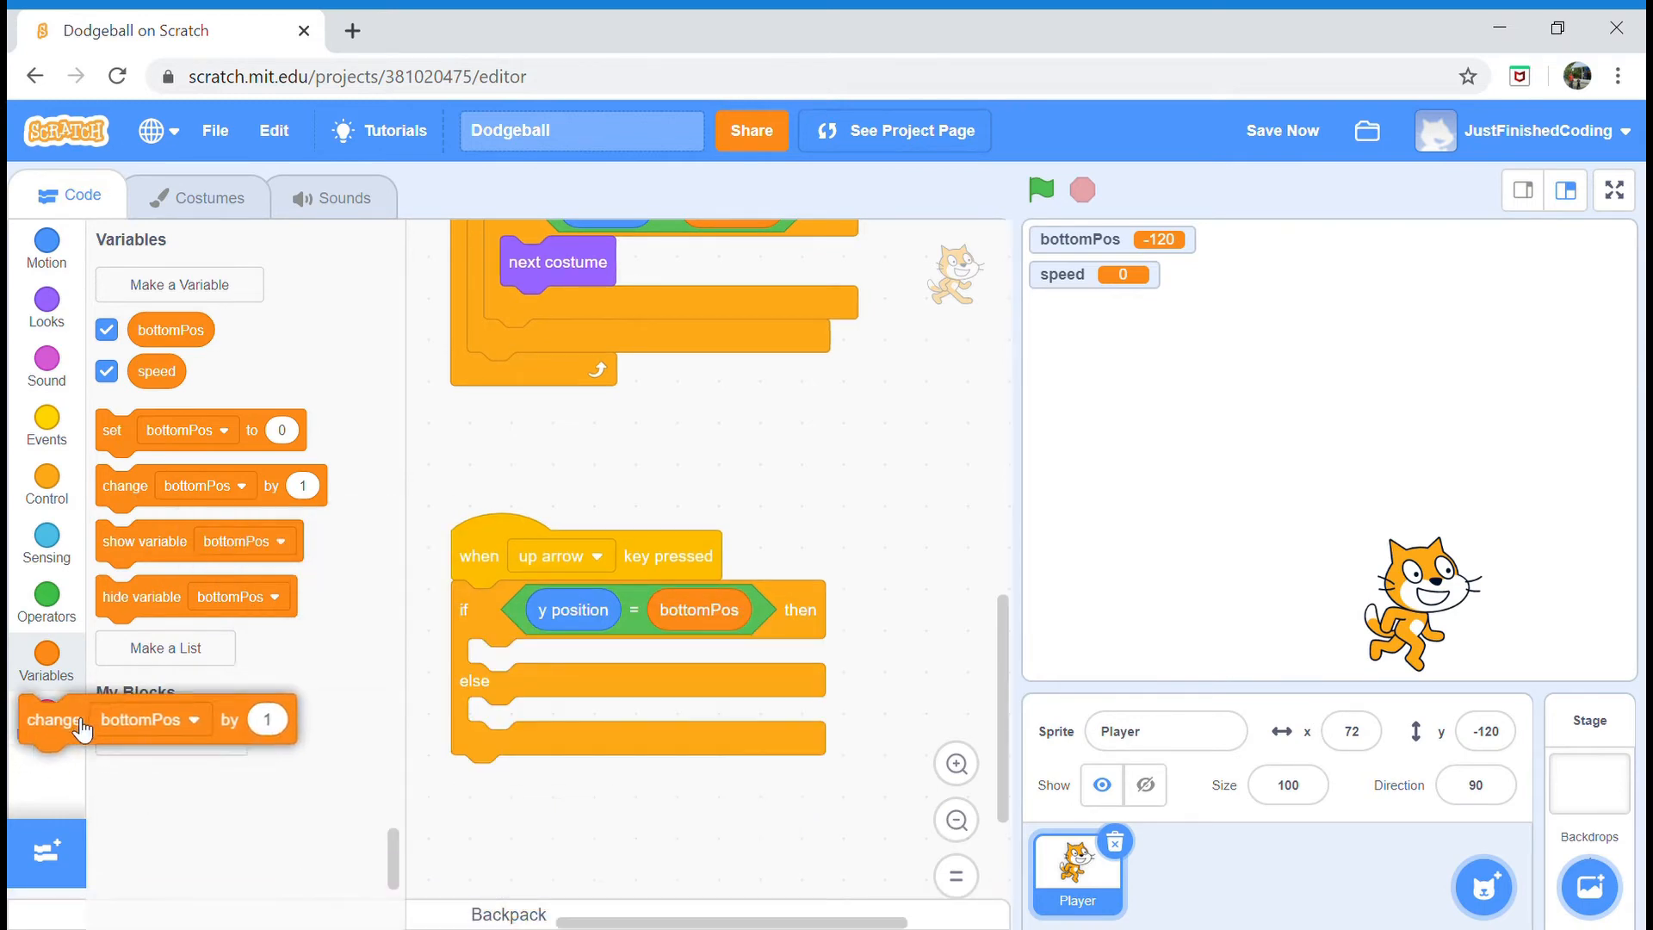
pyautogui.click(45, 244)
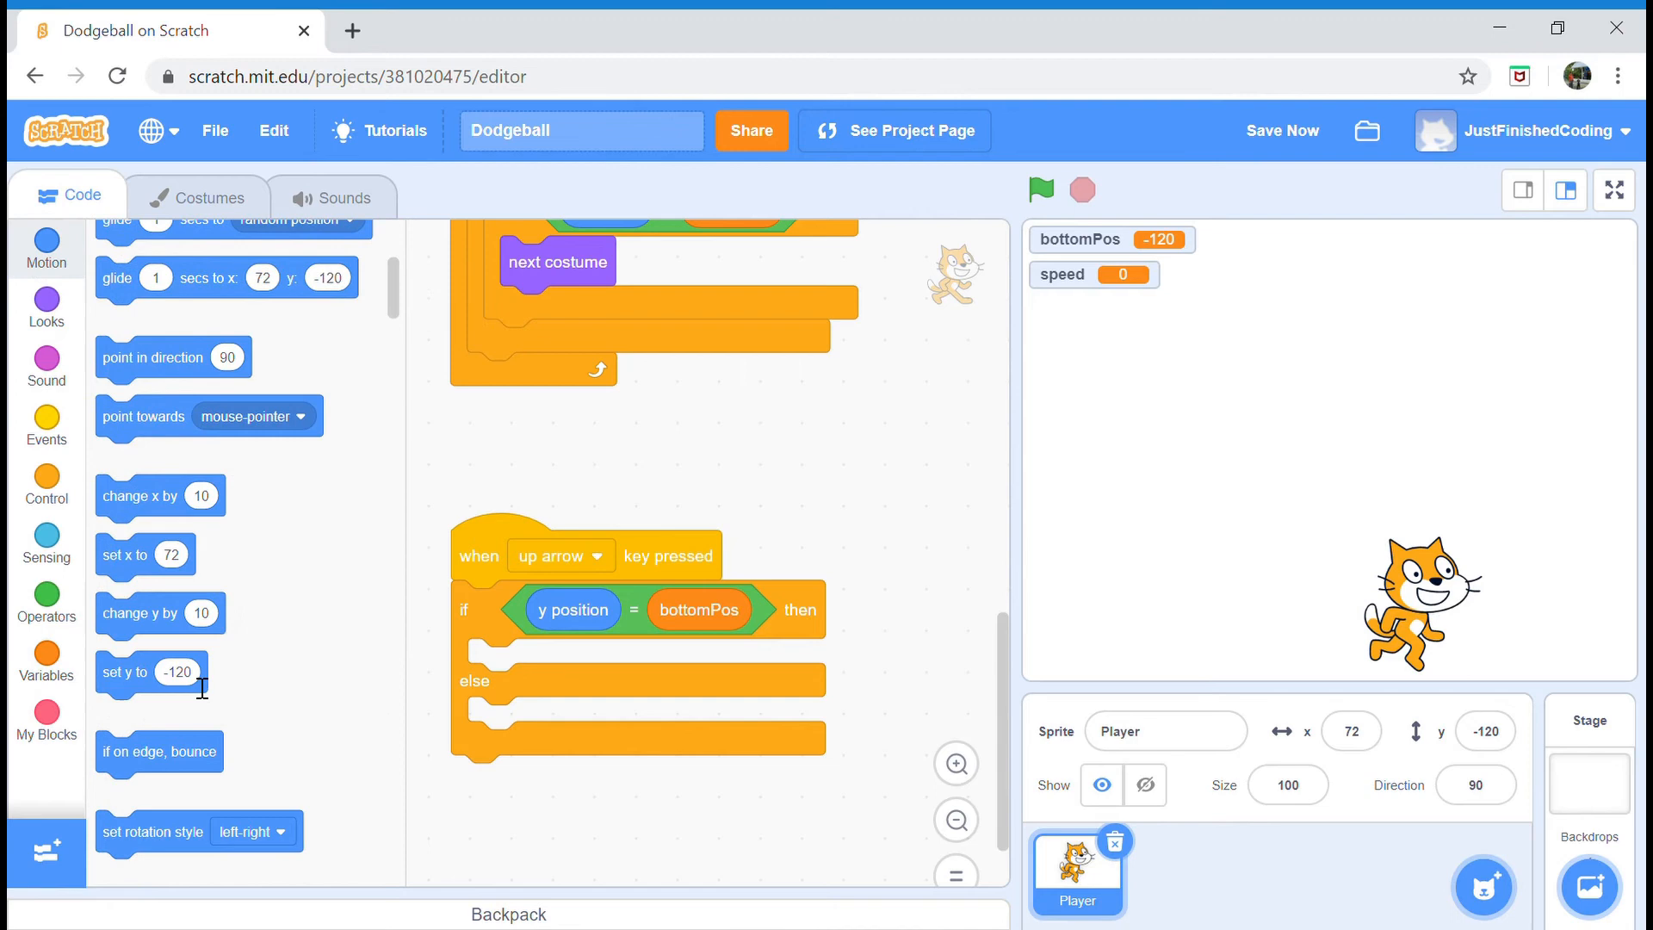
pyautogui.moveTo(162, 639)
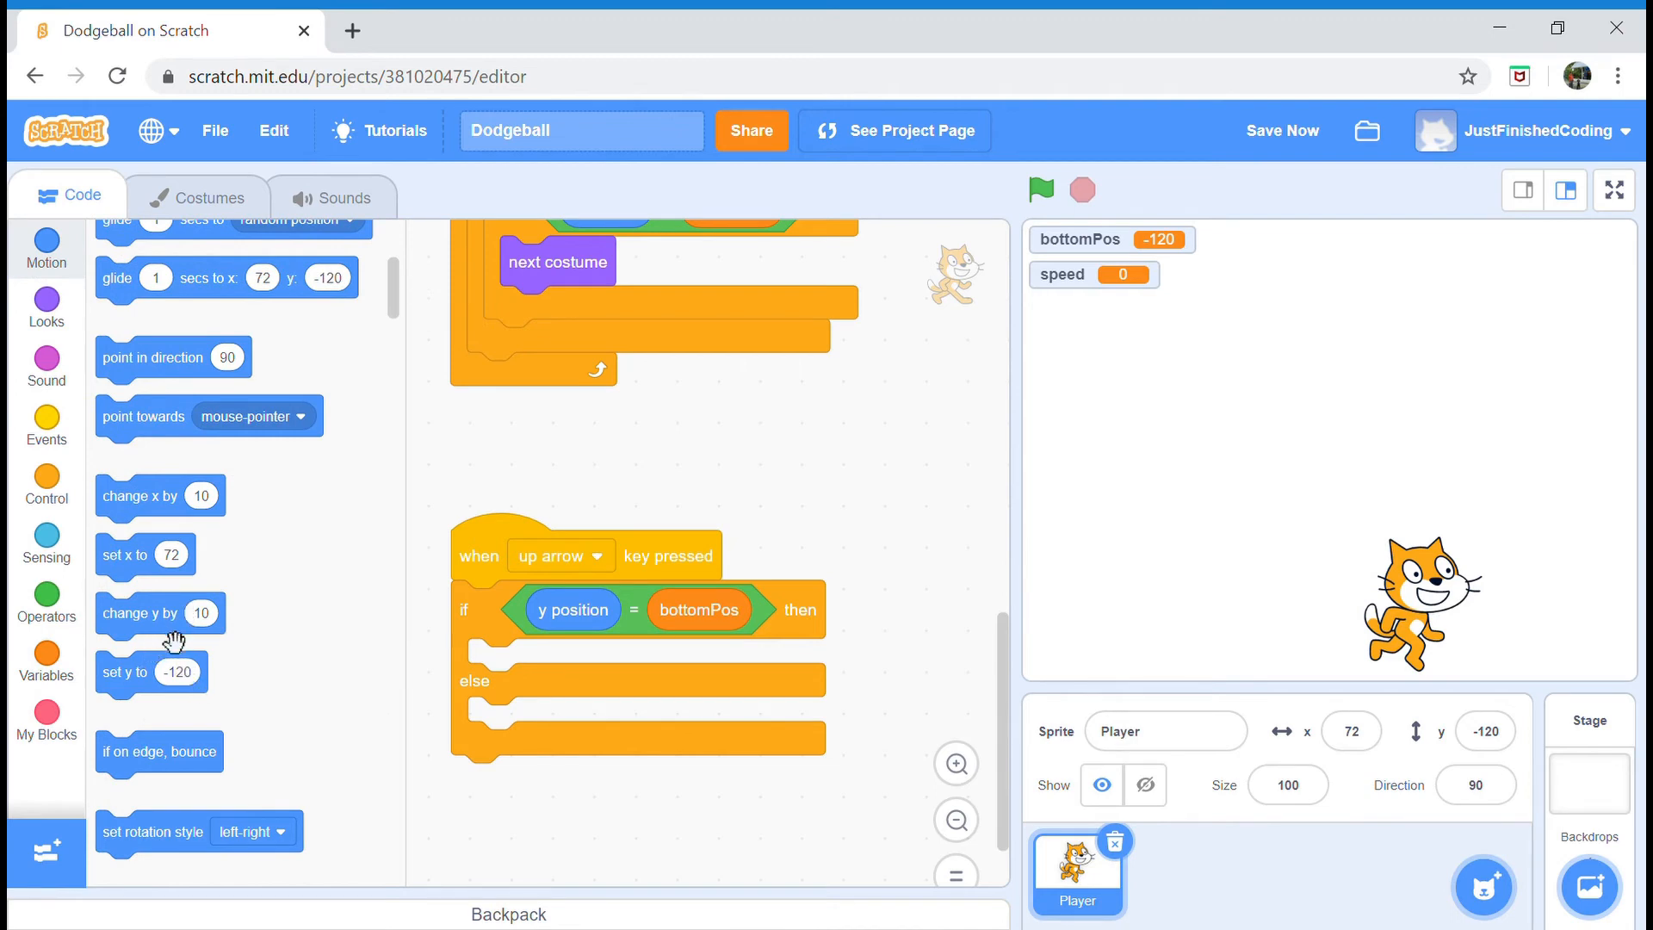
pyautogui.moveTo(158, 613); pyautogui.dragTo(701, 834)
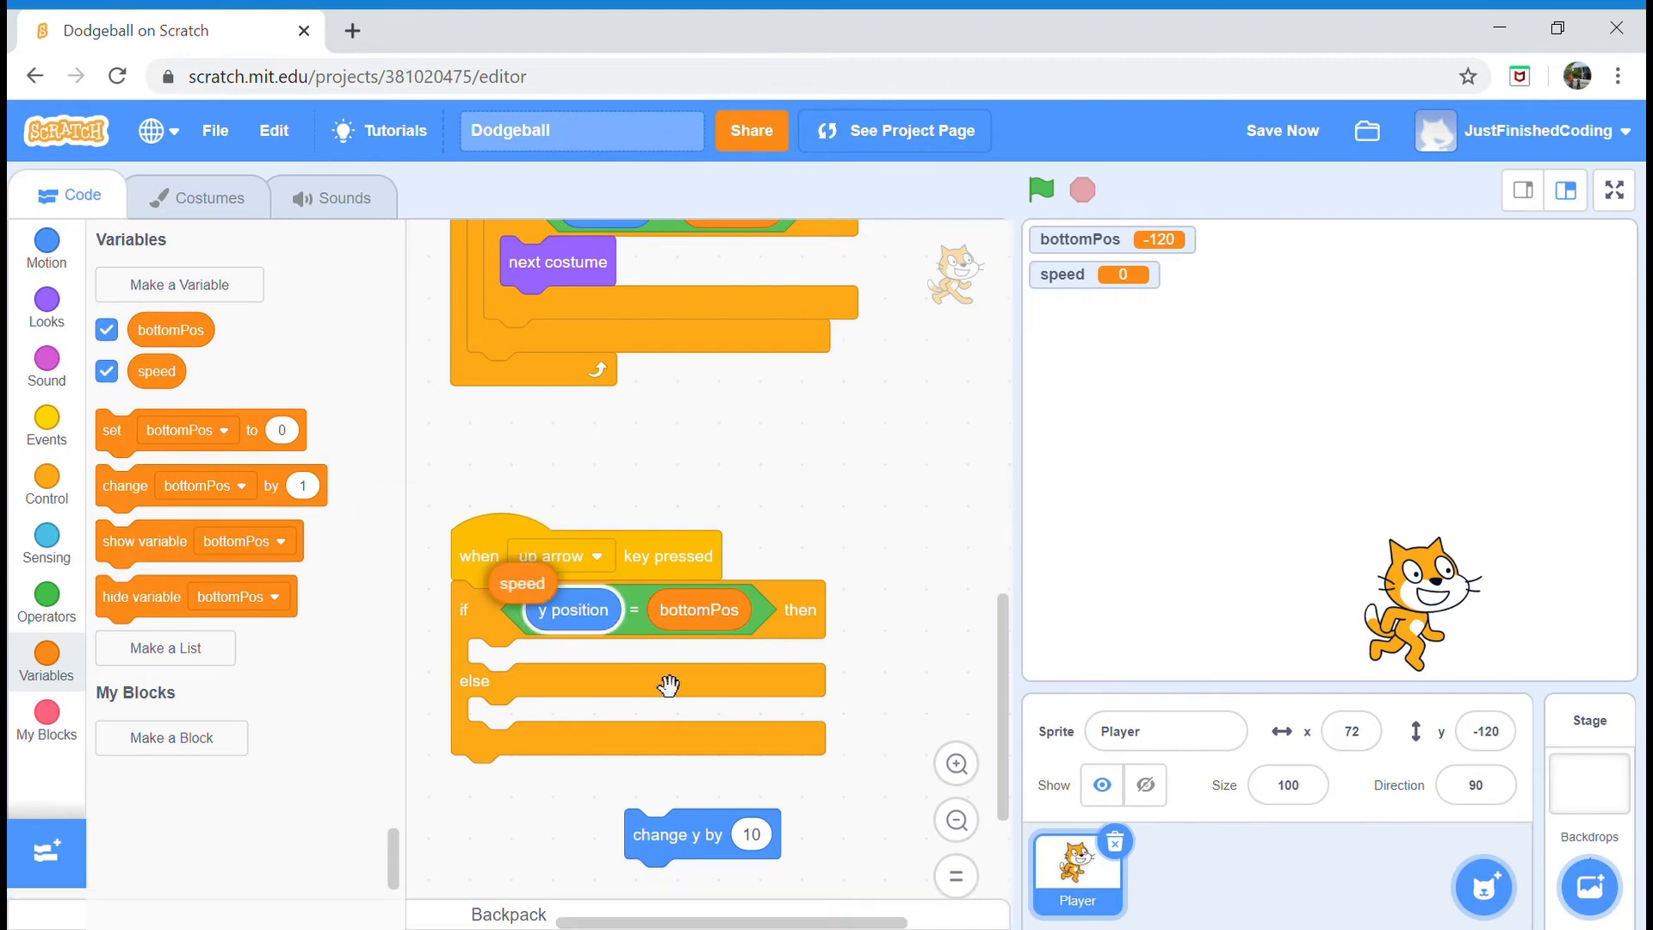
pyautogui.moveTo(522, 583); pyautogui.dragTo(764, 834)
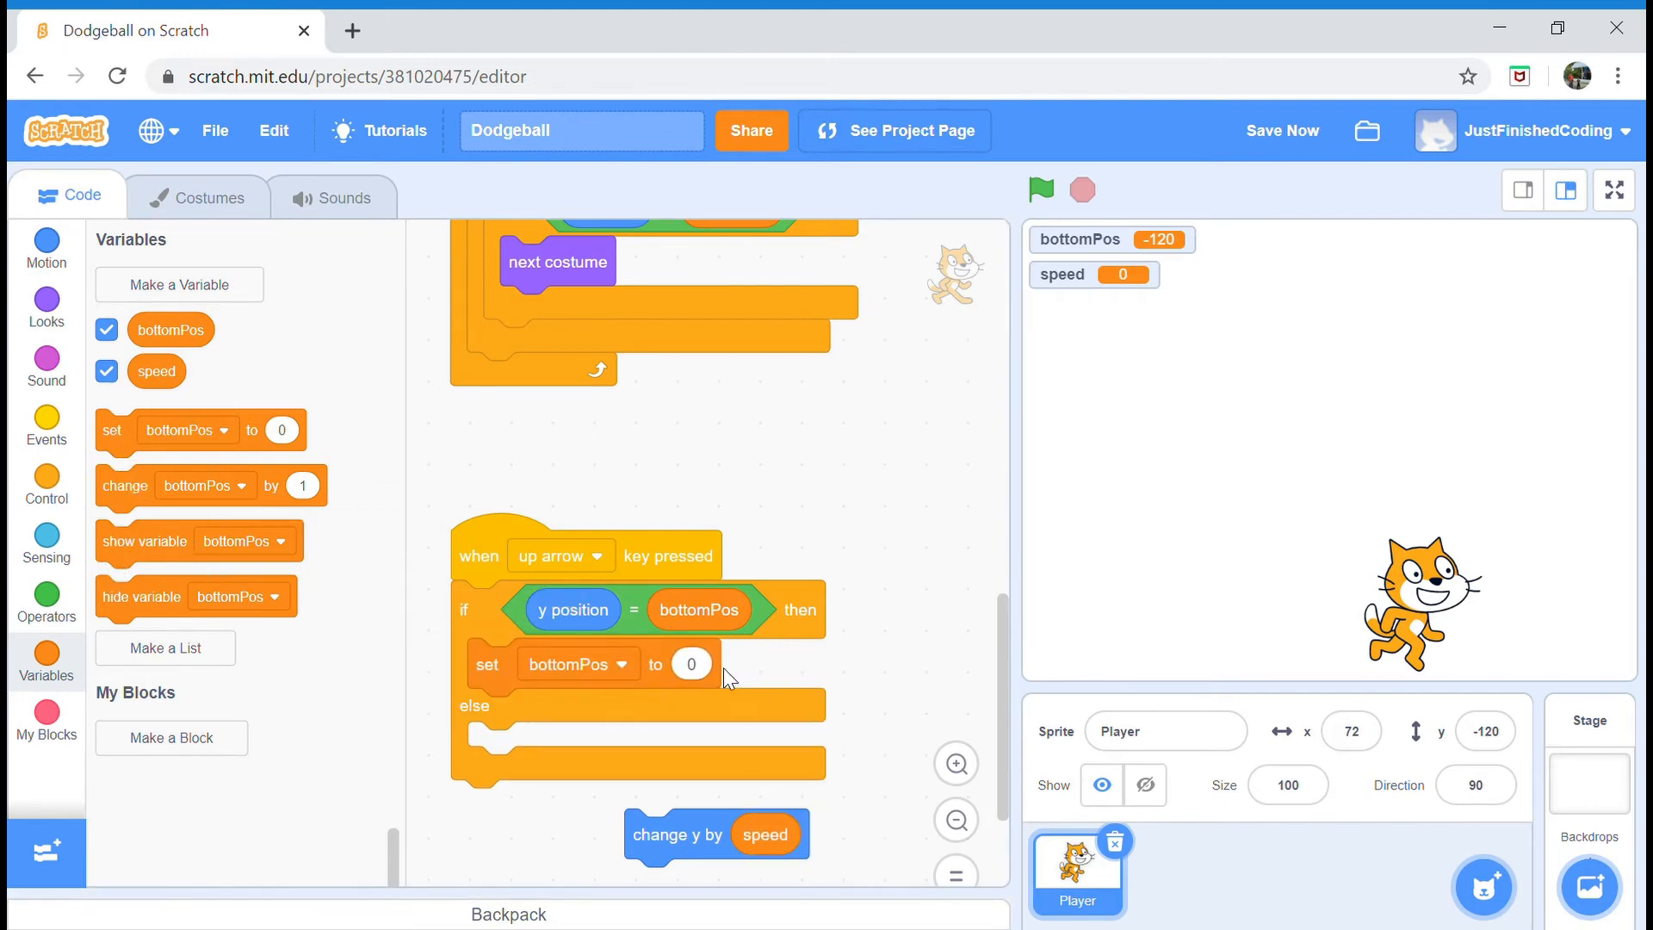
pyautogui.click(579, 665)
pyautogui.write('25')
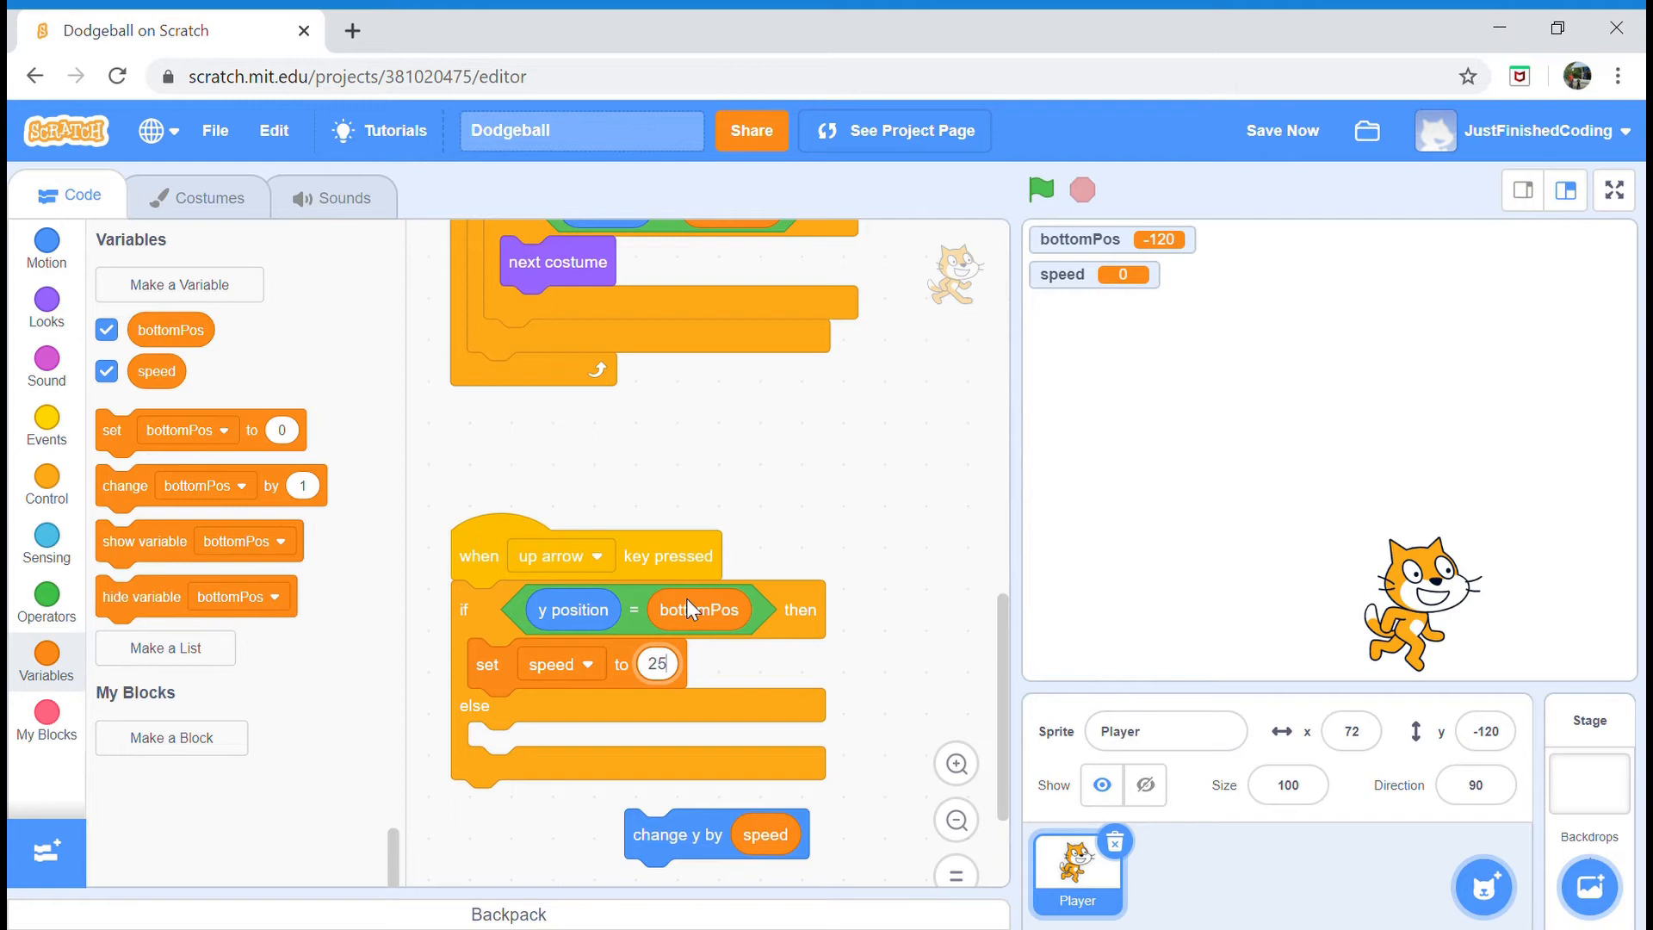
pyautogui.moveTo(715, 834); pyautogui.dragTo(566, 706)
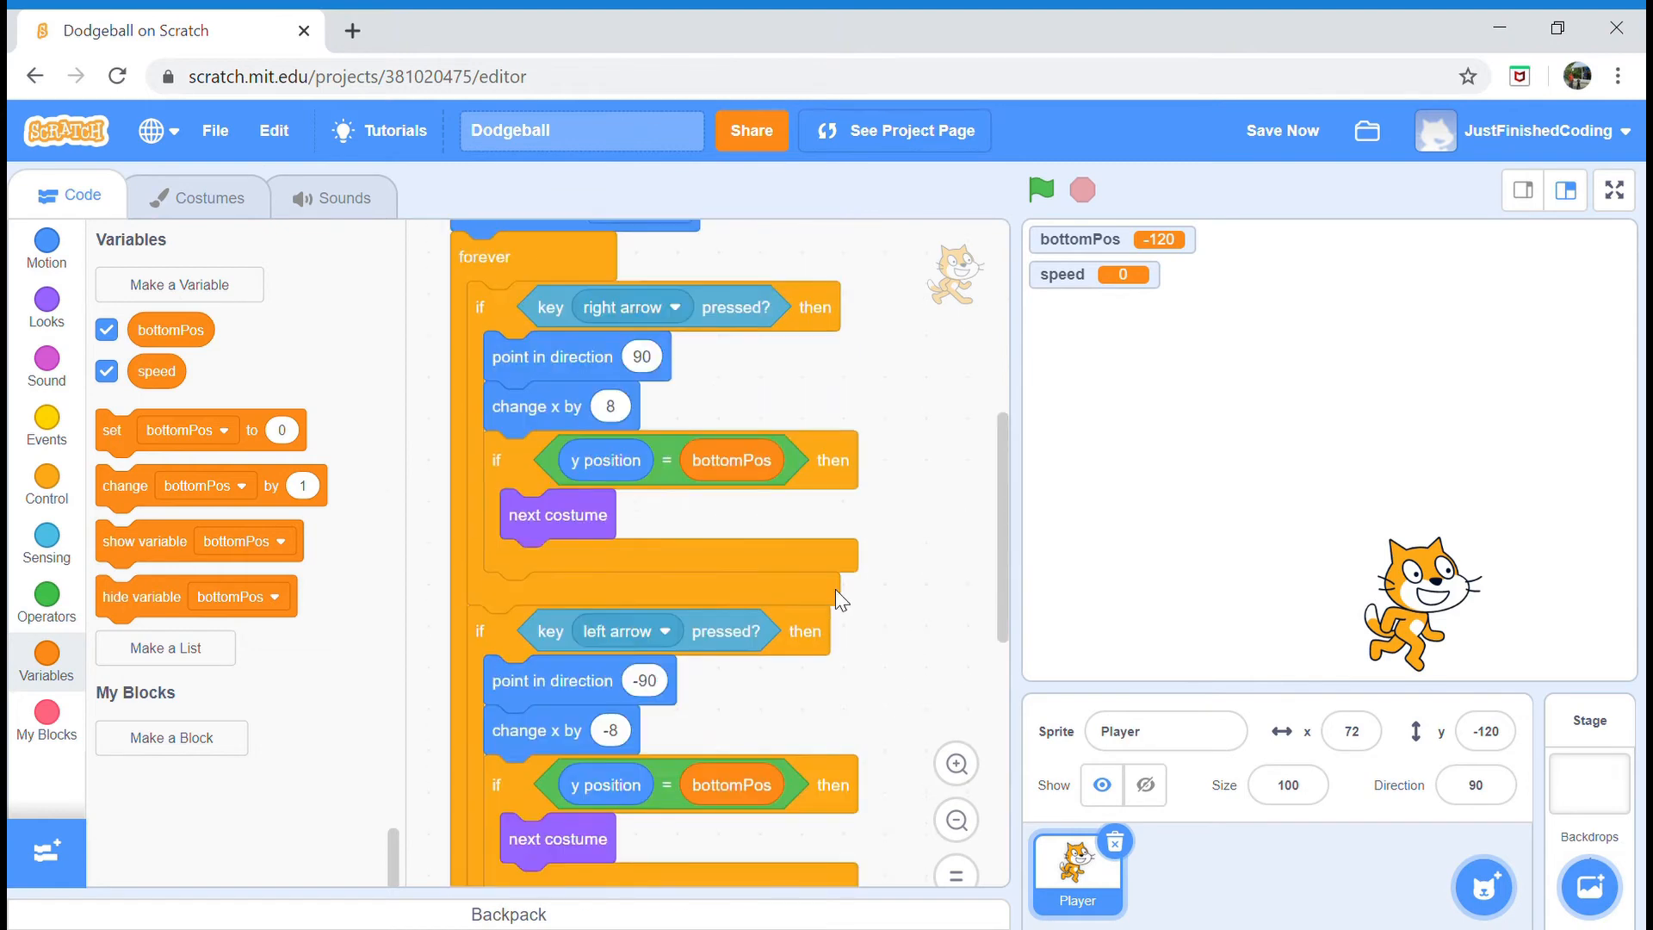
# - Add an if-else to the forever loop with the condition y position < bottomPos - 1
pyautogui.scroll(-3)
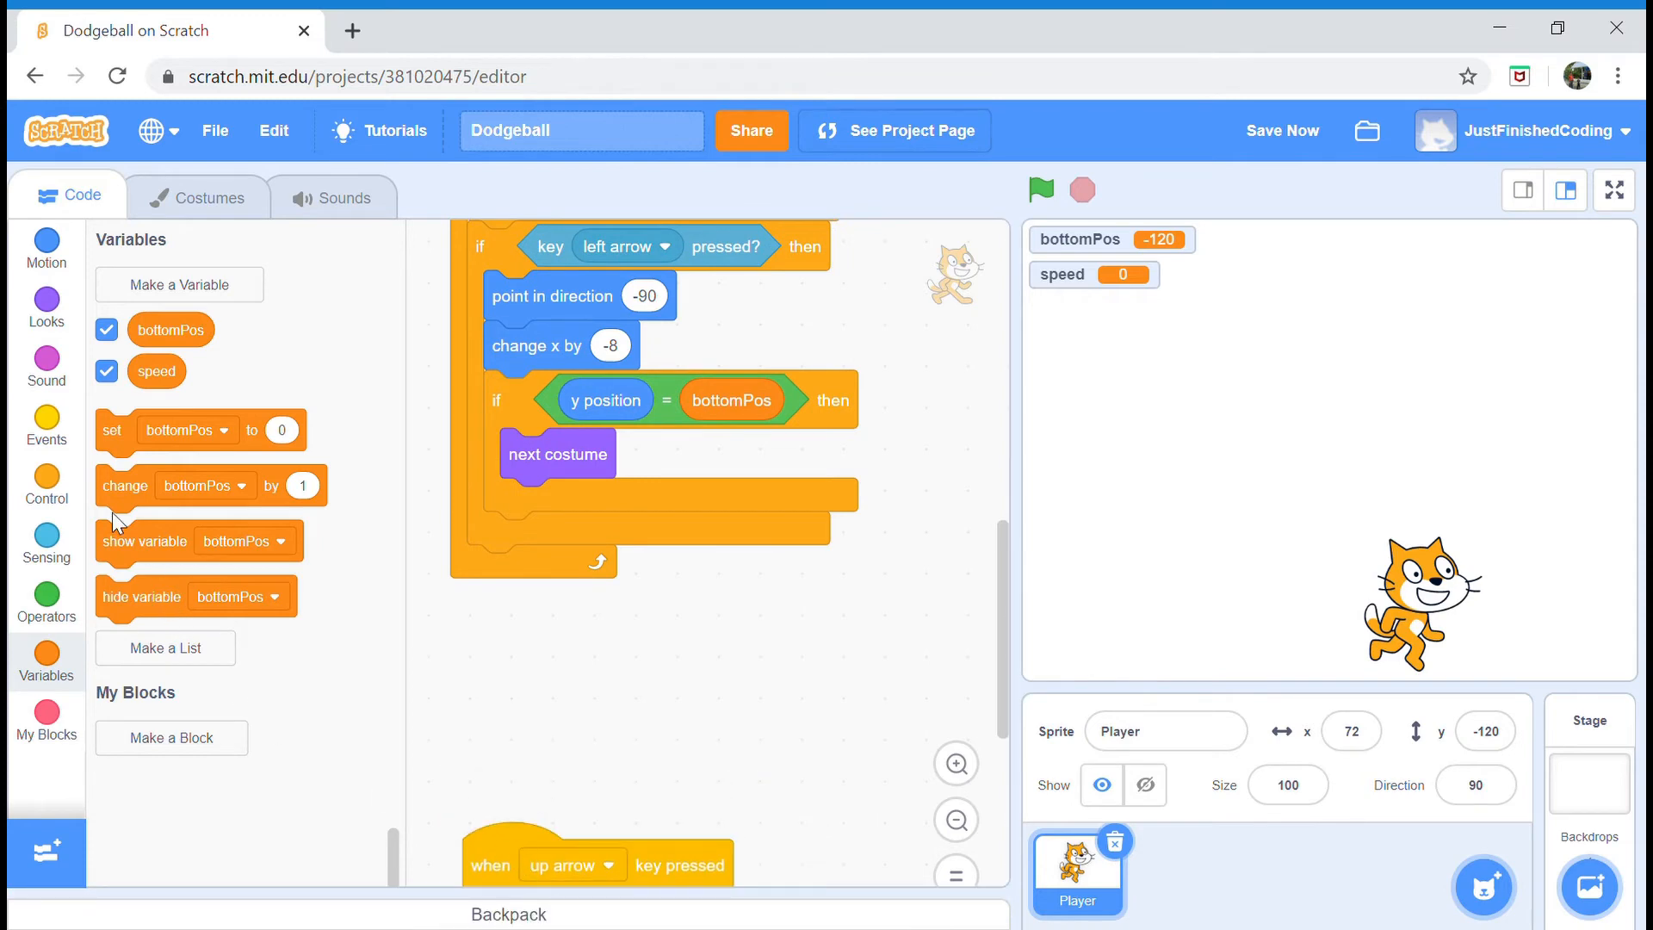
pyautogui.moveTo(41, 469)
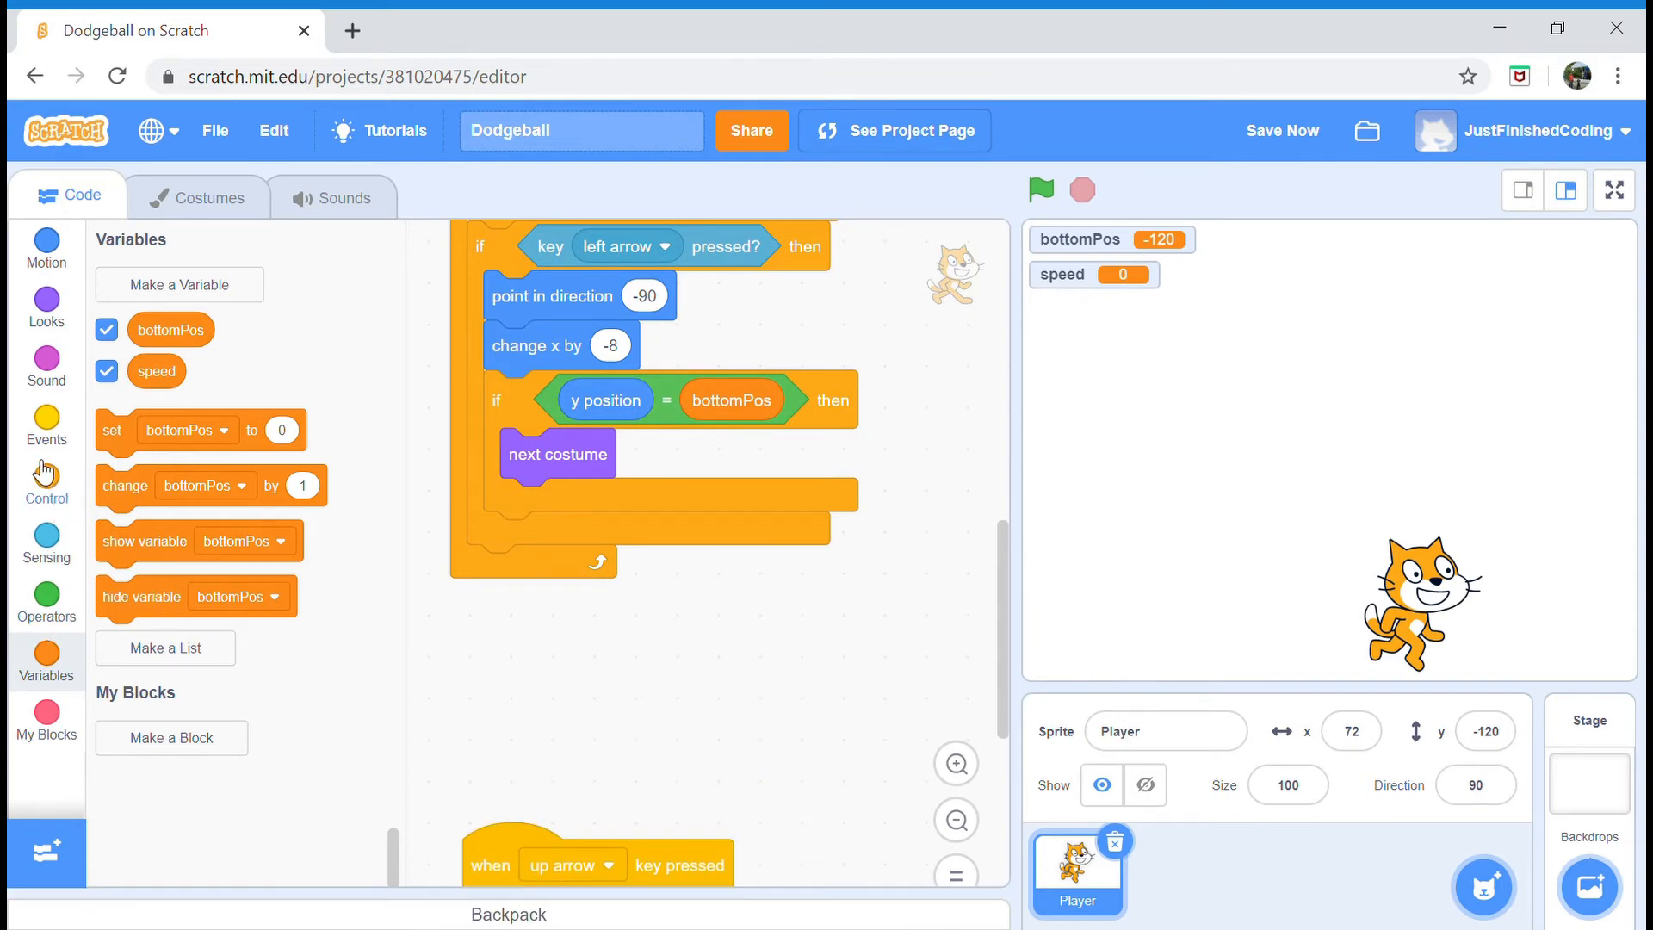
pyautogui.click(45, 482)
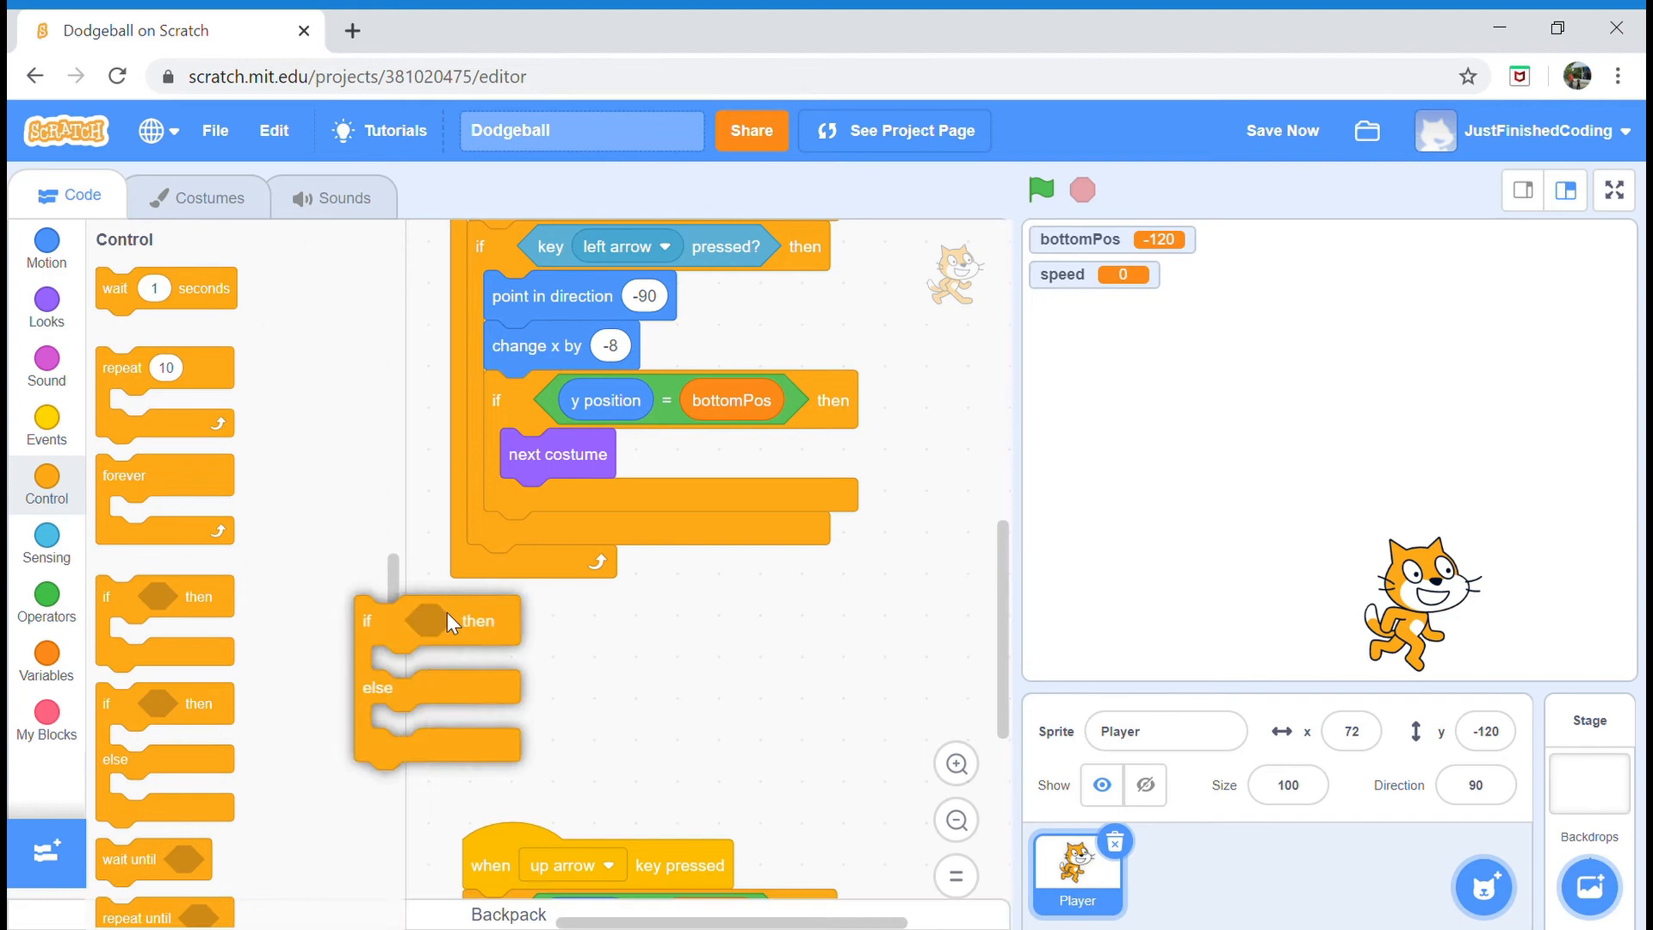
pyautogui.scroll(-3)
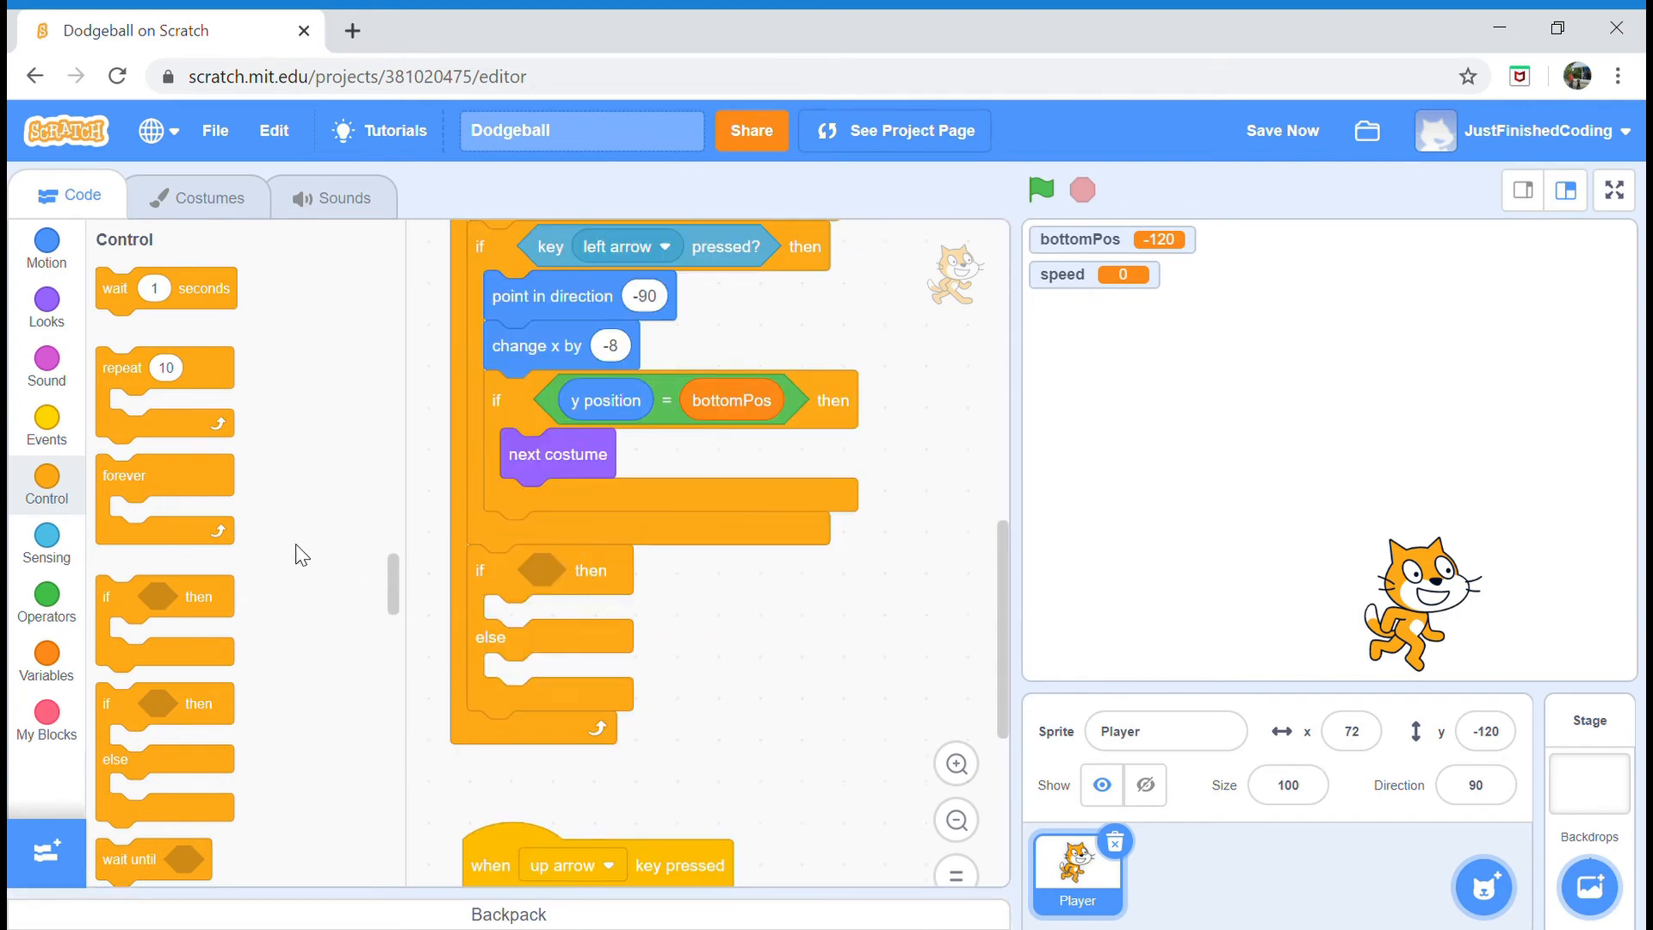
pyautogui.moveTo(676, 419)
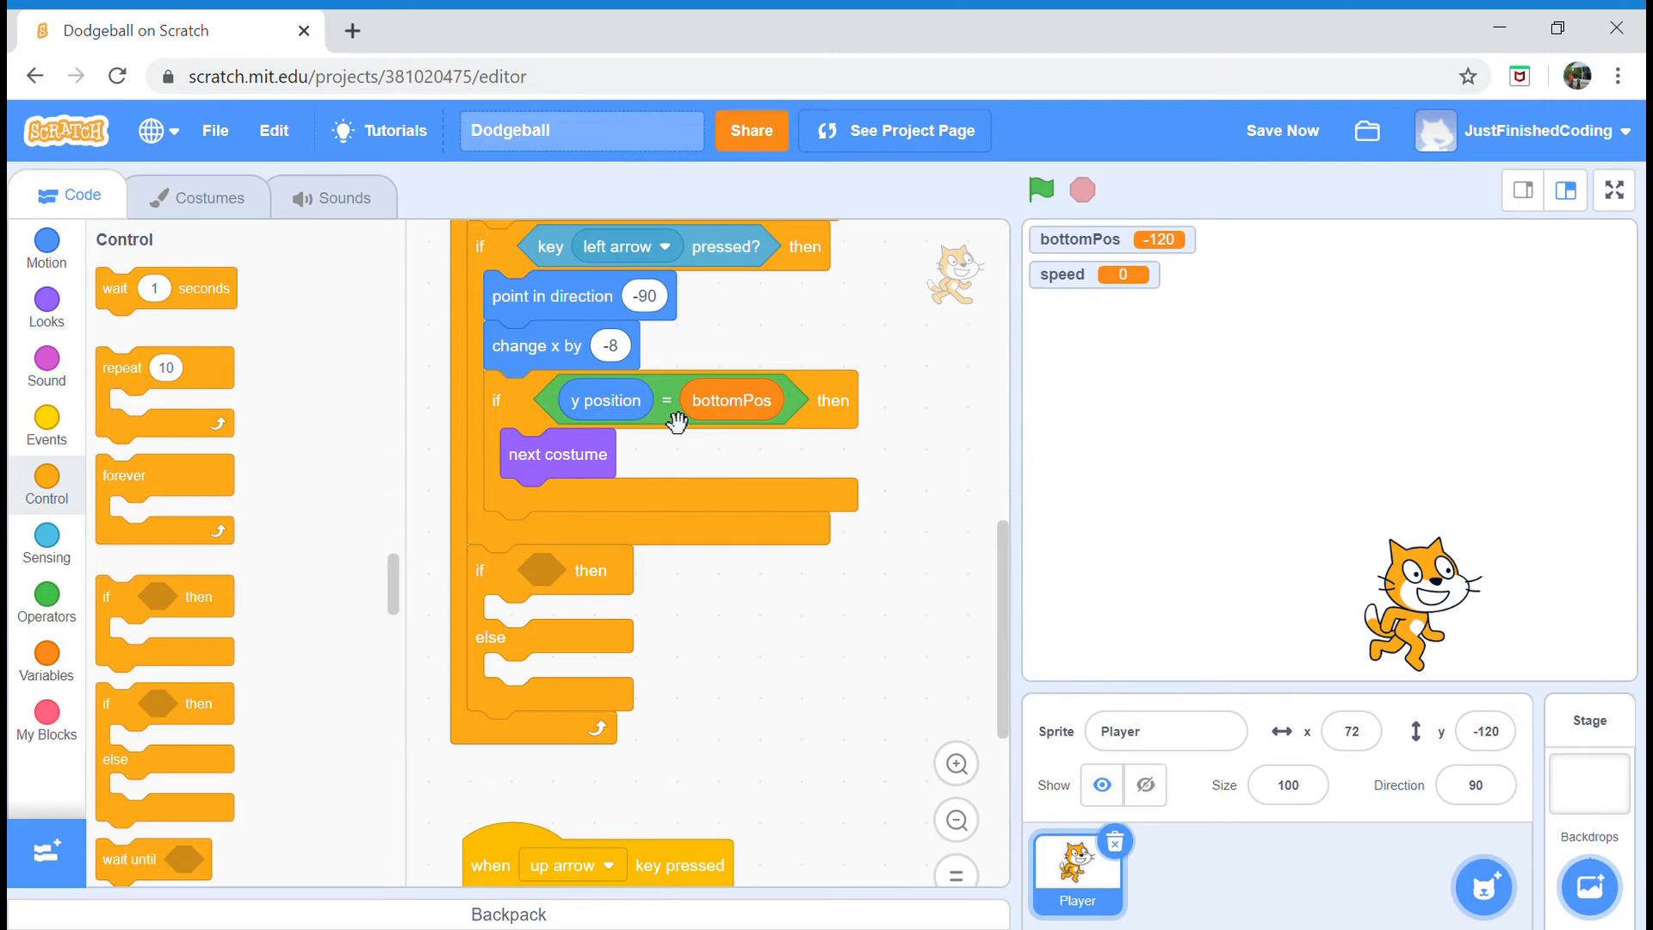
pyautogui.rightClick(677, 420)
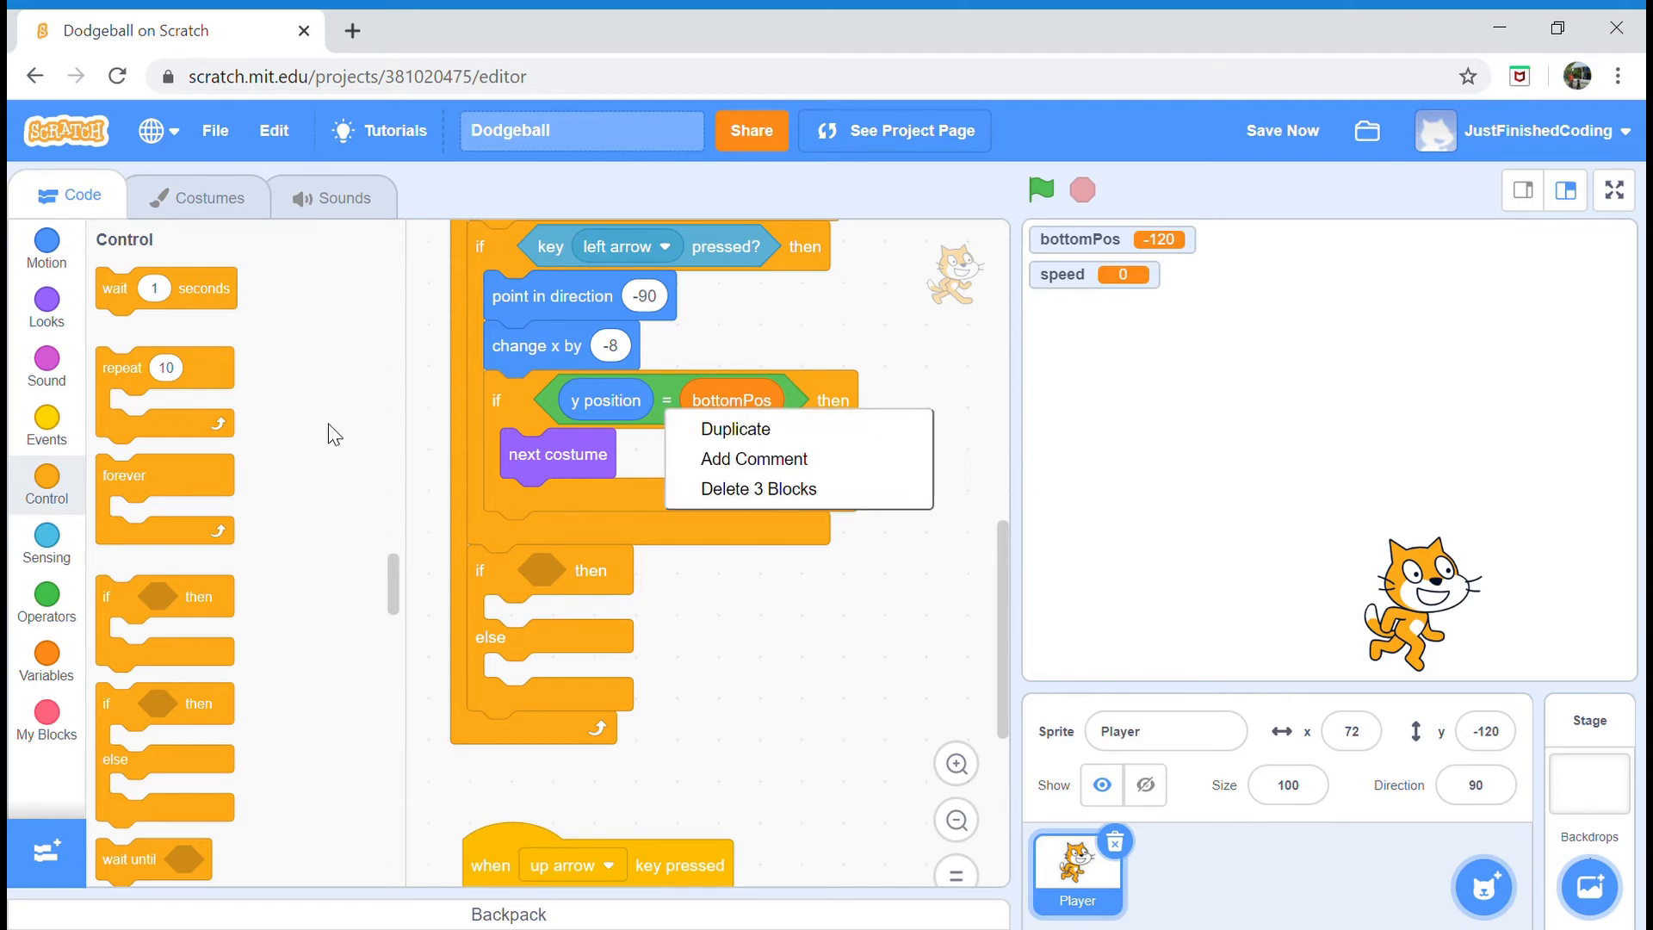
pyautogui.click(47, 603)
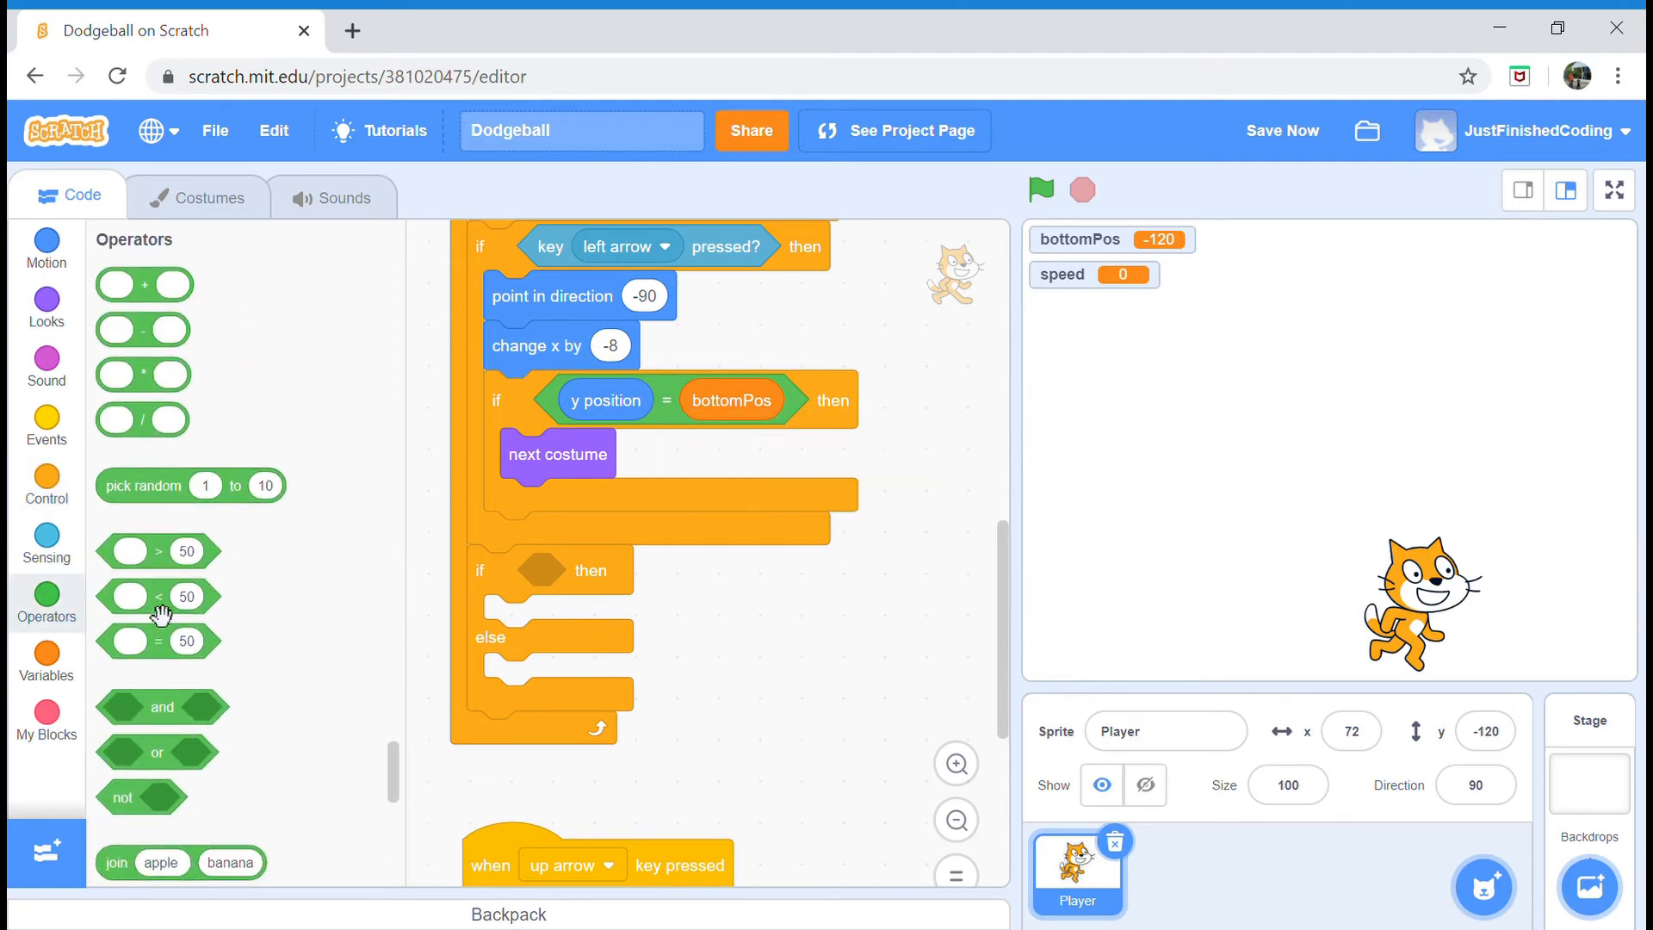
pyautogui.moveTo(158, 596); pyautogui.dragTo(537, 570)
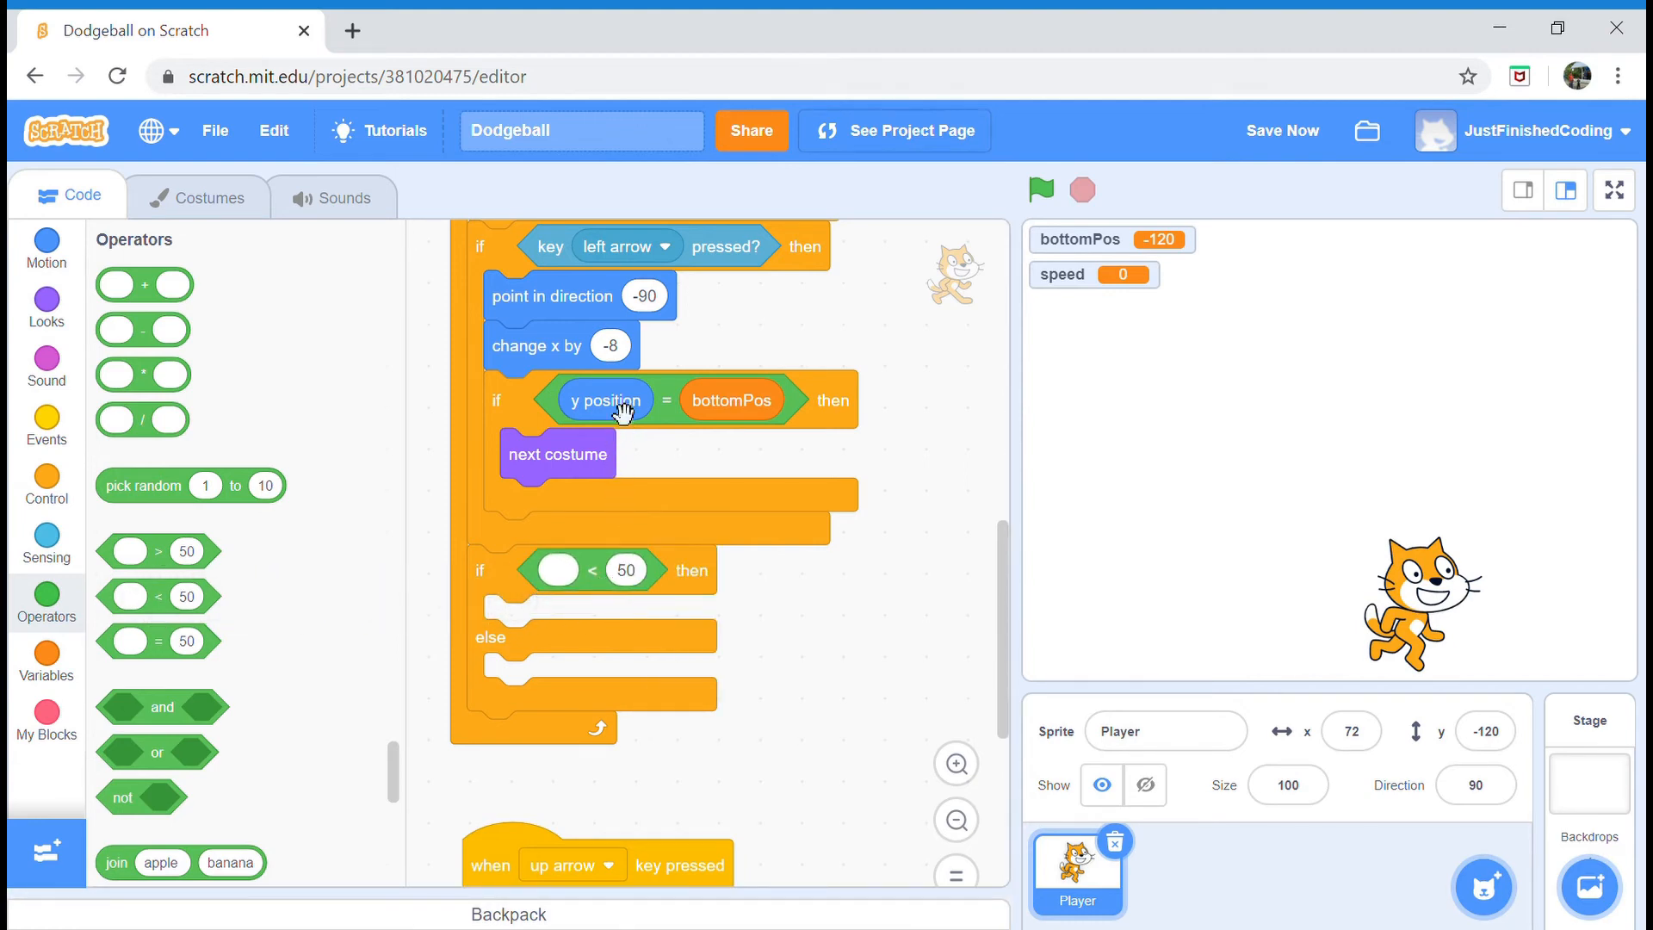
pyautogui.rightClick(607, 400)
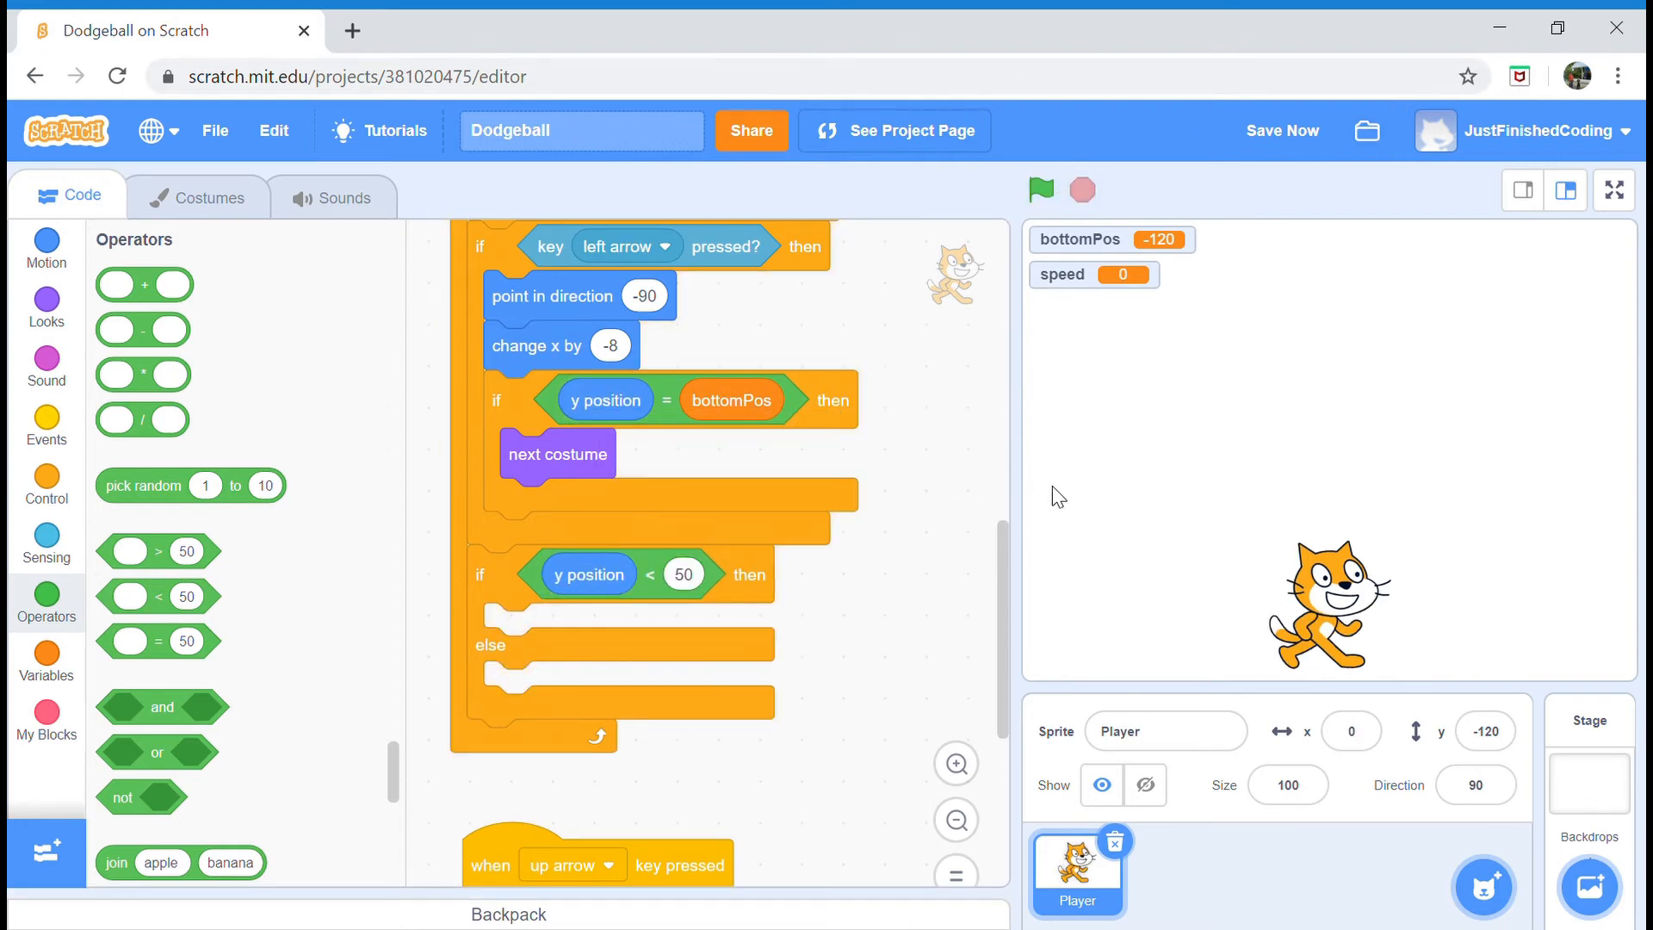
pyautogui.moveTo(773, 442)
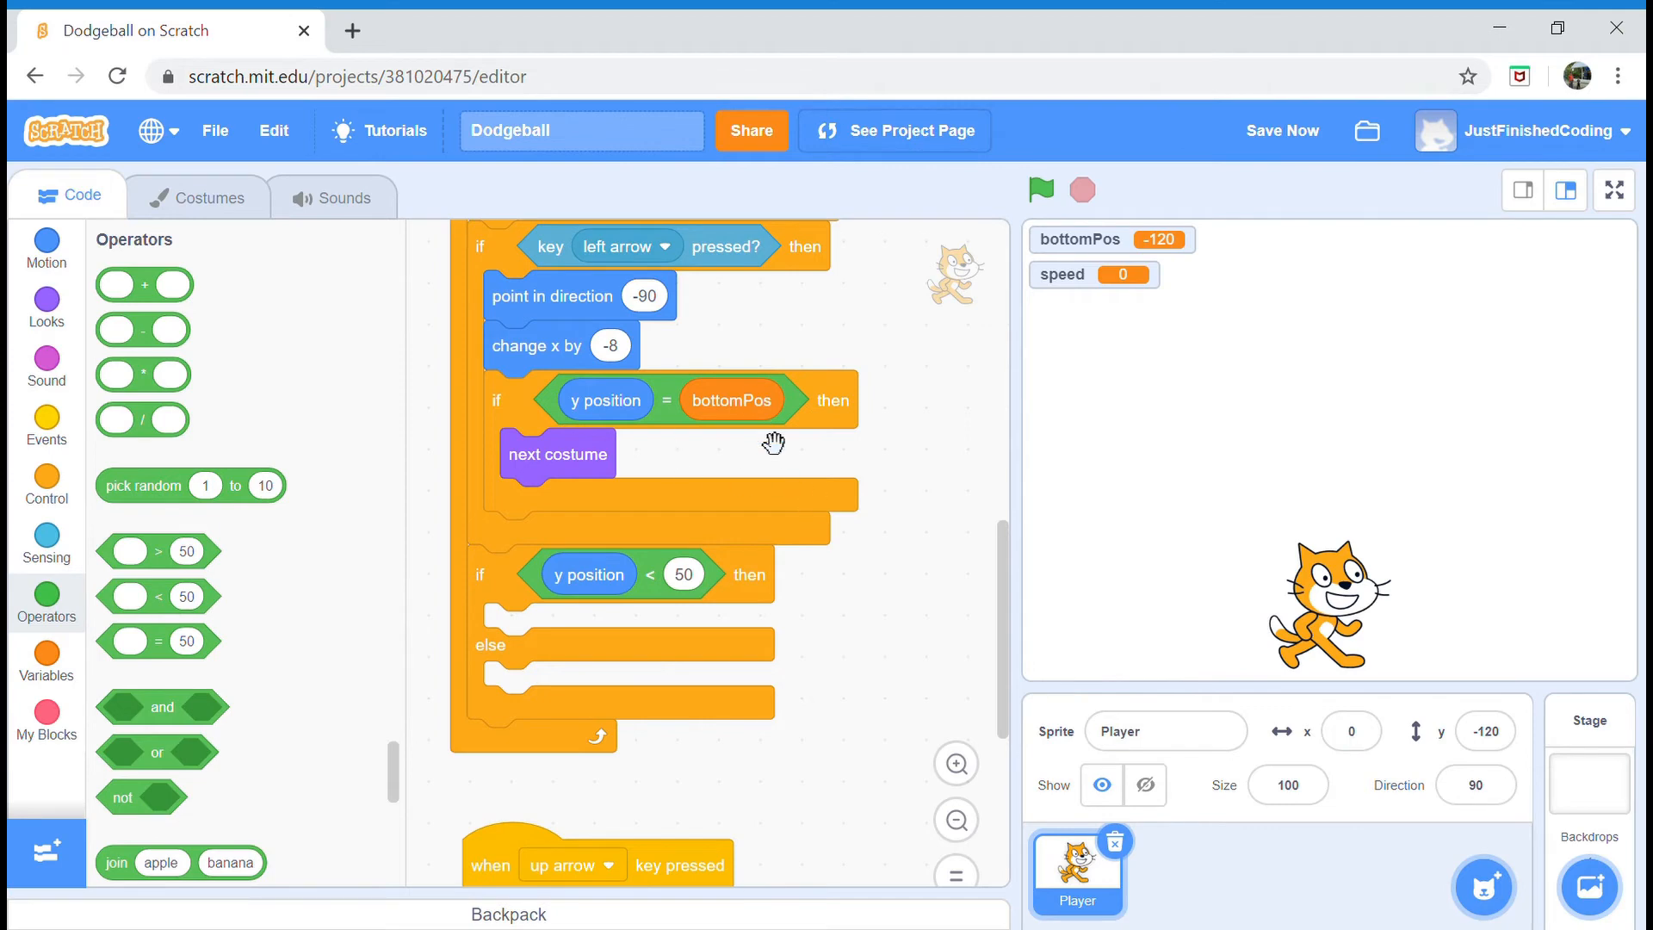
pyautogui.moveTo(739, 441)
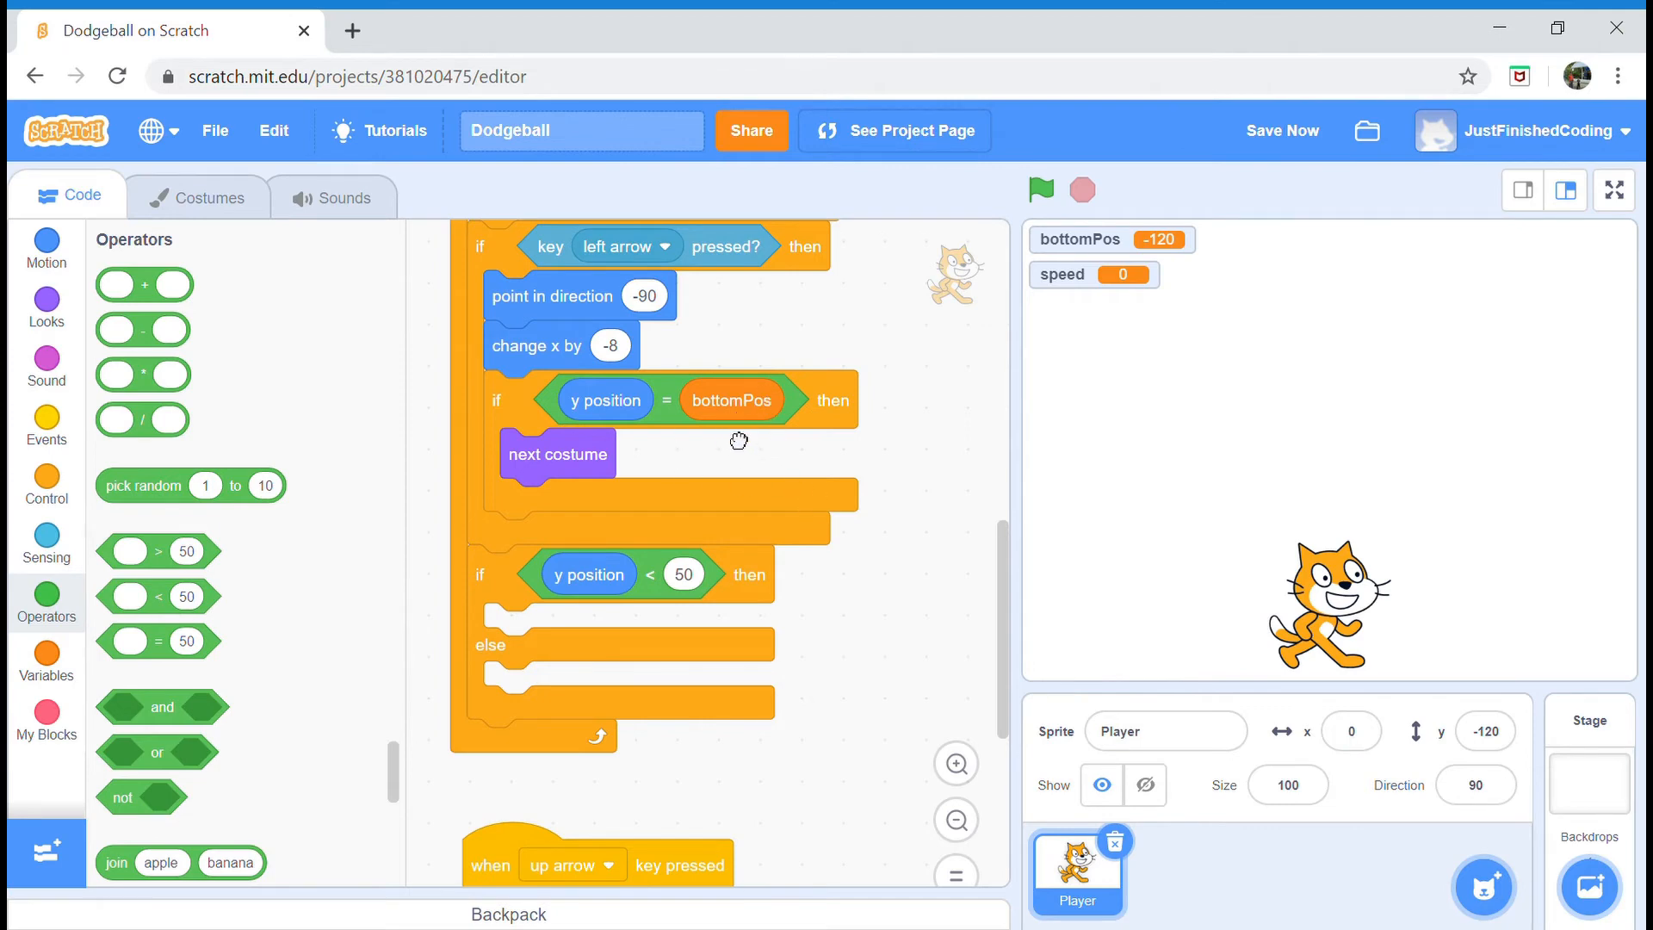
pyautogui.moveTo(186, 608)
pyautogui.write('1')
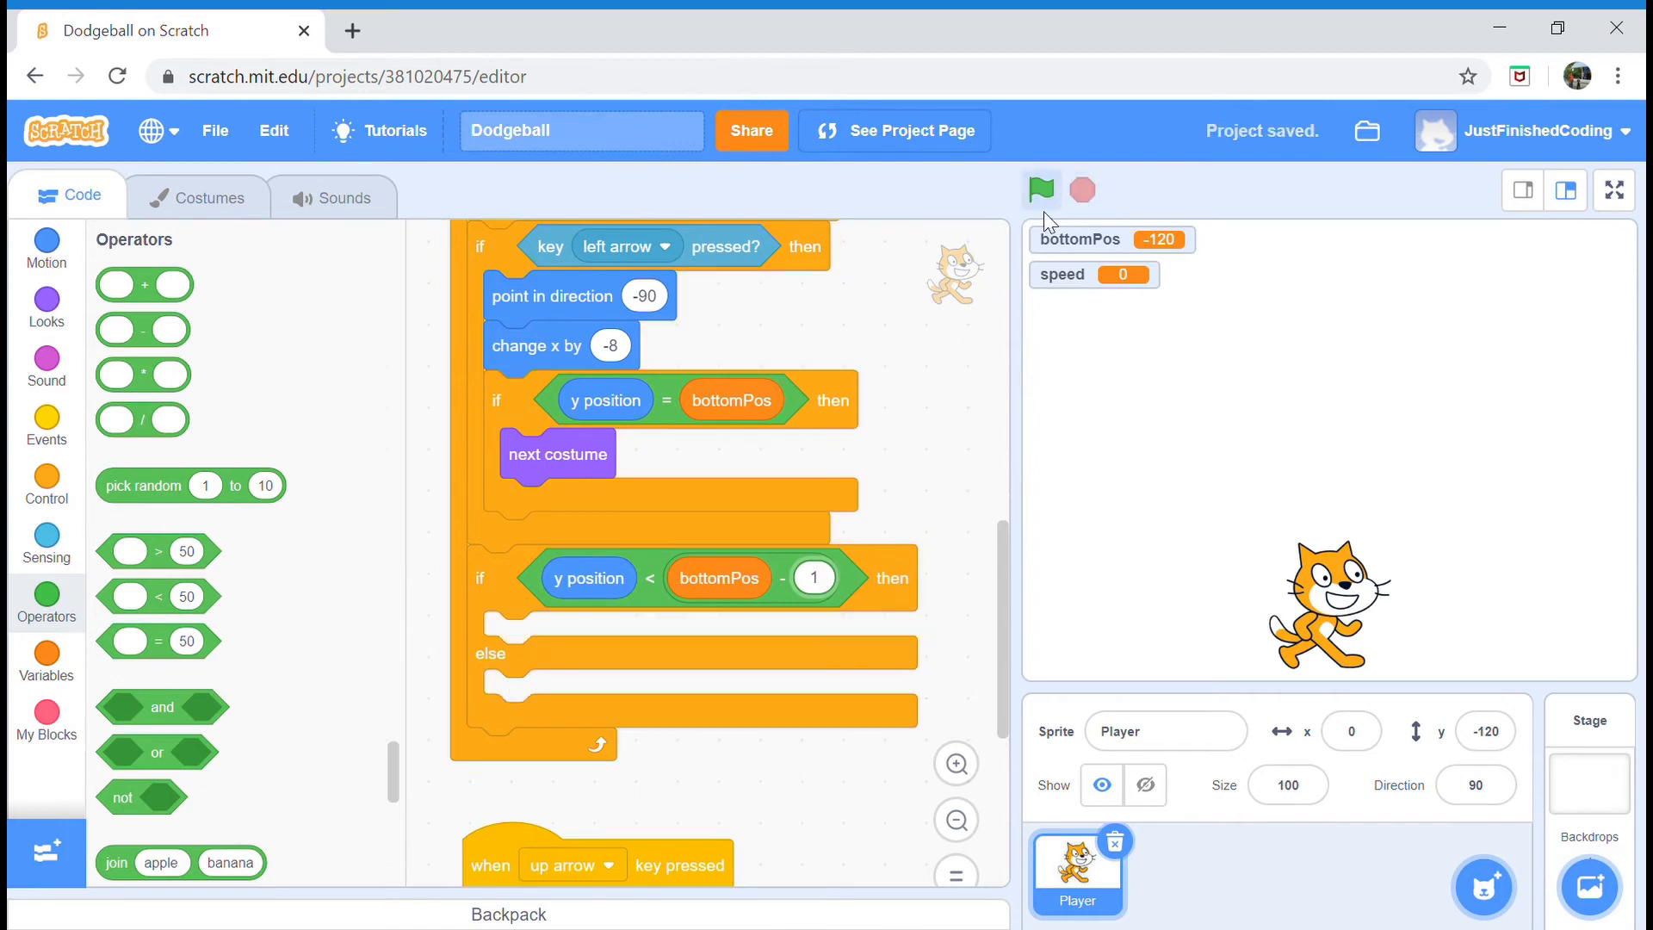
pyautogui.moveTo(868, 436)
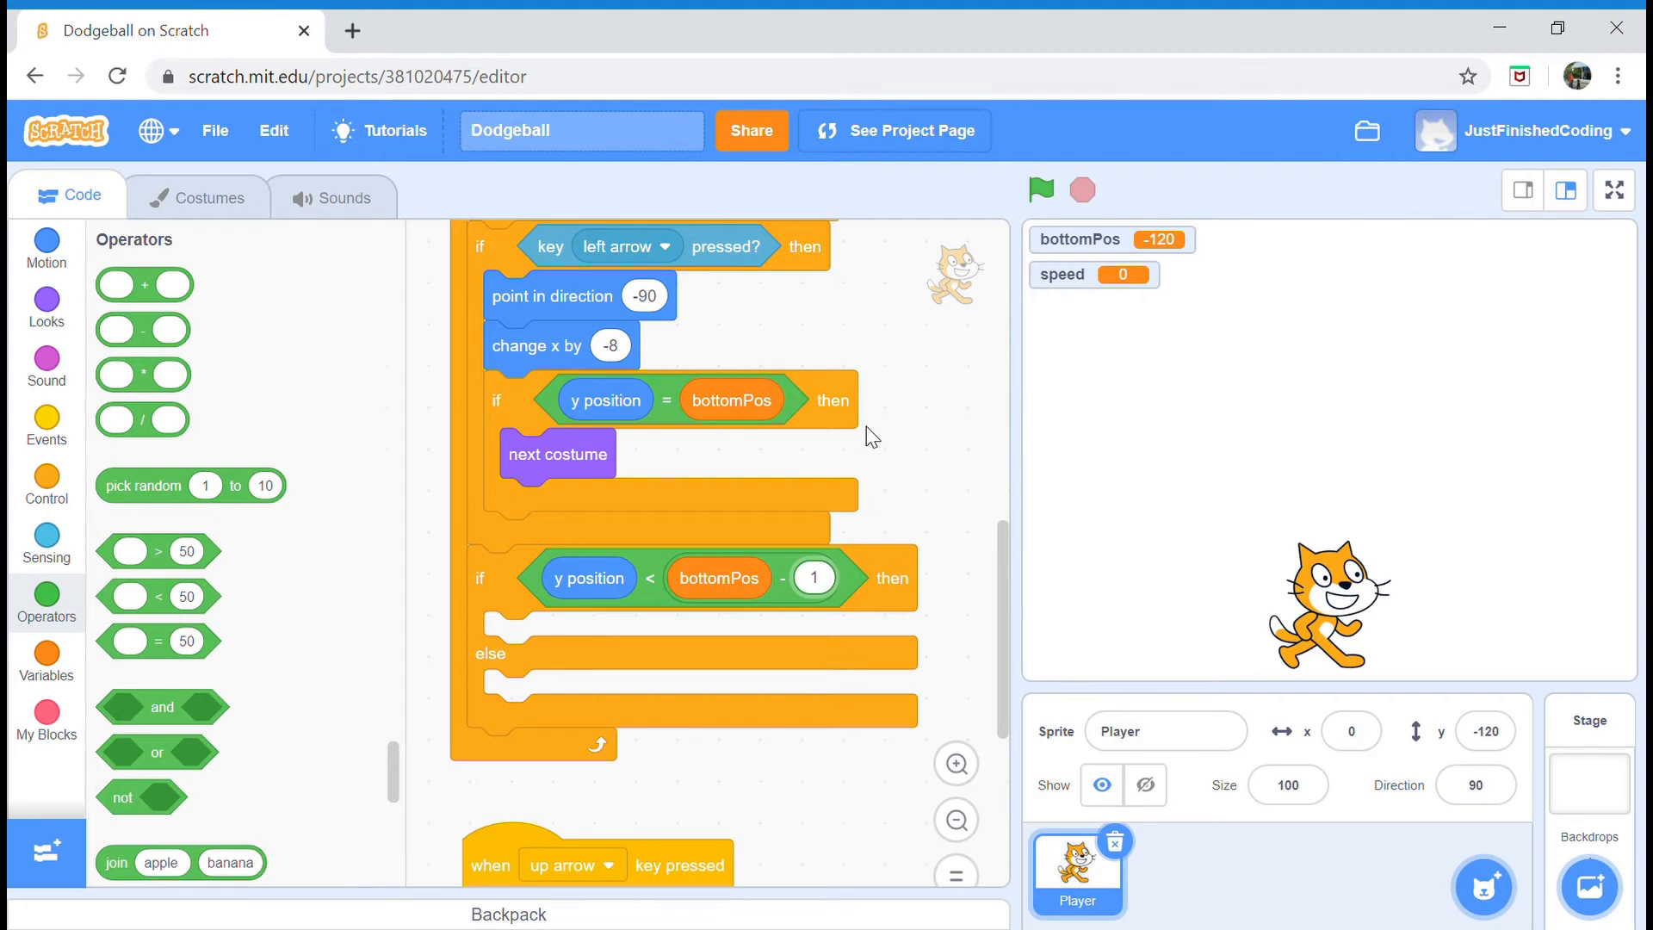
pyautogui.moveTo(45, 480)
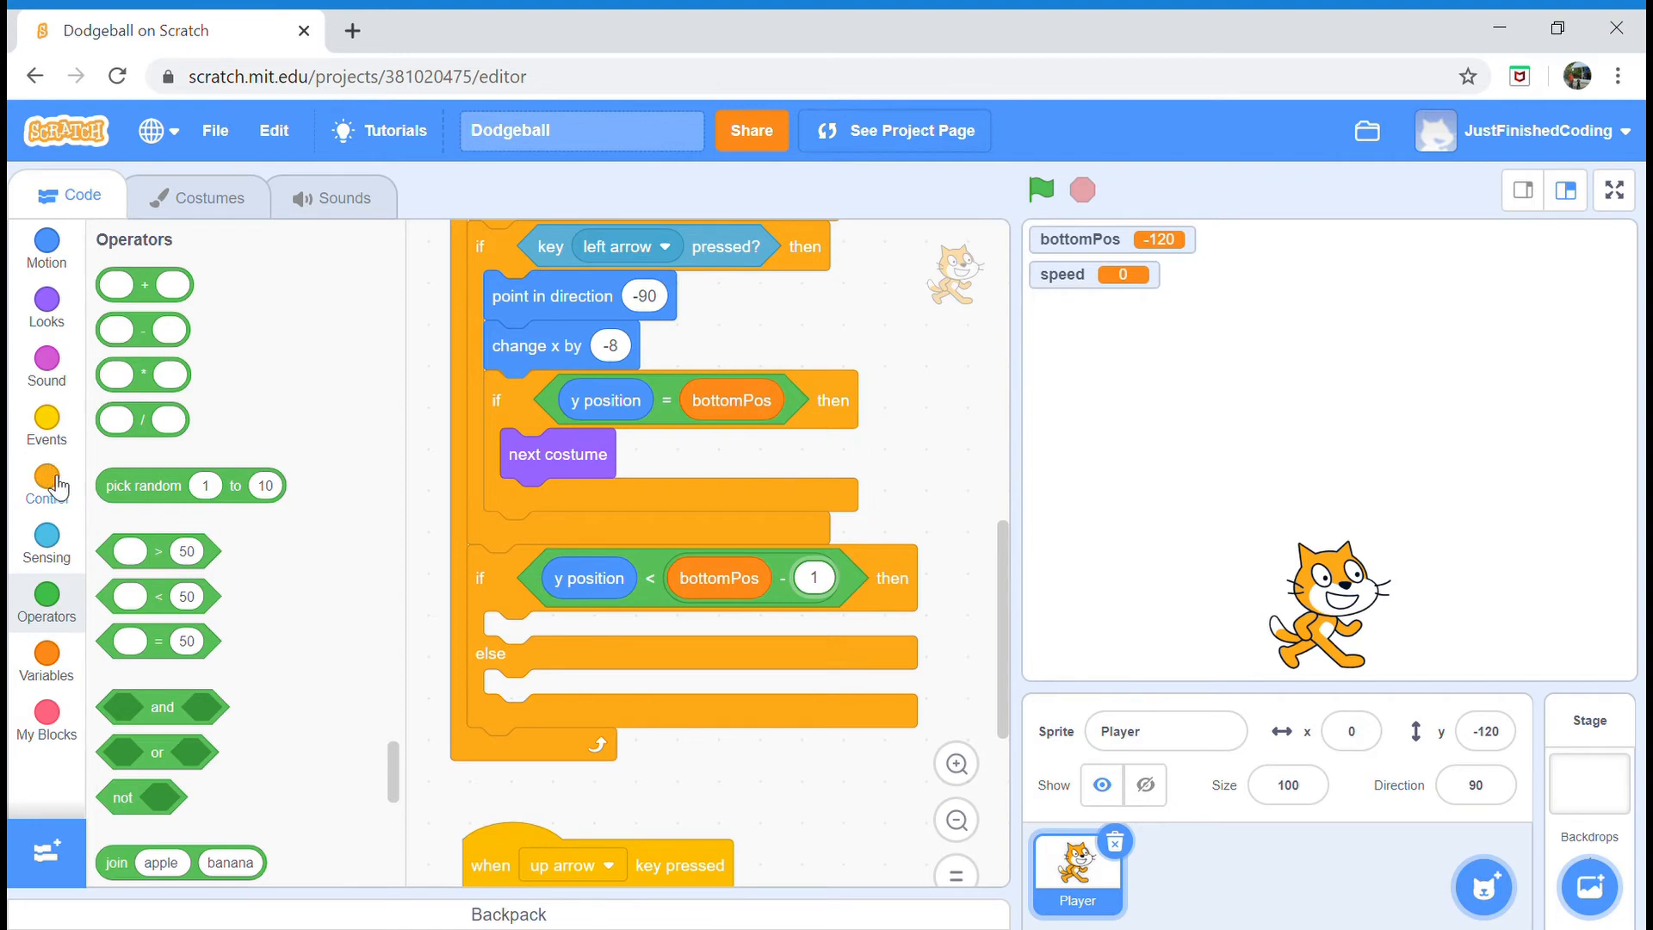
pyautogui.moveTo(45, 258)
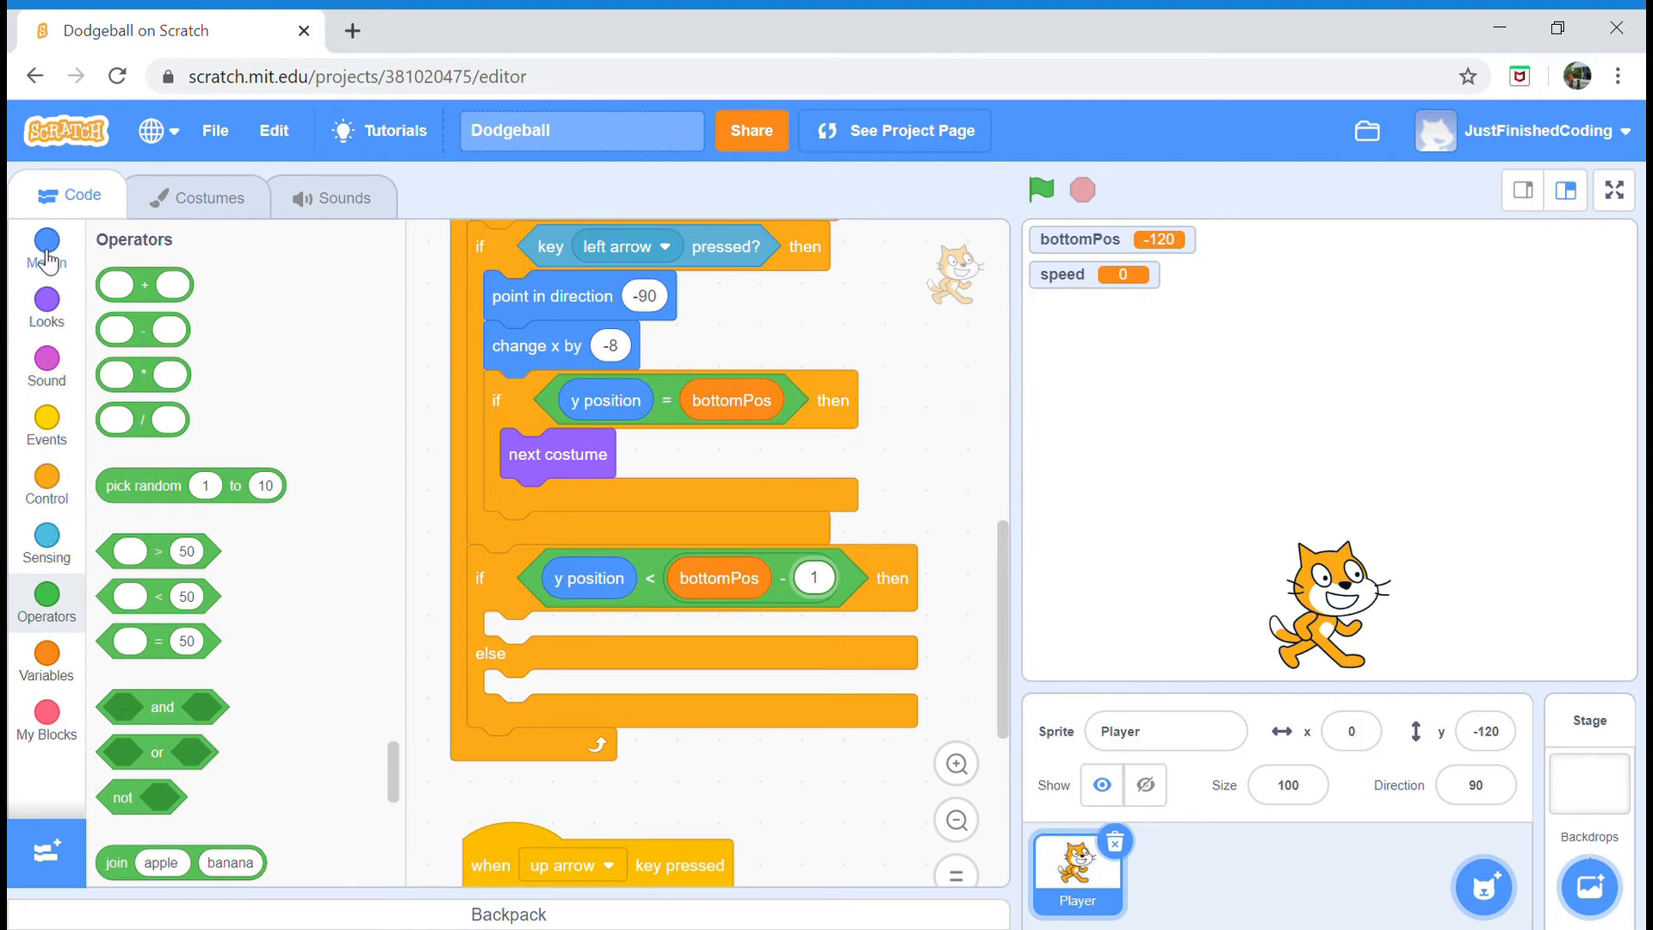
# - Fill the if branch with set y to bottomPos and set speed to 0
pyautogui.click(45, 246)
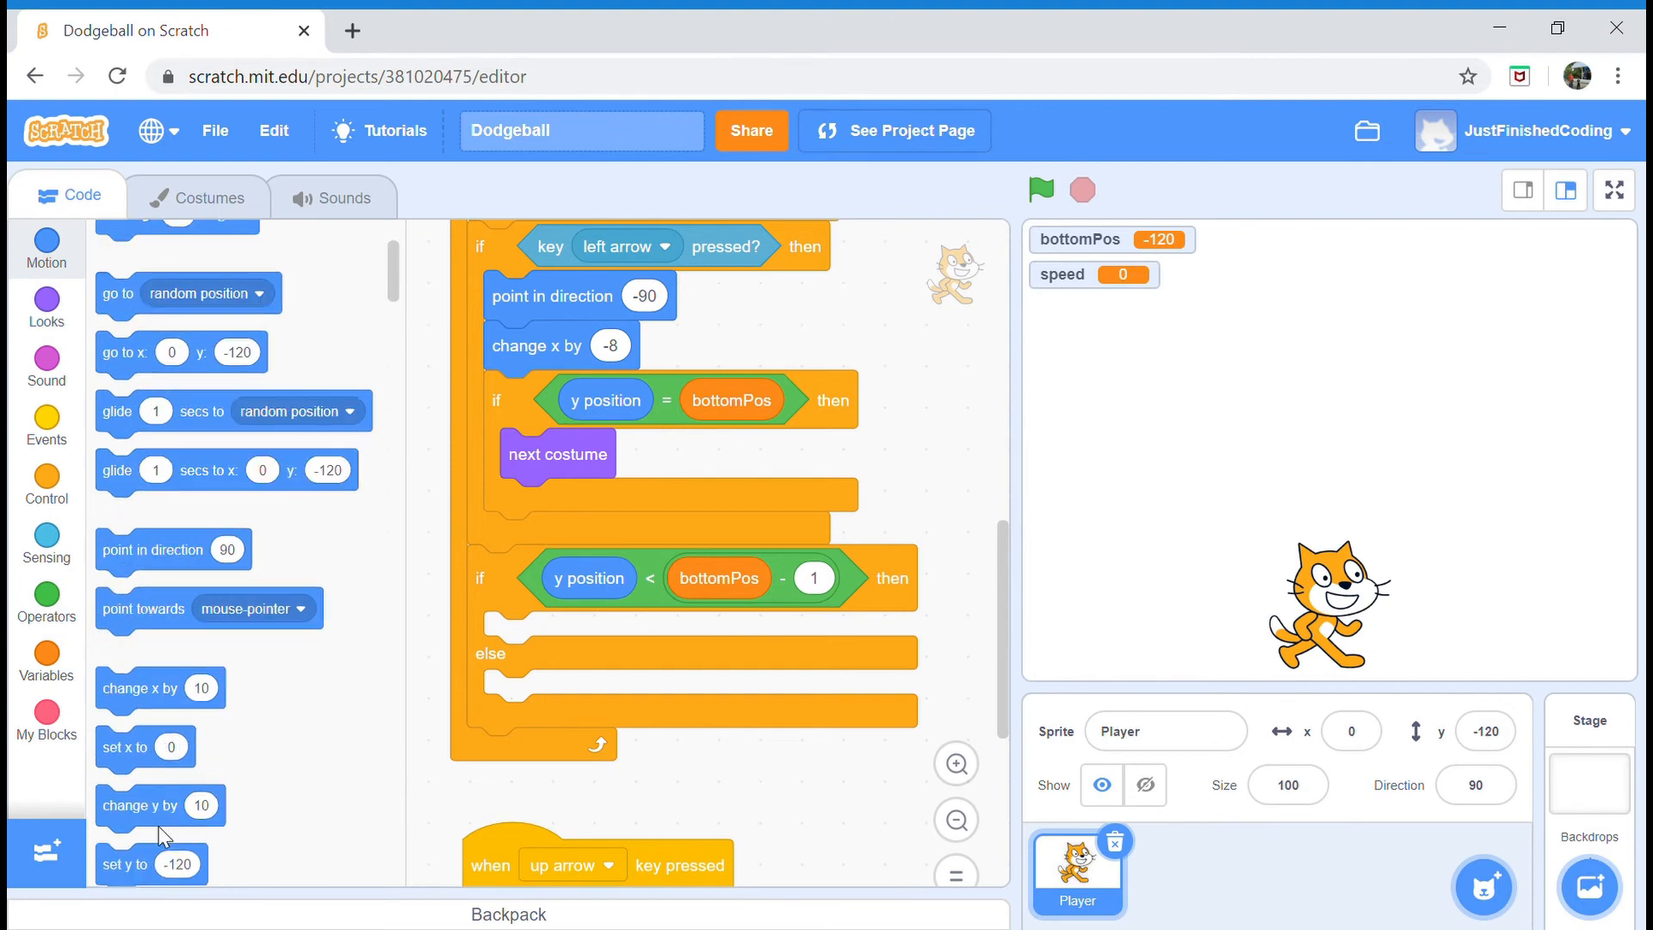
pyautogui.moveTo(152, 864); pyautogui.dragTo(740, 777)
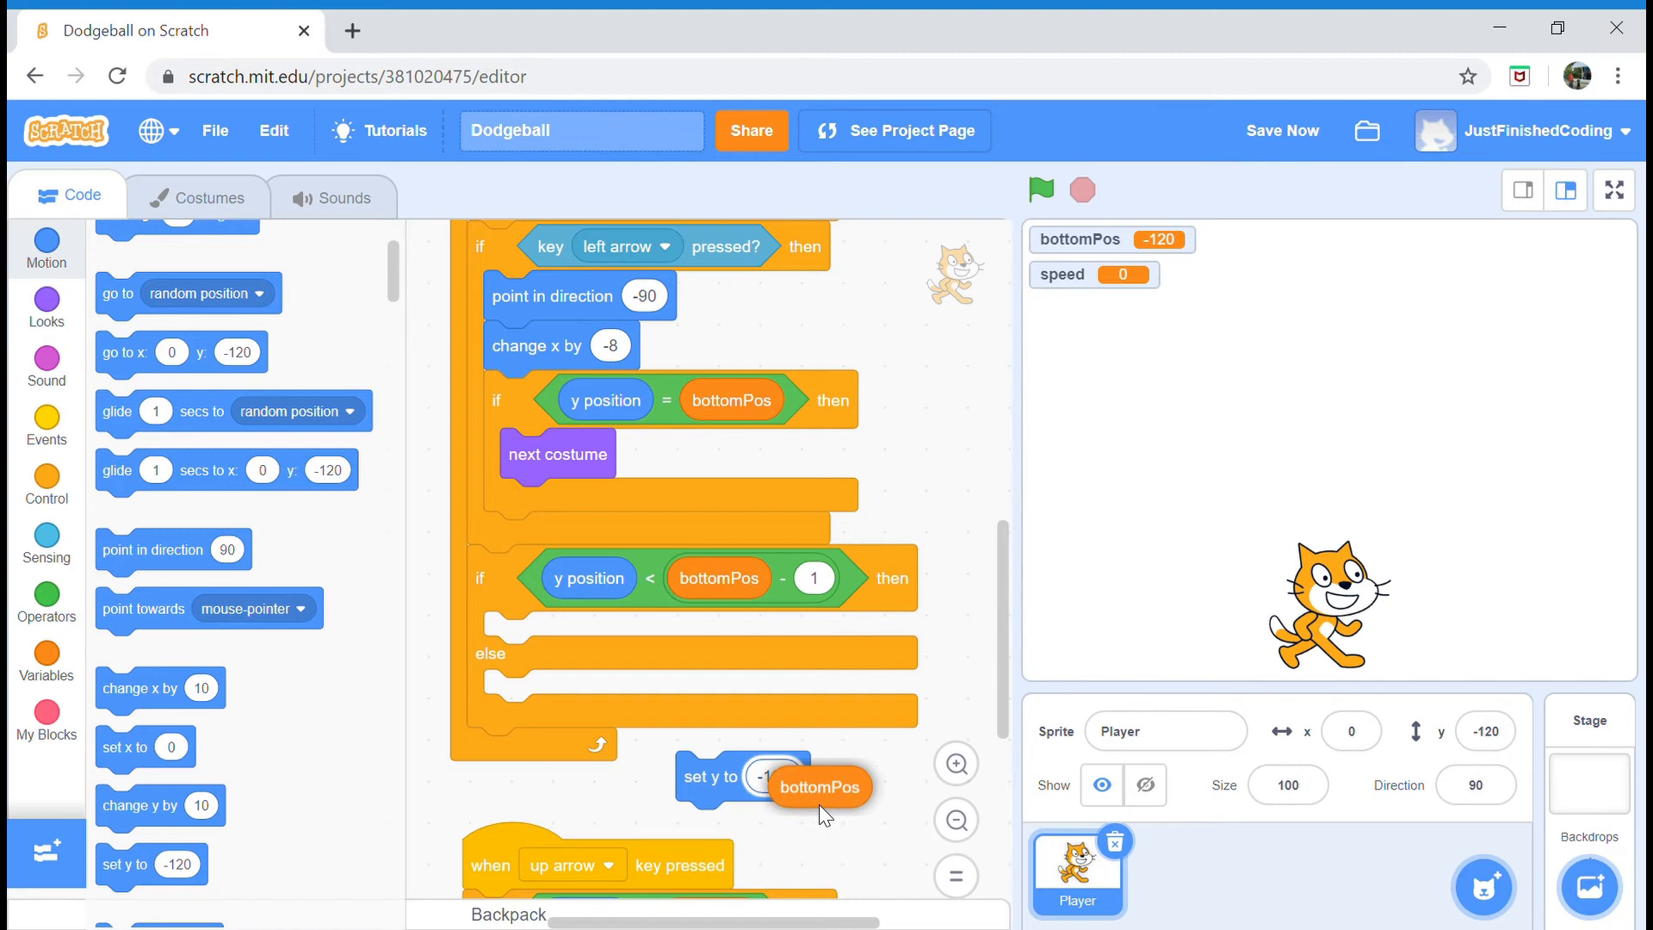
pyautogui.moveTo(716, 777); pyautogui.dragTo(547, 637)
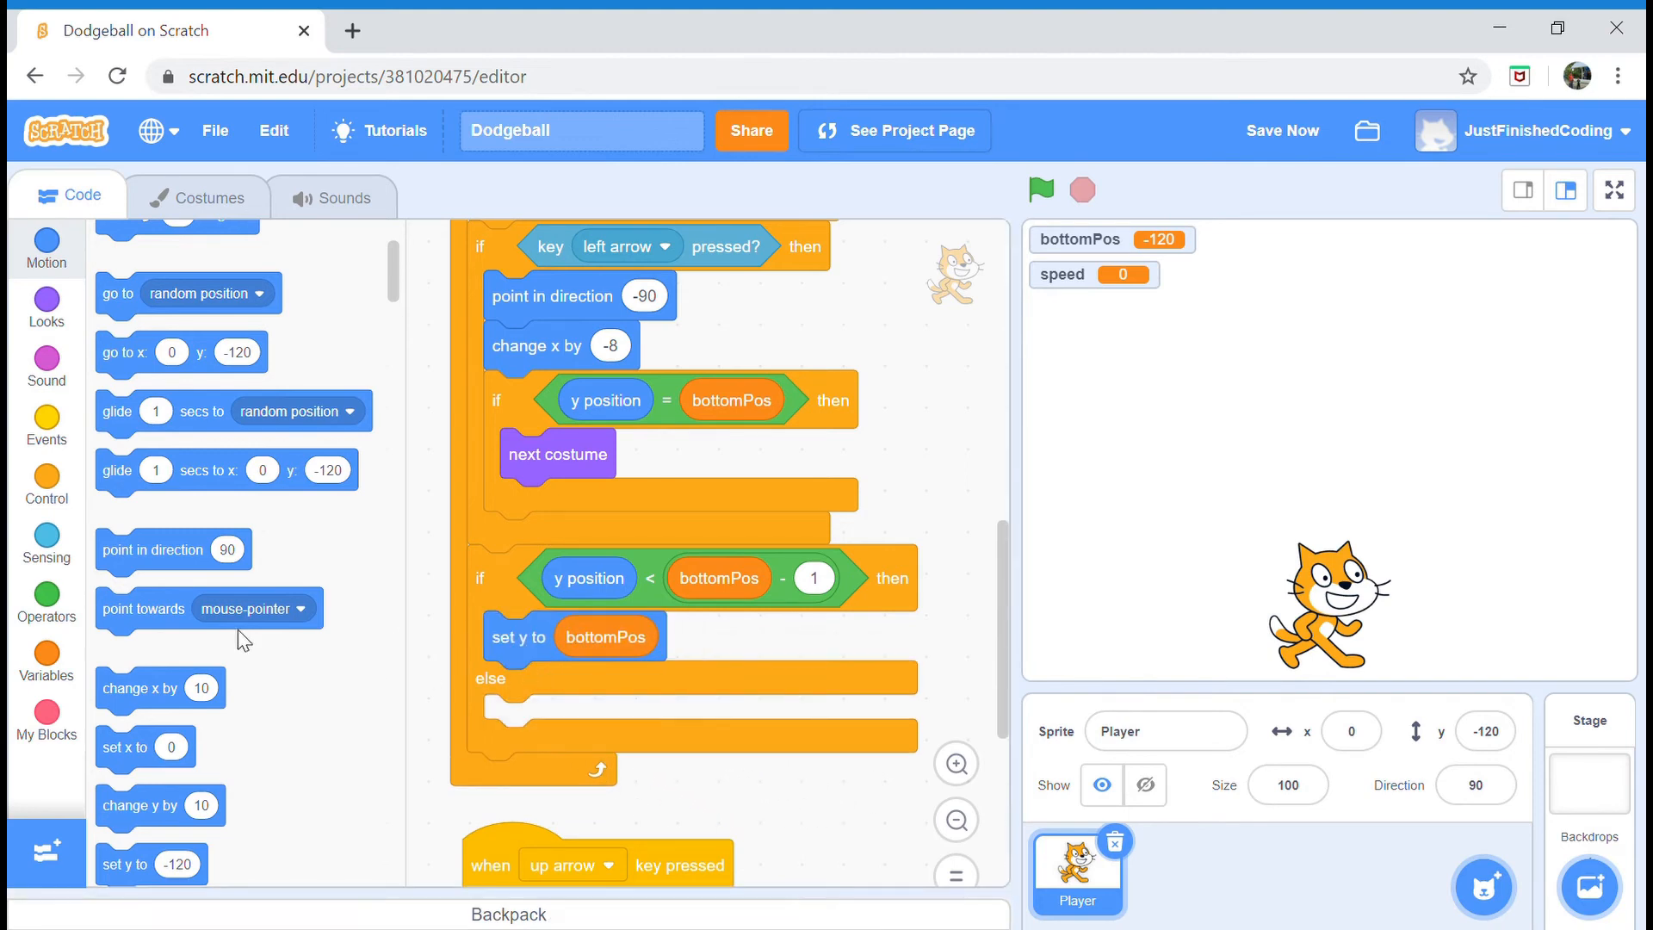
pyautogui.moveTo(47, 661)
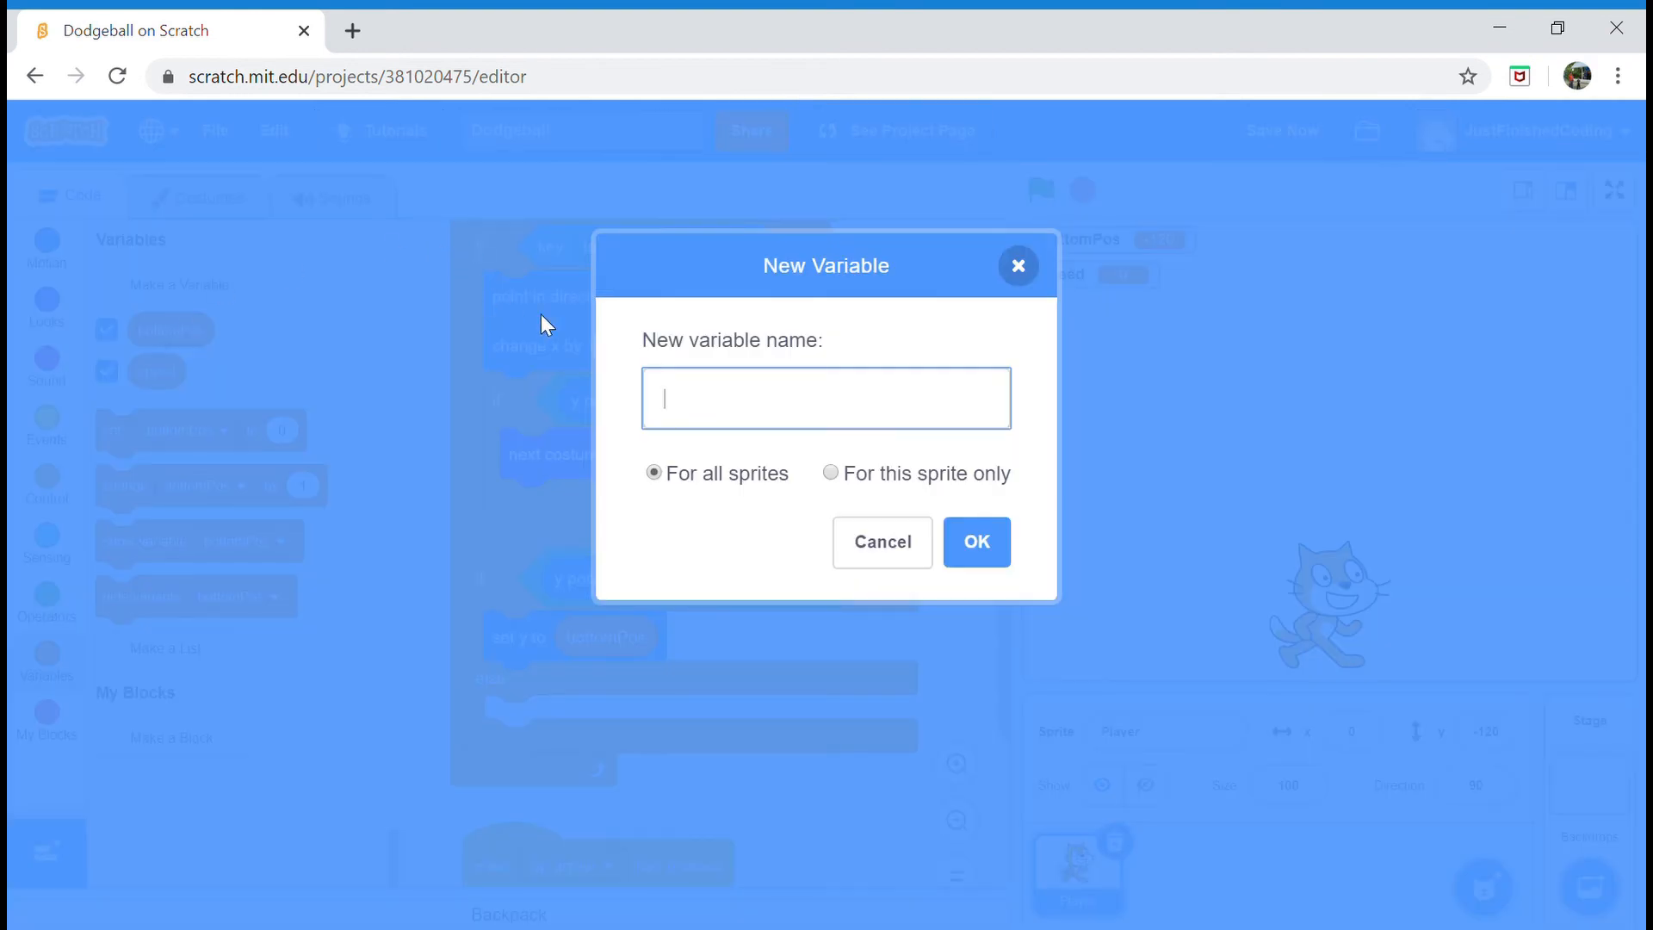
pyautogui.moveTo(861, 578)
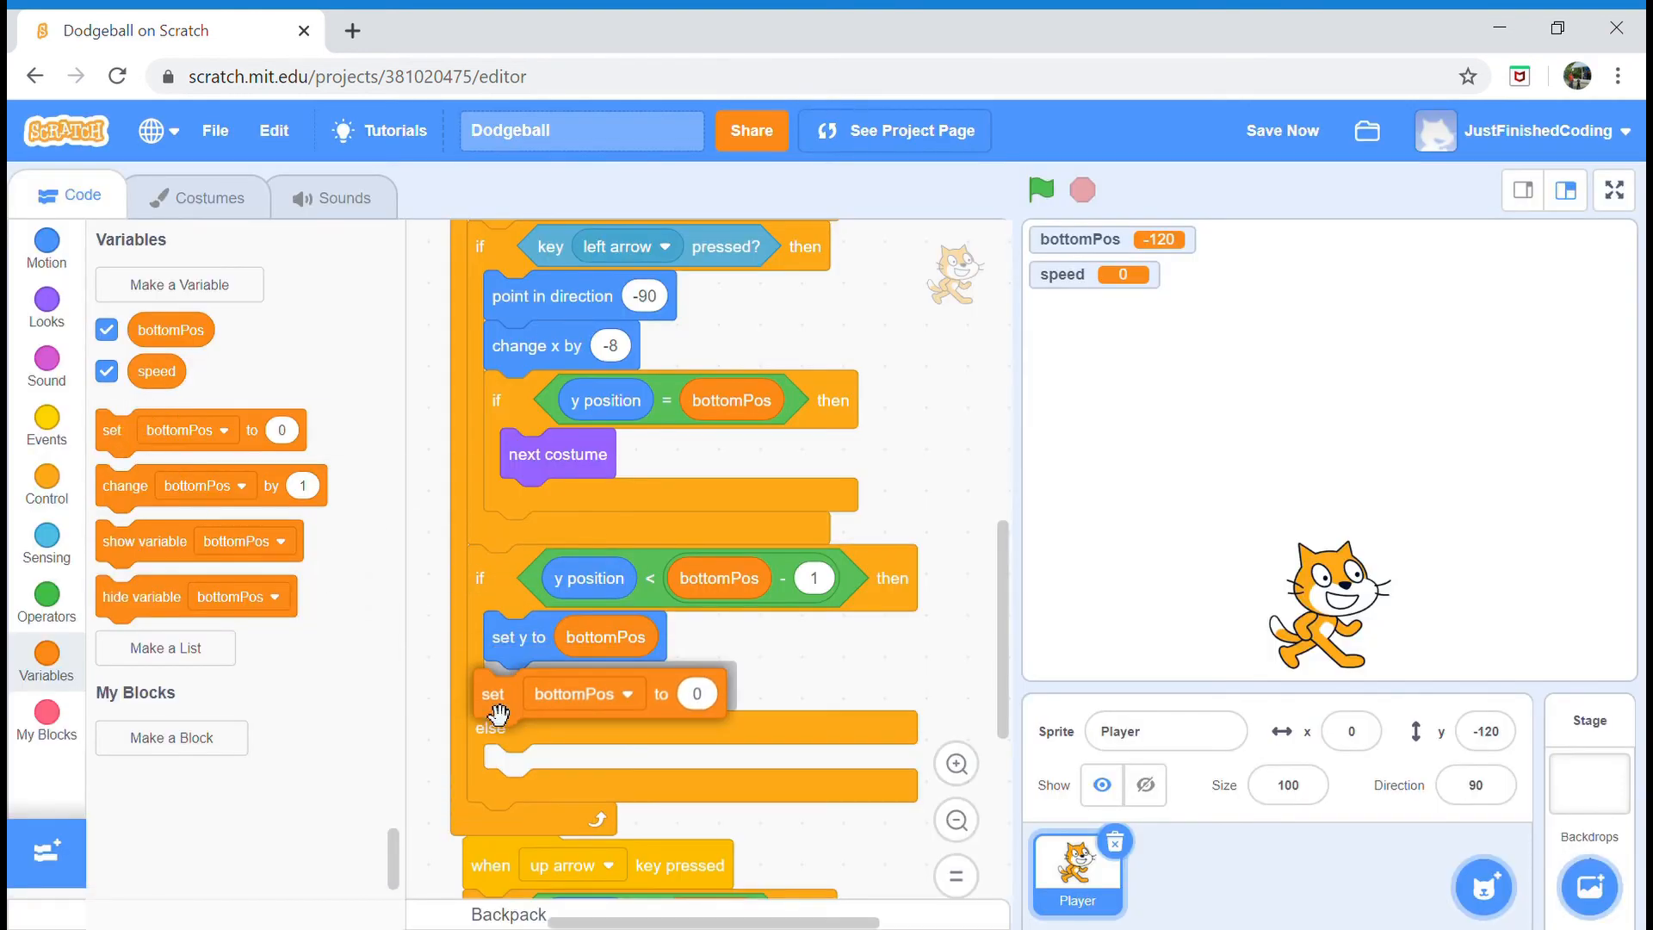
pyautogui.moveTo(493, 692); pyautogui.dragTo(594, 654)
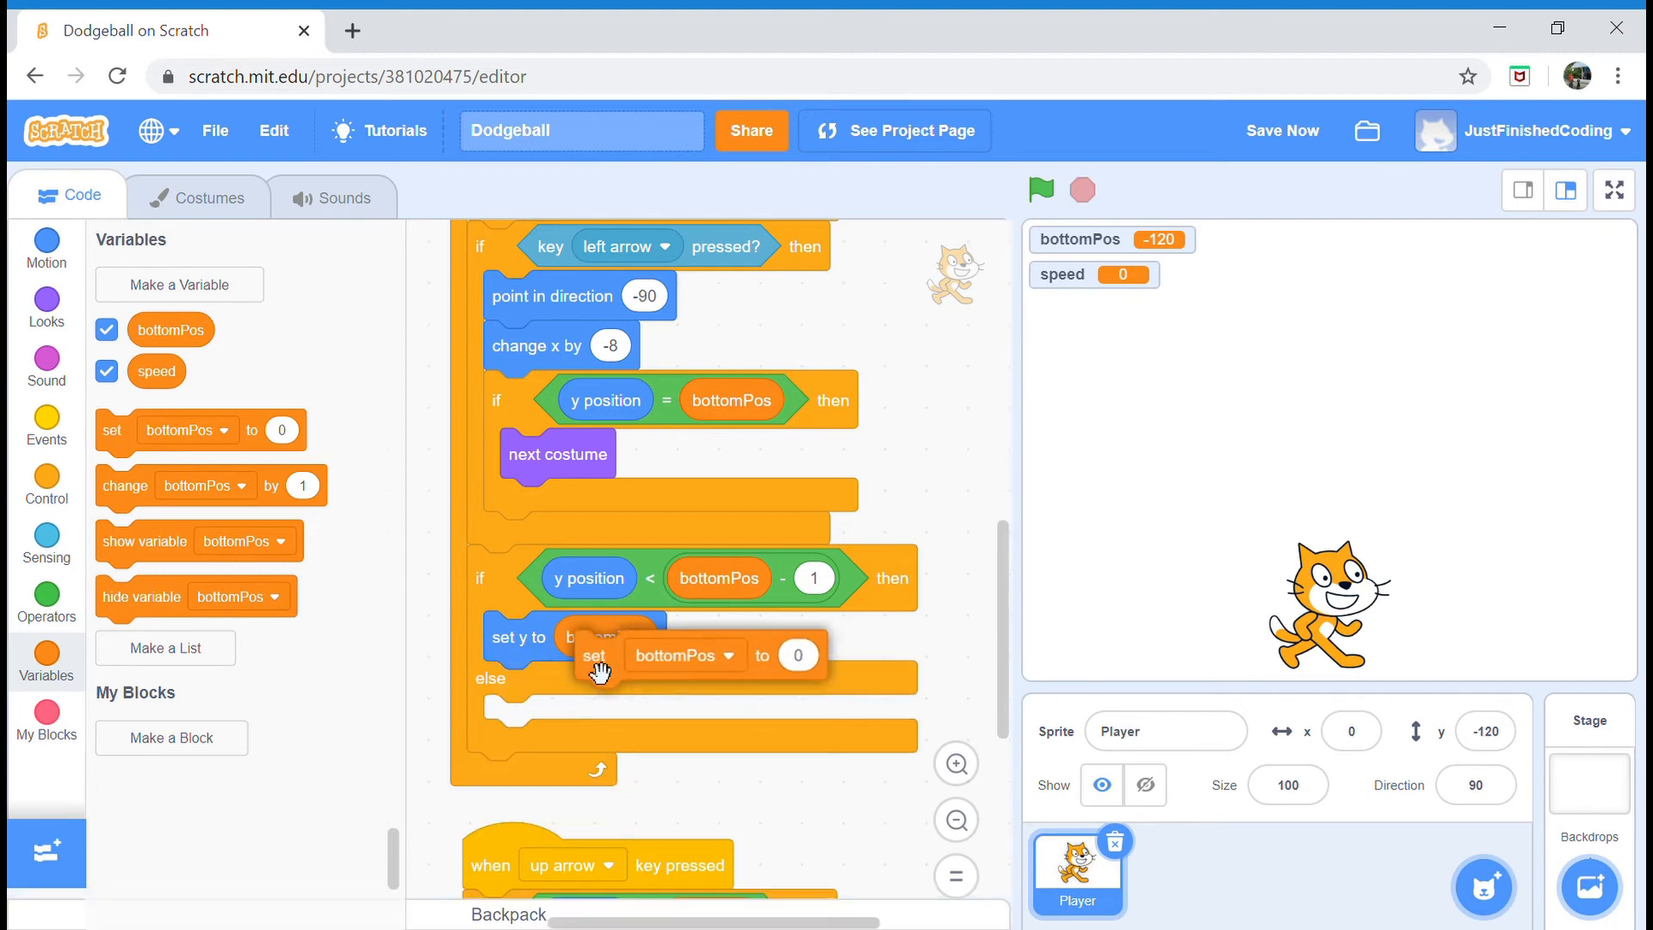
pyautogui.click(625, 637)
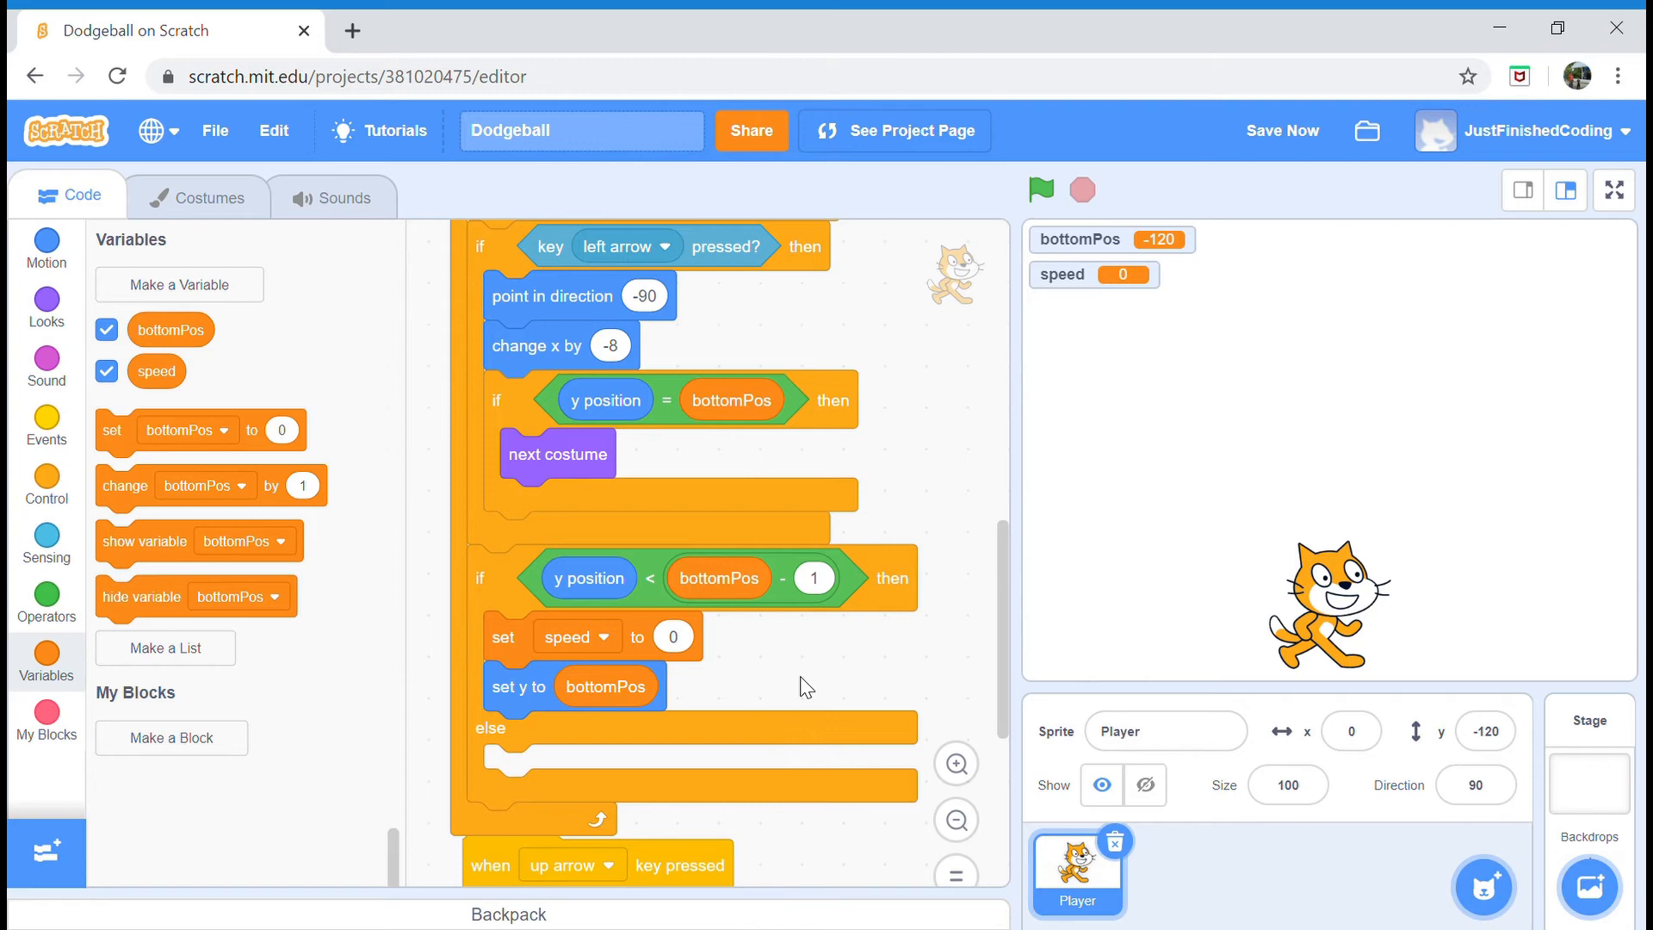
pyautogui.scroll(-3)
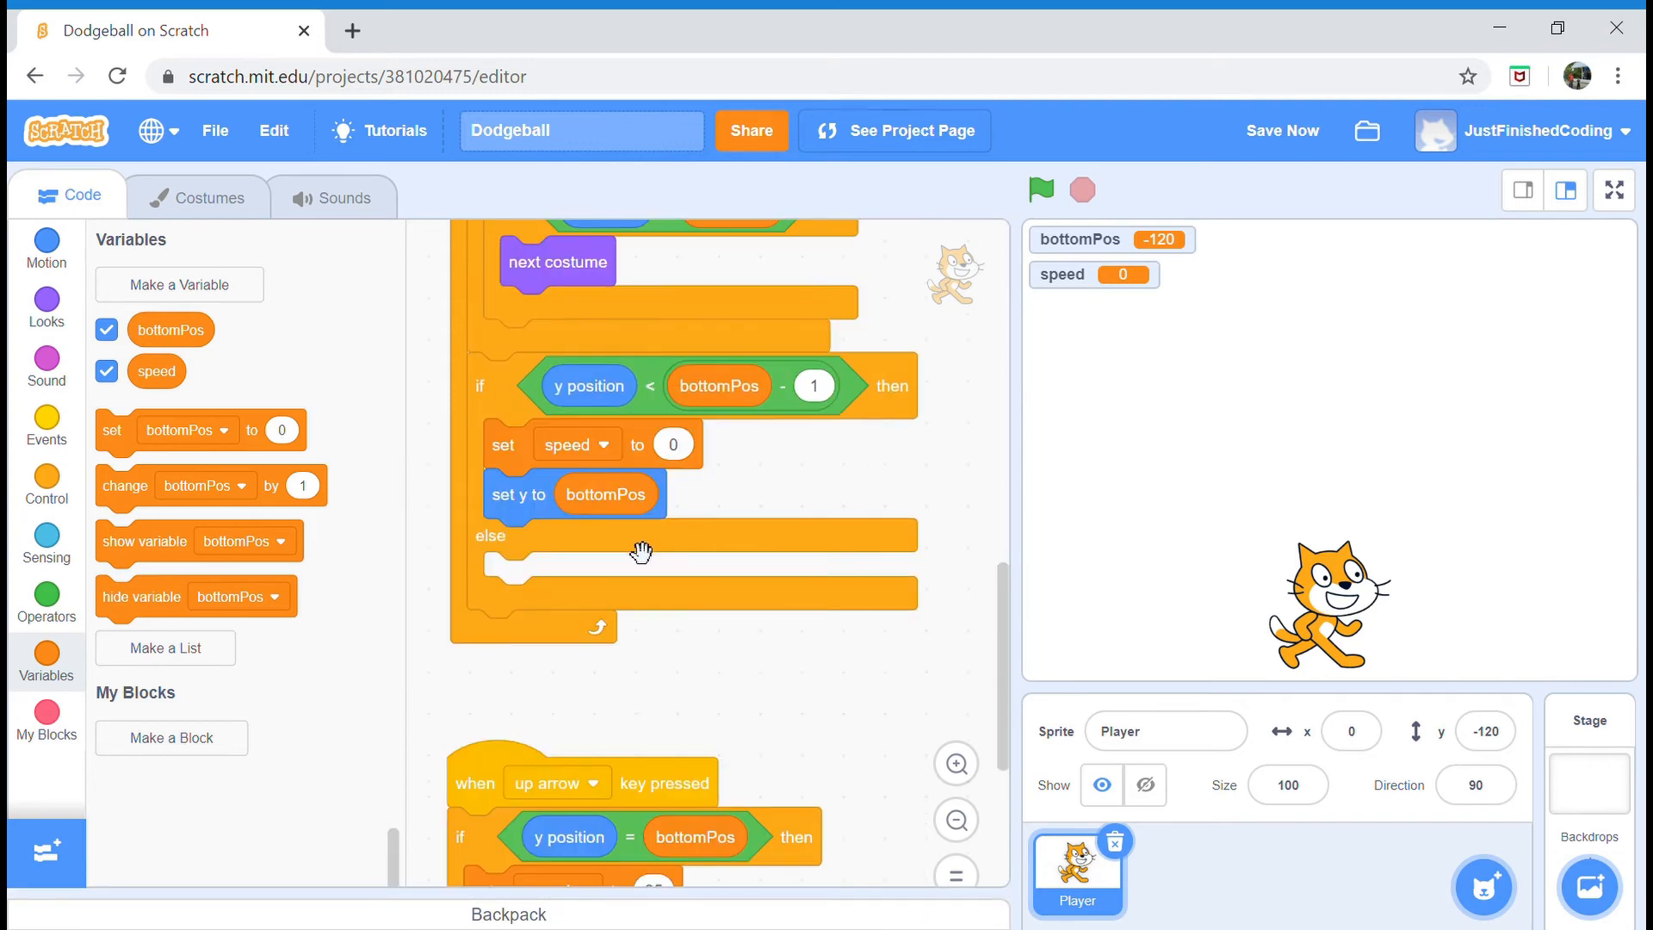
pyautogui.moveTo(585, 604)
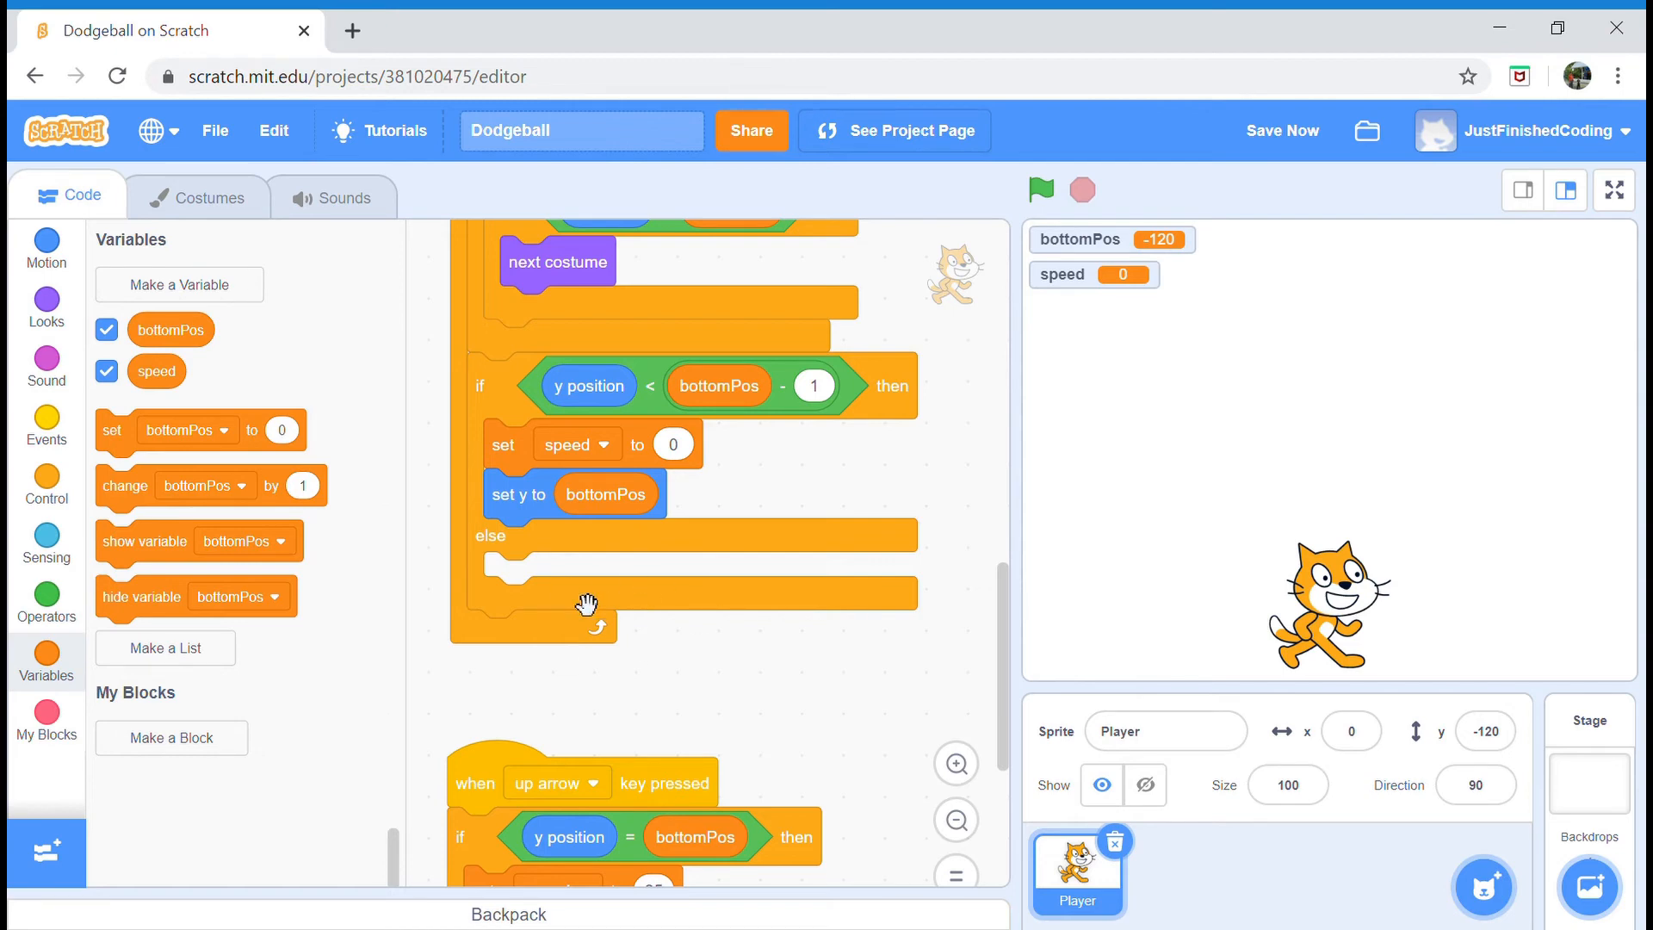
# - Scroll through the scripts to review the assembled floor-check if-else and up-arrow jump
pyautogui.scroll(-3)
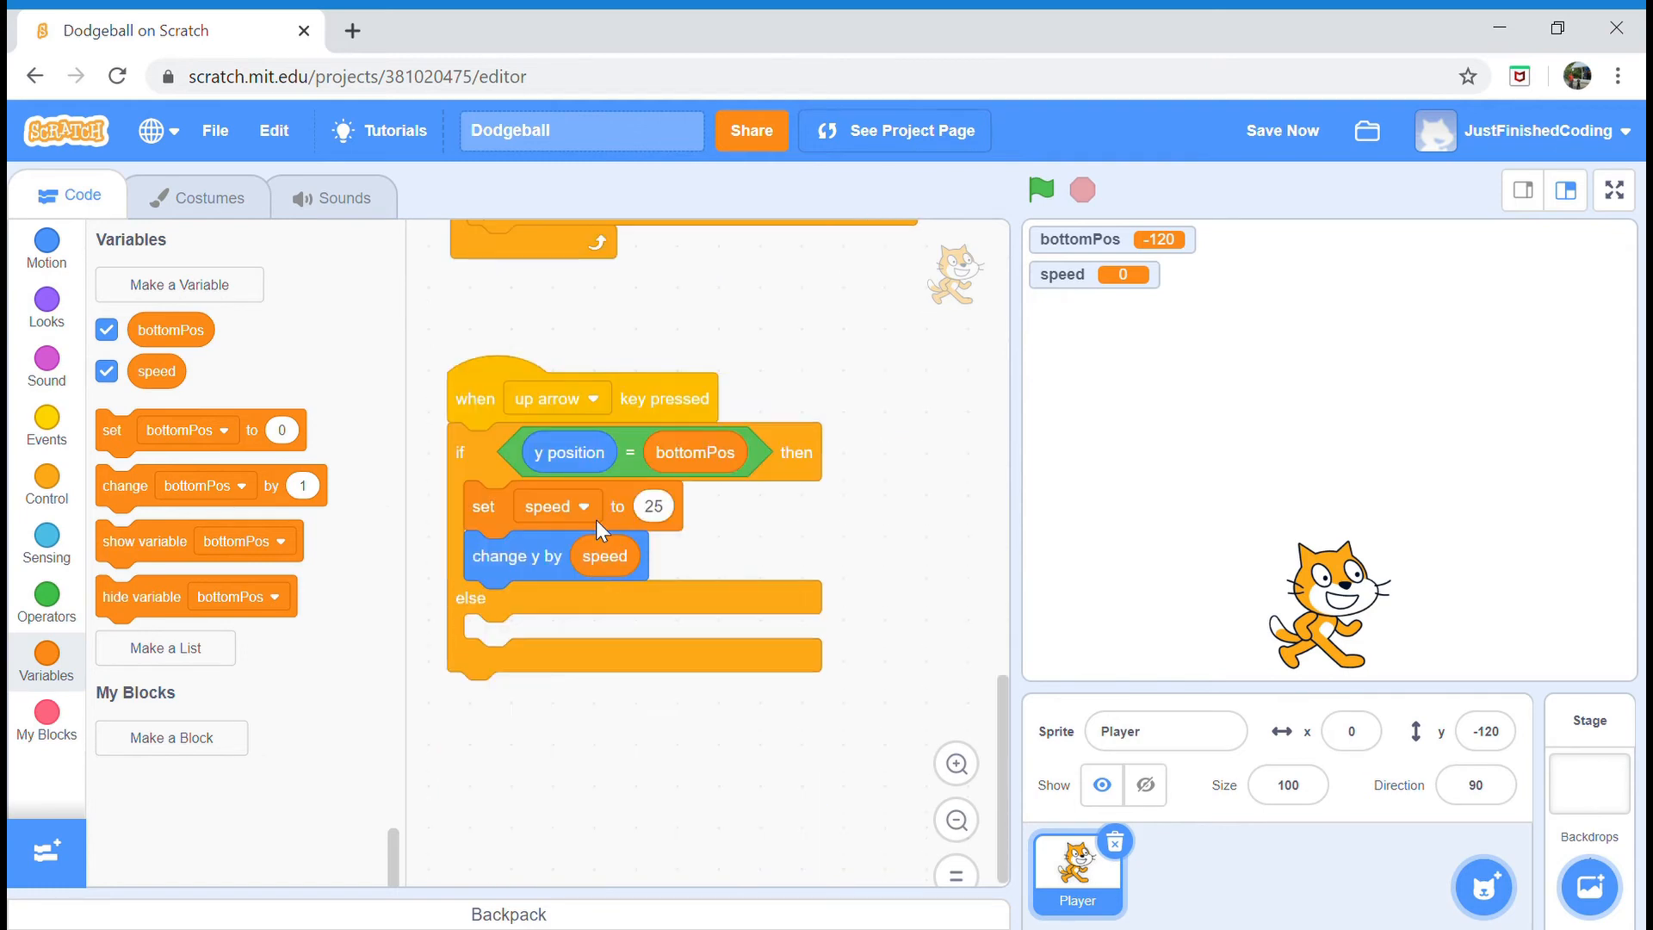
pyautogui.moveTo(665, 544)
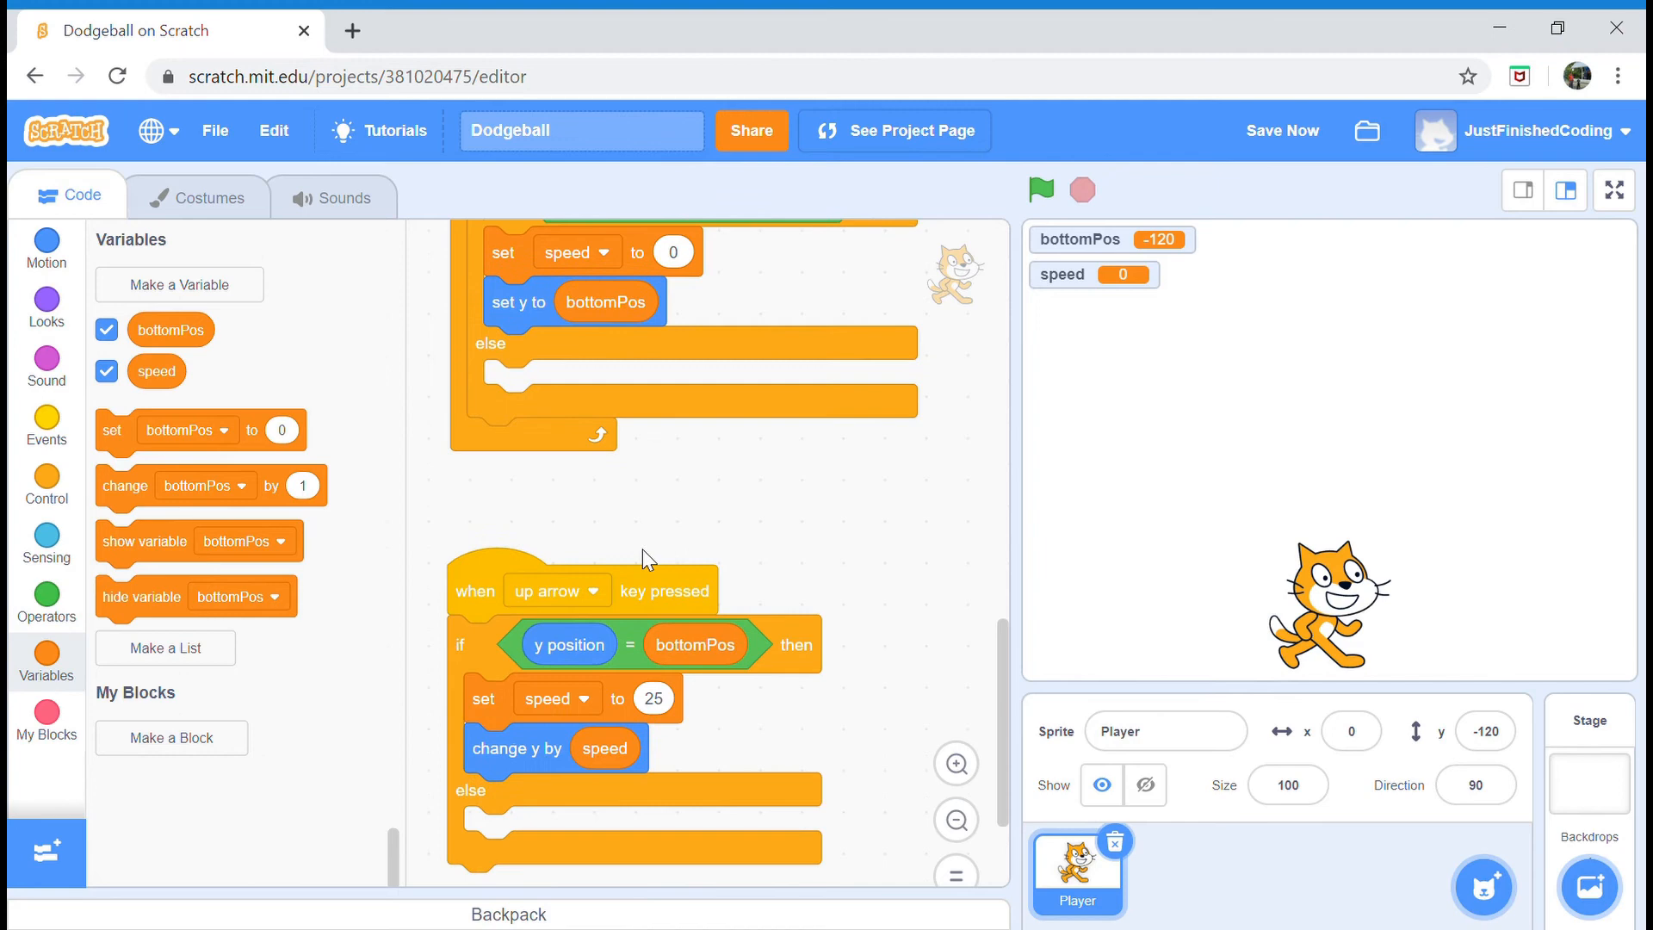
pyautogui.moveTo(669, 675)
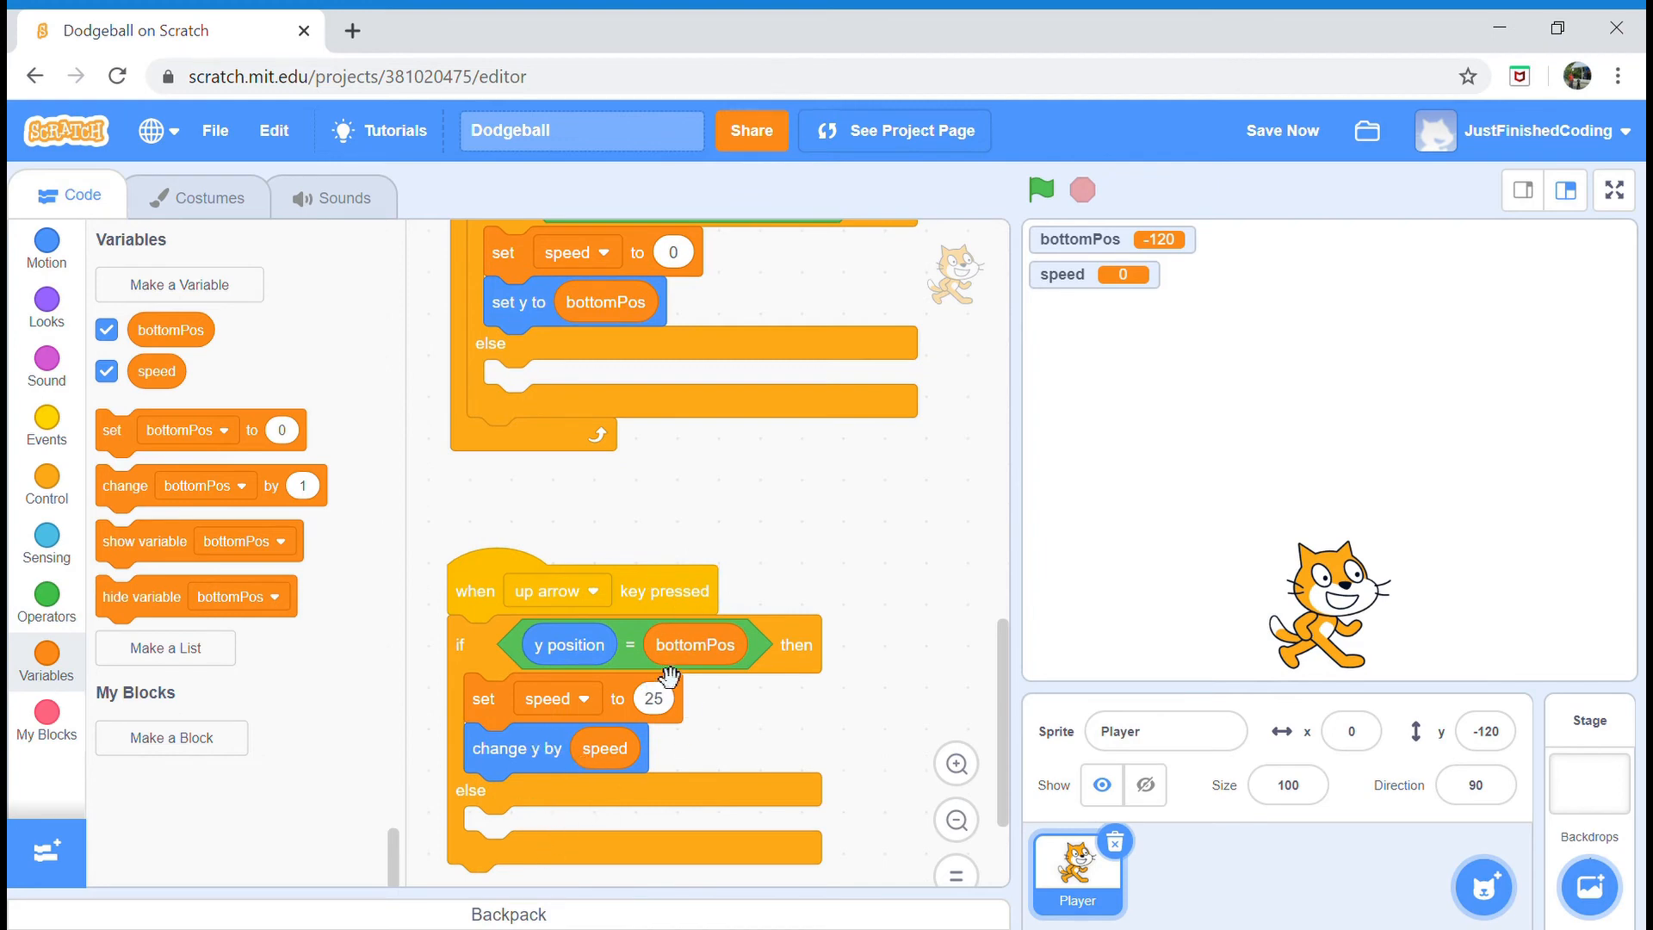
pyautogui.scroll(-3)
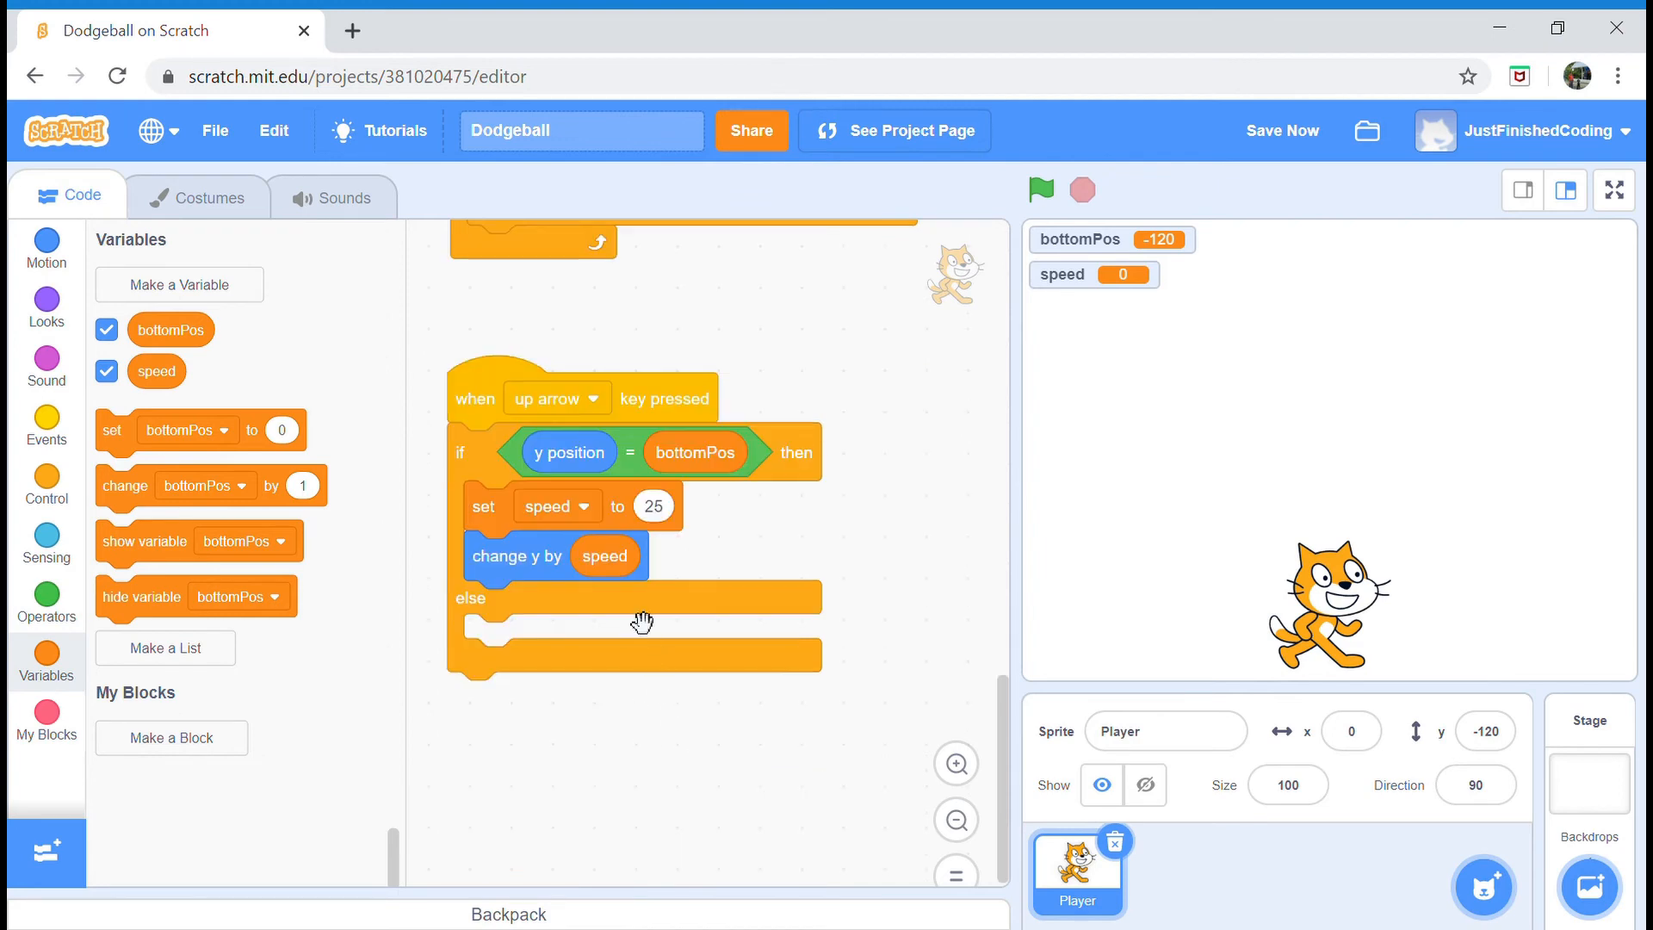
pyautogui.moveTo(677, 542)
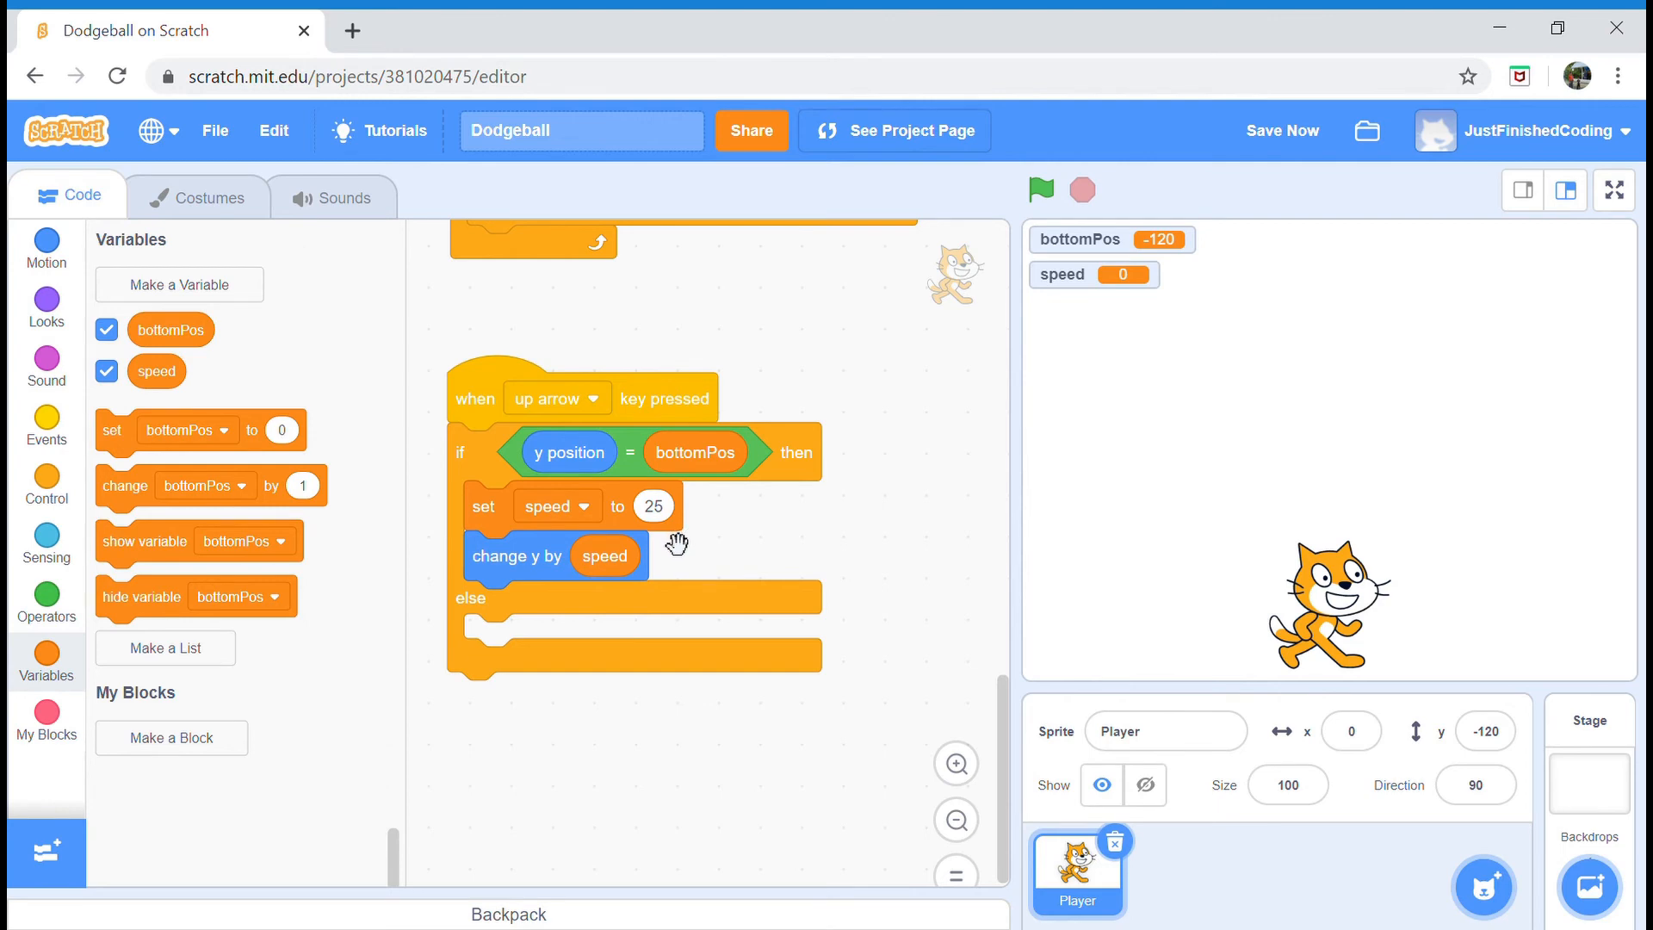
pyautogui.moveTo(644, 534)
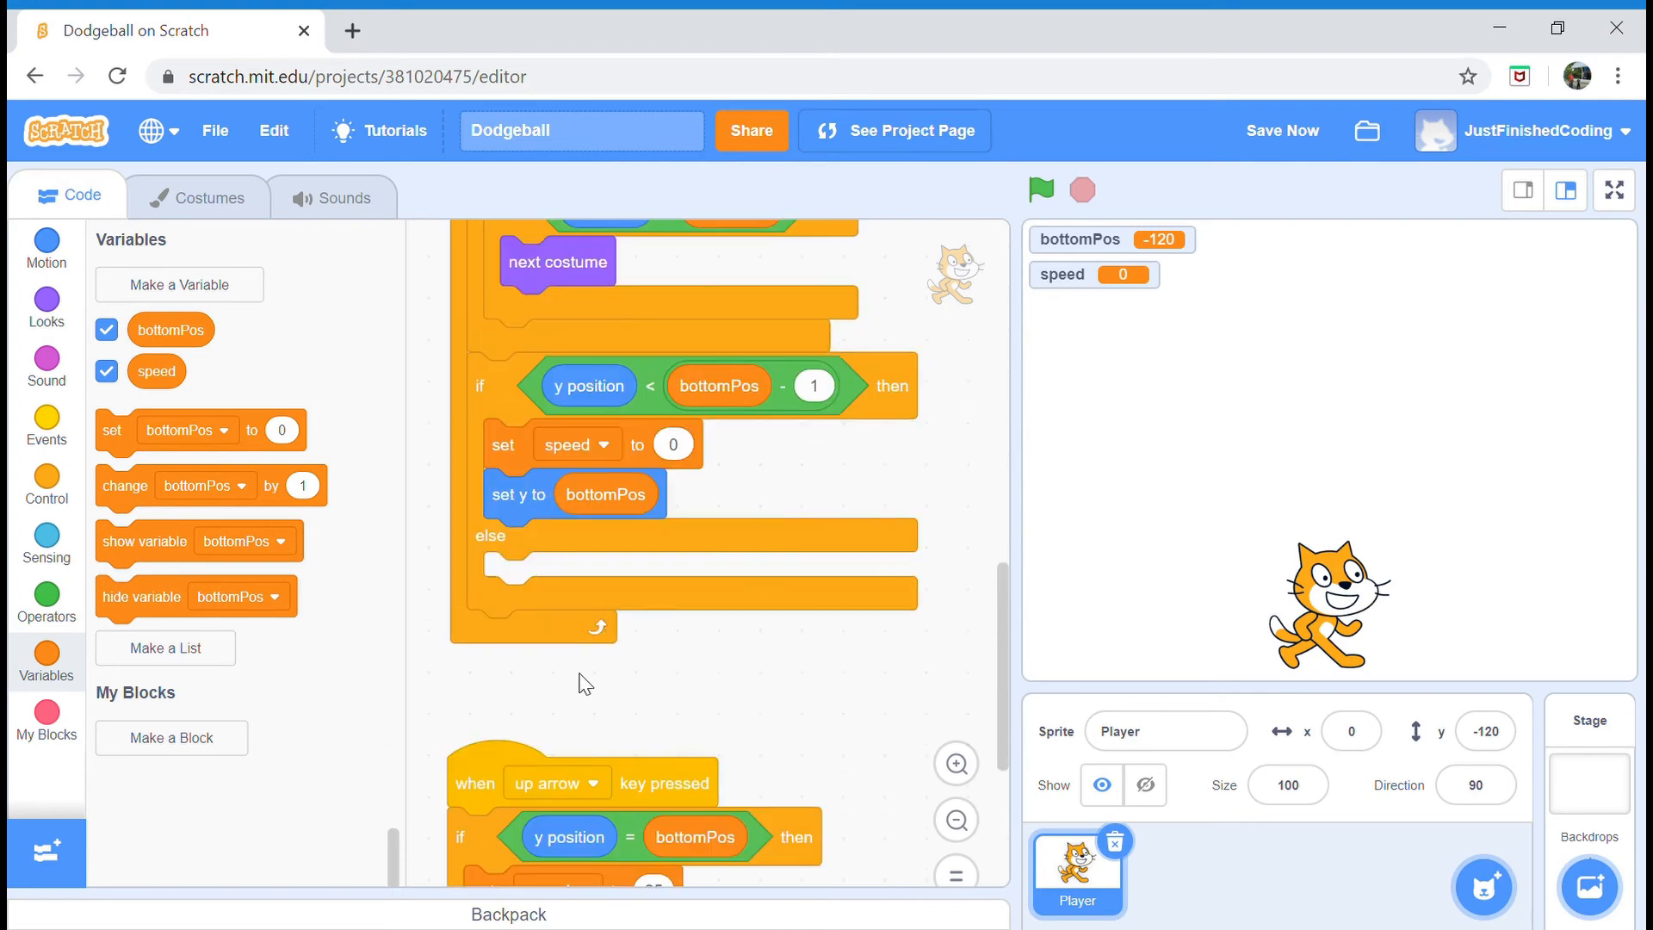
pyautogui.moveTo(619, 588)
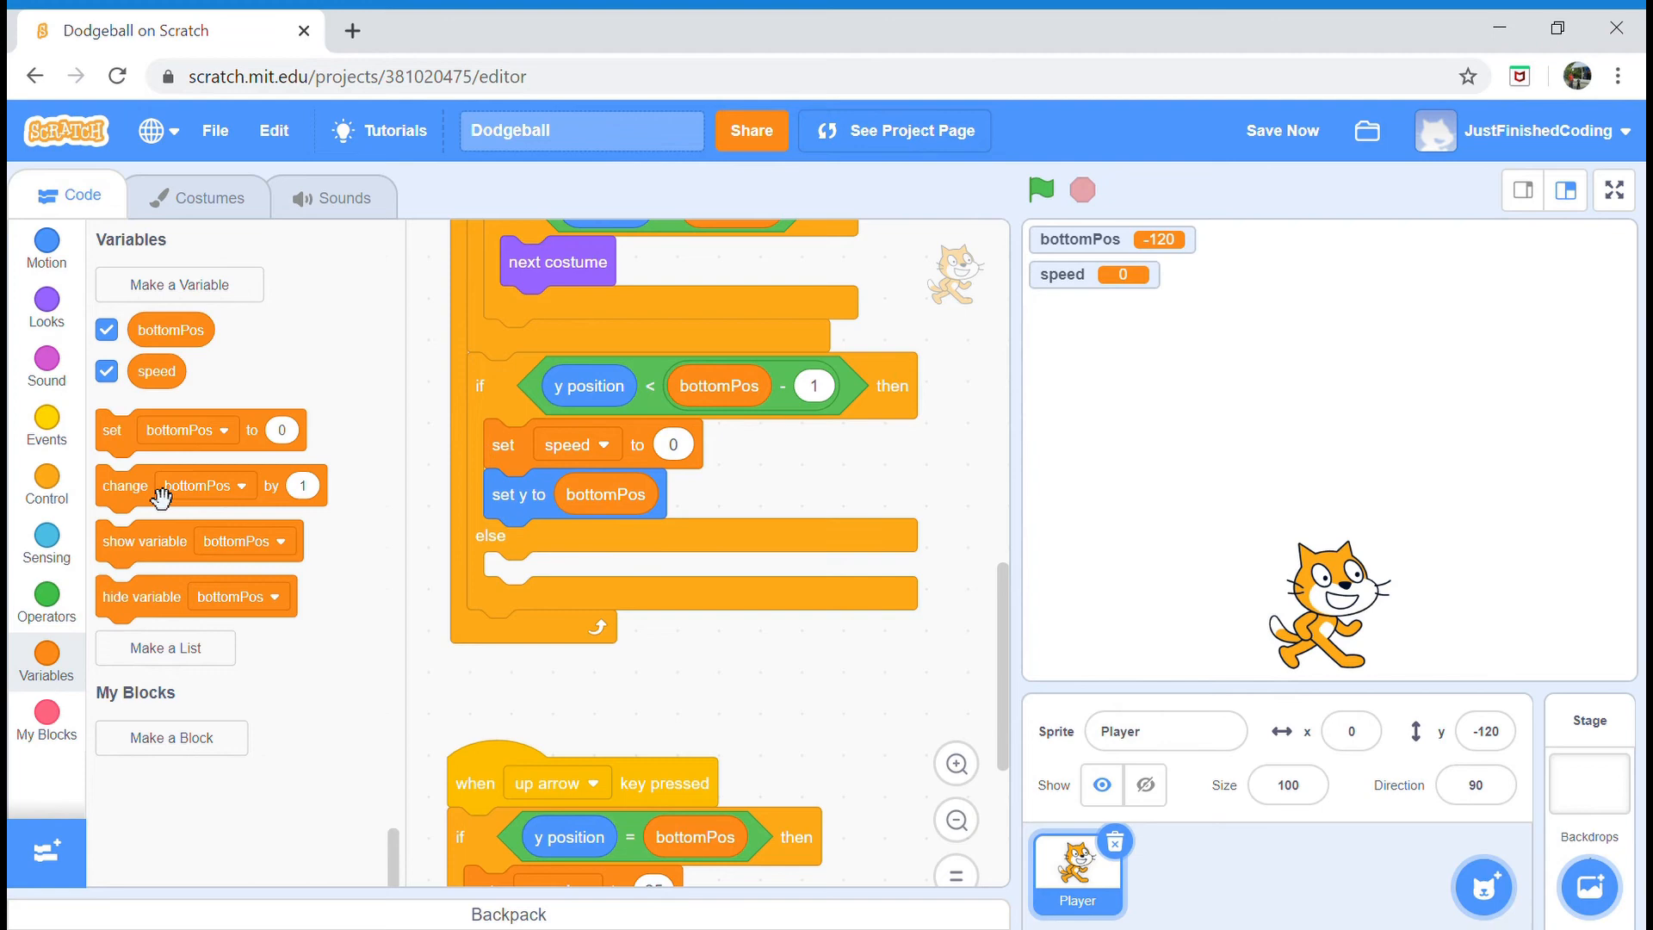
# - Put change speed by -2.5 in the else branch and test-run the project twice
pyautogui.moveTo(184, 485); pyautogui.dragTo(739, 687)
pyautogui.write('-2.5')
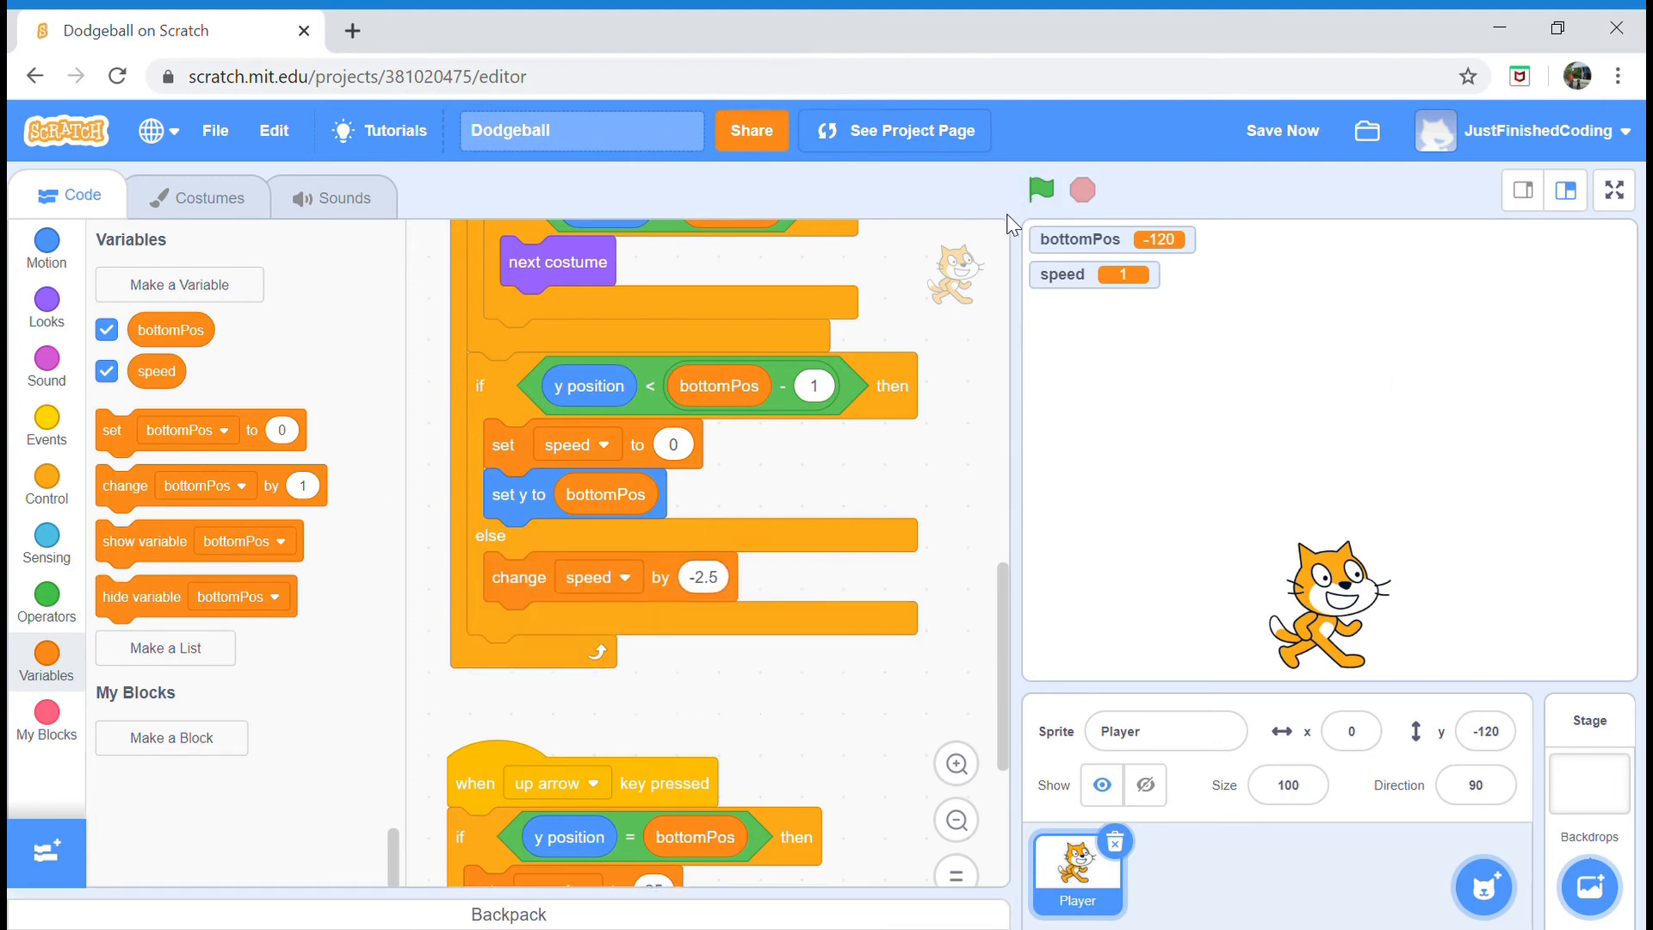
pyautogui.click(1042, 192)
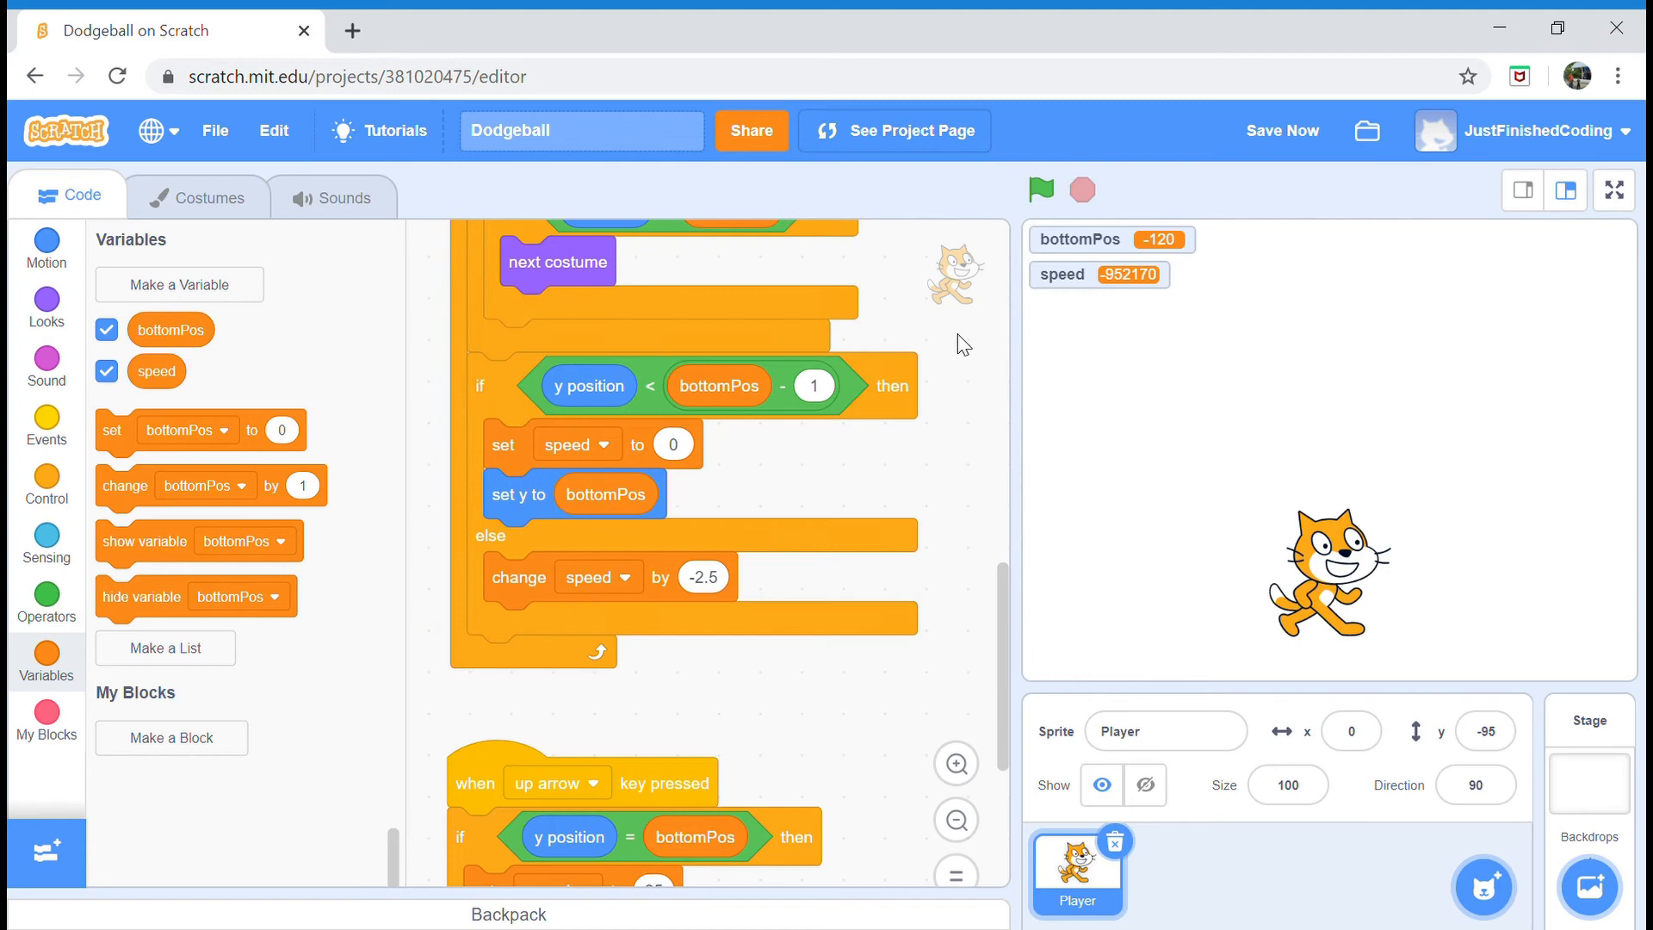
pyautogui.click(1042, 190)
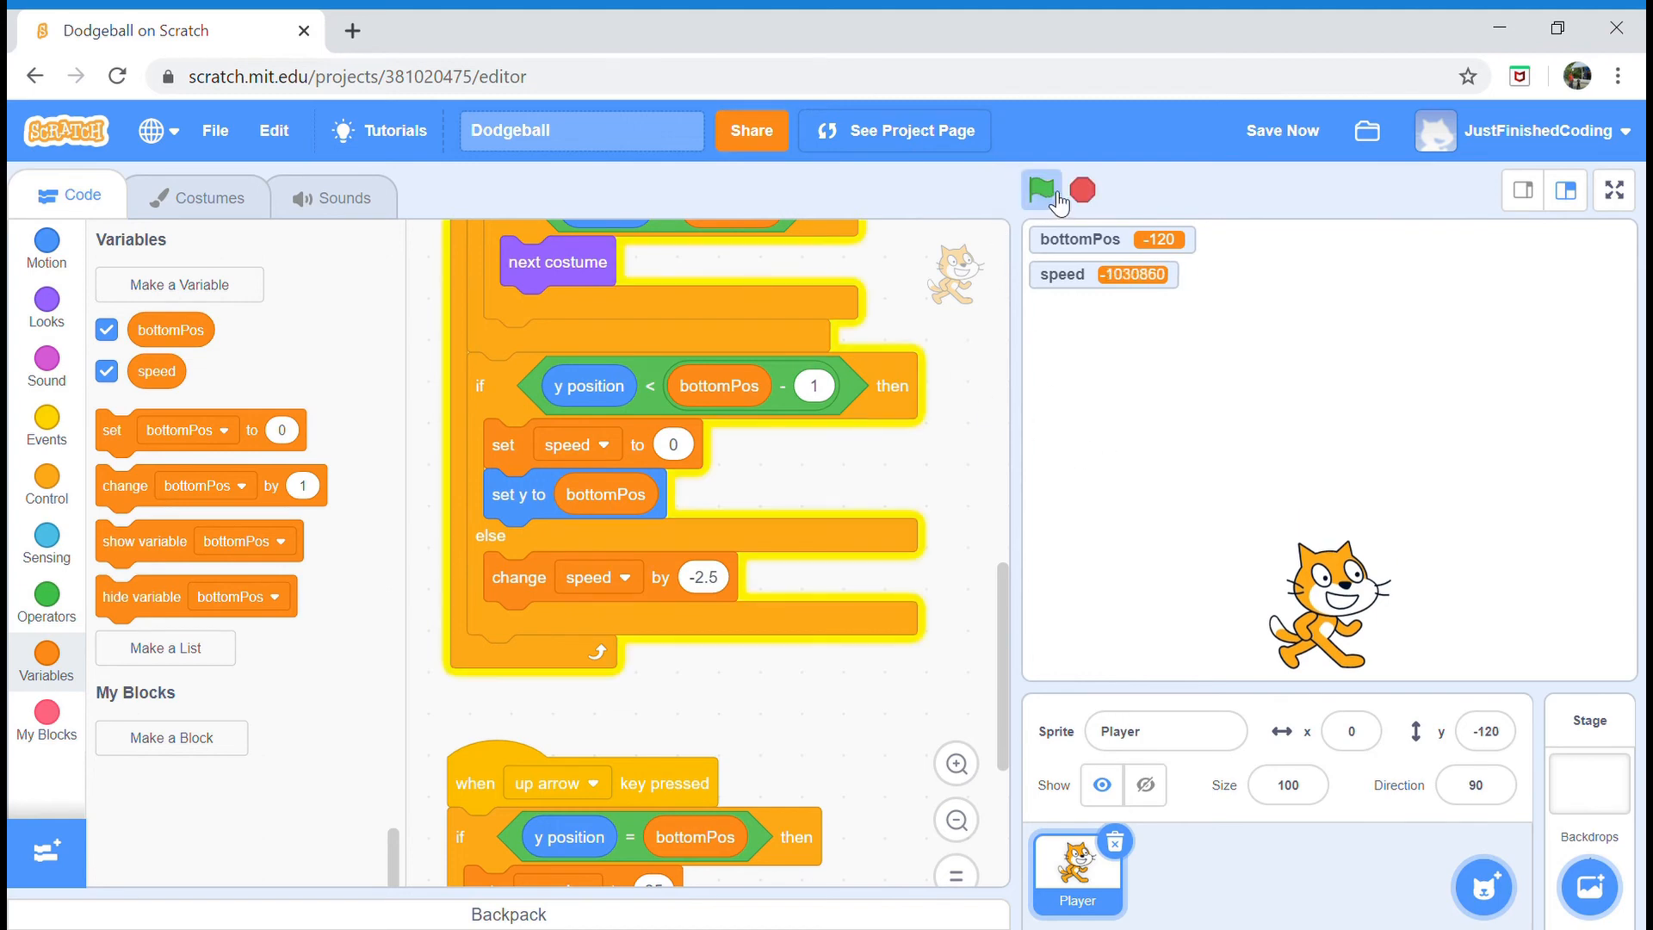
pyautogui.click(1042, 190)
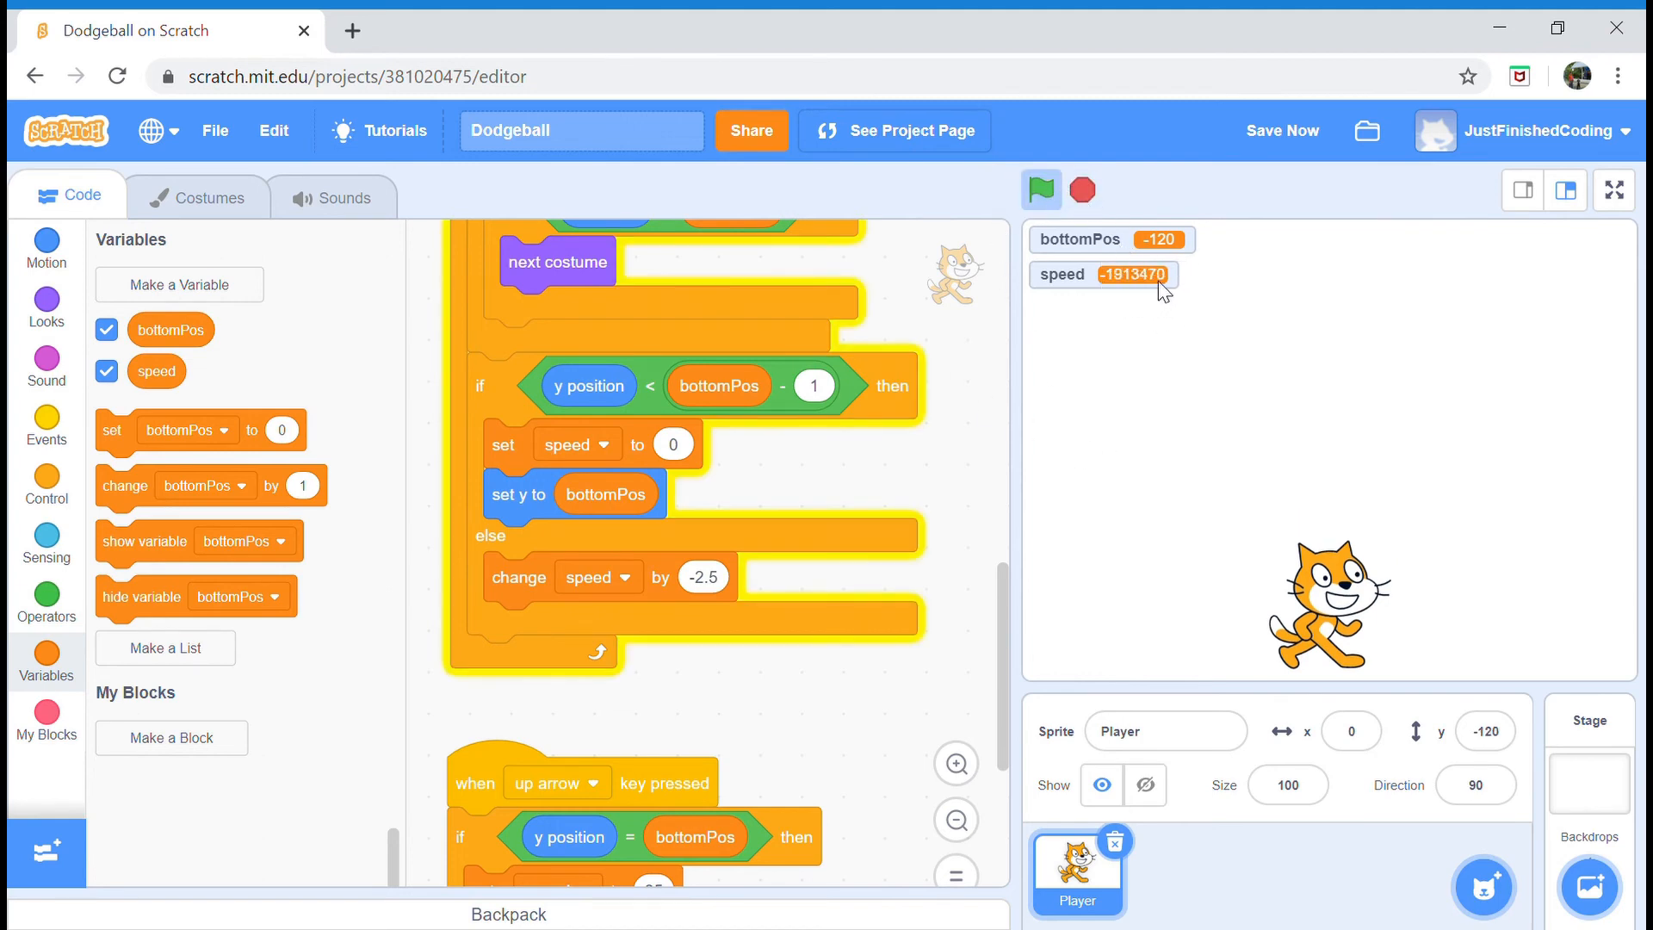
pyautogui.click(1082, 190)
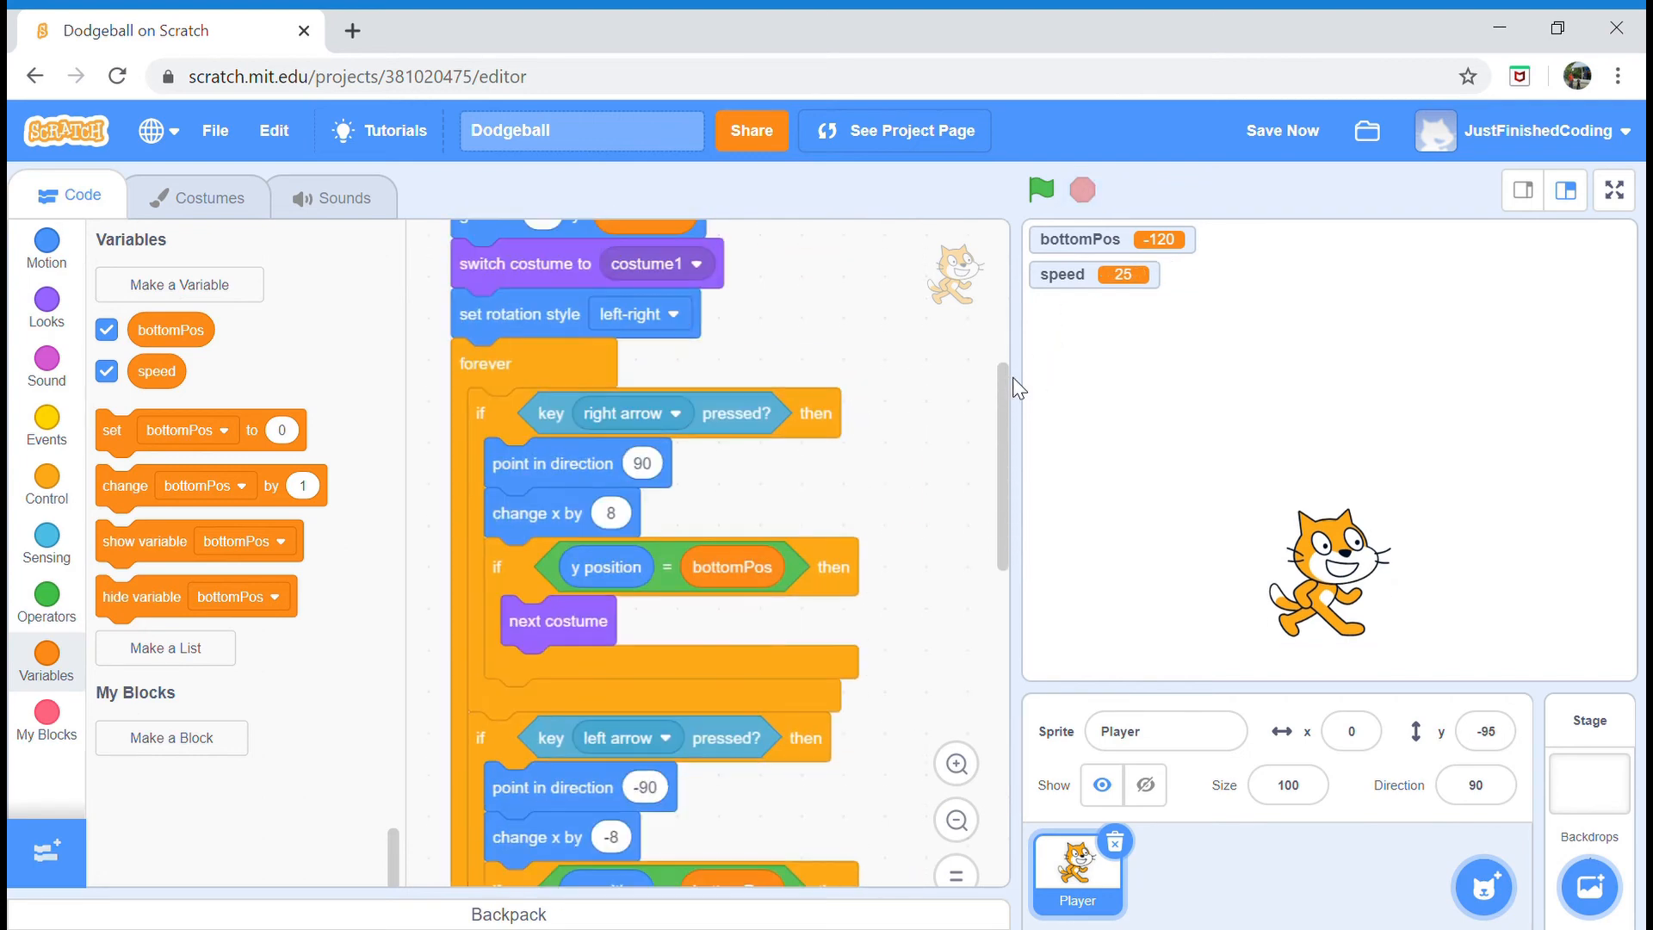
# - Set speed to 0 at the start of the green-flag script and test-run the project
pyautogui.scroll(-3)
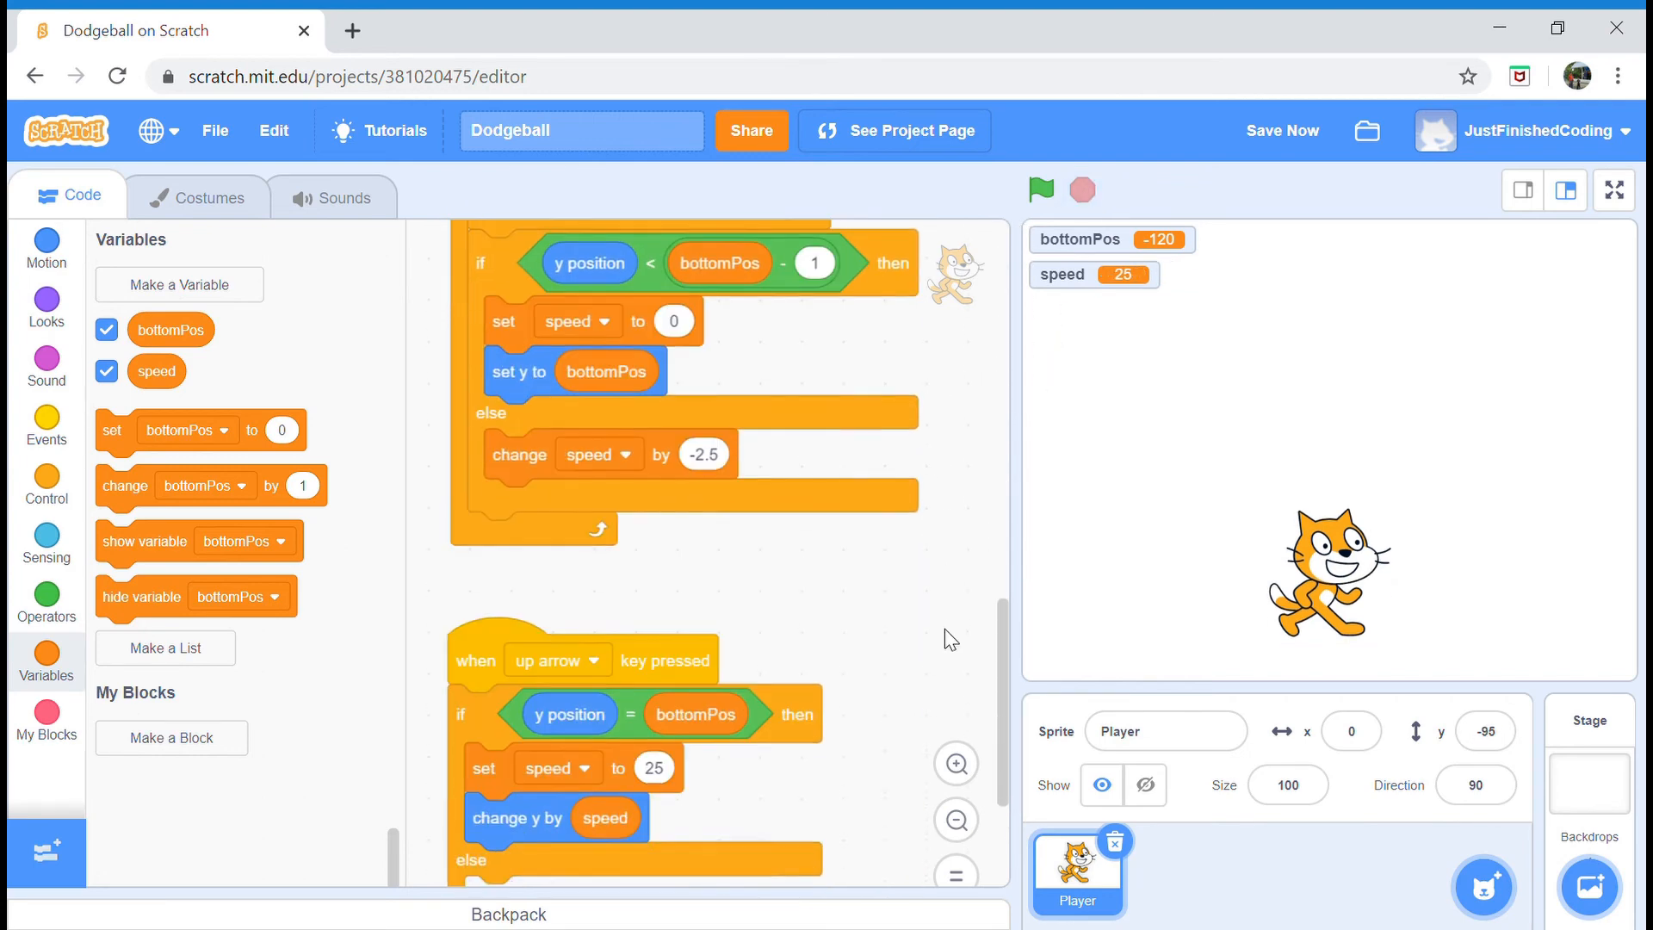
pyautogui.scroll(-3)
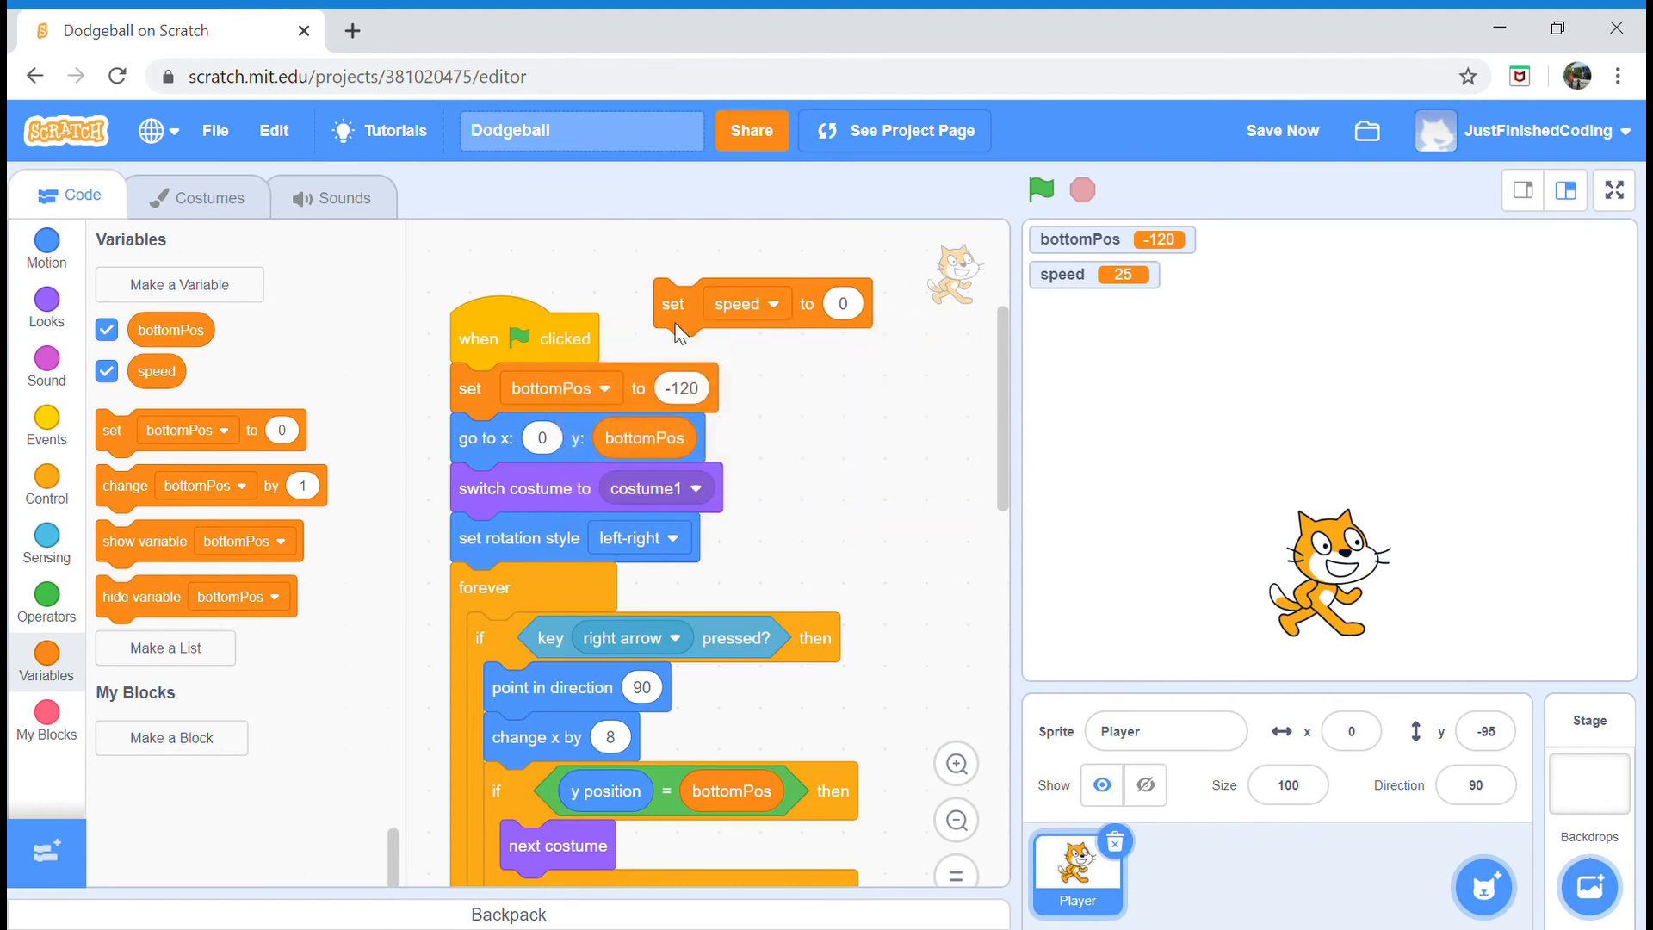
pyautogui.click(1042, 190)
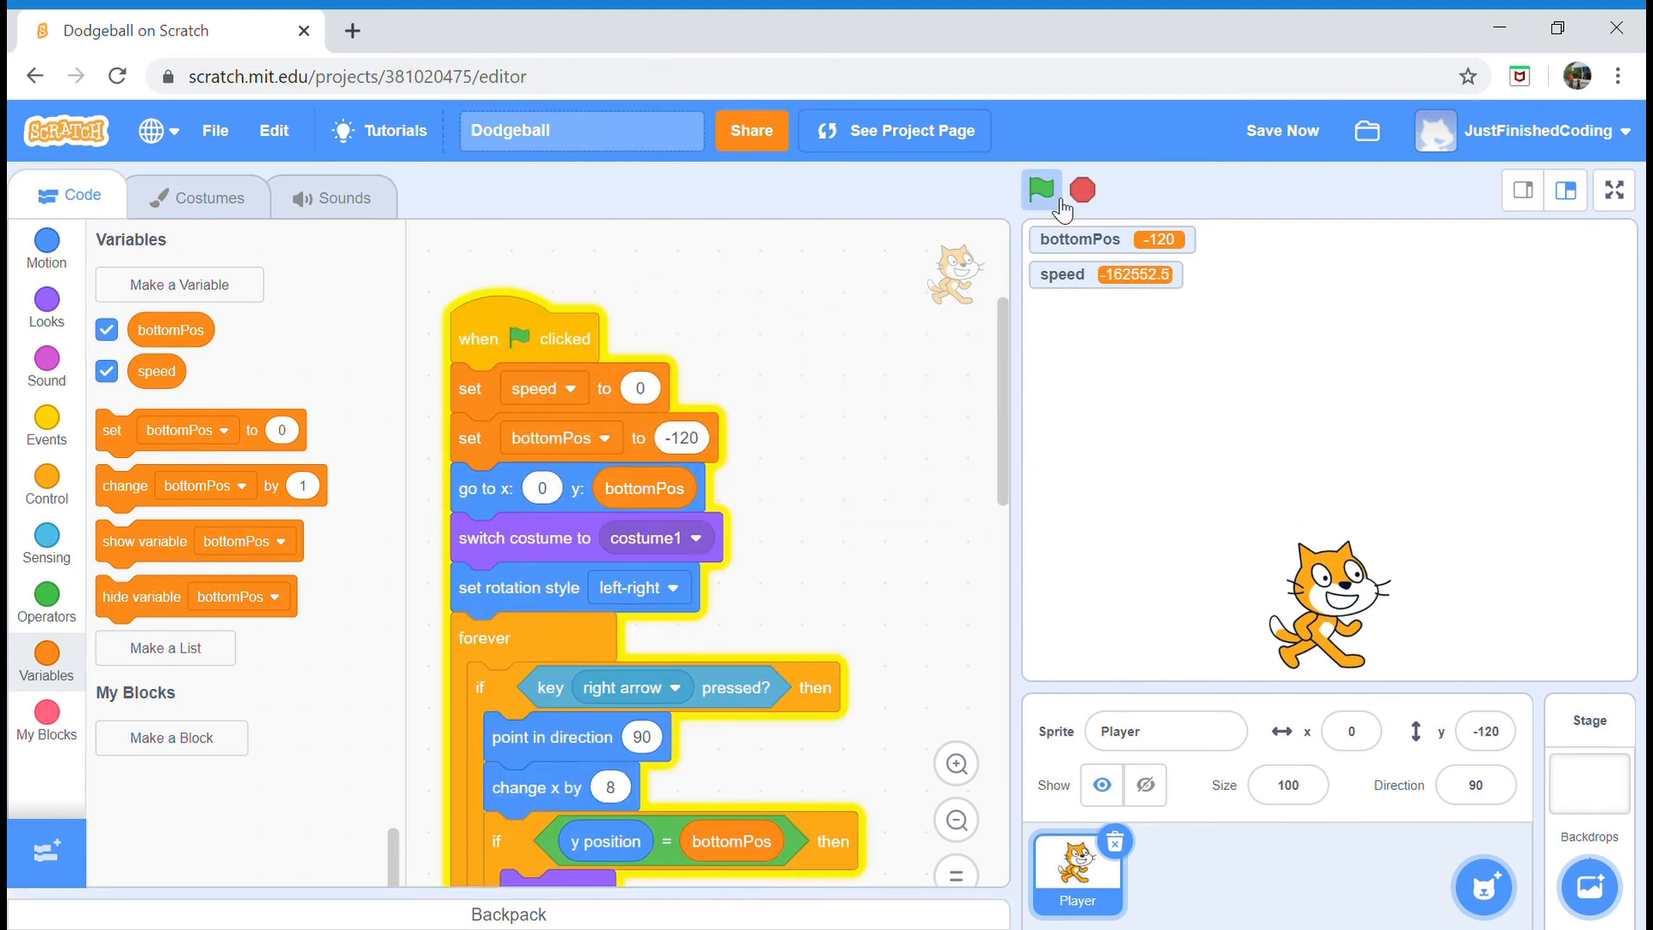
pyautogui.click(1042, 189)
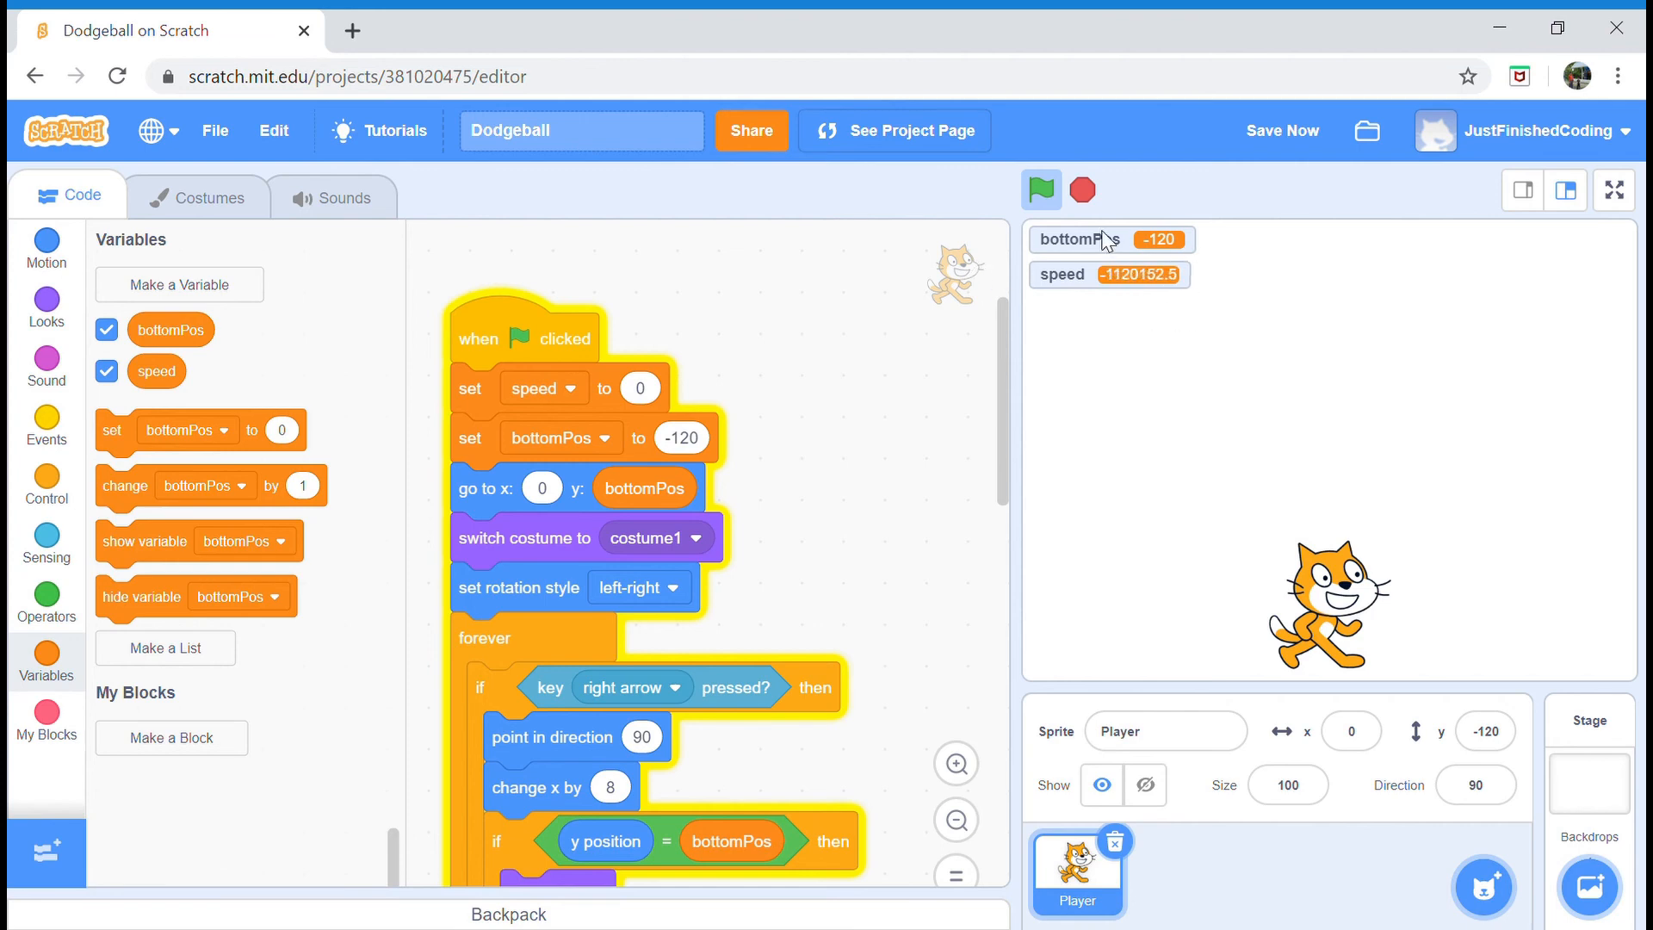
pyautogui.click(1081, 190)
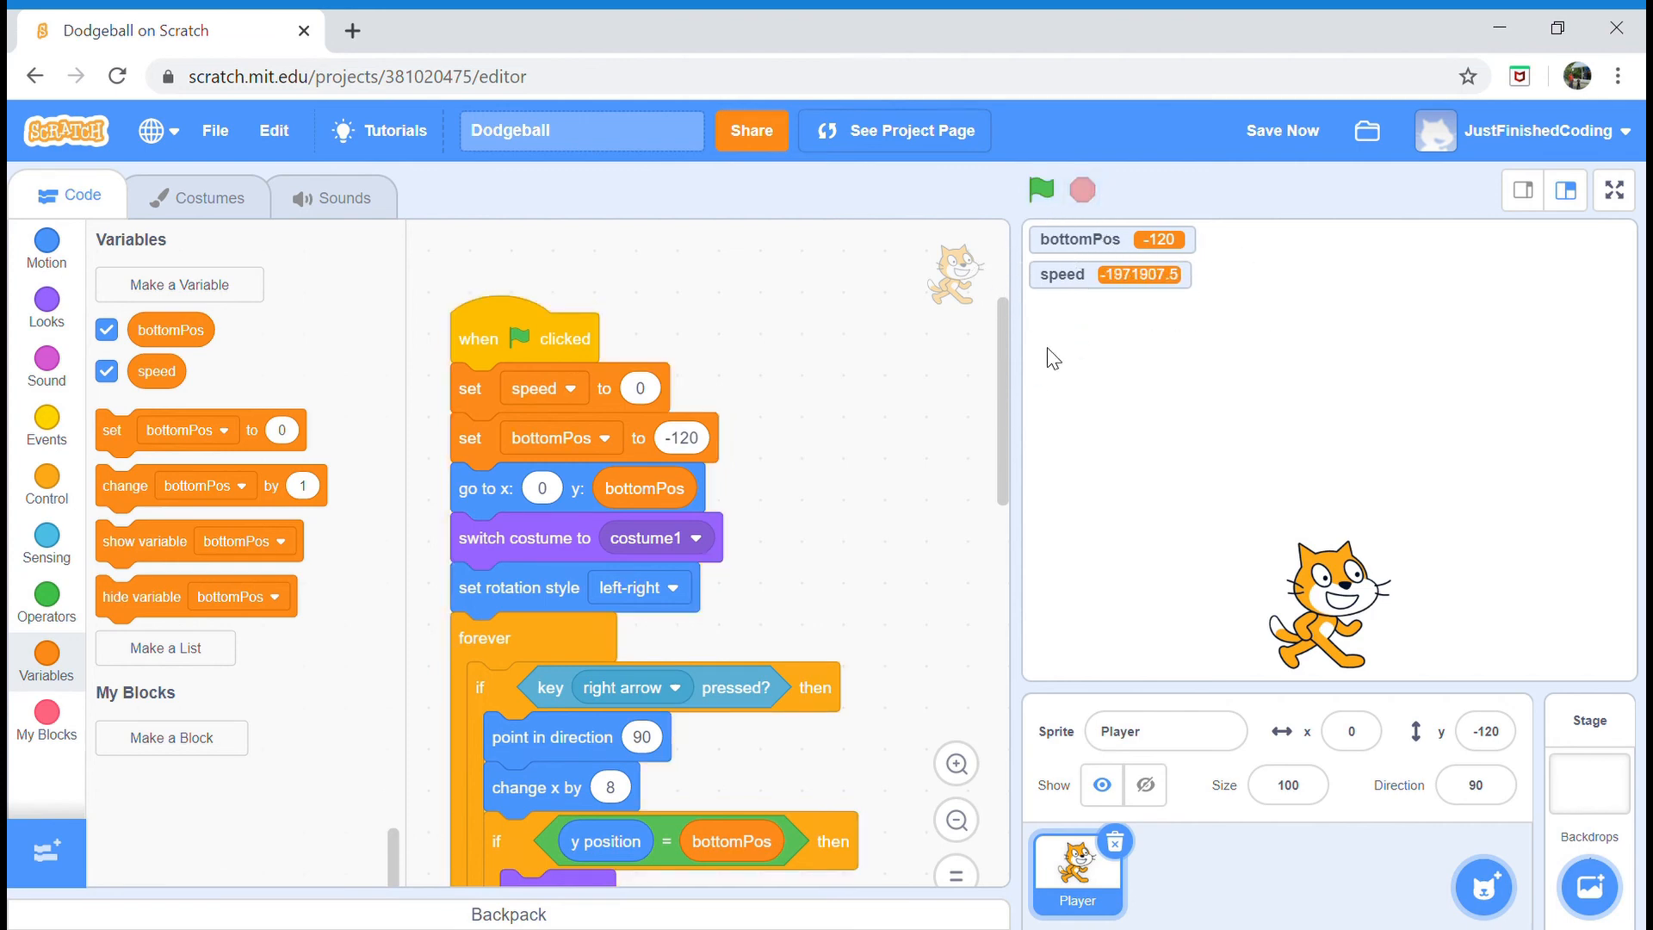
pyautogui.scroll(-3)
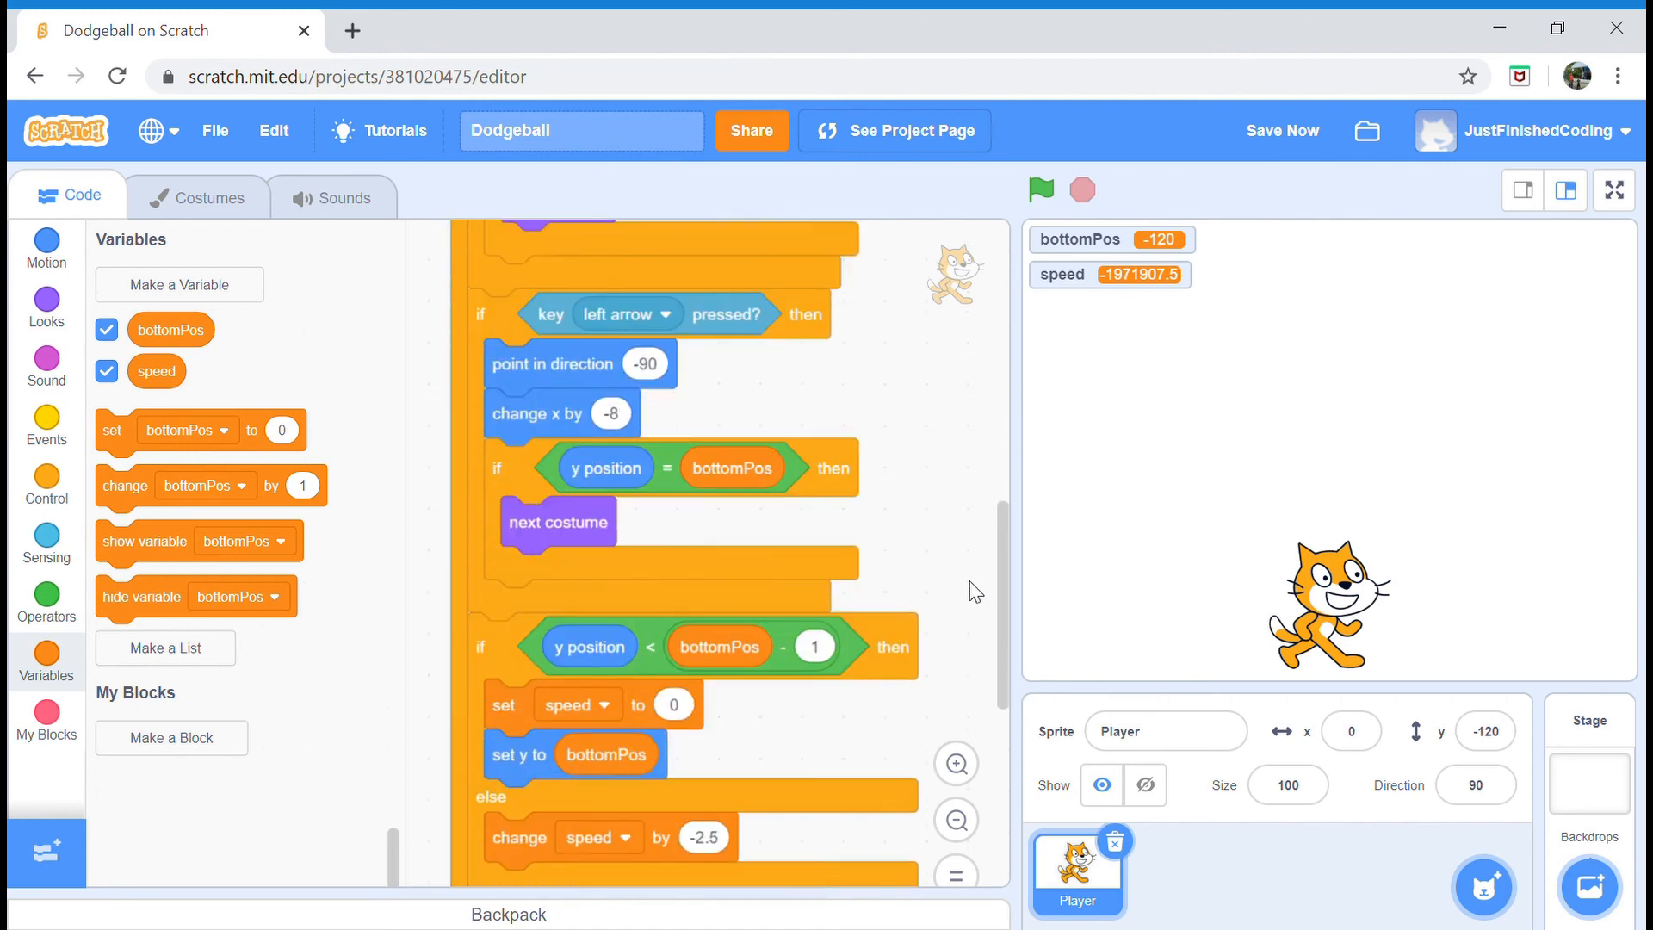
# - Reorder the floor check to bottomPos - 1 < y position and run the project to confirm speed stays 0
pyautogui.scroll(-3)
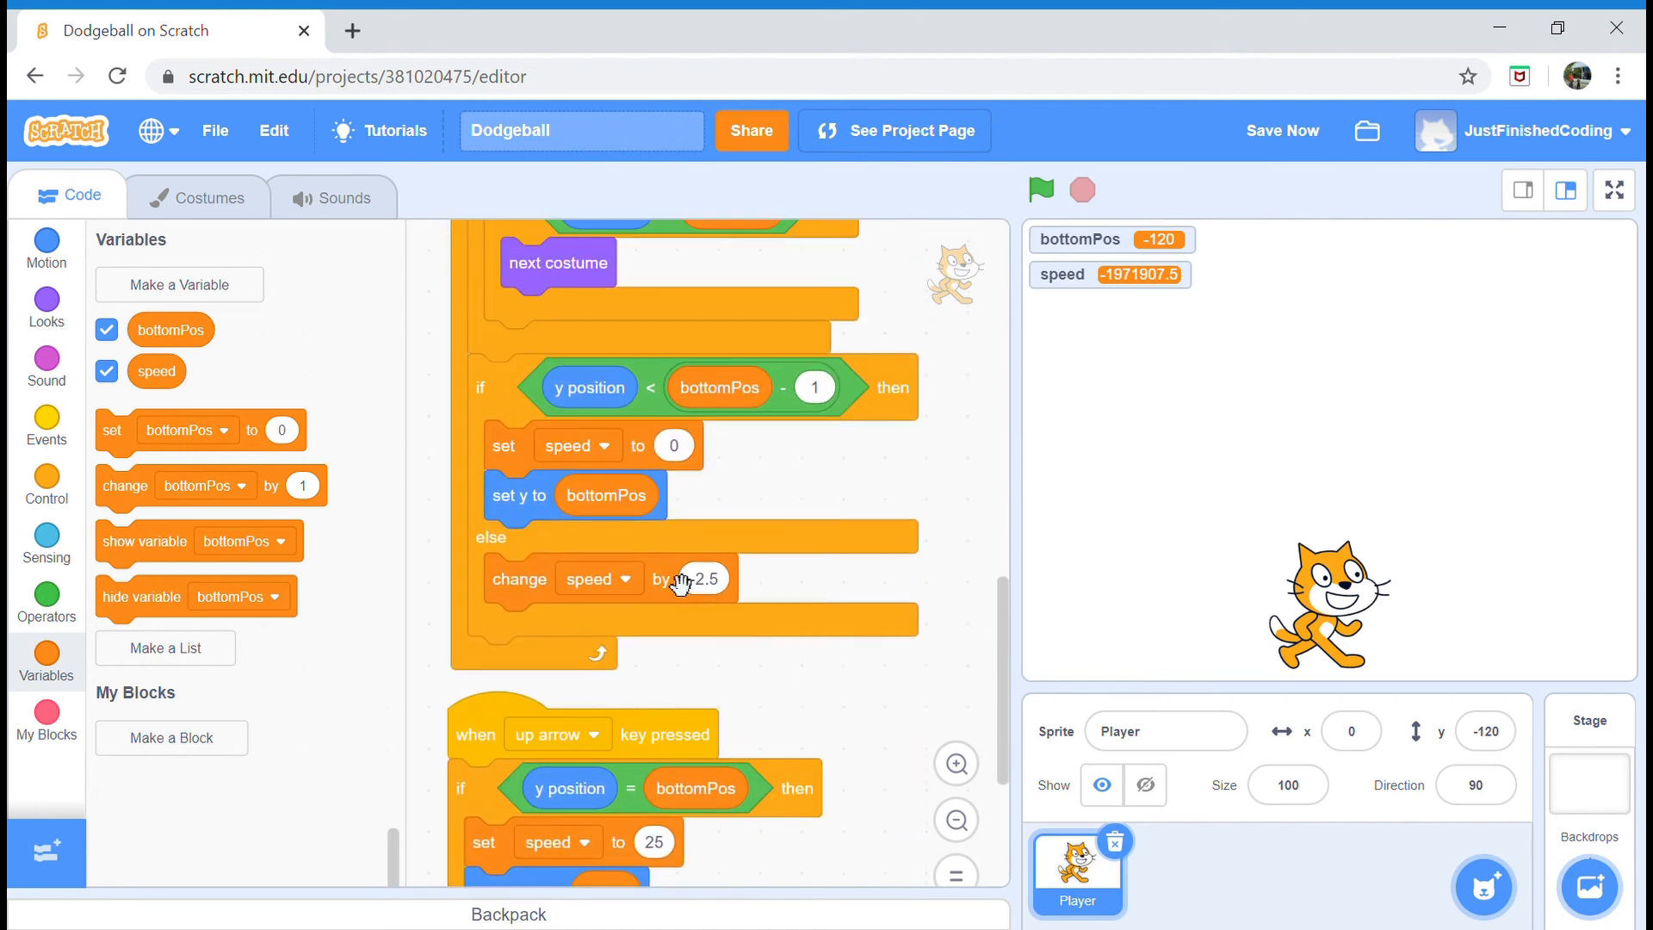
pyautogui.moveTo(603, 575)
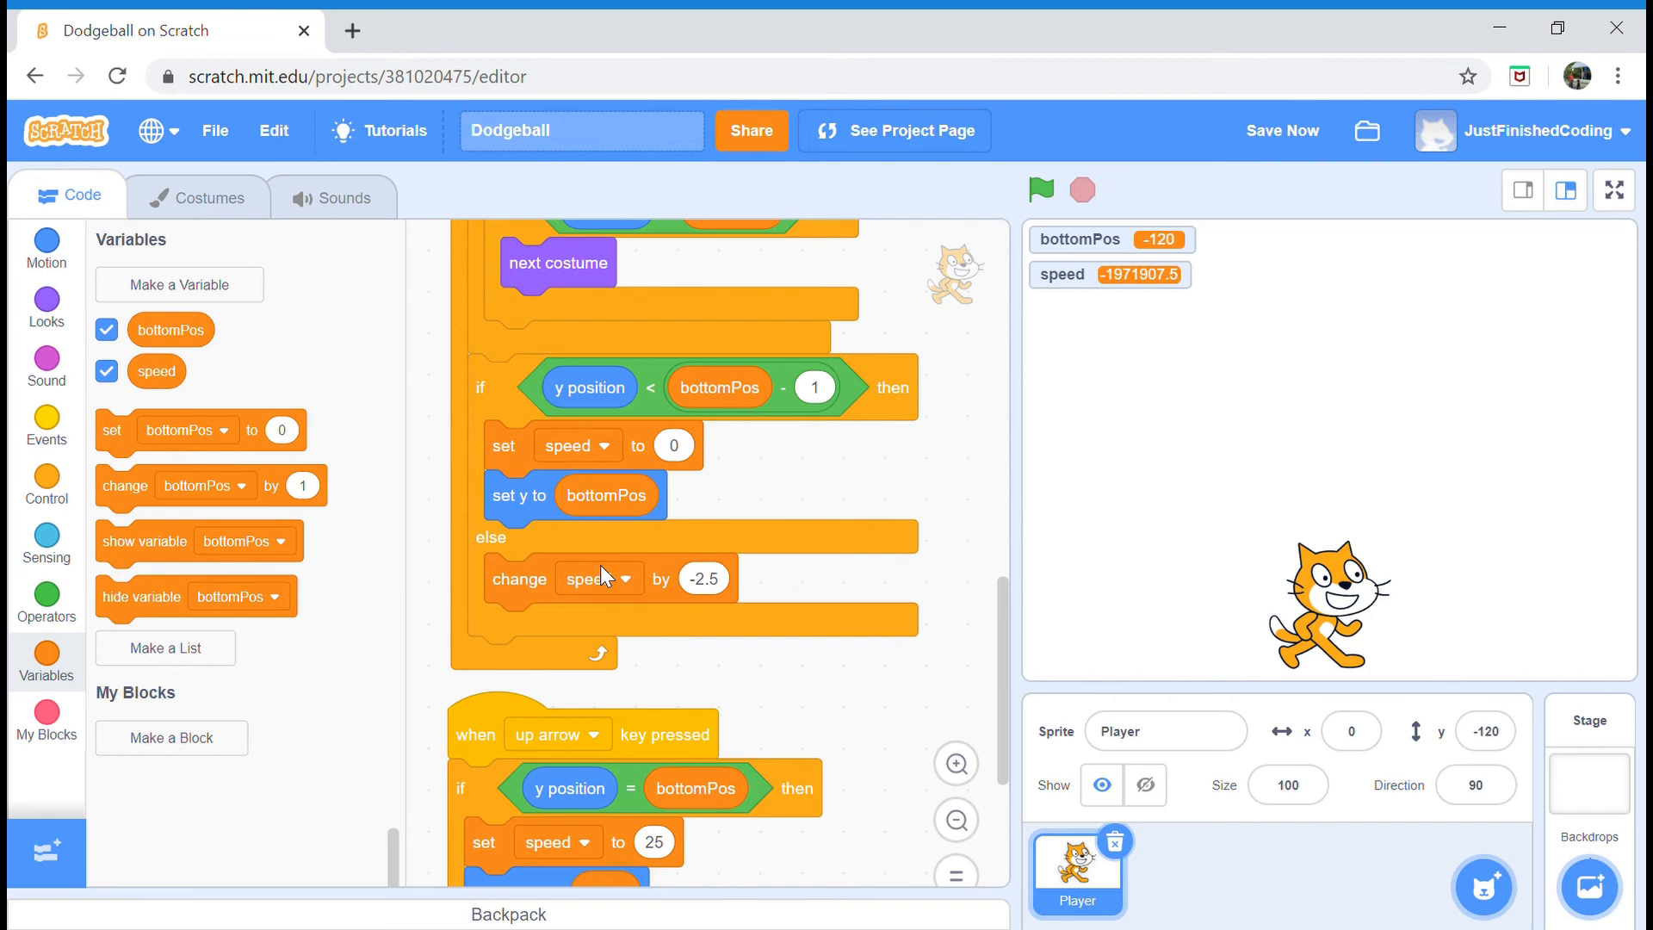
pyautogui.moveTo(651, 430)
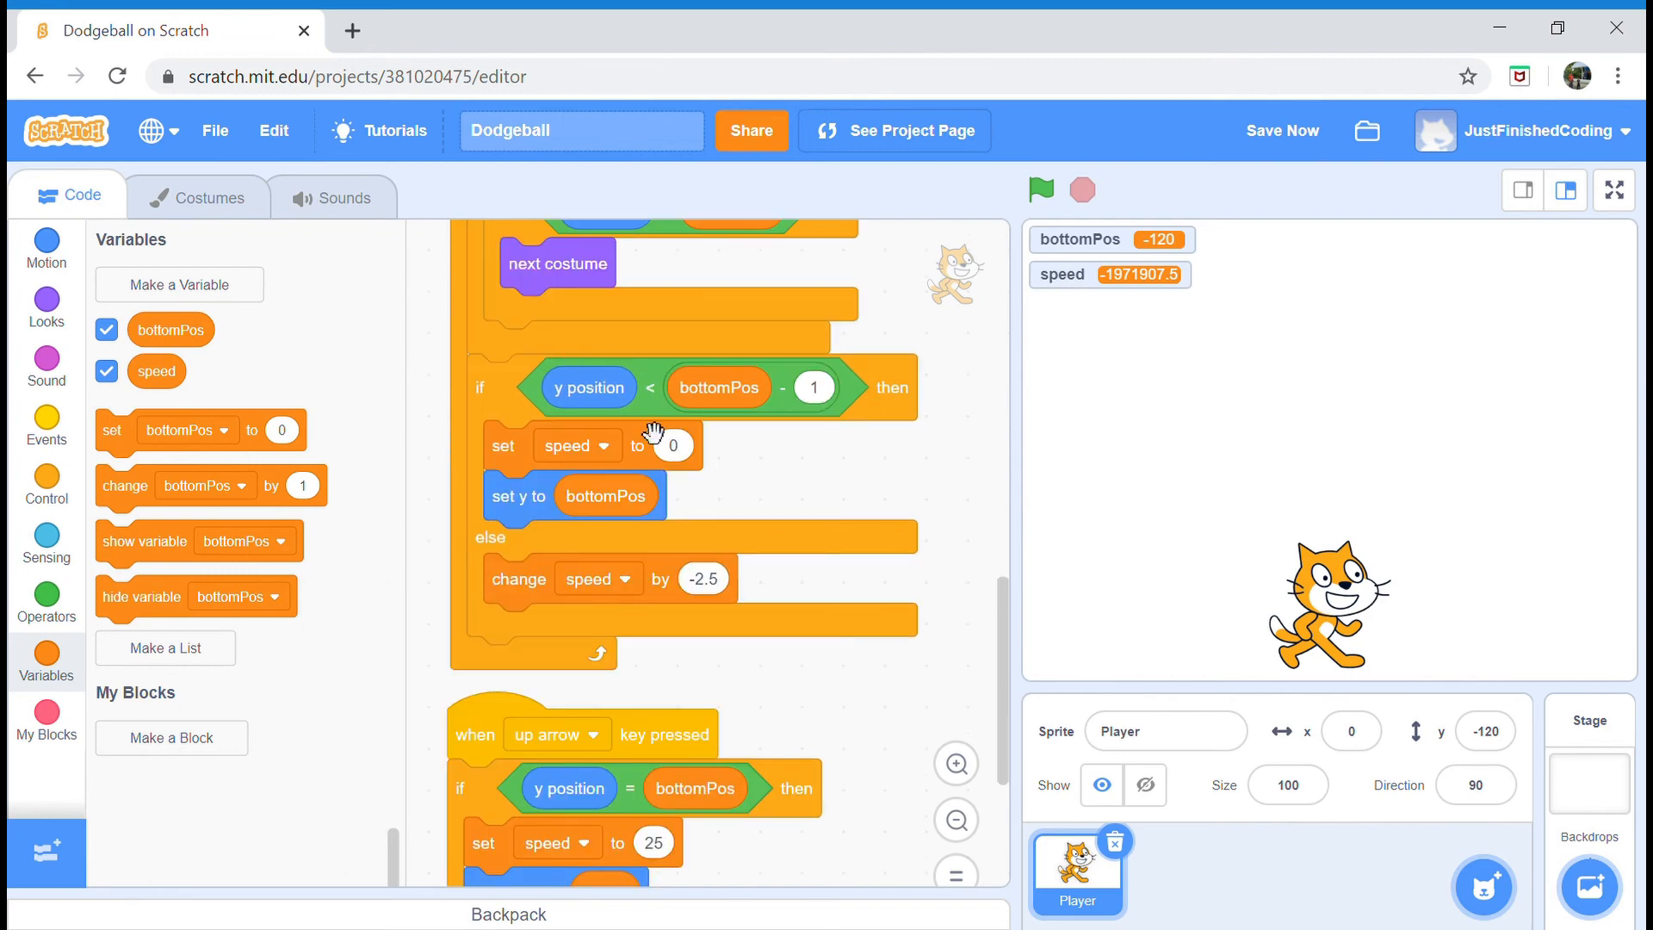
pyautogui.moveTo(799, 434)
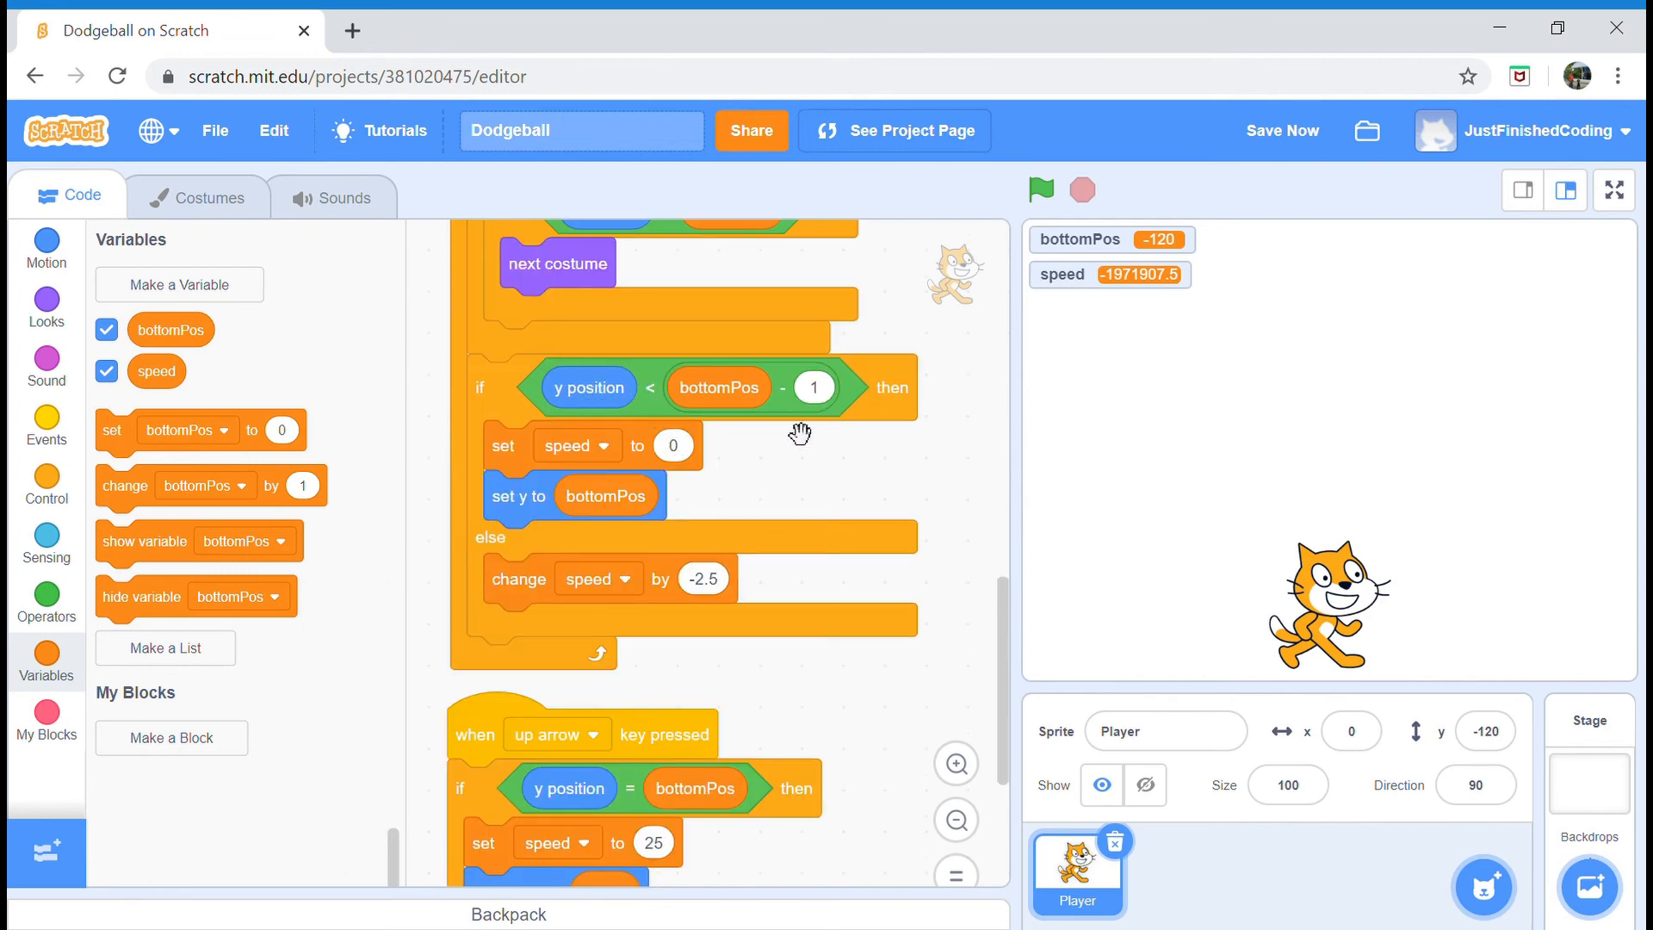
pyautogui.moveTo(777, 430)
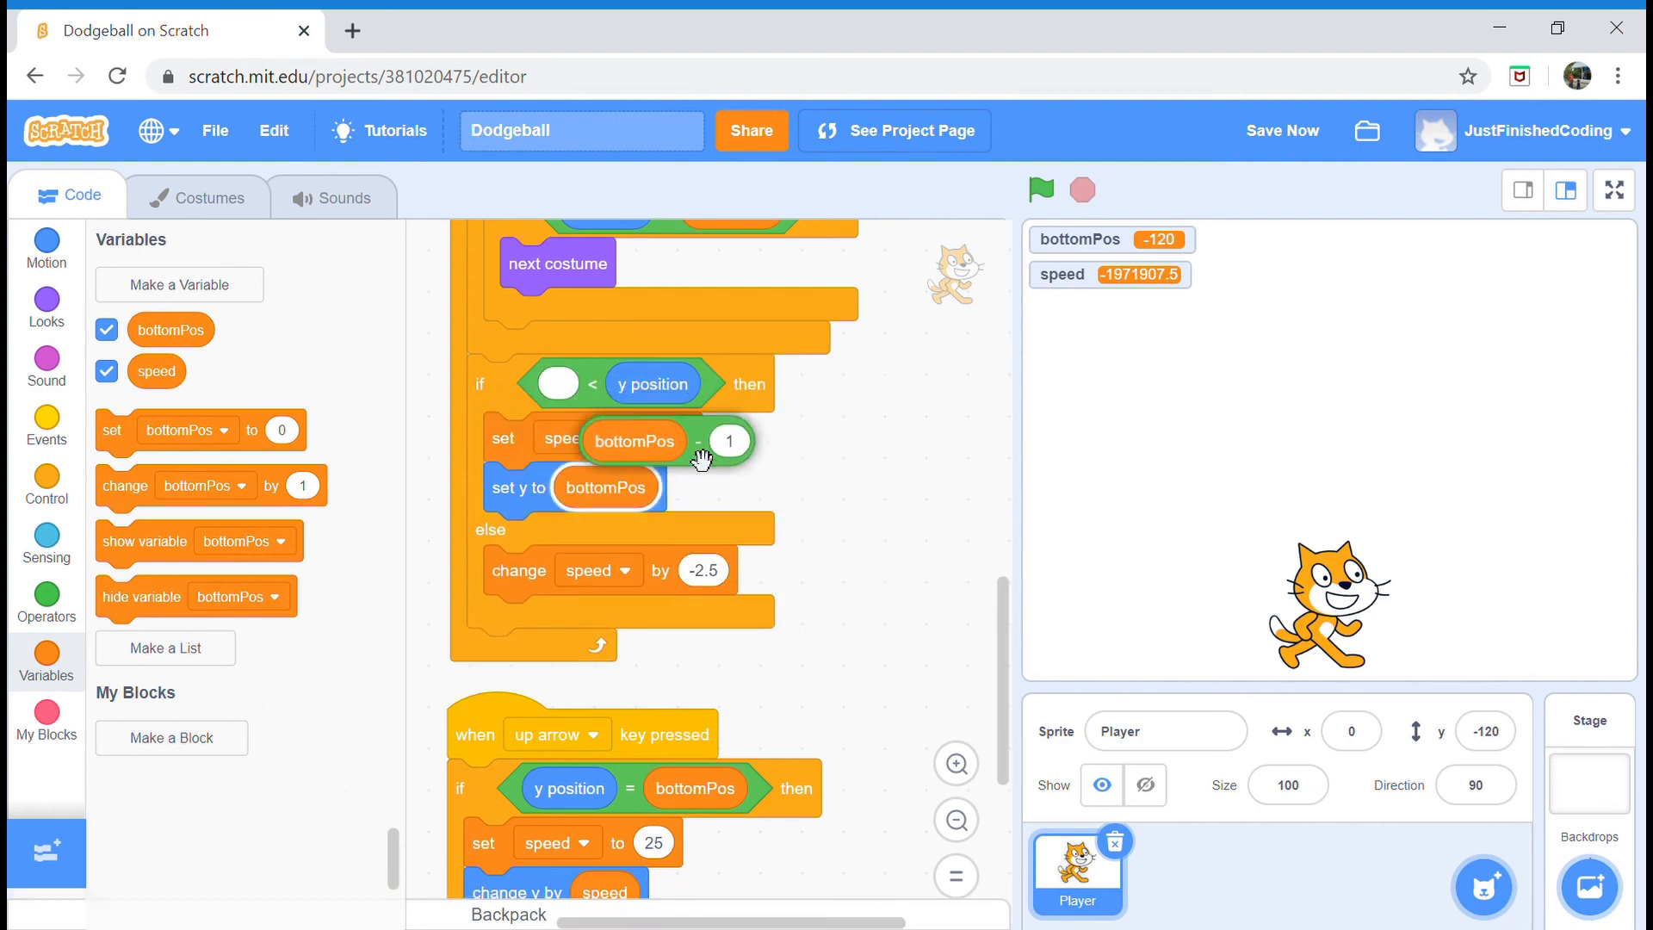
pyautogui.click(1042, 190)
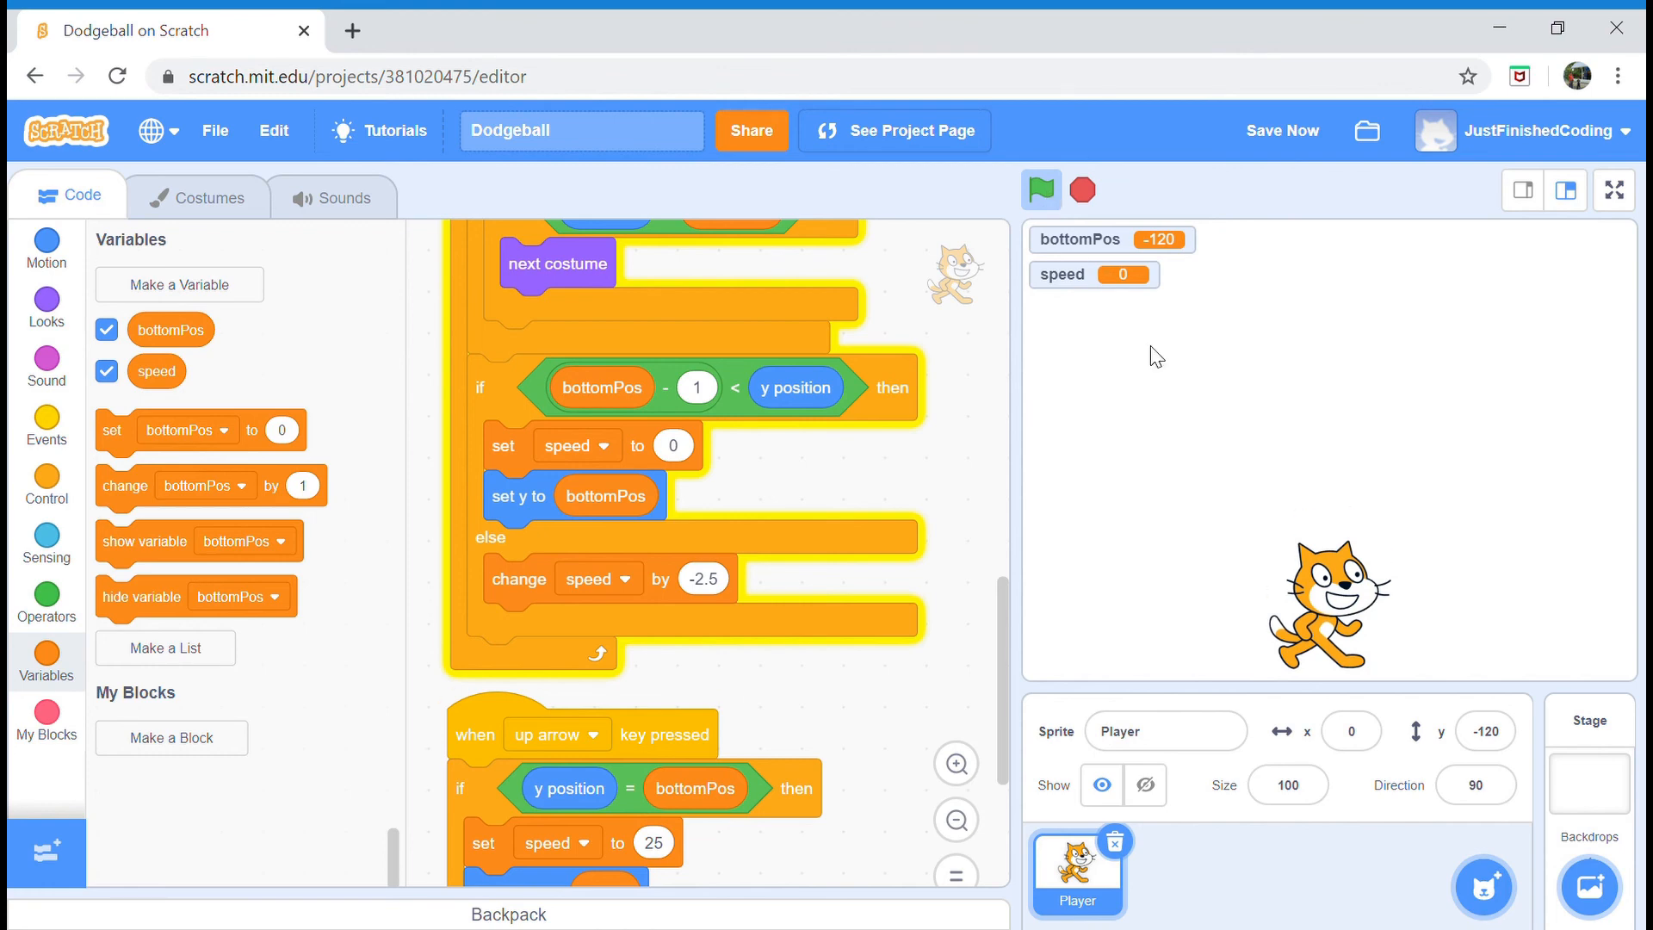
pyautogui.click(1283, 131)
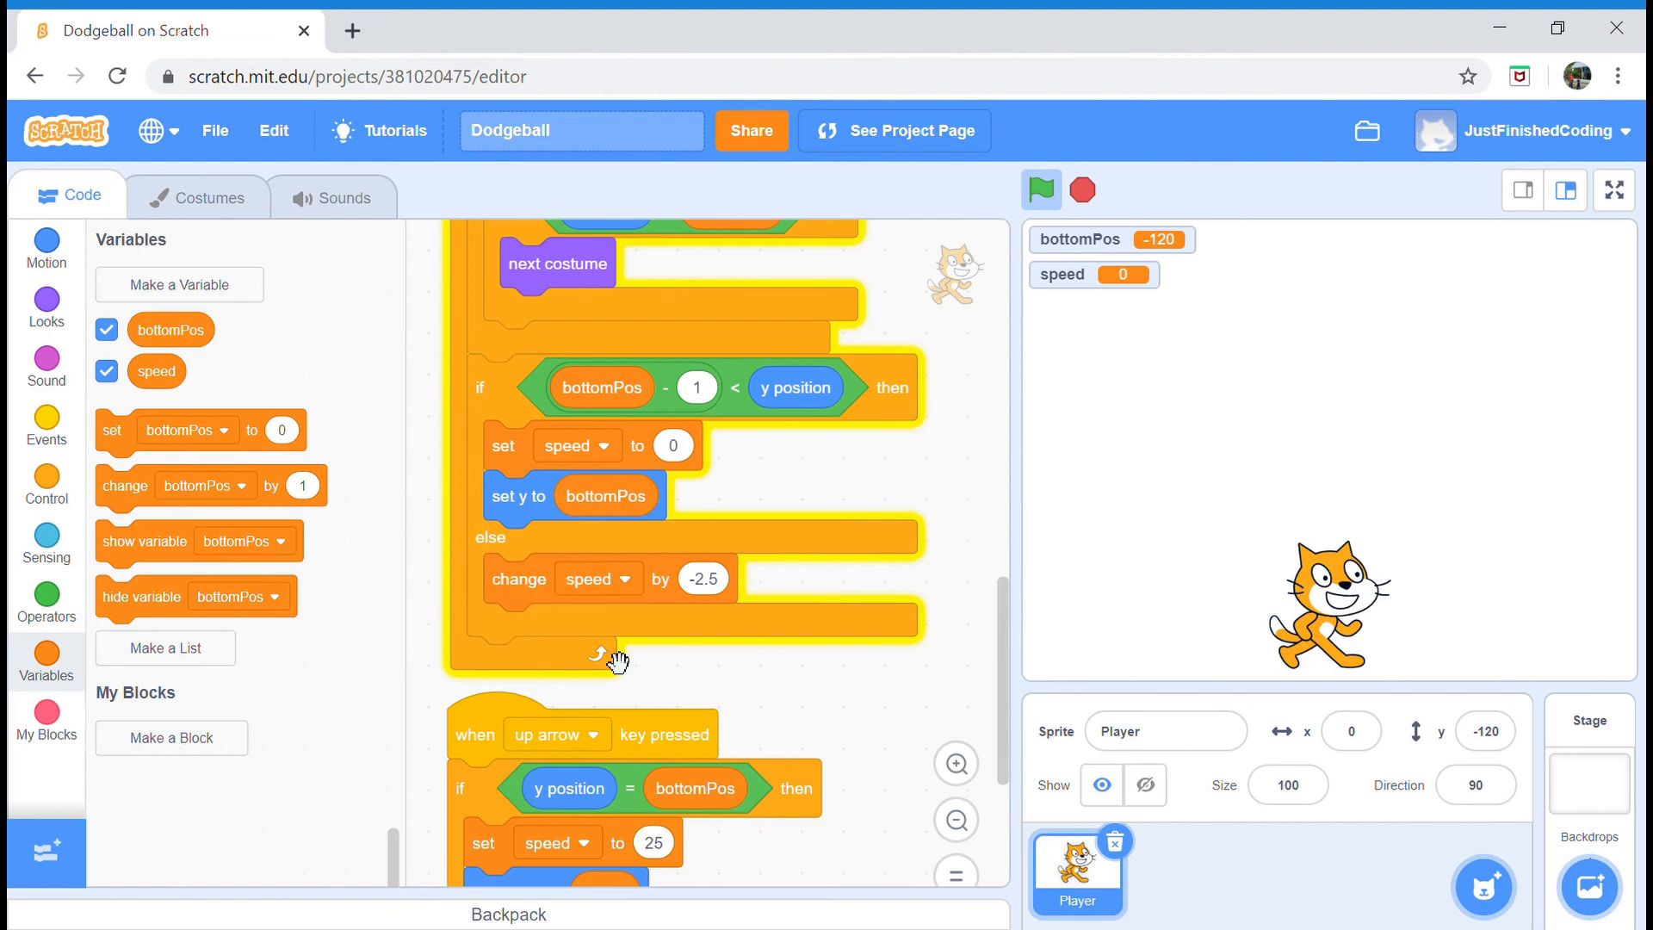
pyautogui.moveTo(43, 406)
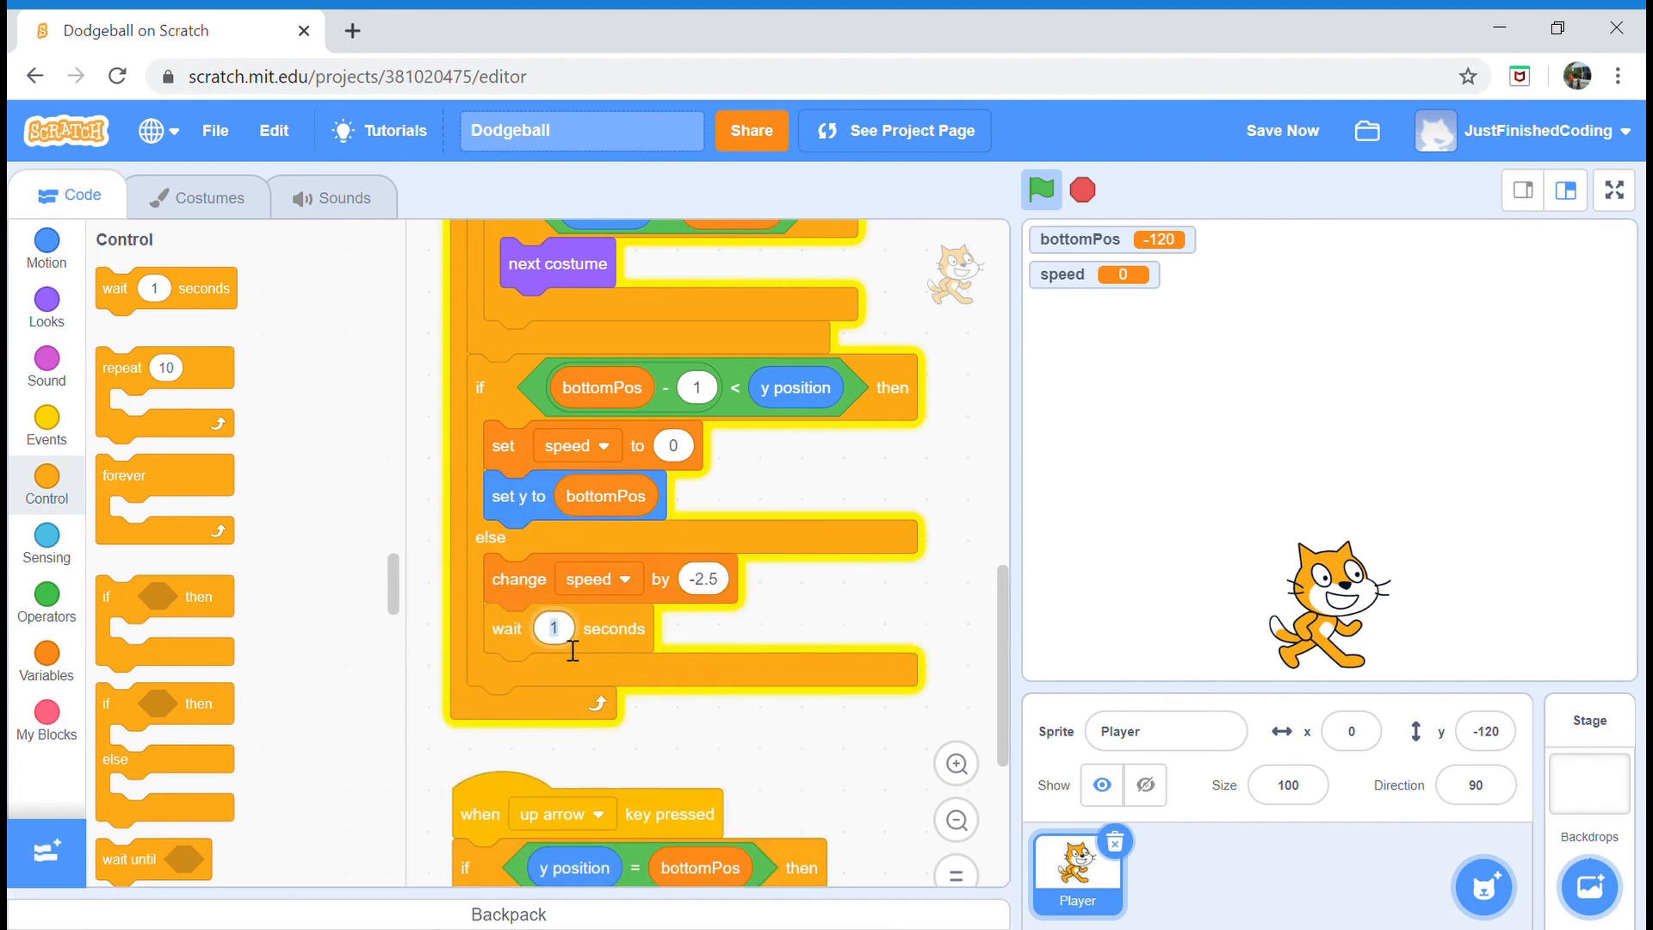
pyautogui.write('.2')
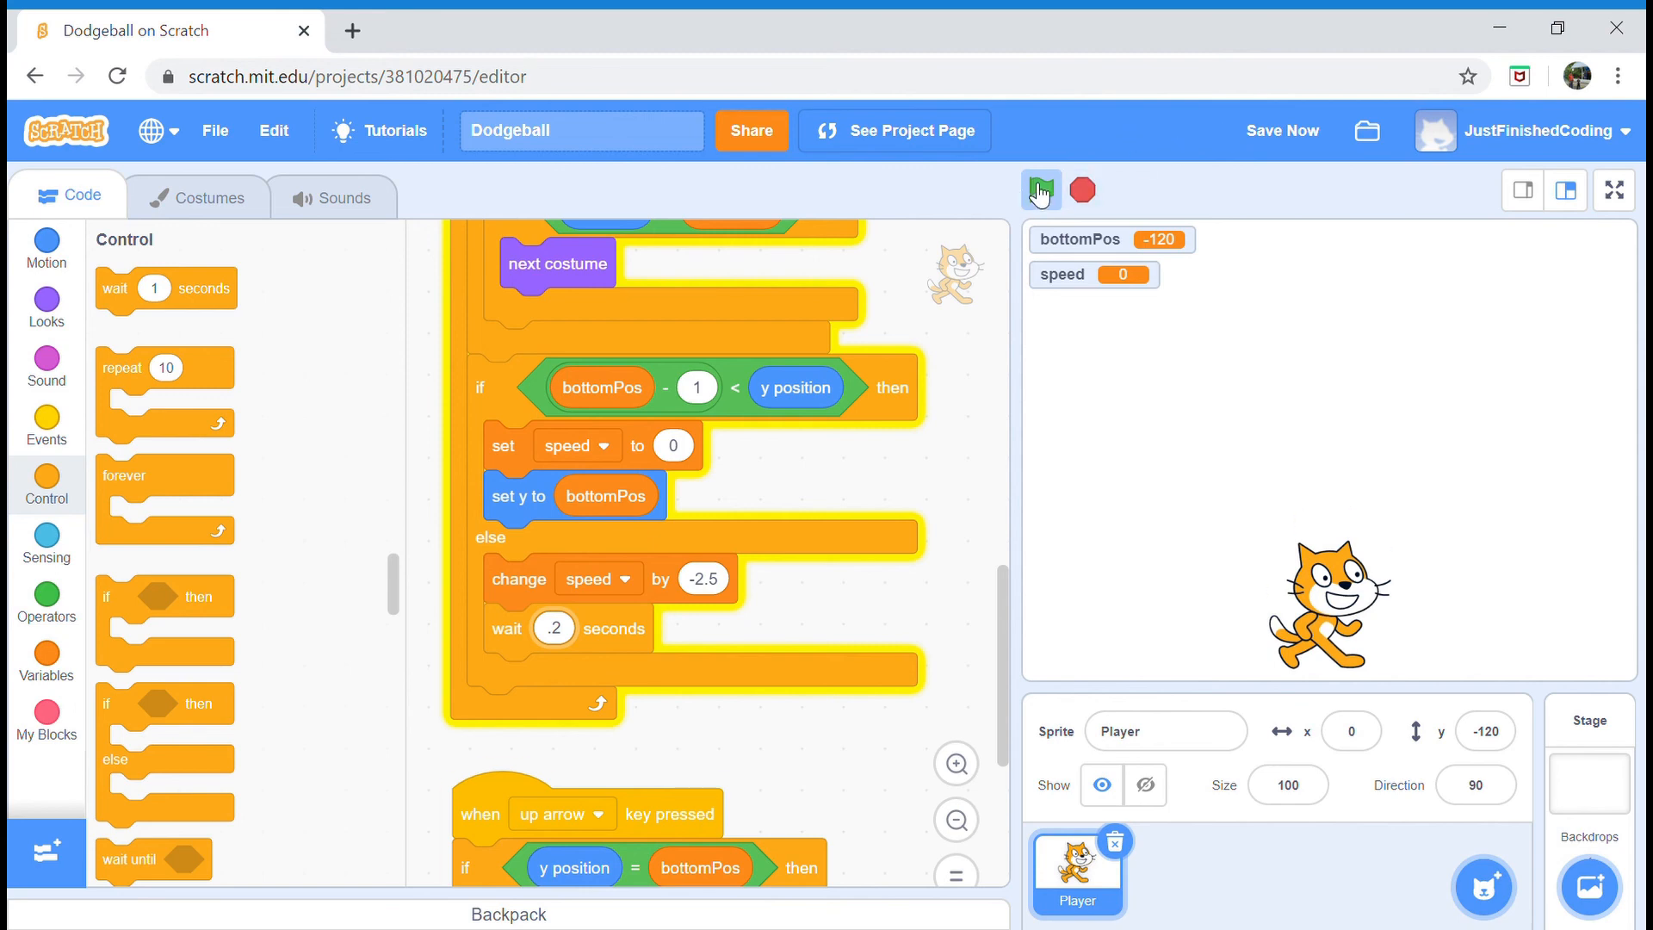
pyautogui.click(1042, 189)
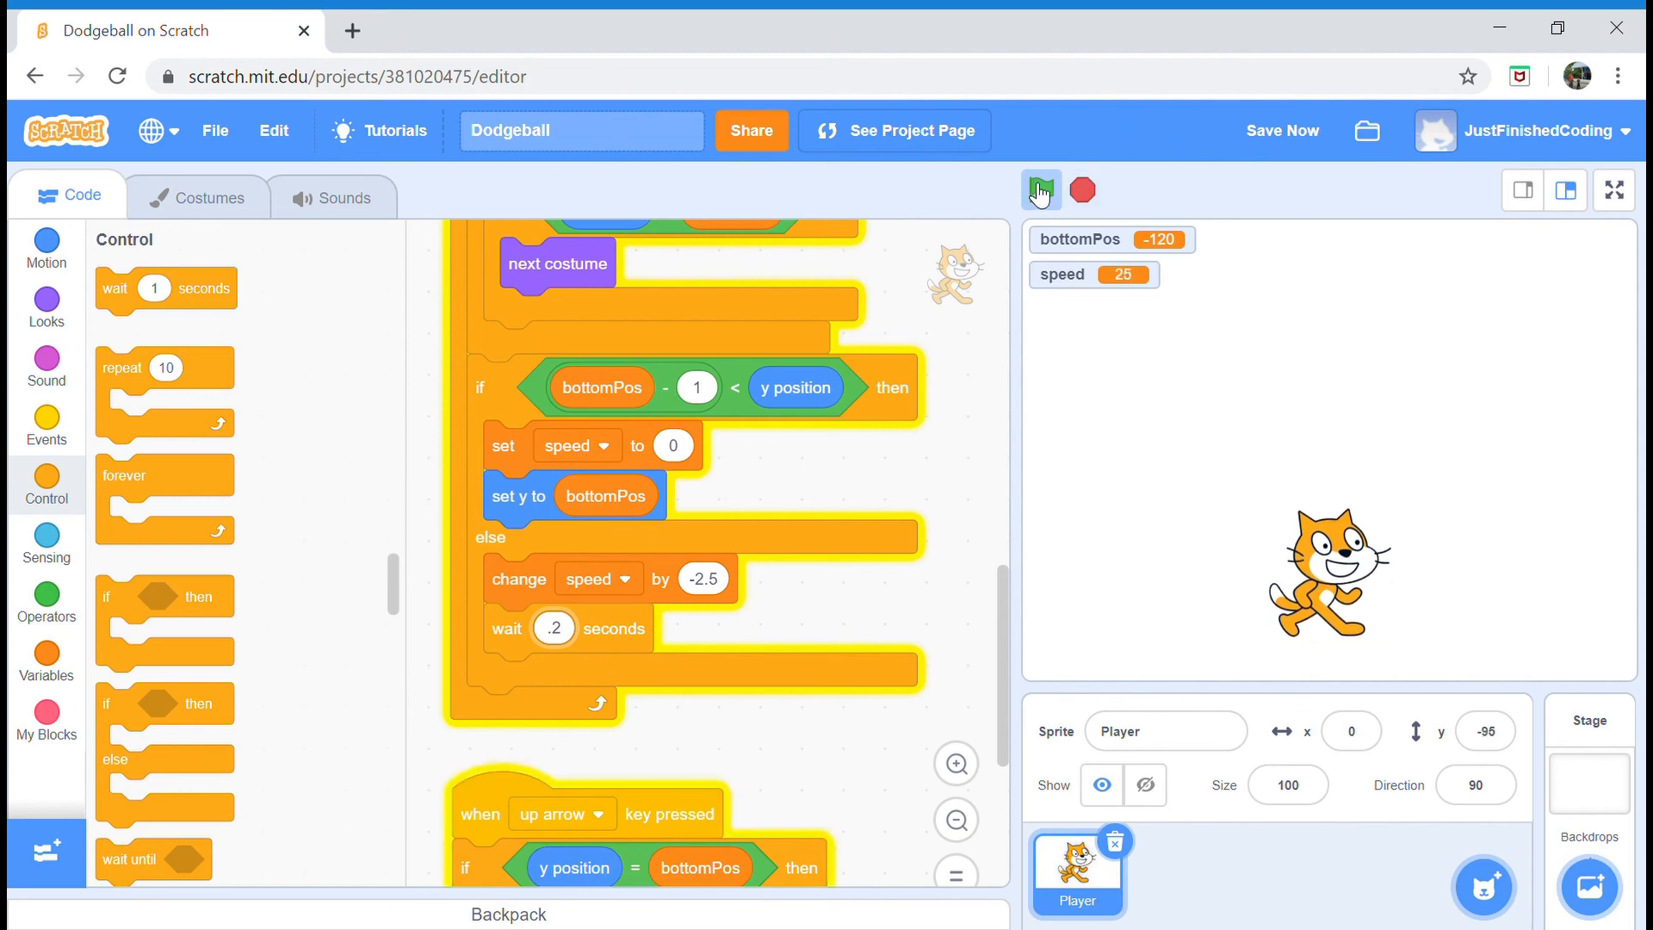
pyautogui.click(1042, 189)
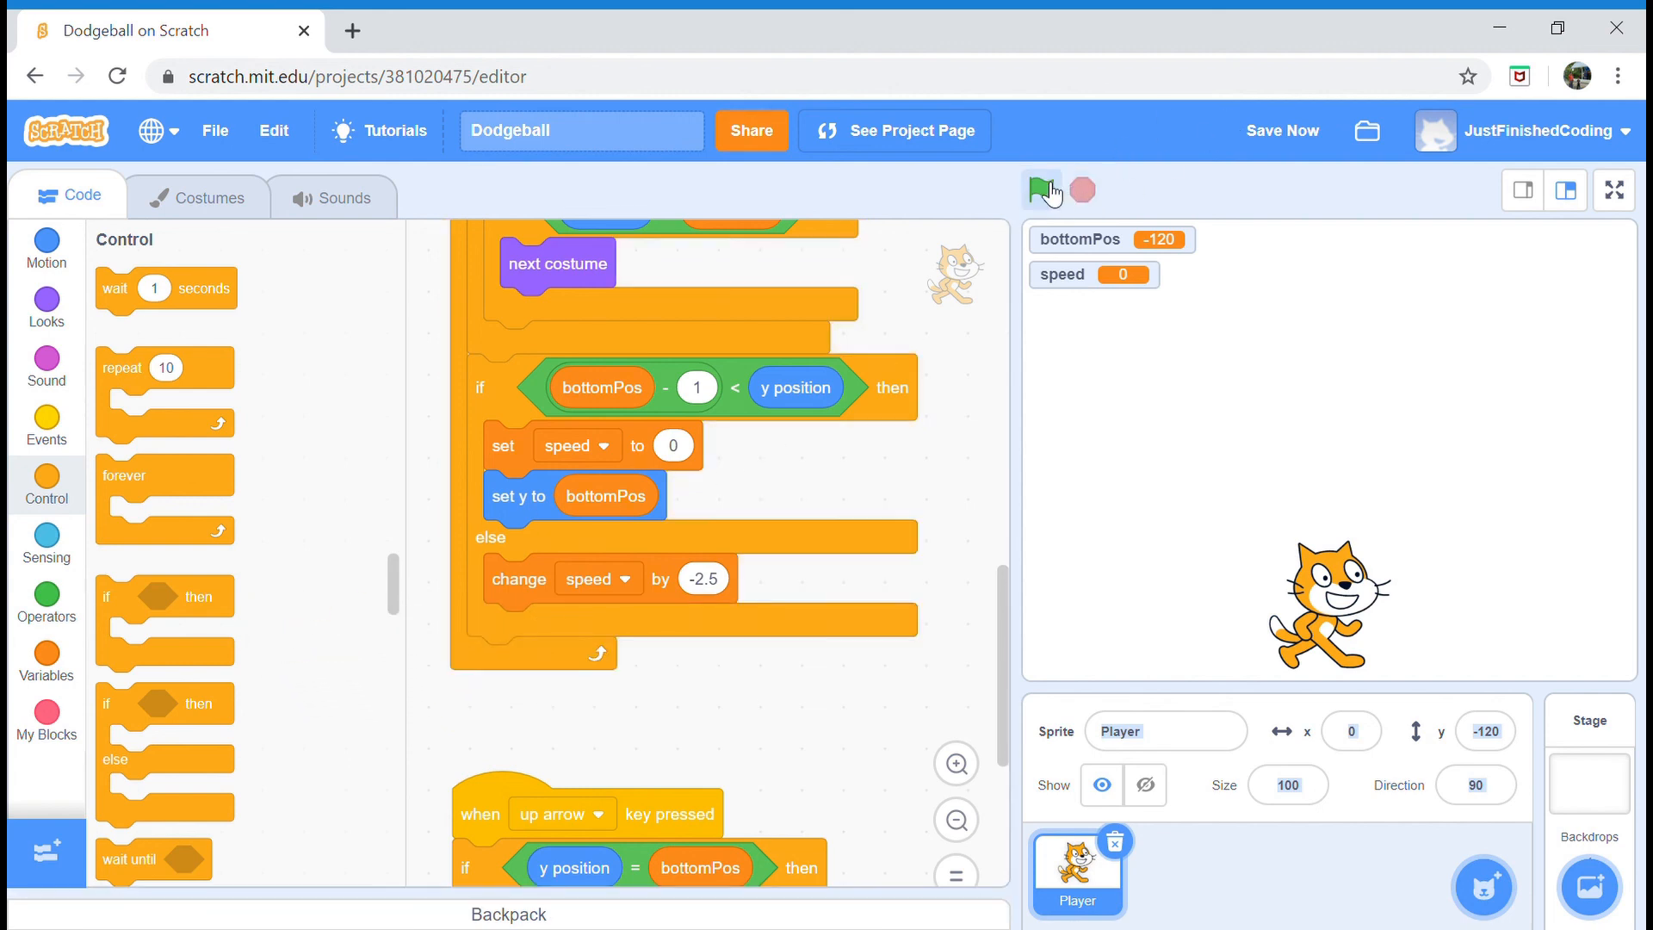
# - Run the project again and watch the cat rest at y -120 with speed 0
pyautogui.click(1042, 190)
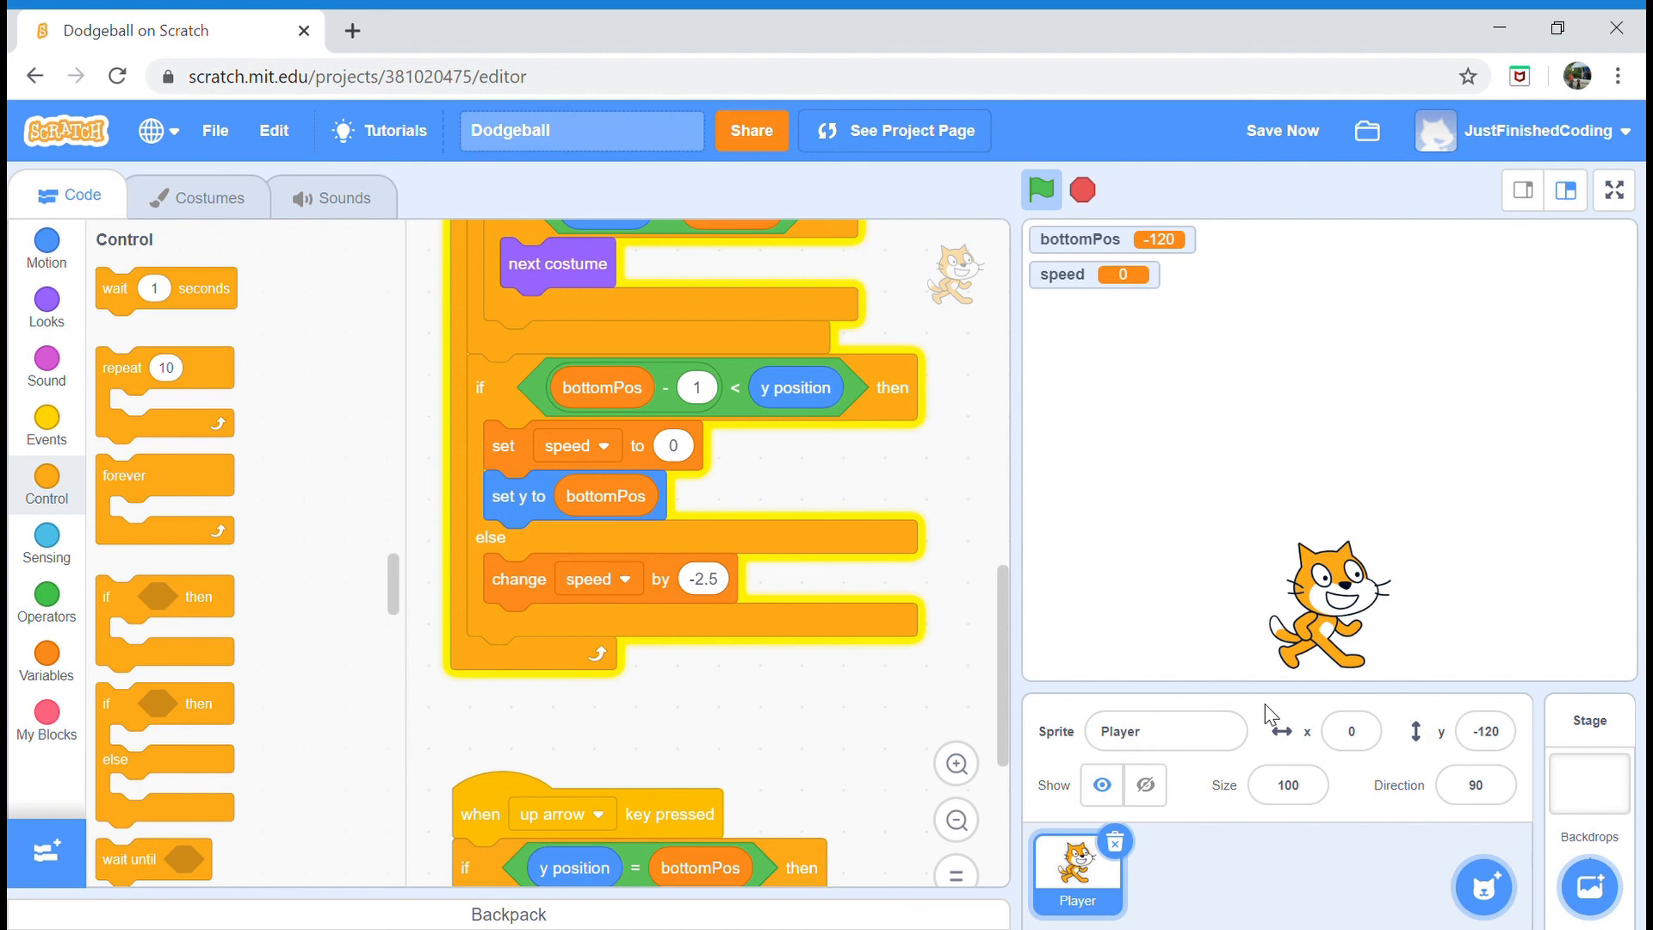
pyautogui.moveTo(1529, 186)
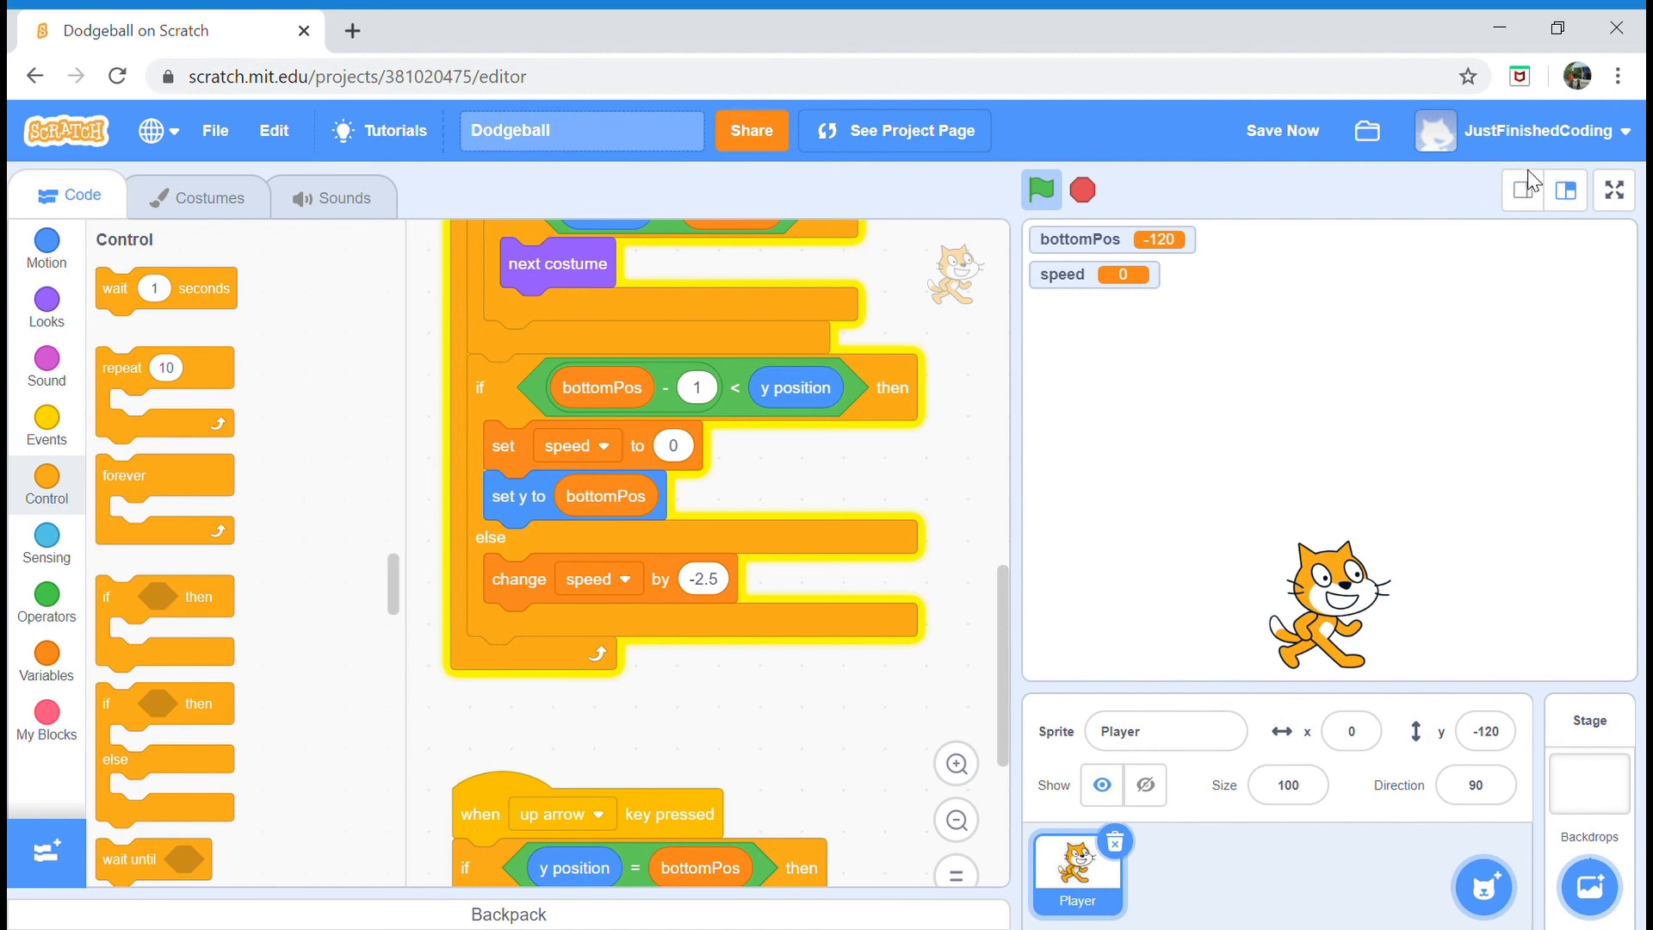